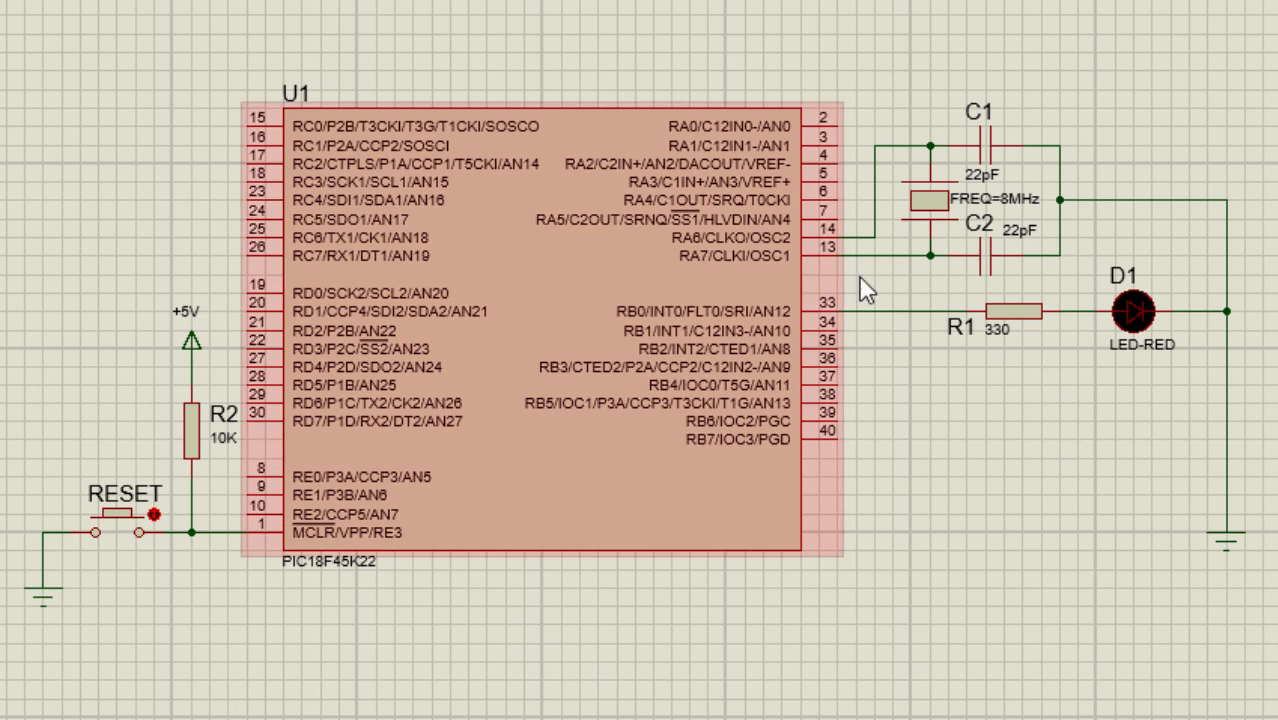
mouse_move(616, 636)
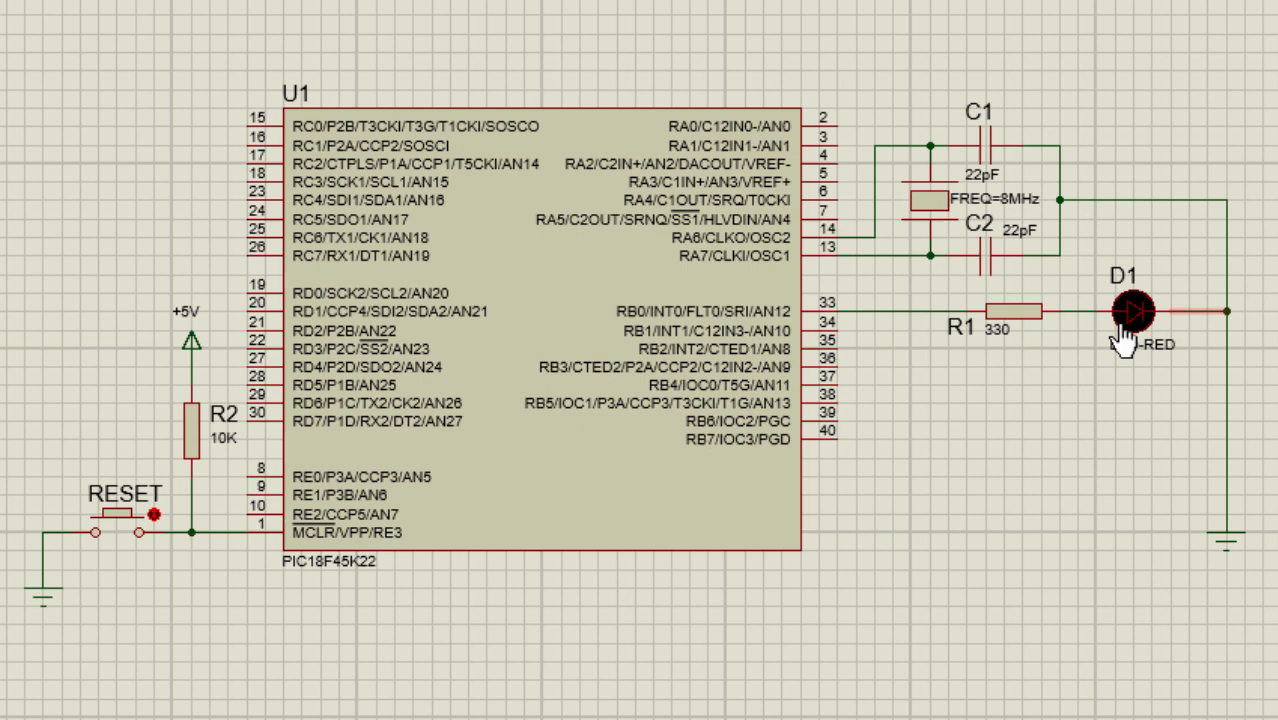
mouse_move(1242, 368)
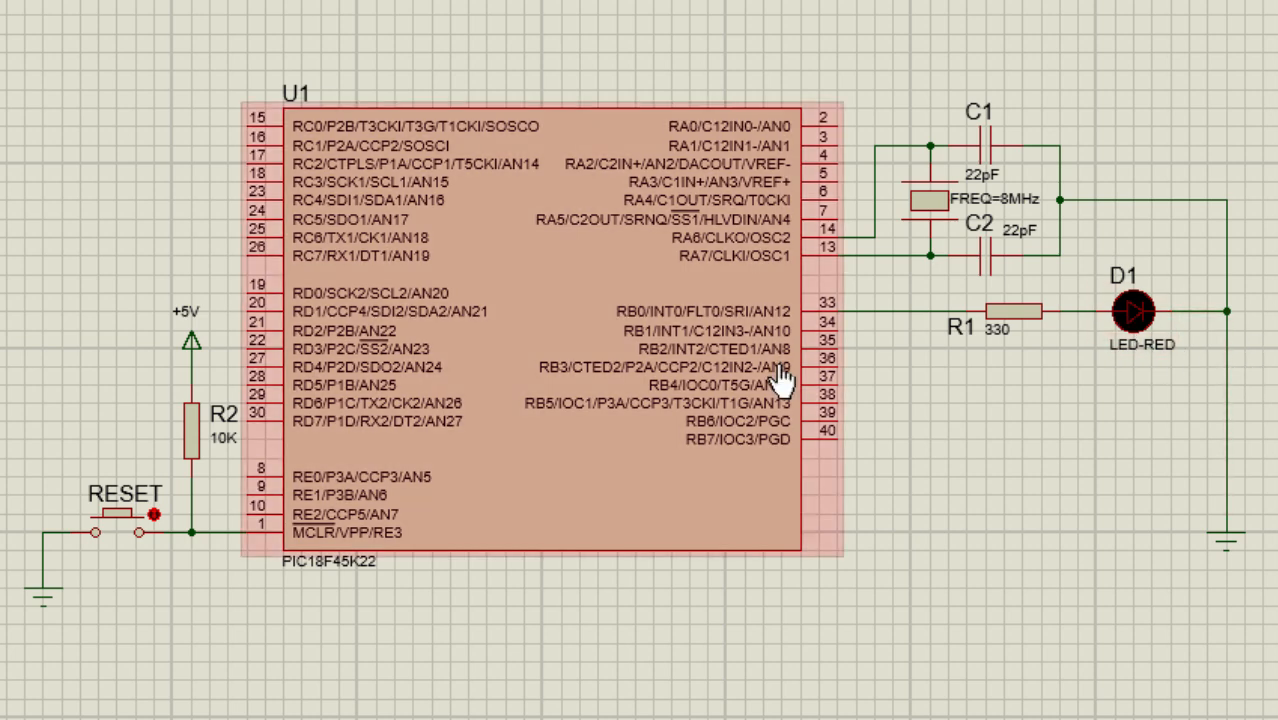
mouse_move(790, 470)
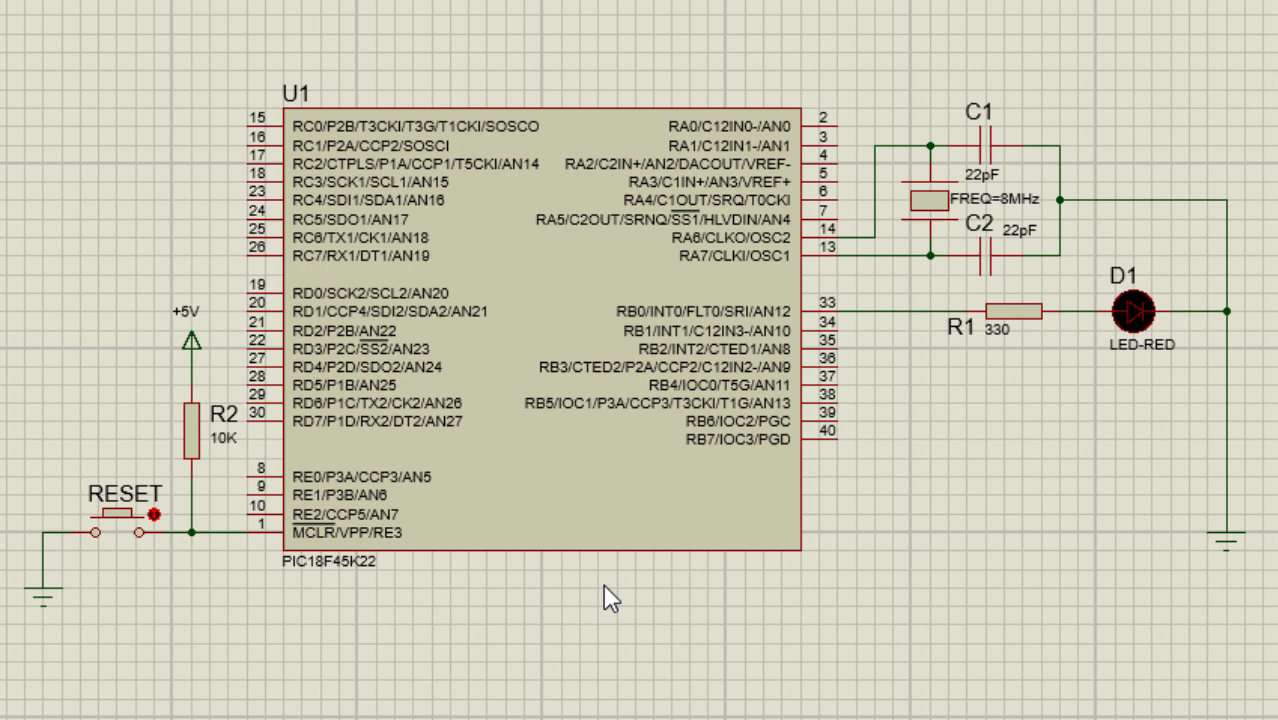
mouse_move(570, 576)
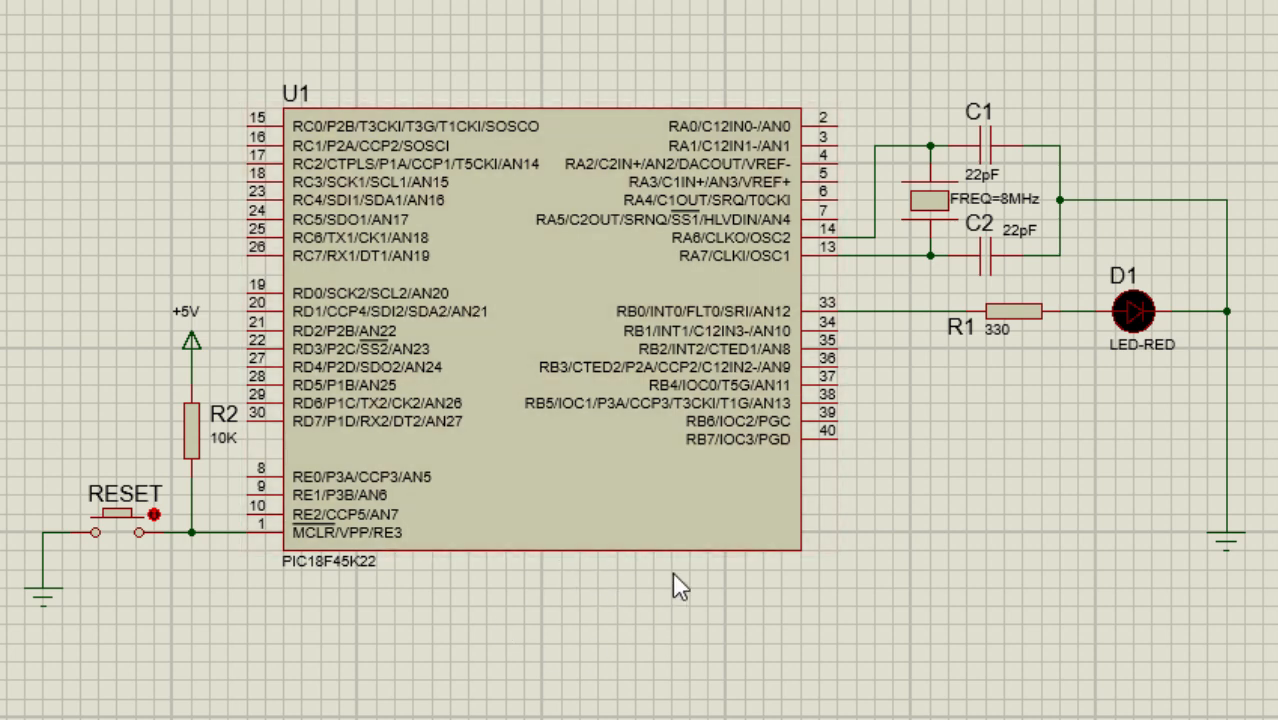
mouse_move(704, 642)
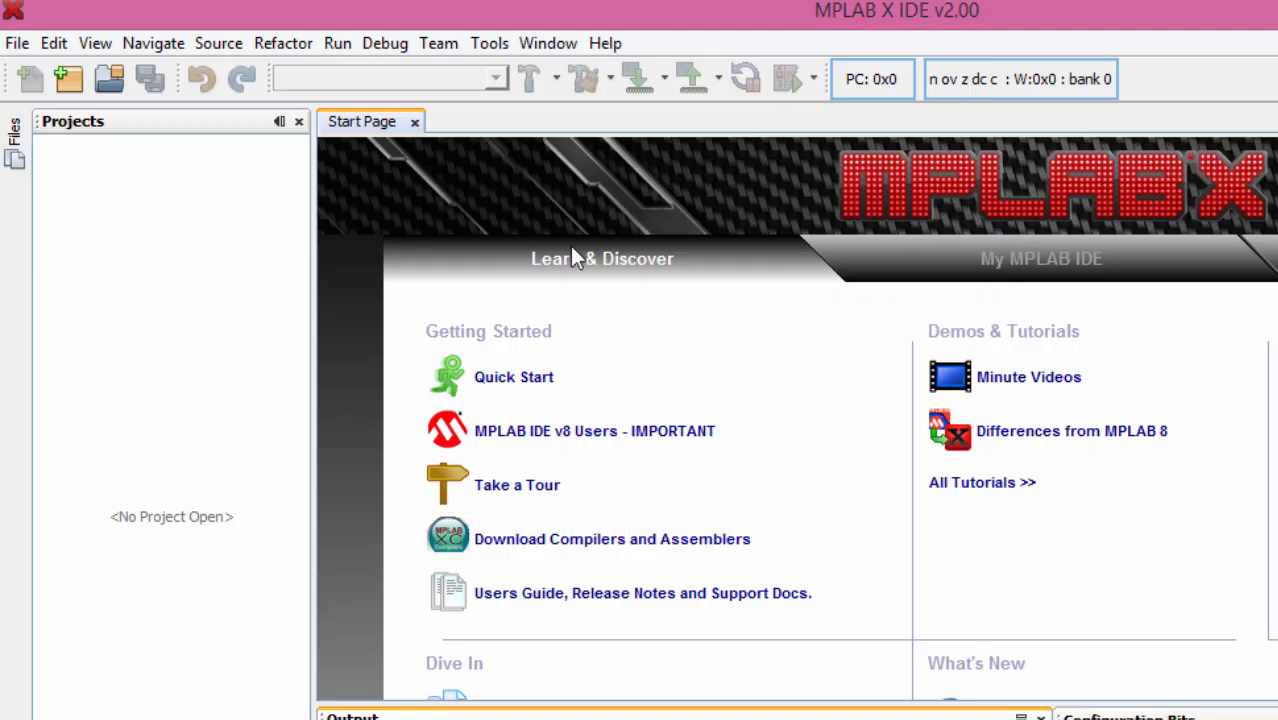
mouse_move(530, 176)
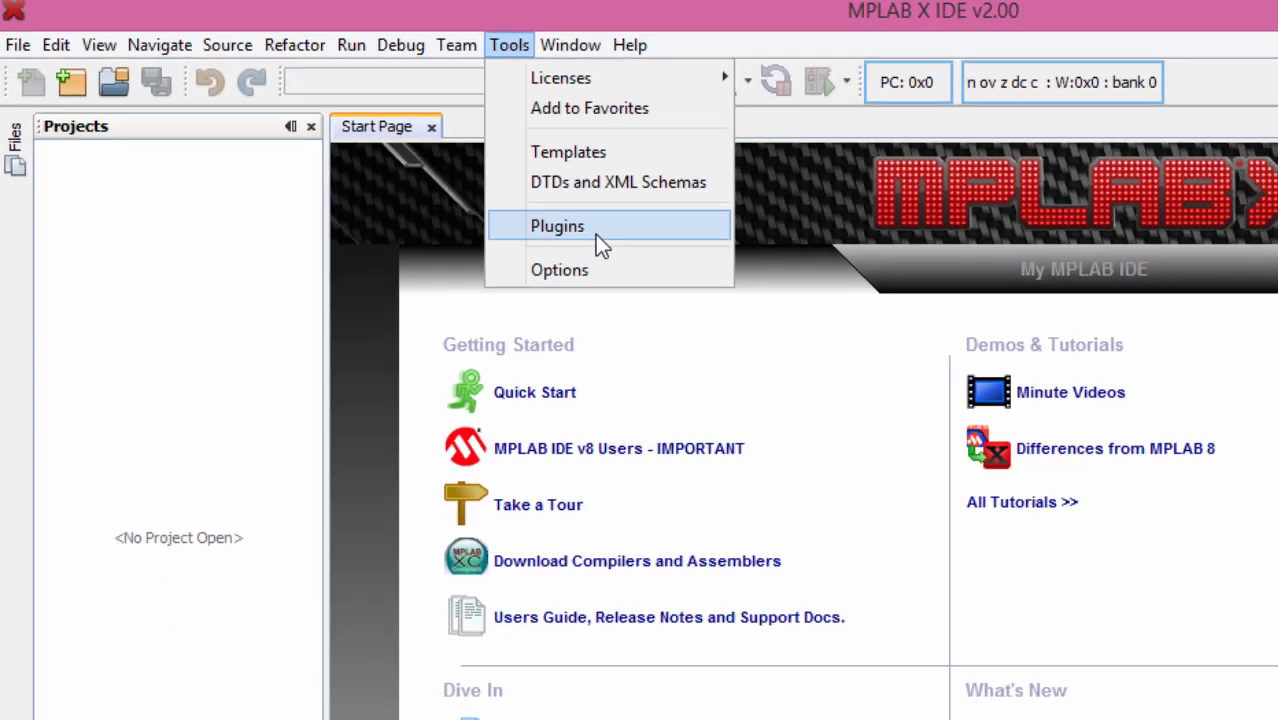
Tick MPLAB Code Configurator under Available Plugins and read its description (1 plugin, 6MB).
left_click(556, 224)
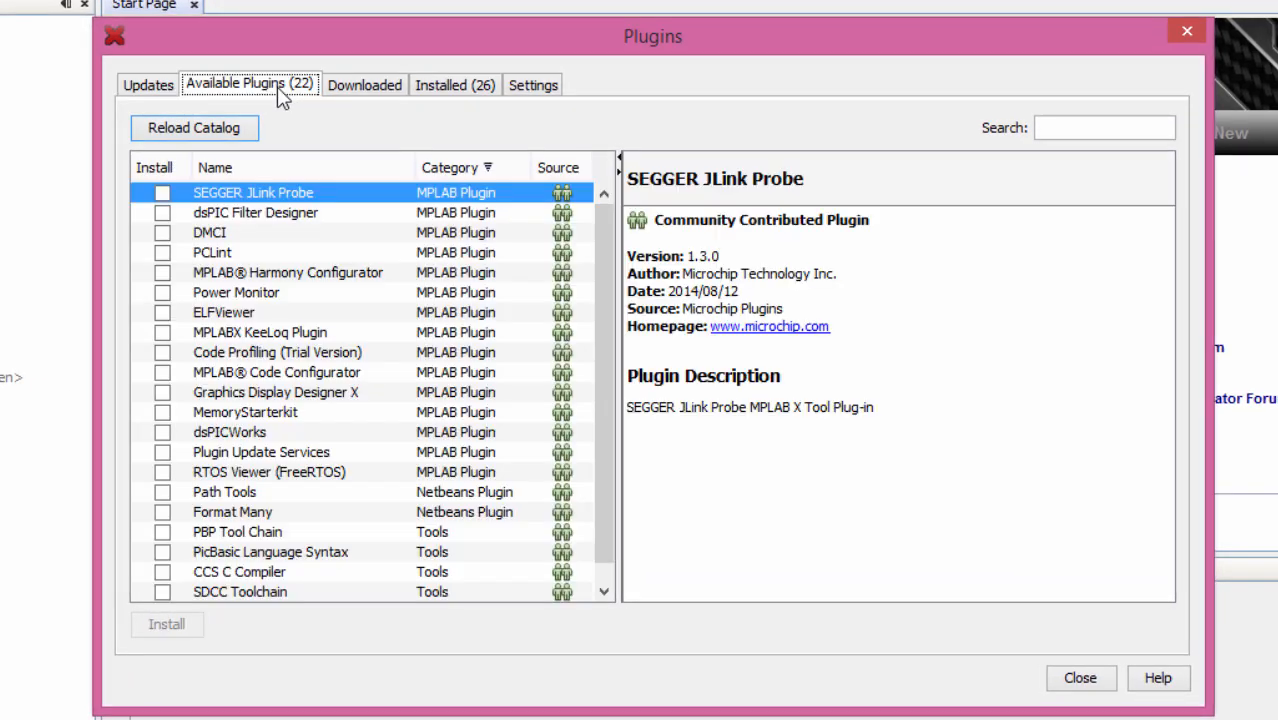
left_click(276, 372)
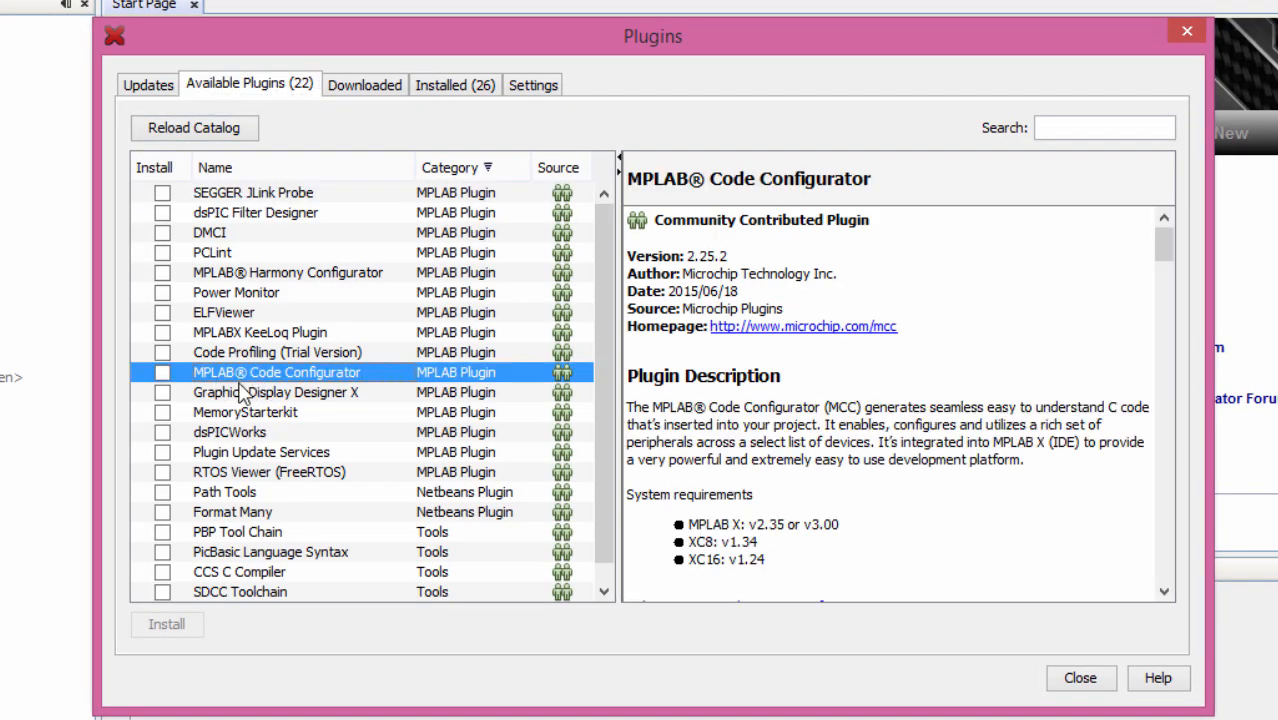
left_click(162, 372)
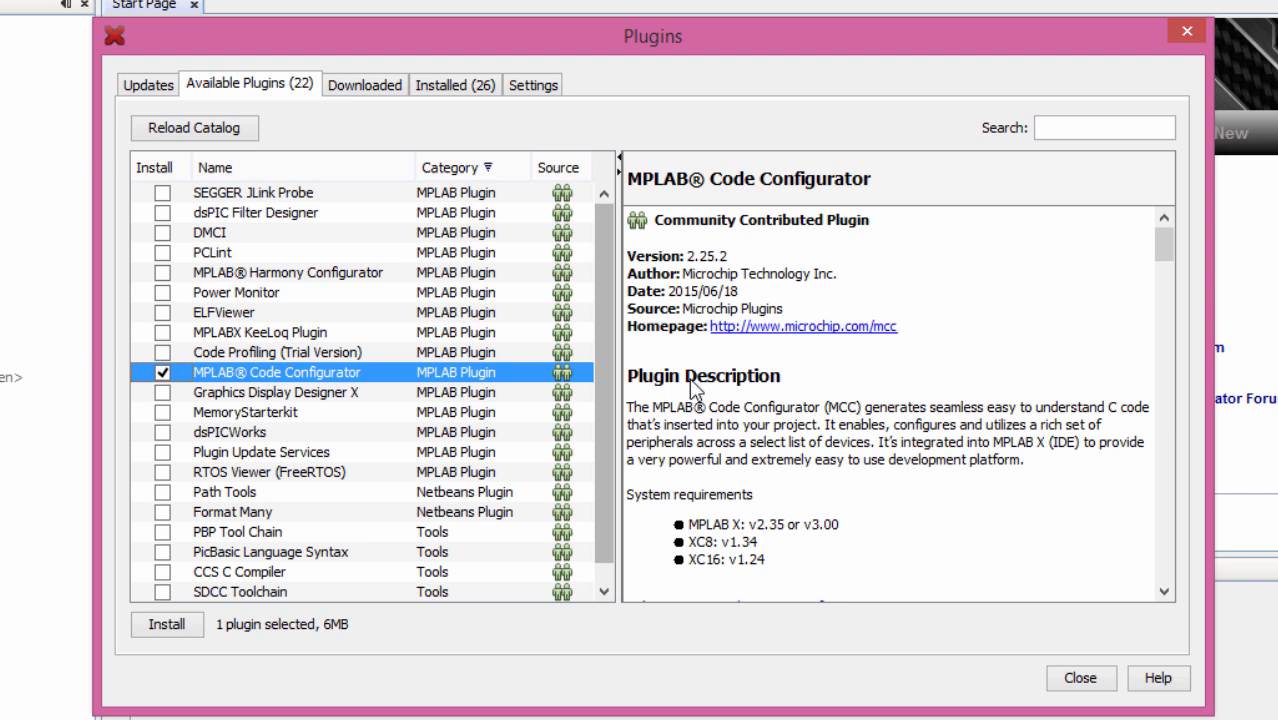
mouse_move(710, 284)
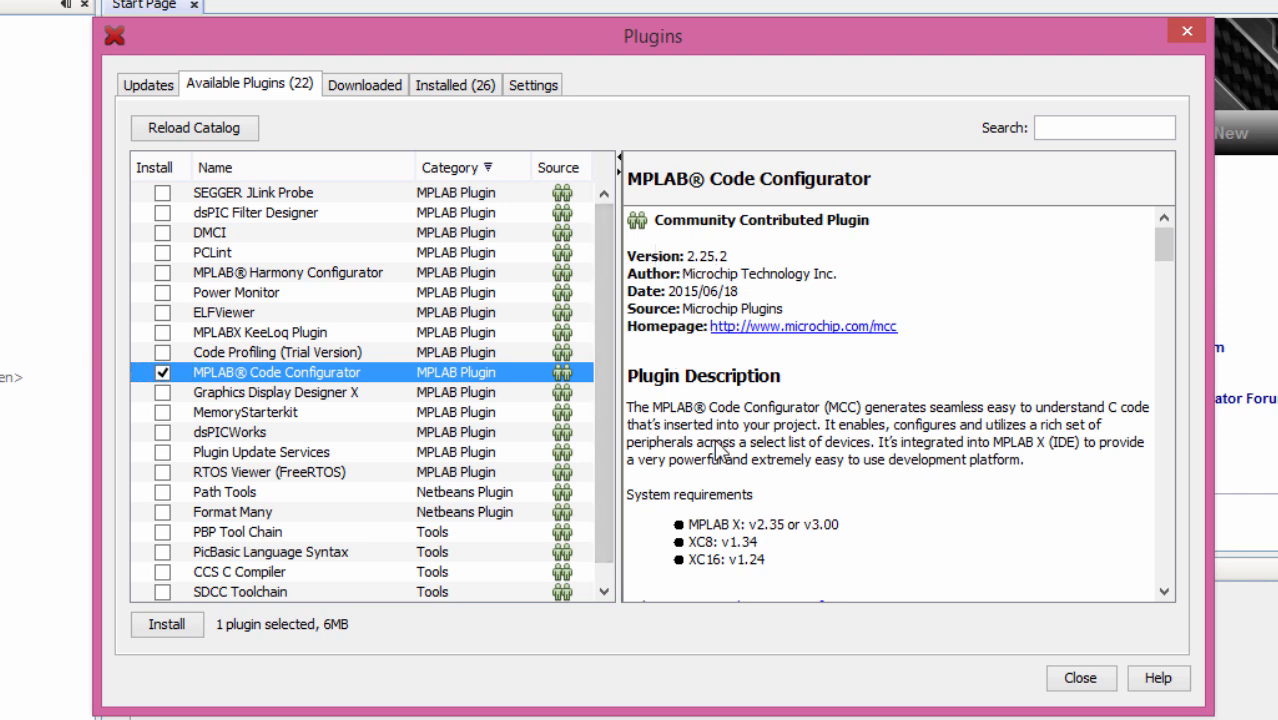
scroll("down", 3)
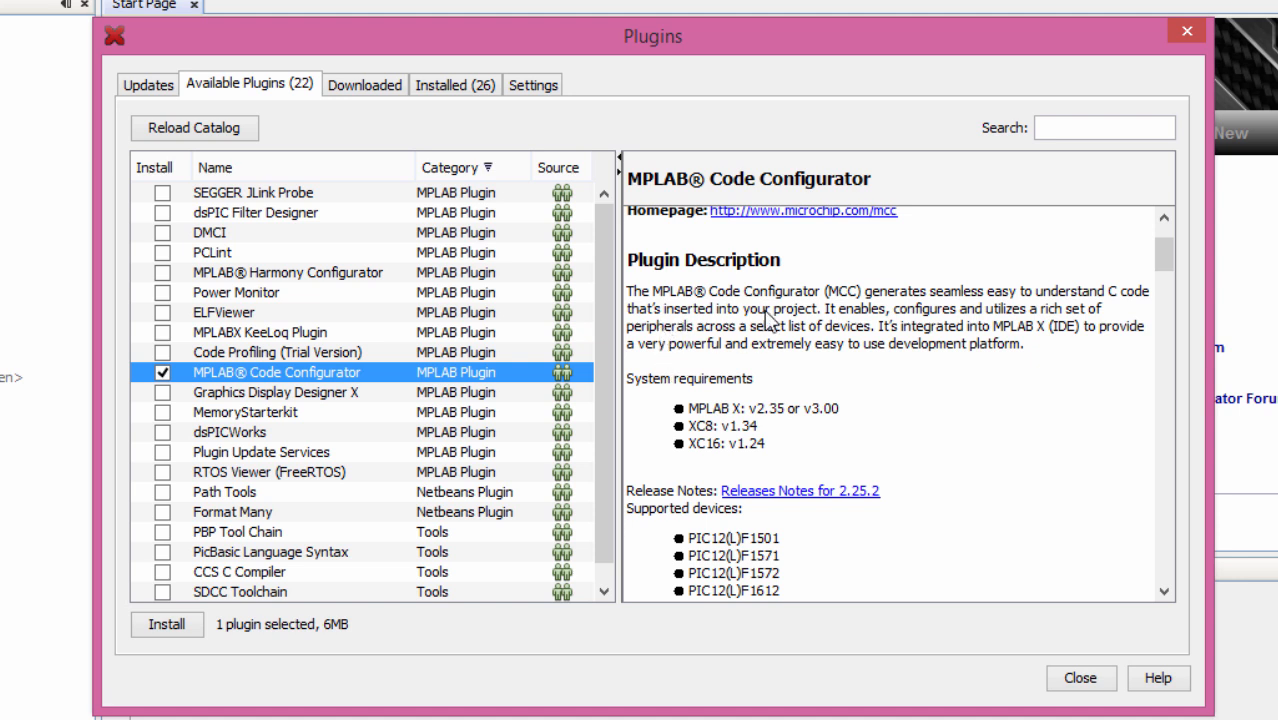
mouse_move(988, 318)
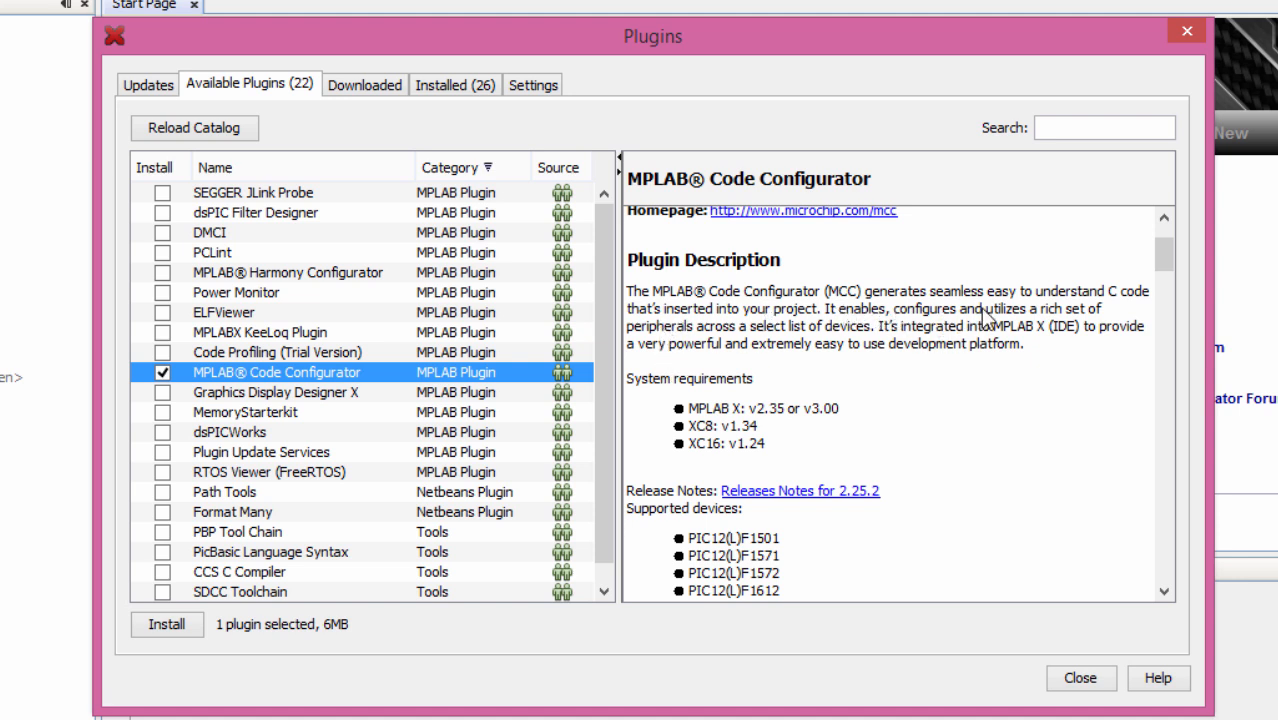
mouse_move(756, 360)
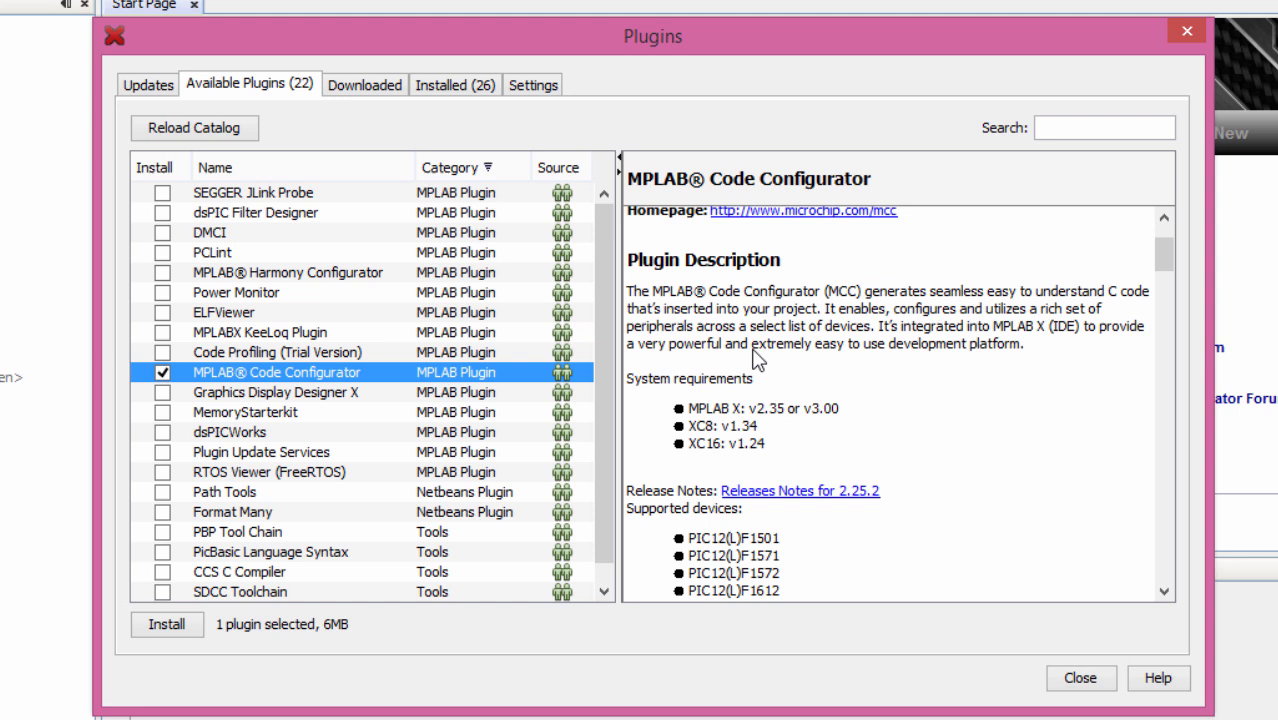
mouse_move(810, 336)
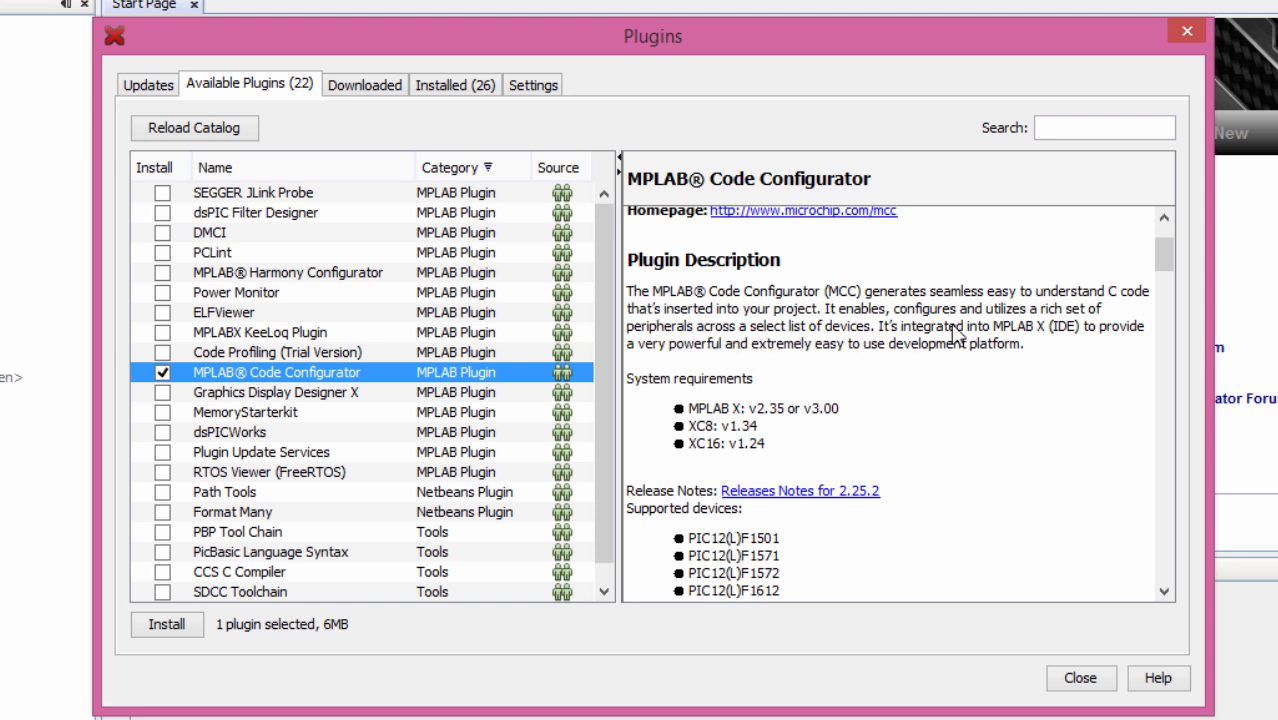
mouse_move(1084, 338)
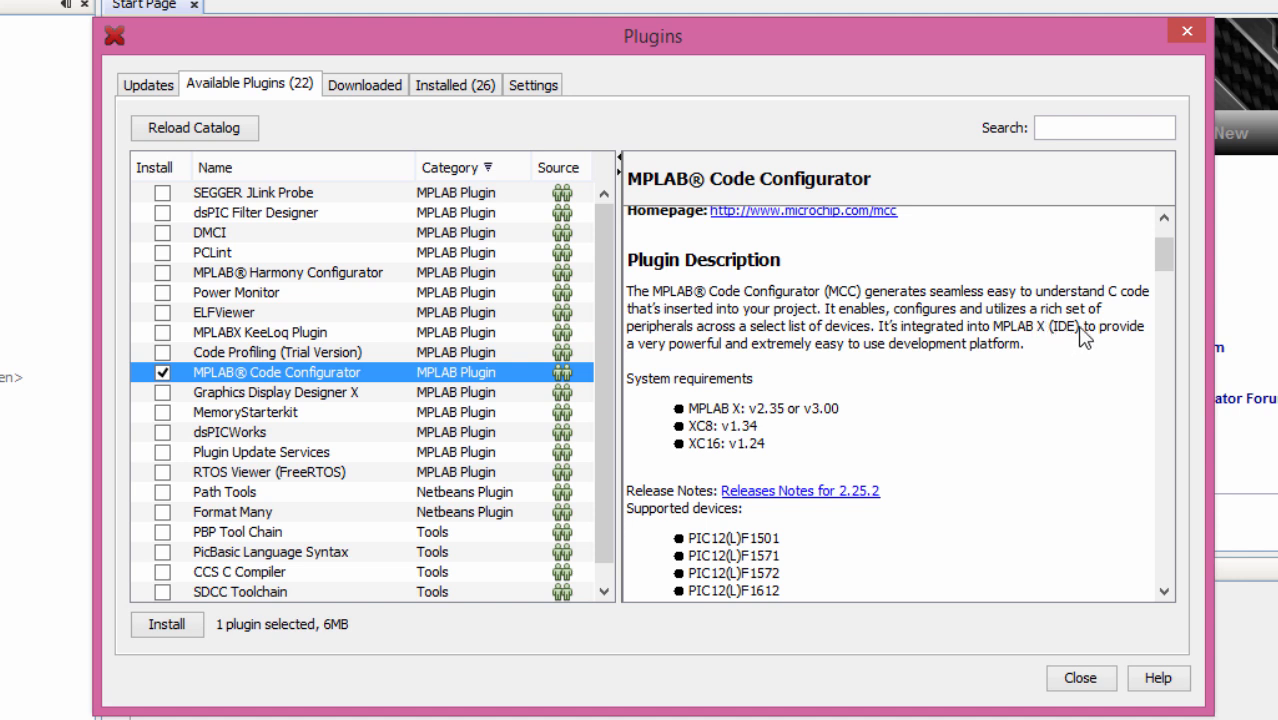
mouse_move(778, 368)
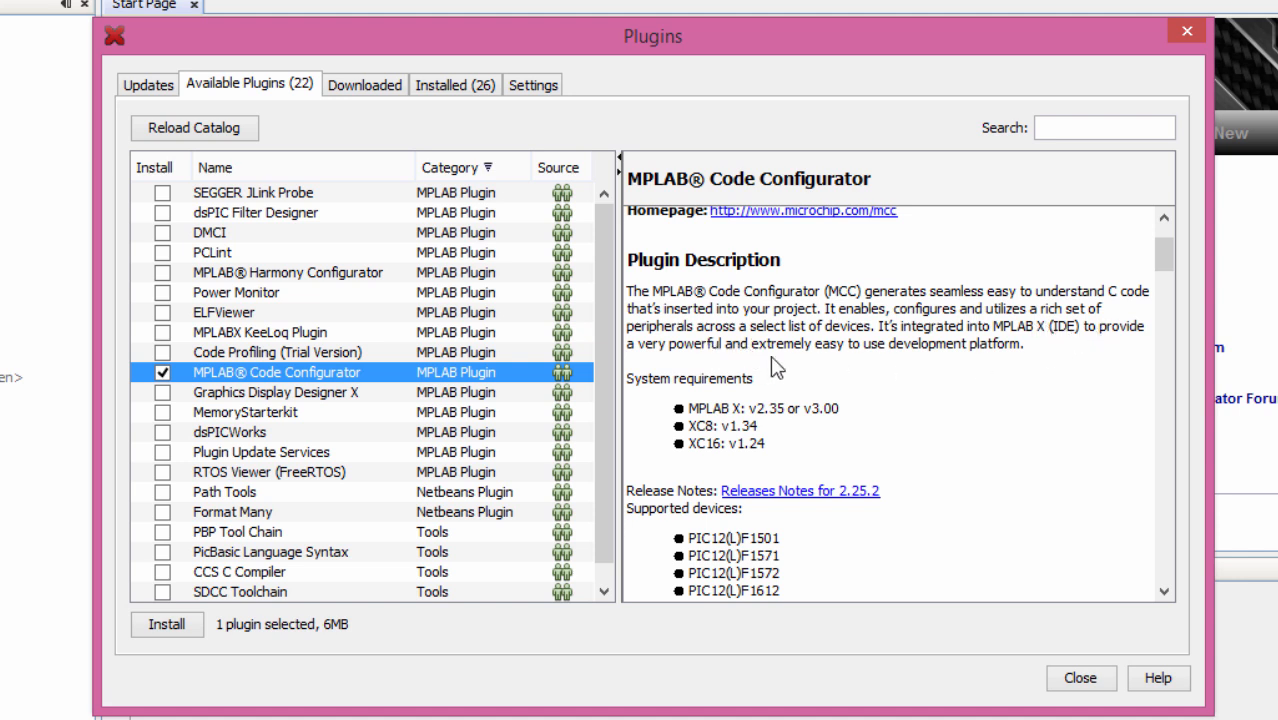
mouse_move(868, 356)
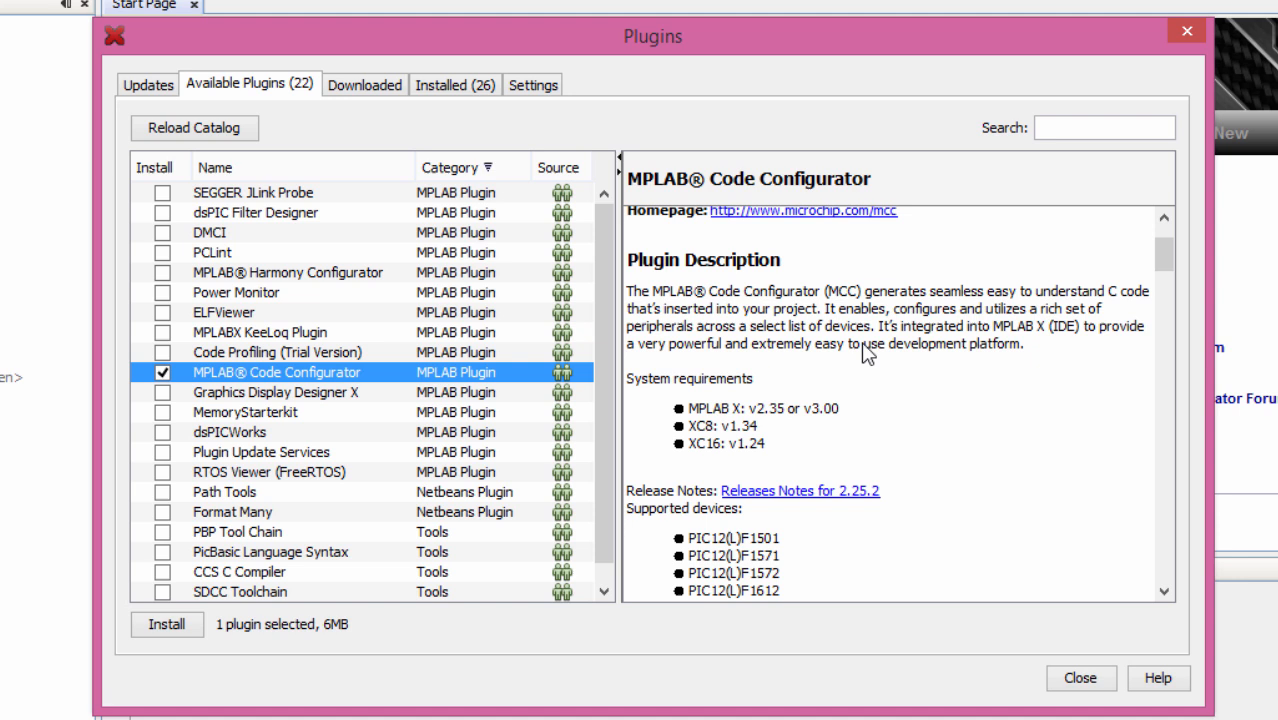
mouse_move(1018, 356)
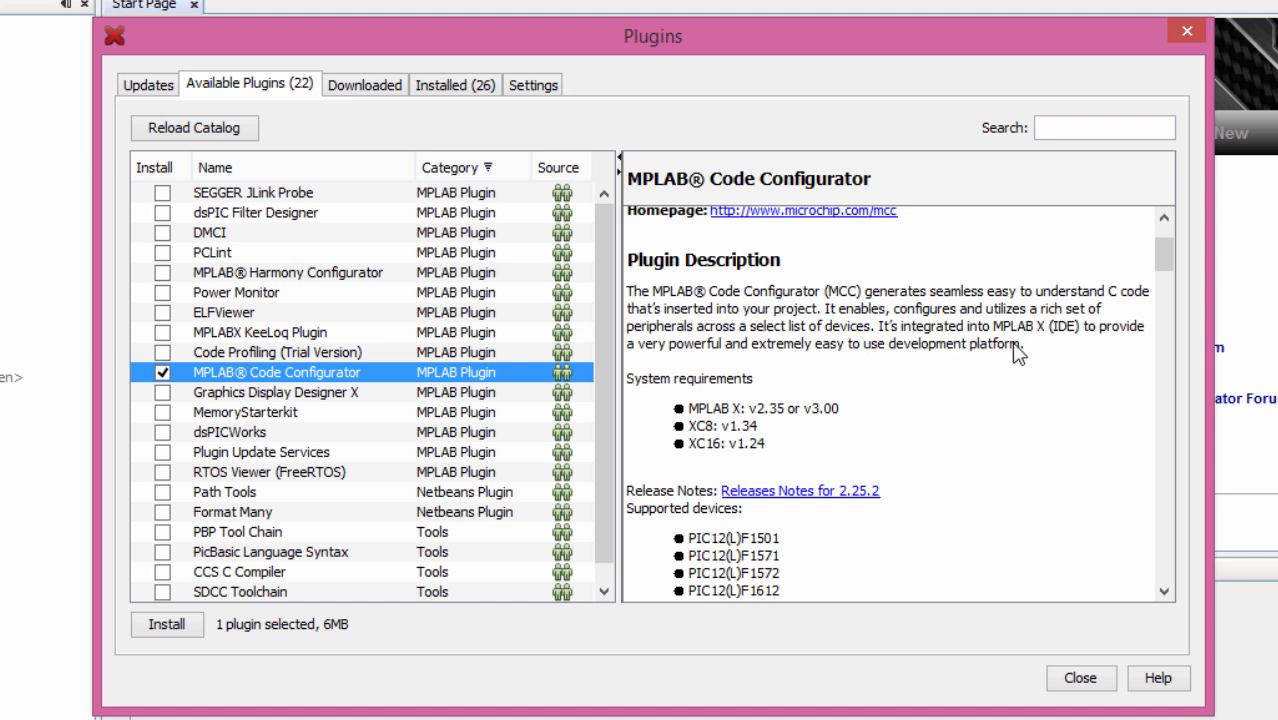
mouse_move(1104, 348)
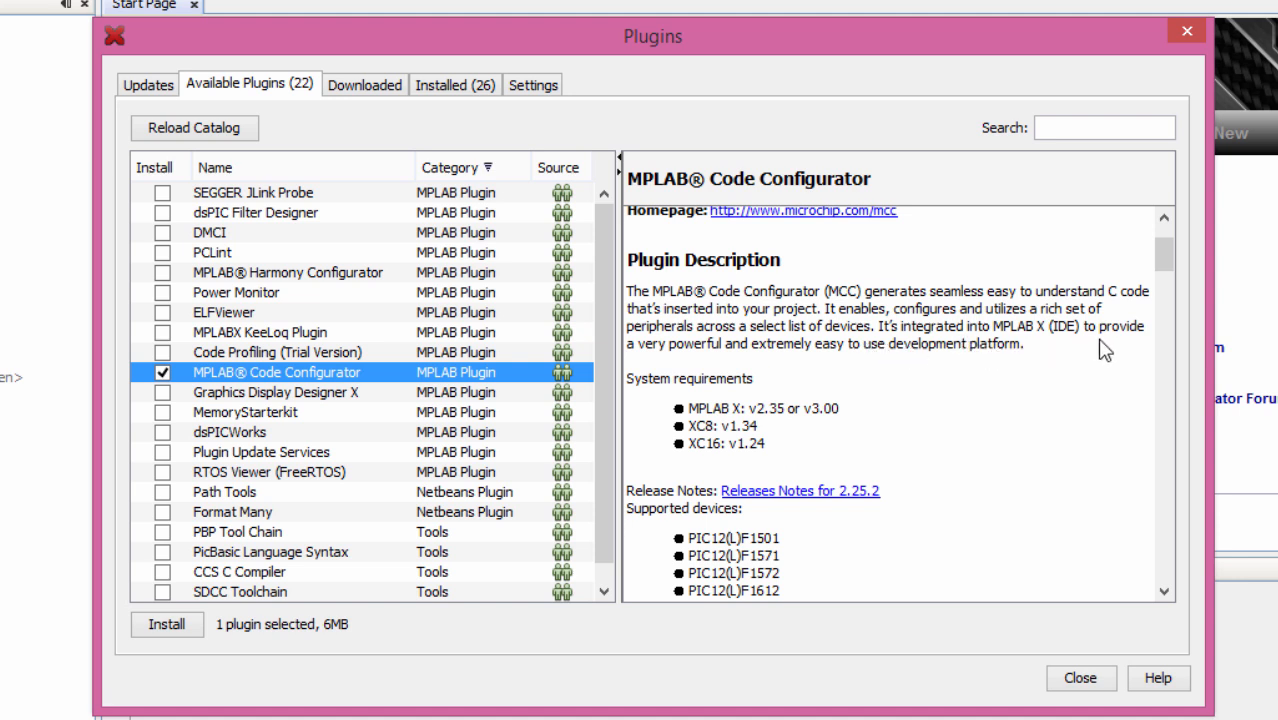
mouse_move(752, 376)
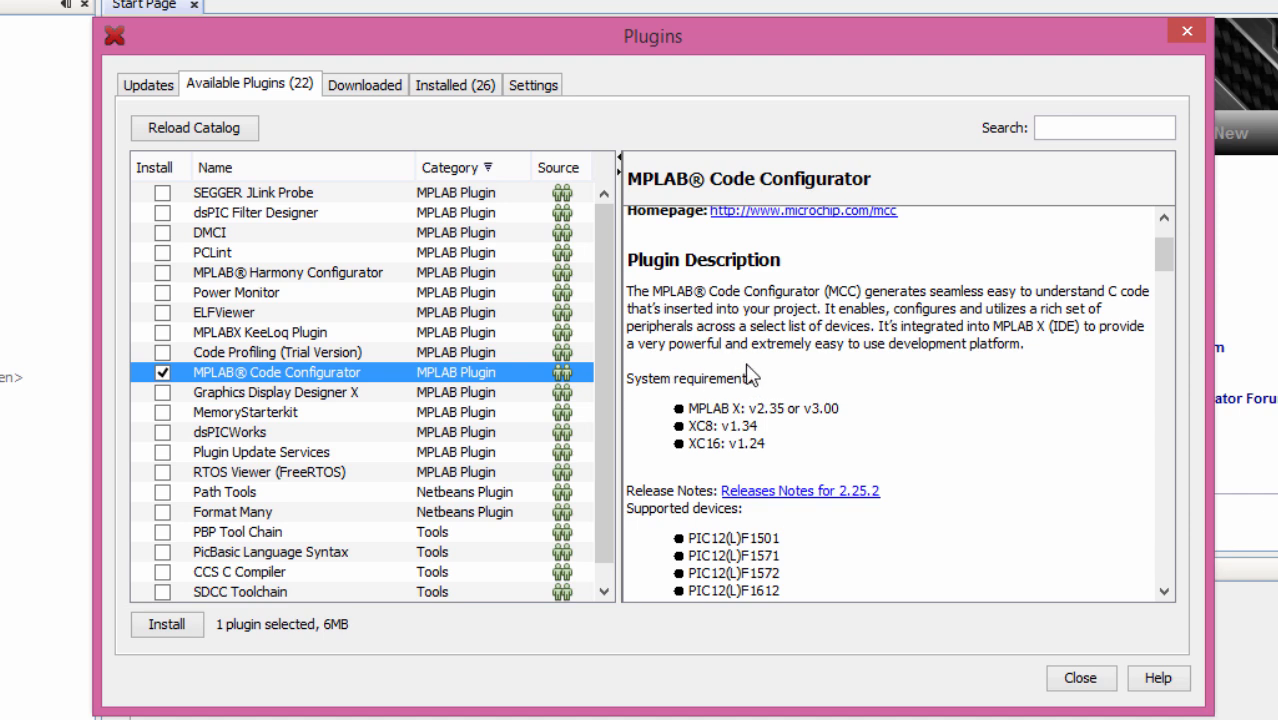
mouse_move(978, 378)
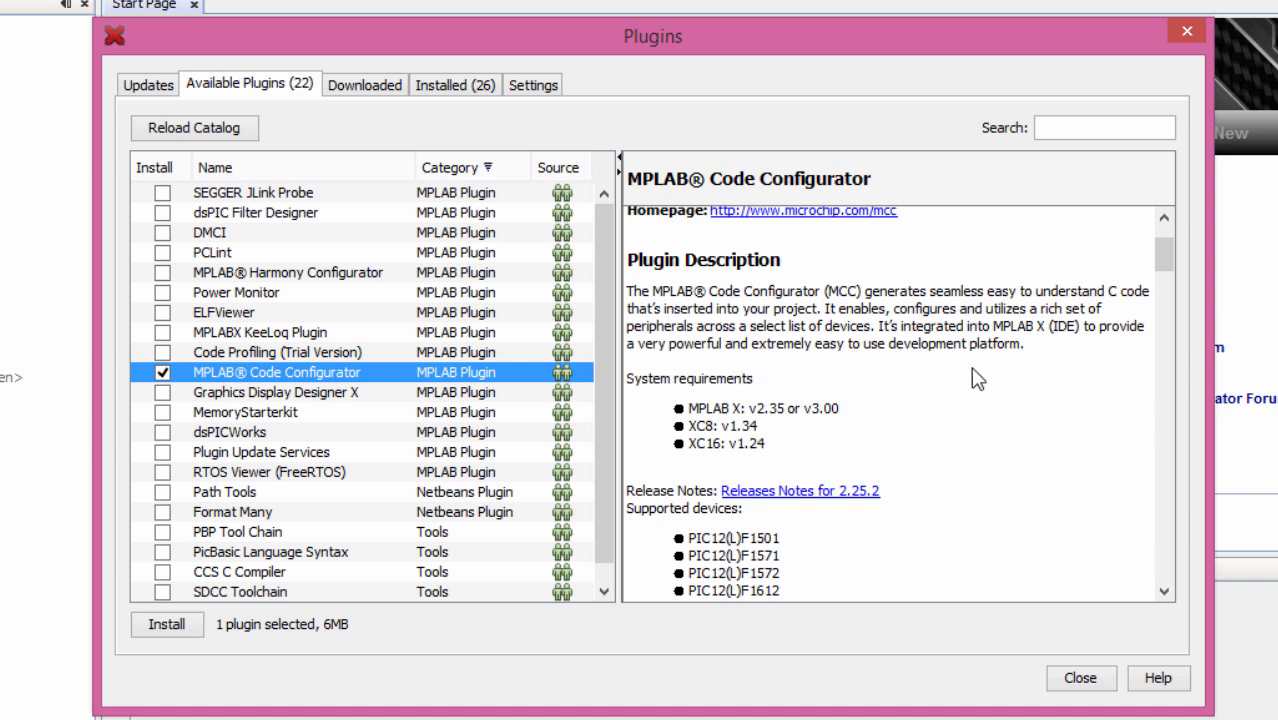
scroll("down", 3)
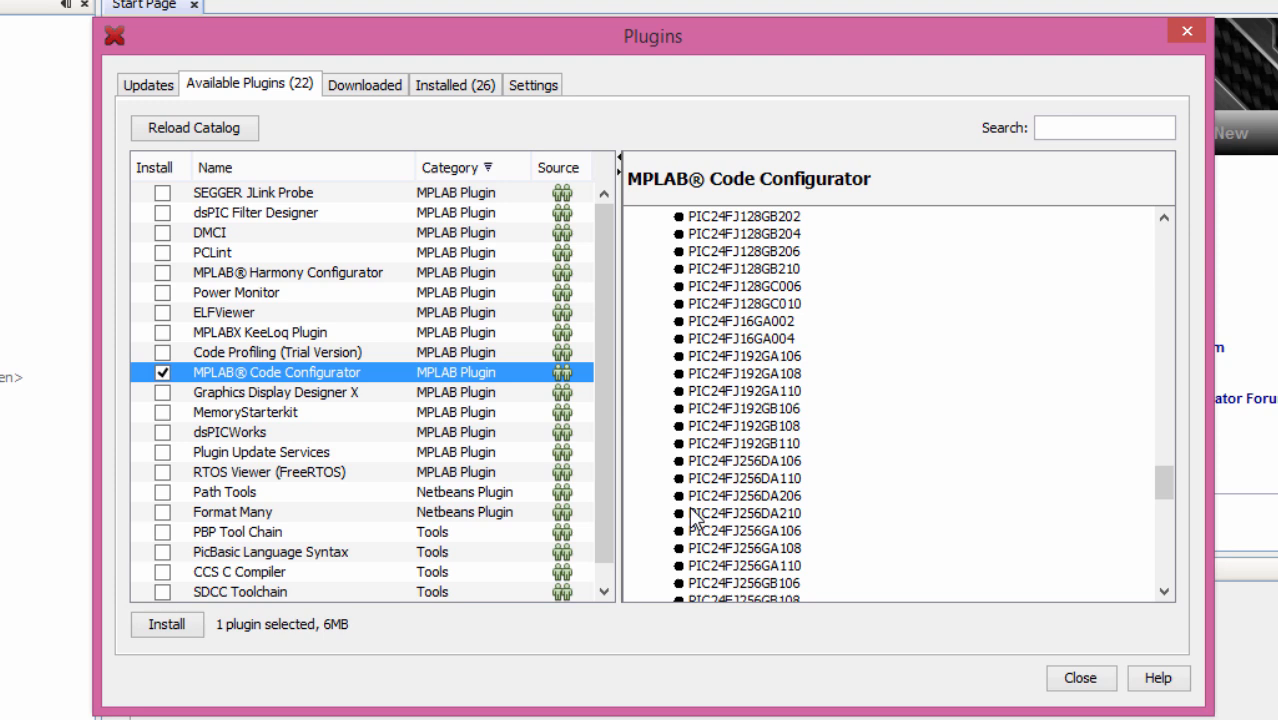
Install the plugin, accepting the license and untrusted-certificate warning, then restart the IDE.
left_click(166, 624)
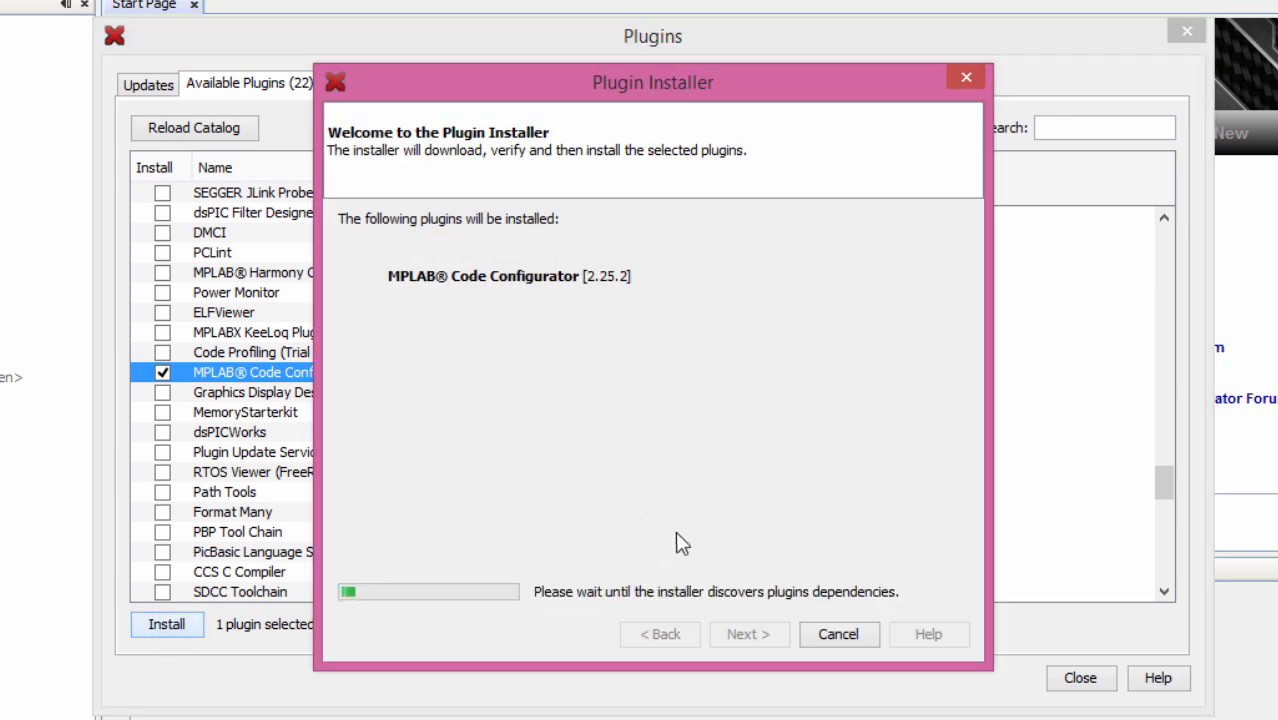
left_click(748, 634)
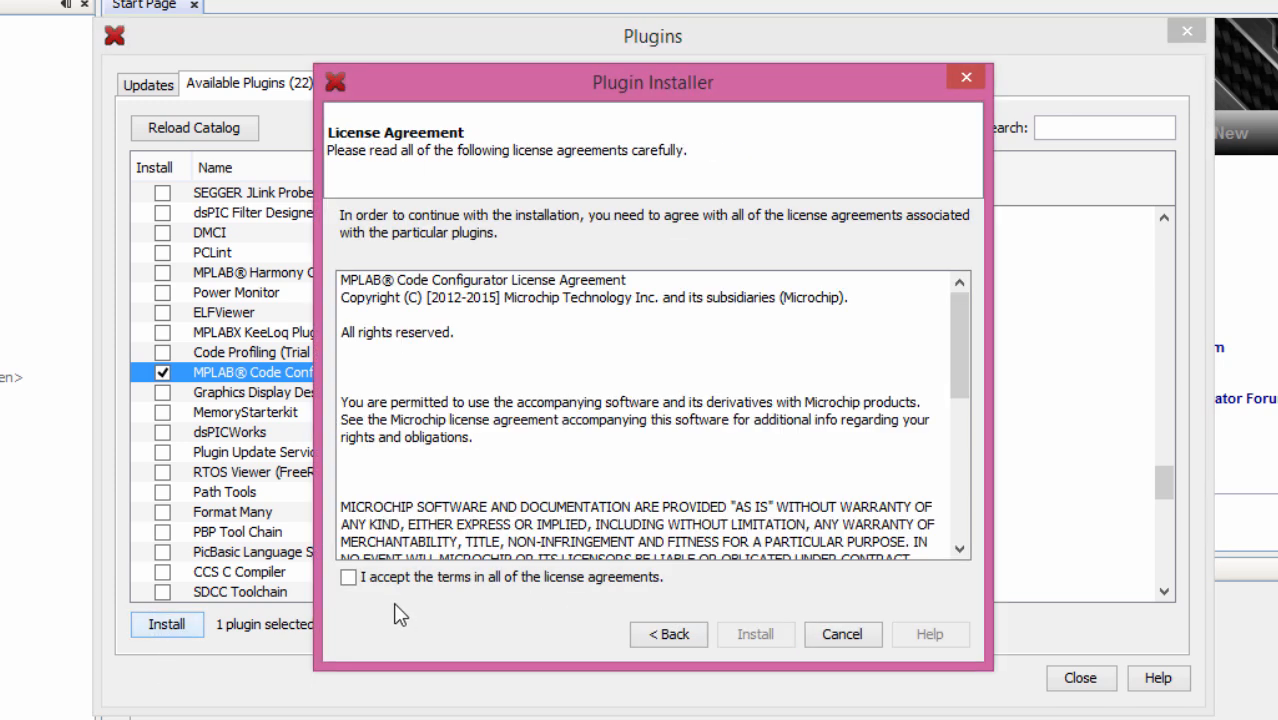
mouse_move(390, 596)
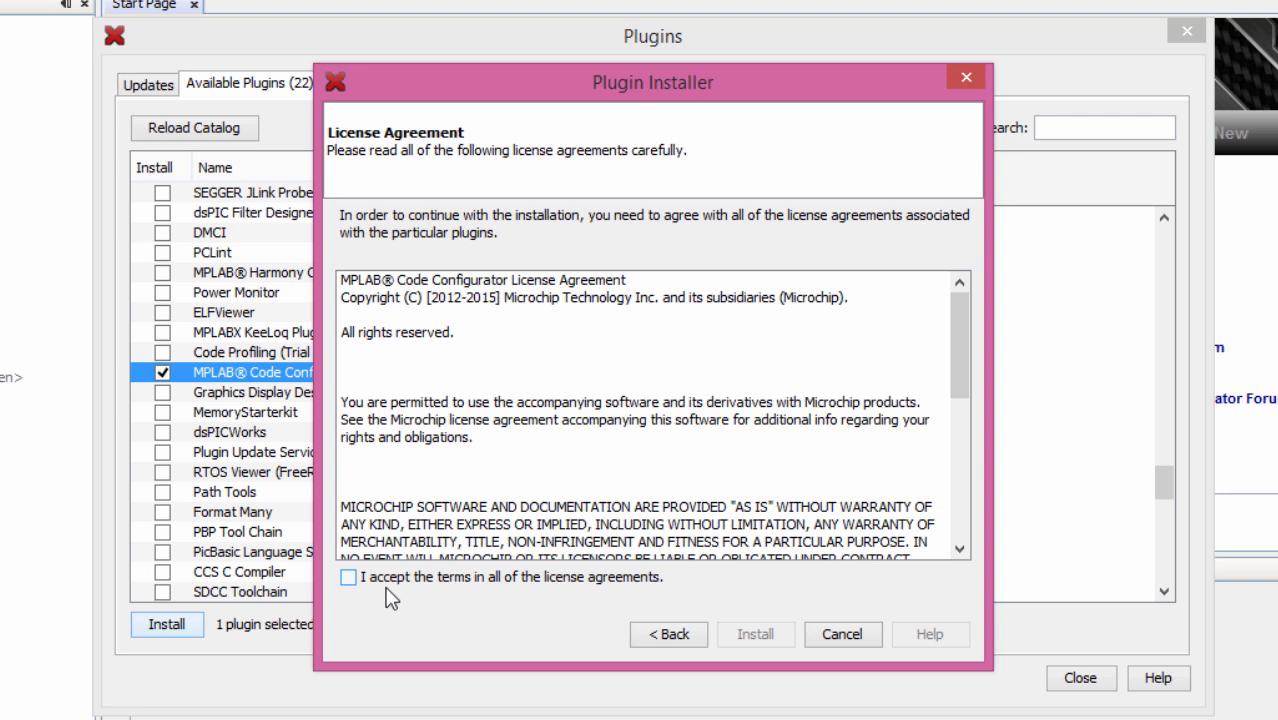
left_click(348, 576)
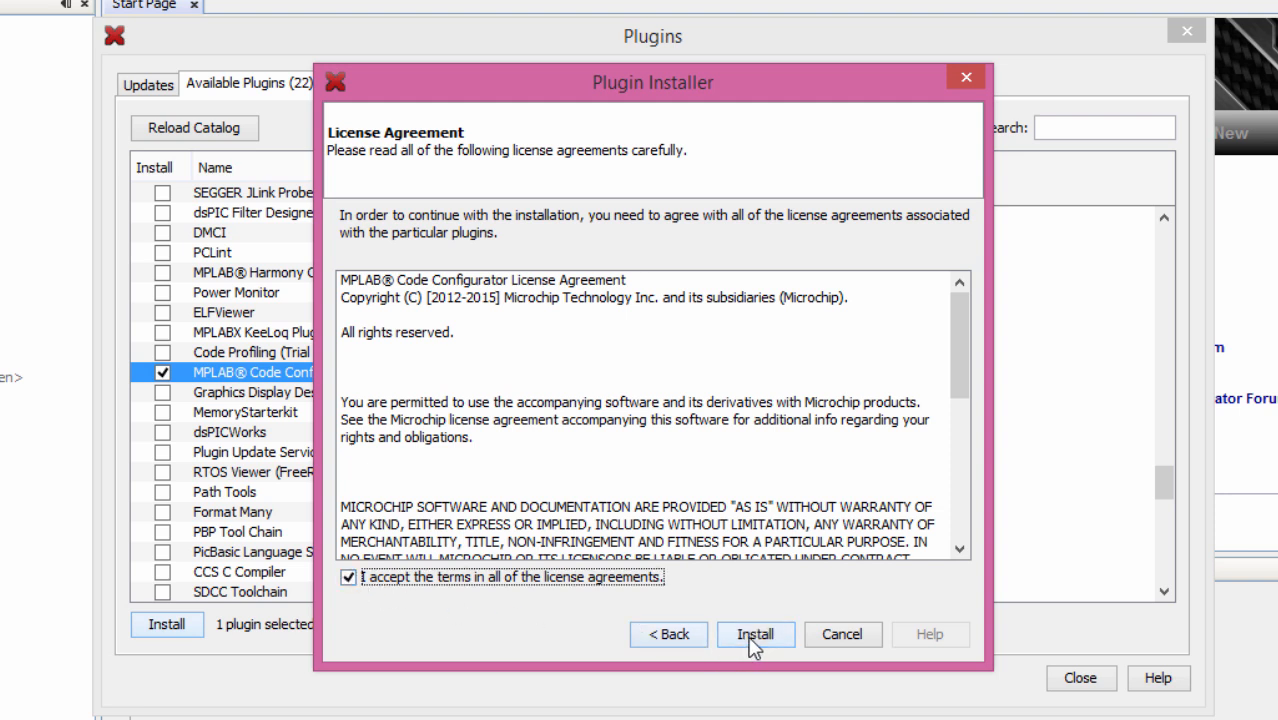
left_click(756, 634)
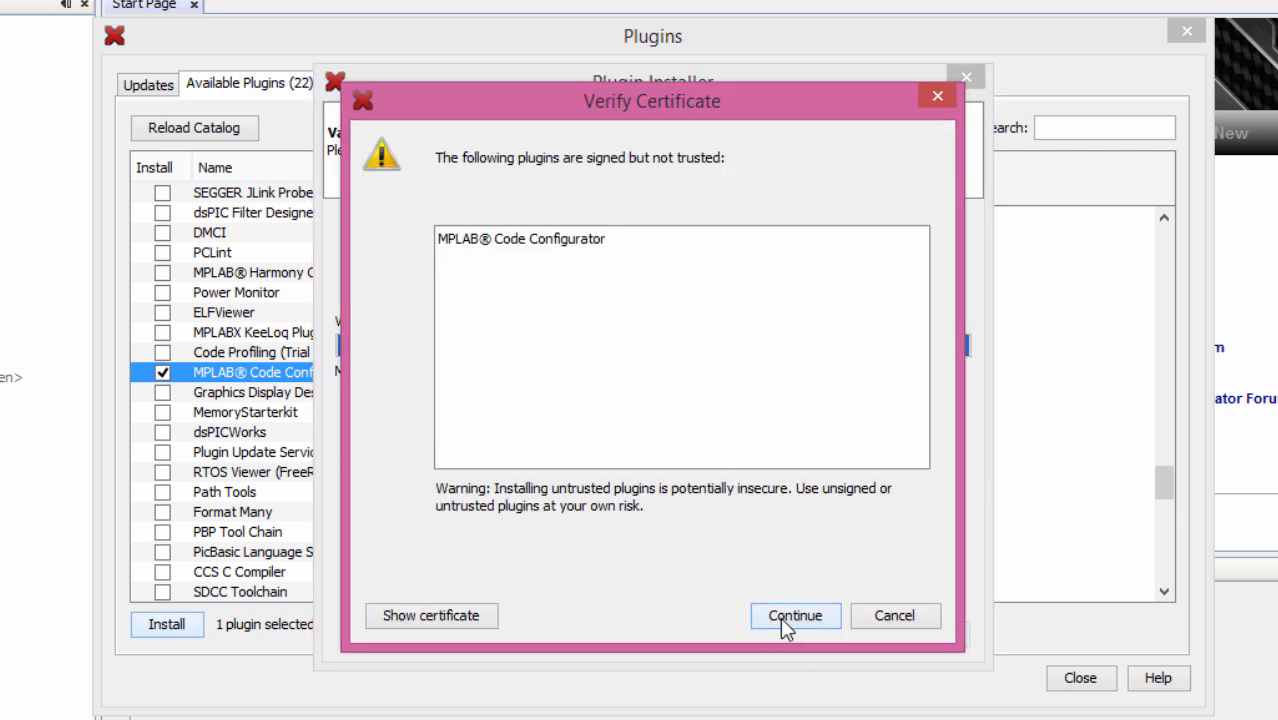
left_click(796, 616)
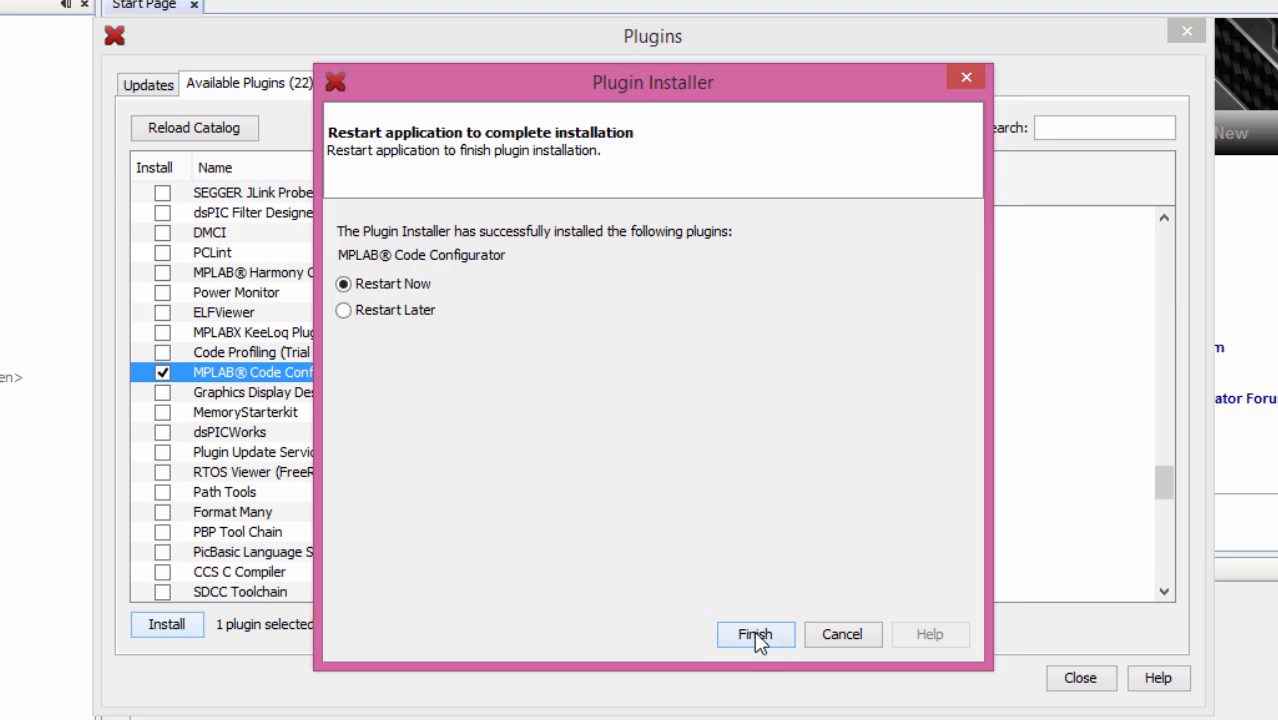
left_click(756, 634)
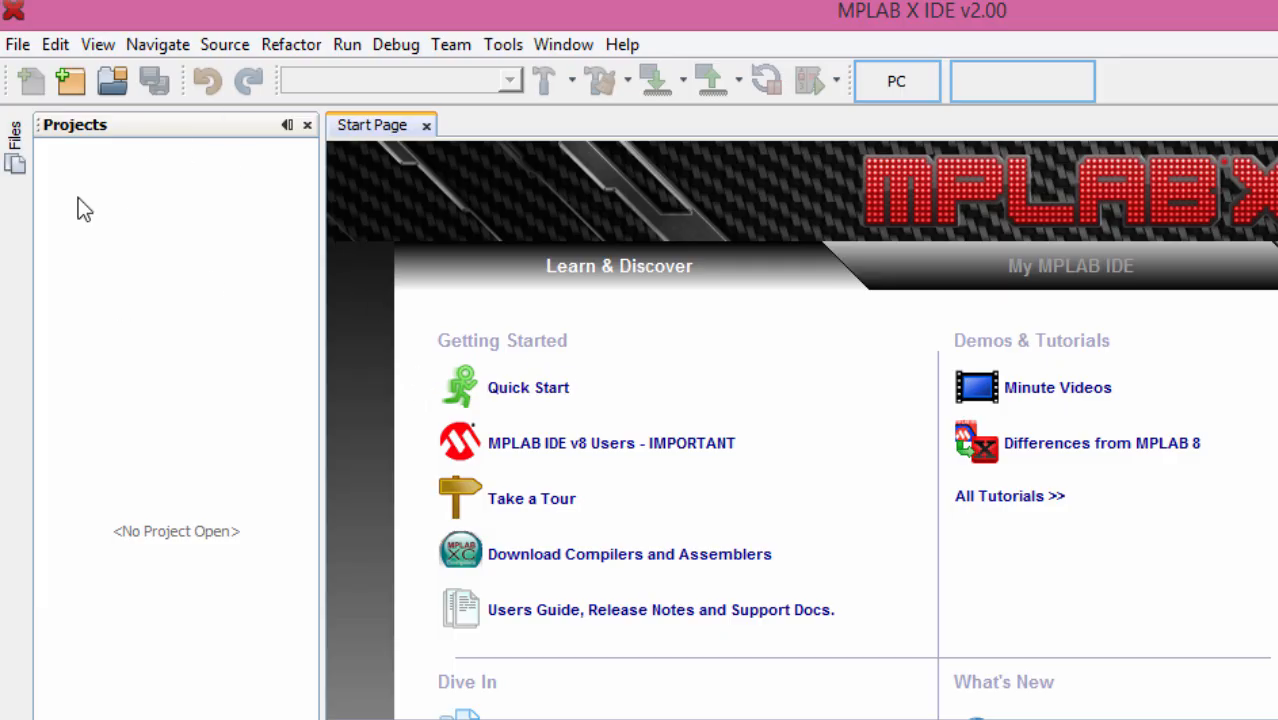
mouse_move(648, 460)
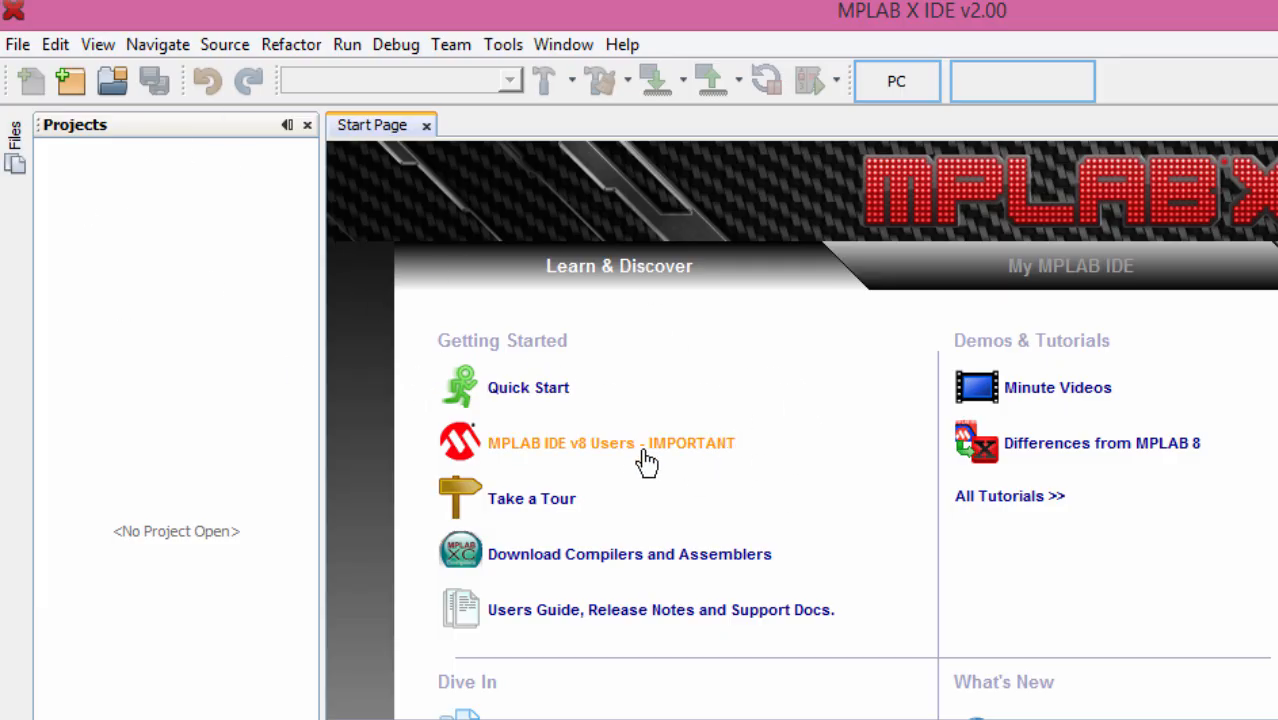
mouse_move(252, 252)
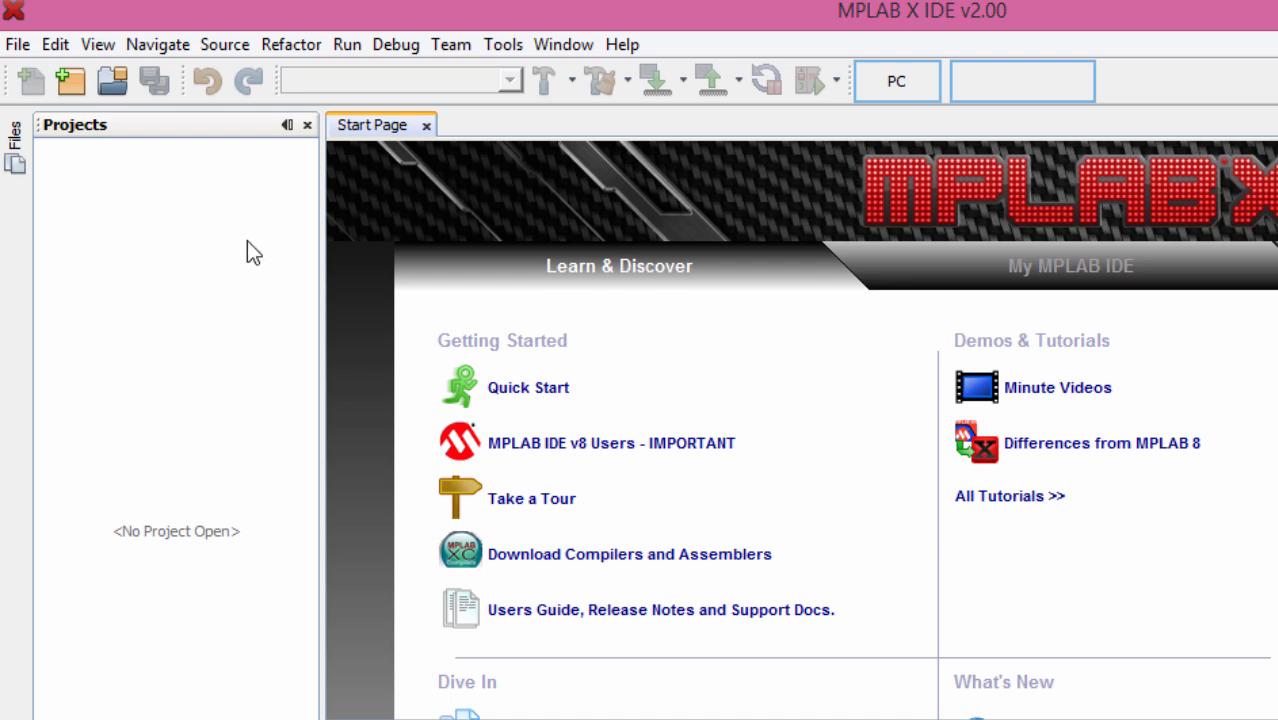
mouse_move(246, 252)
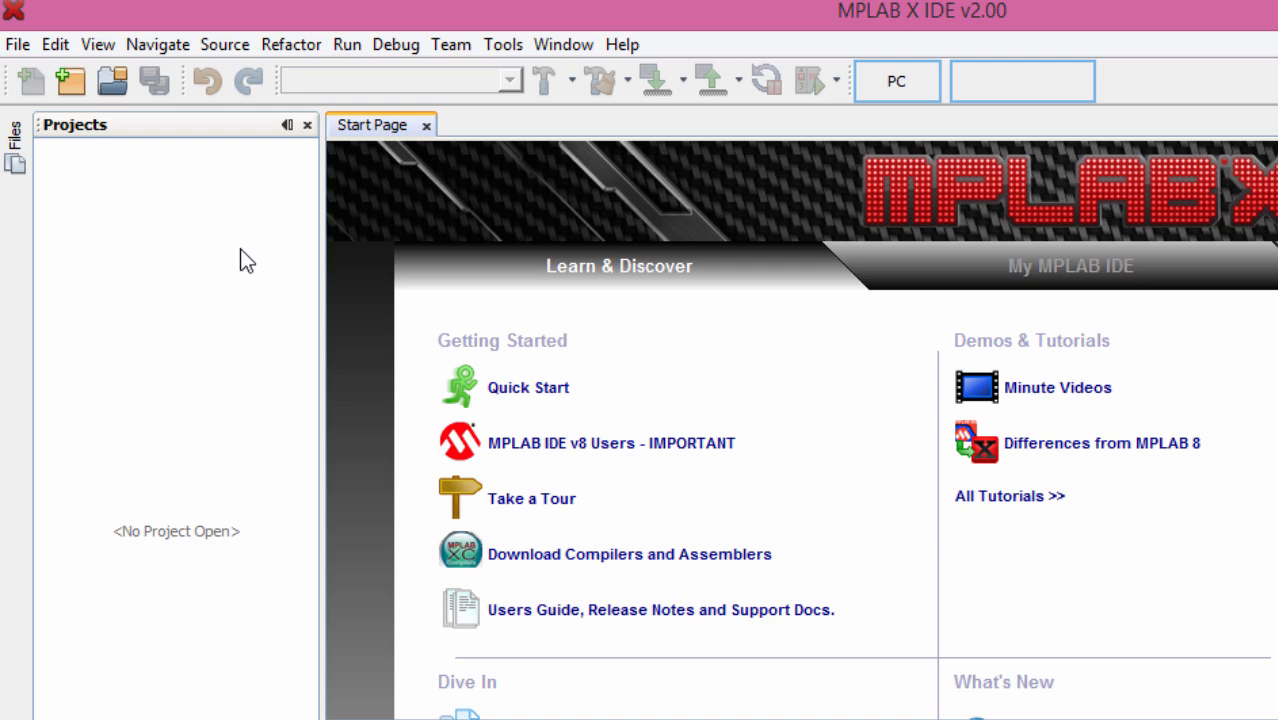
mouse_move(604, 340)
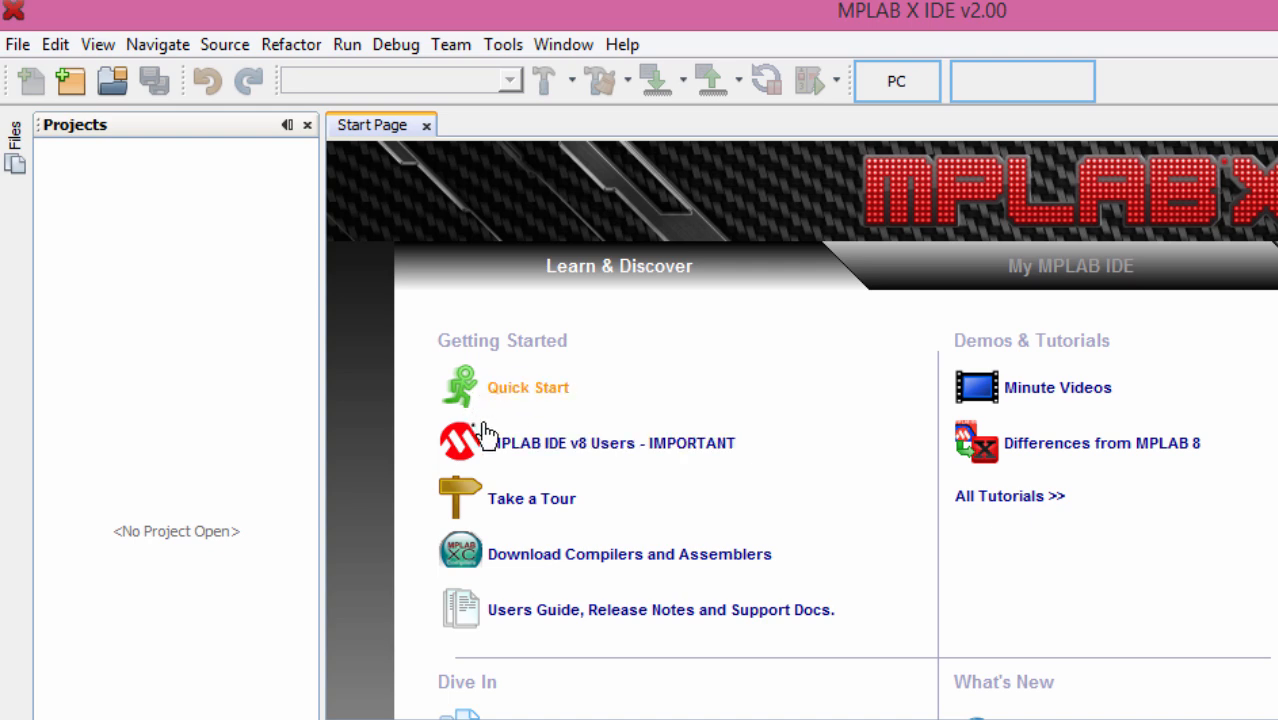
mouse_move(456, 448)
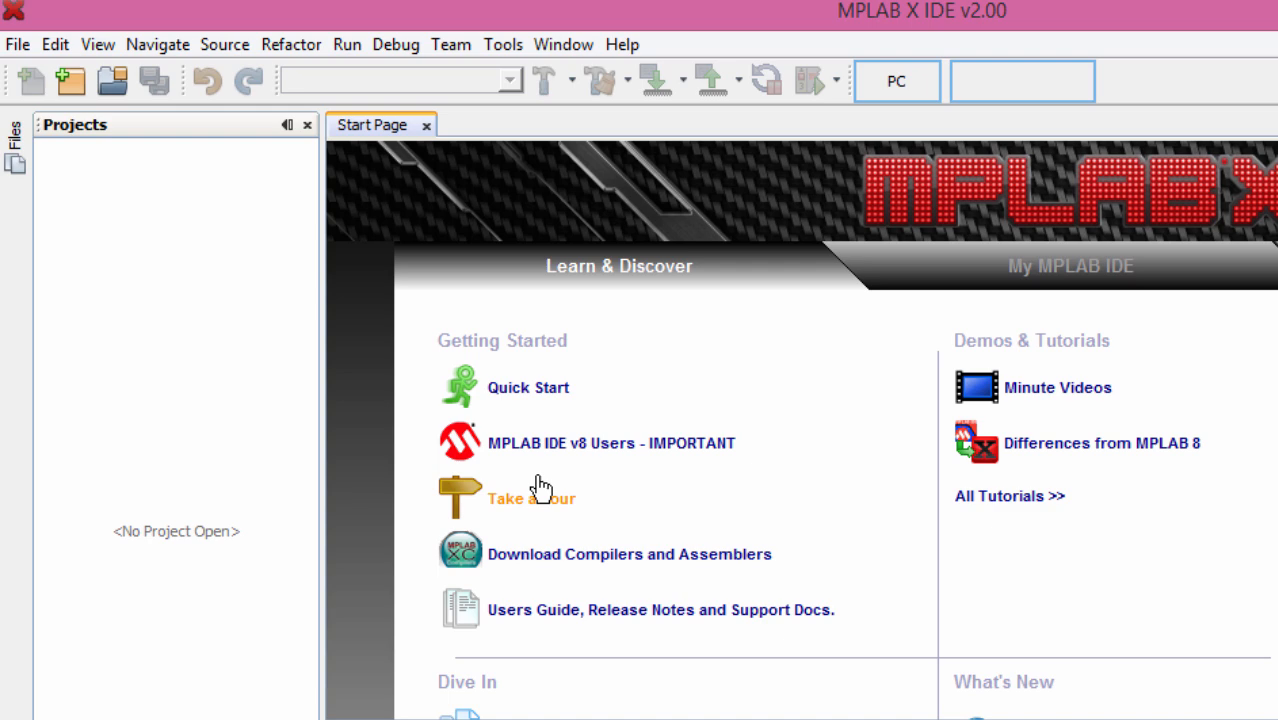
mouse_move(484, 448)
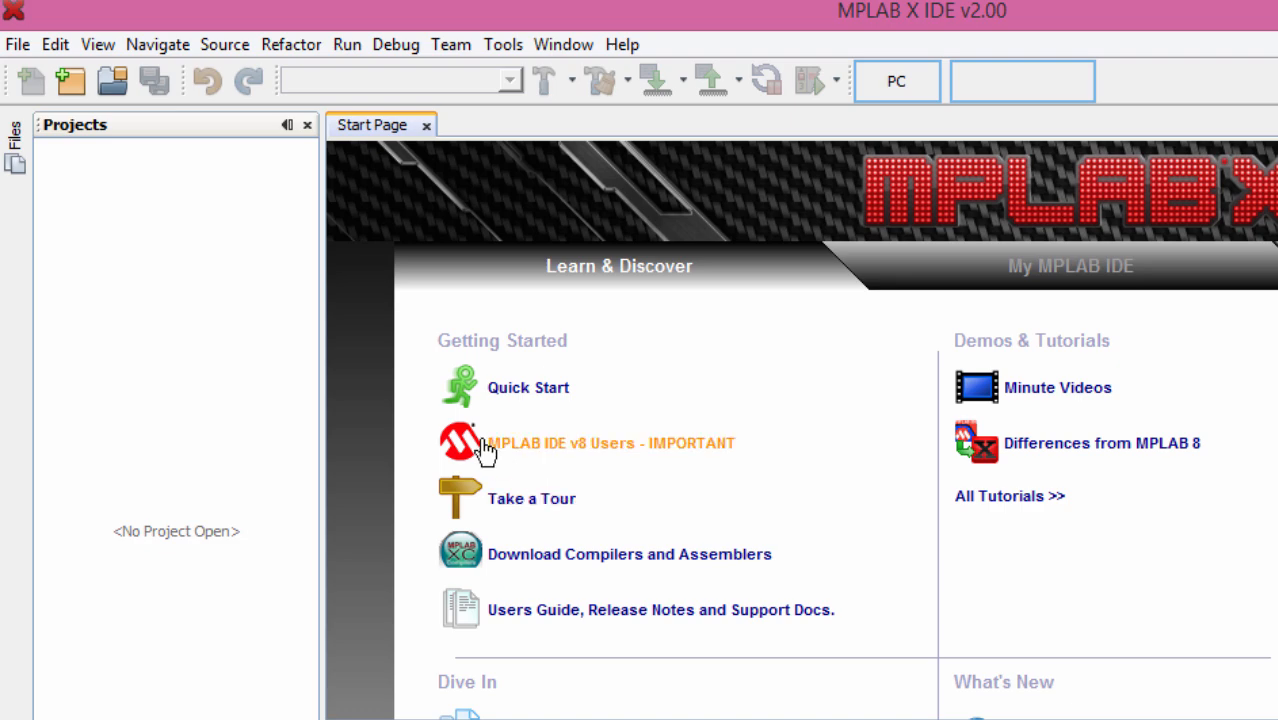
mouse_move(72, 80)
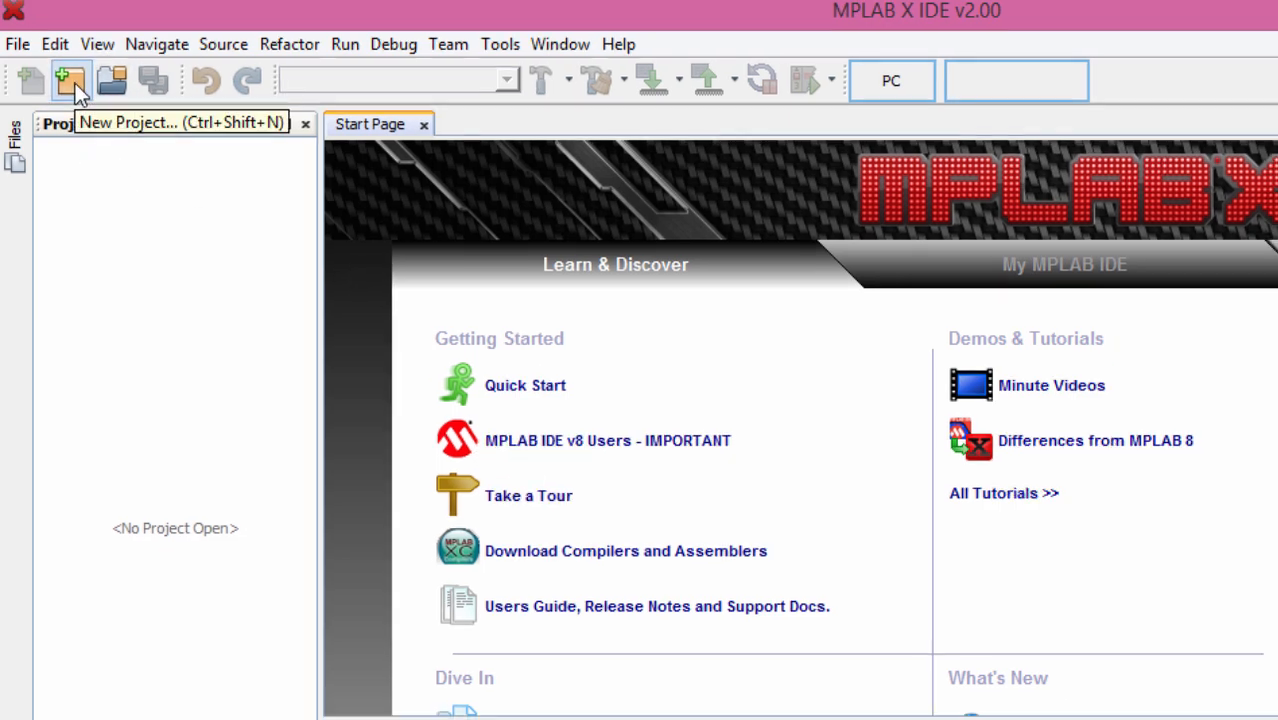
Start a standalone project for the PIC18F45K22 with PICkit3 hardware and the XC8 compiler.
left_click(72, 80)
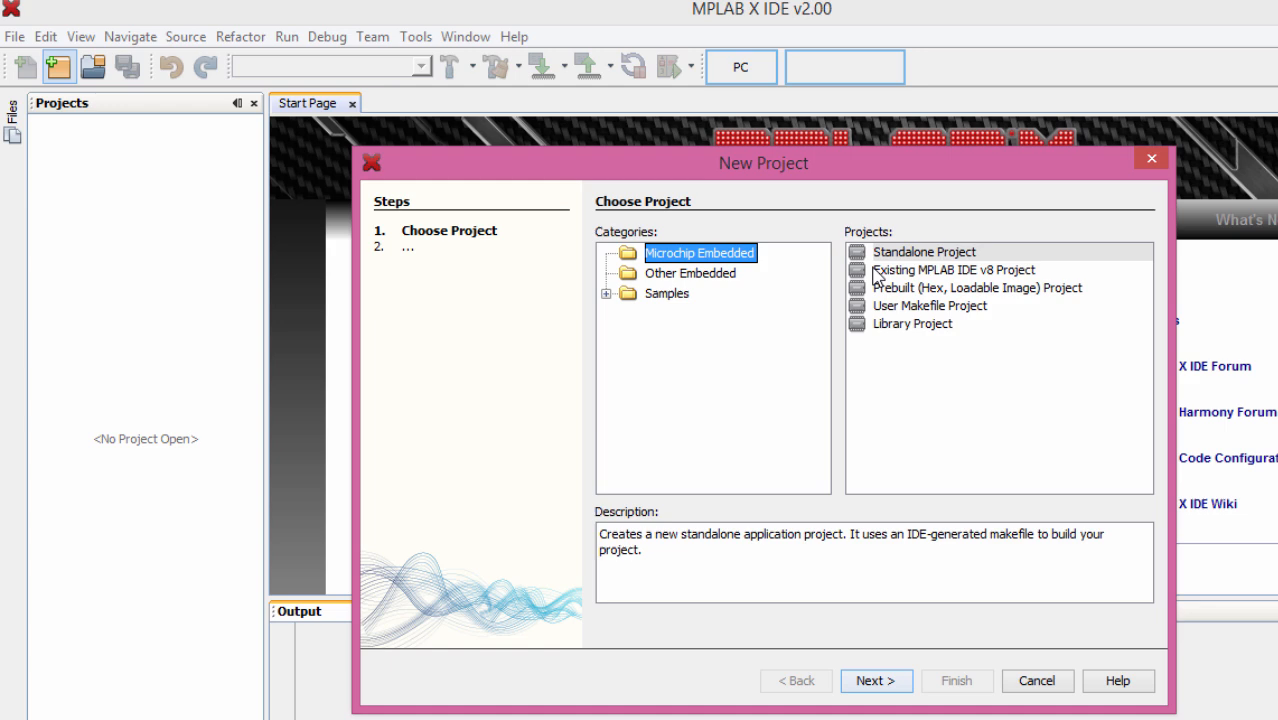
left_click(876, 680)
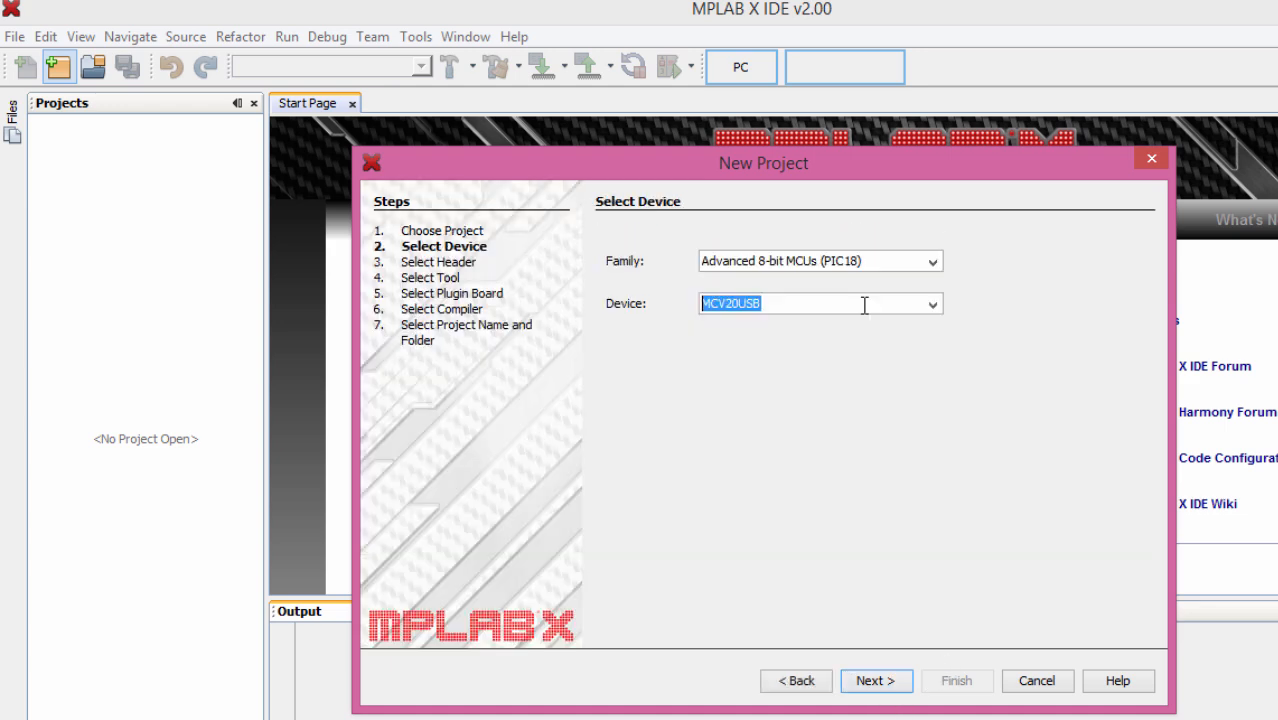
left_click(932, 304)
type("PIC18F4")
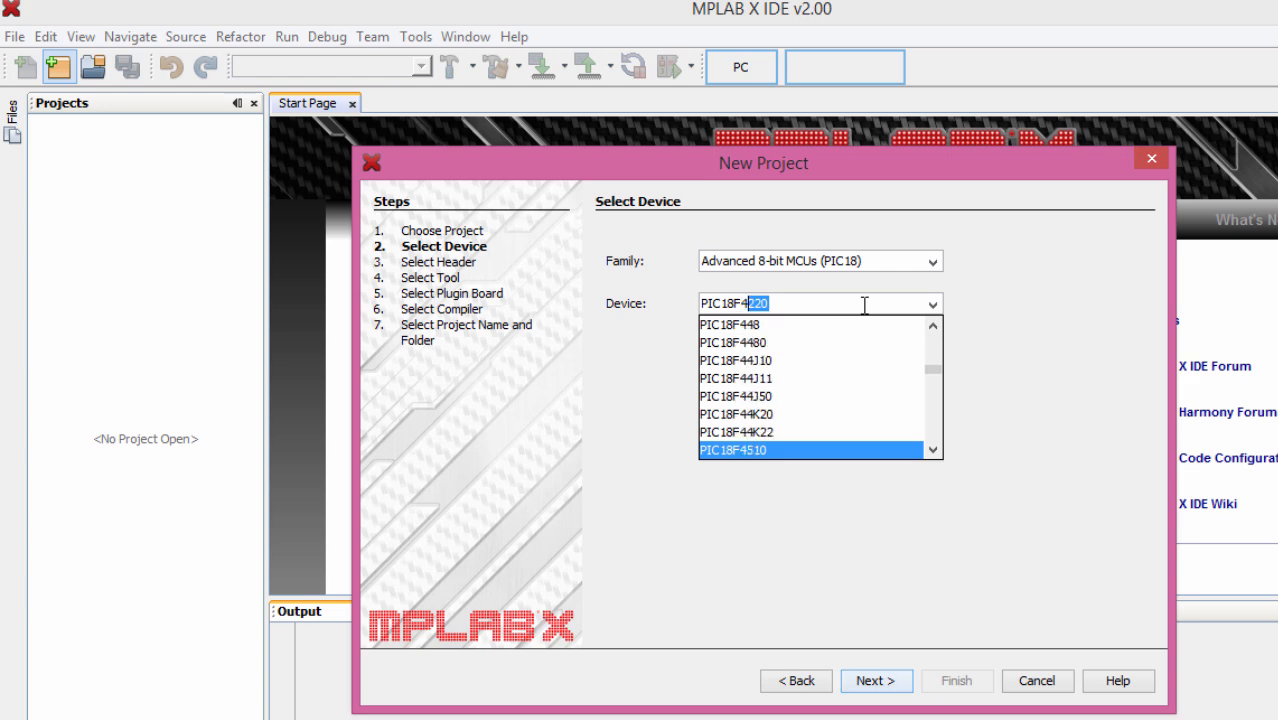
left_click(736, 448)
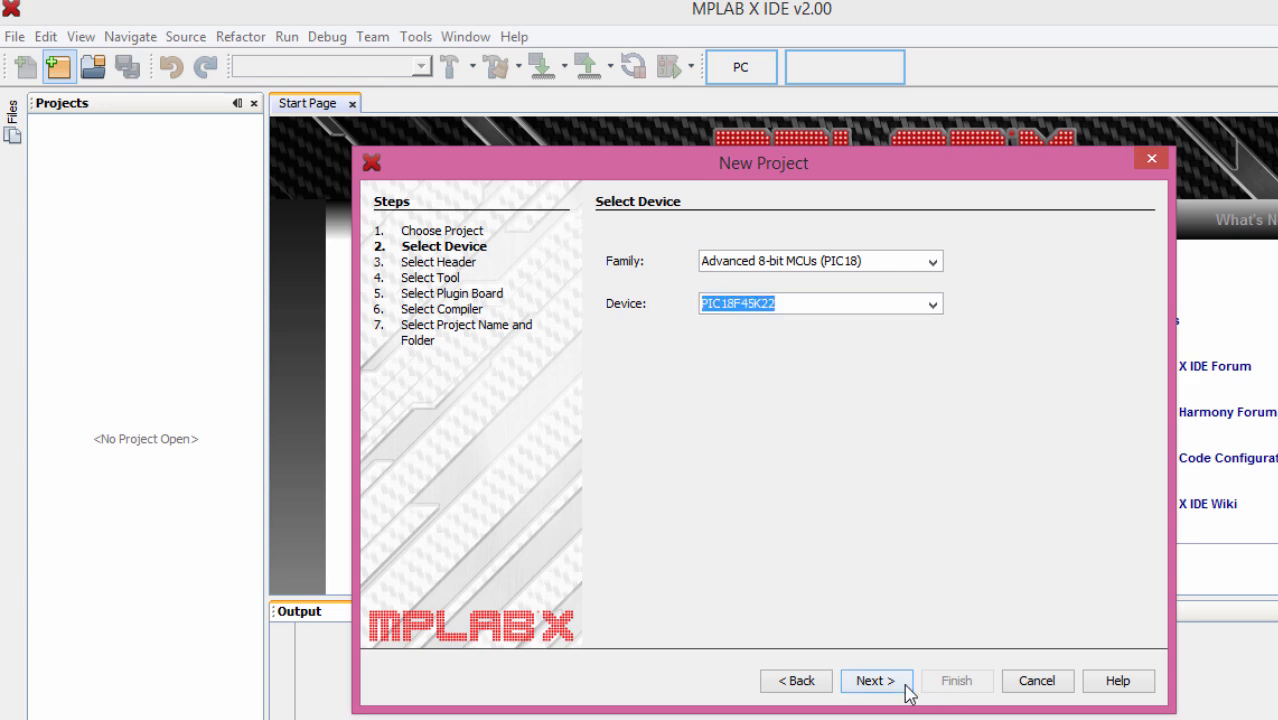
left_click(876, 680)
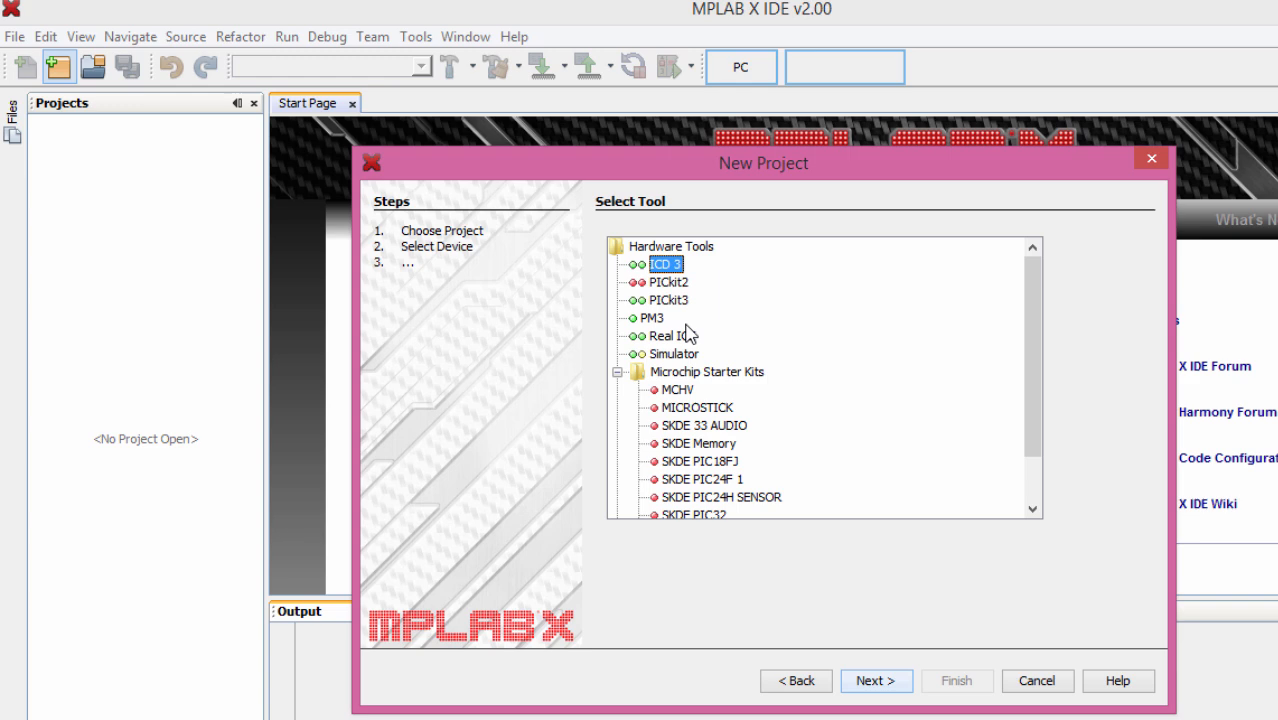
left_click(668, 300)
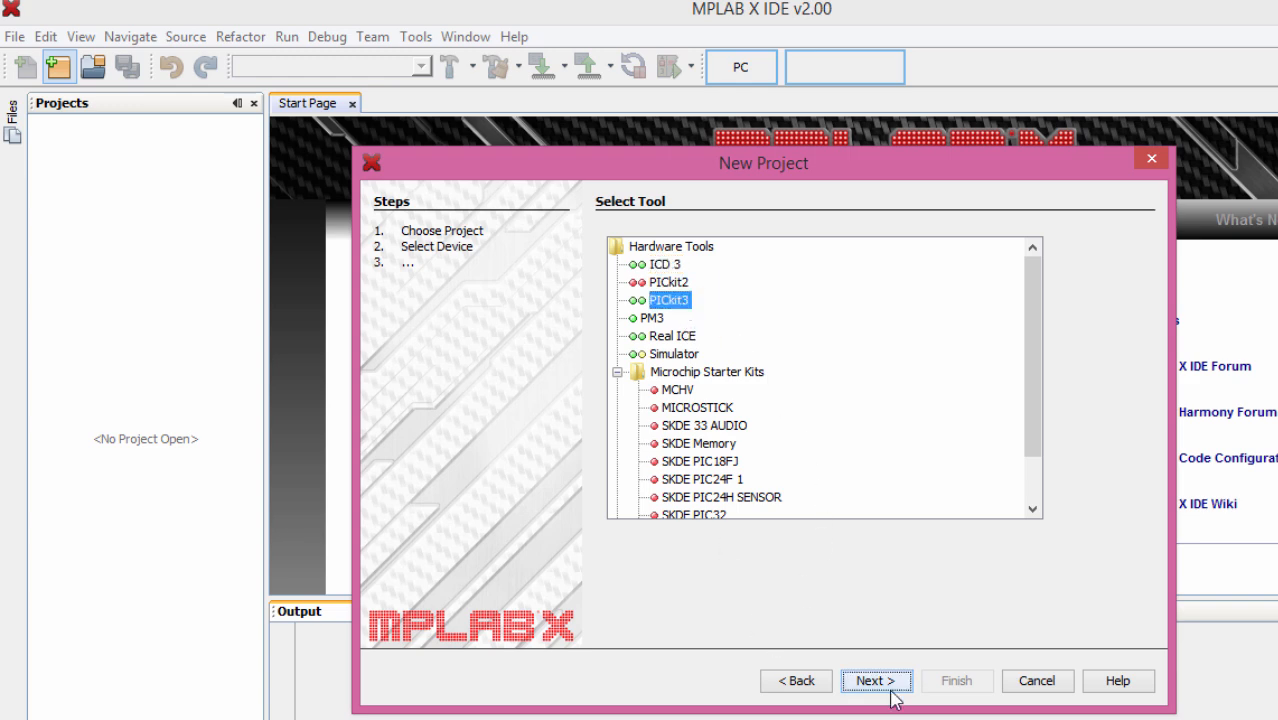
left_click(876, 680)
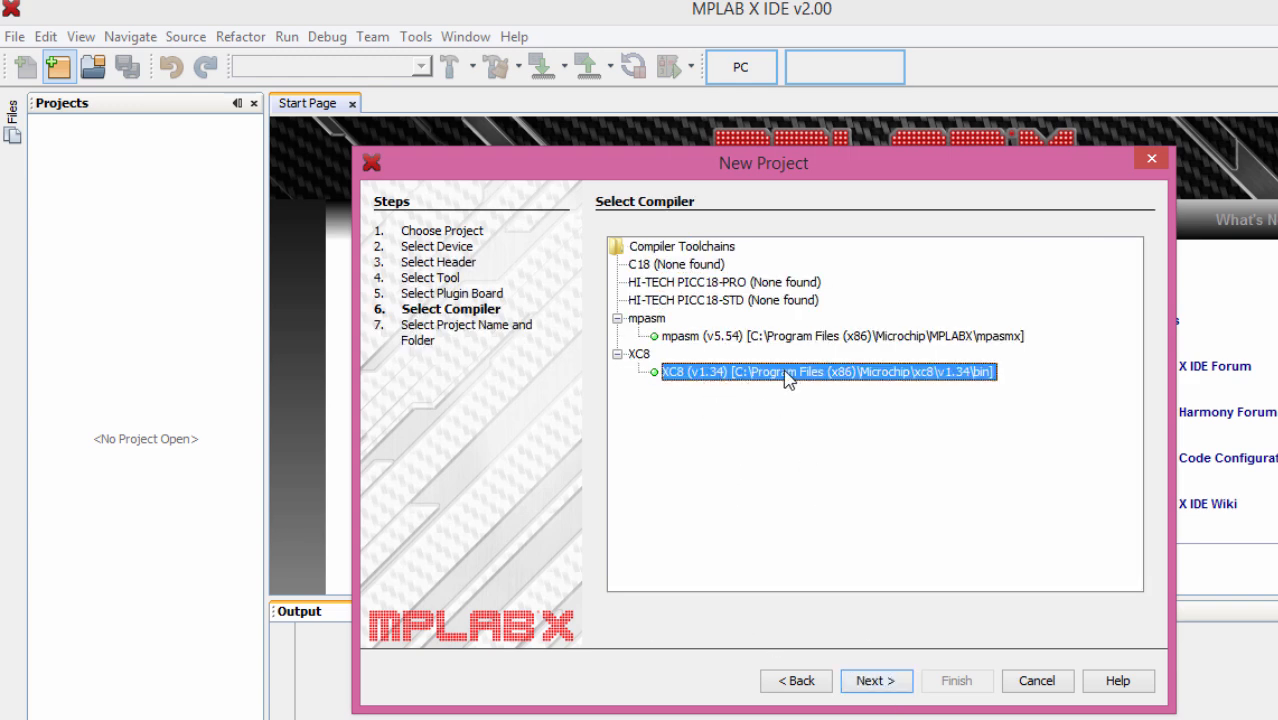
left_click(876, 680)
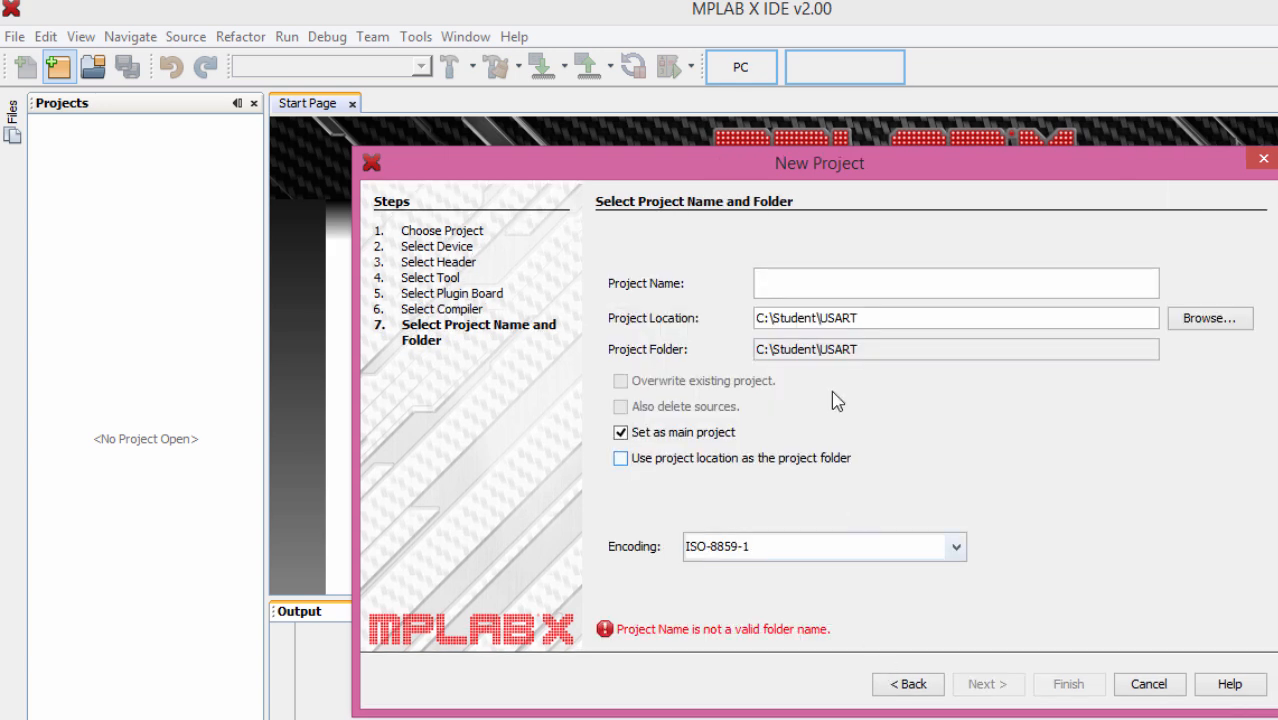
Name the project Blink_LED, place it in a Desktop folder and finish creating it.
type("Blink")
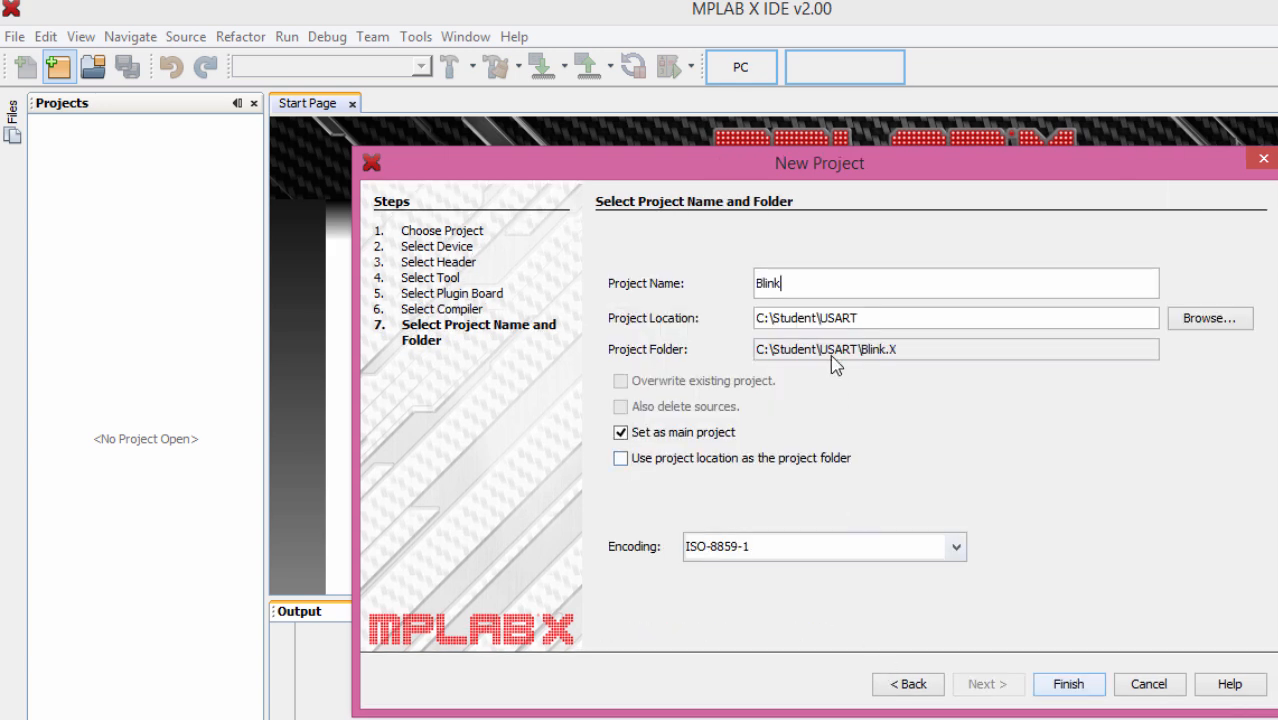
type("_LED")
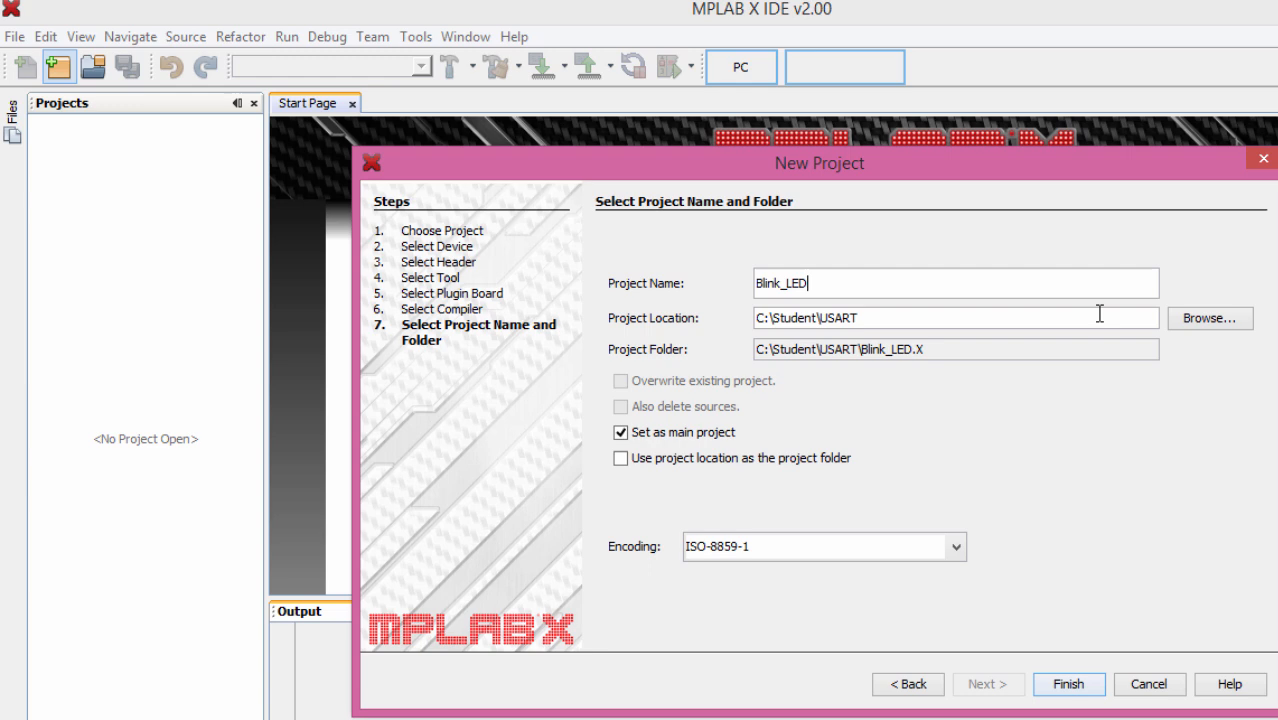
left_click(1208, 318)
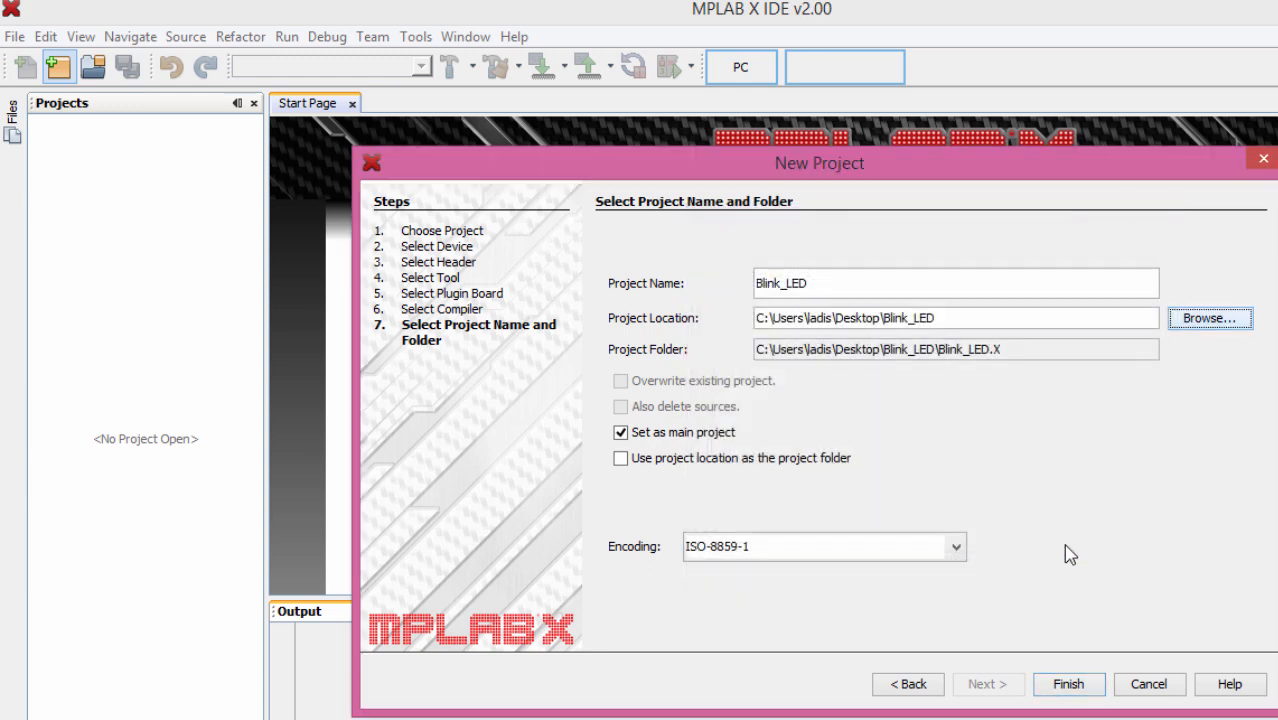
left_click(1068, 684)
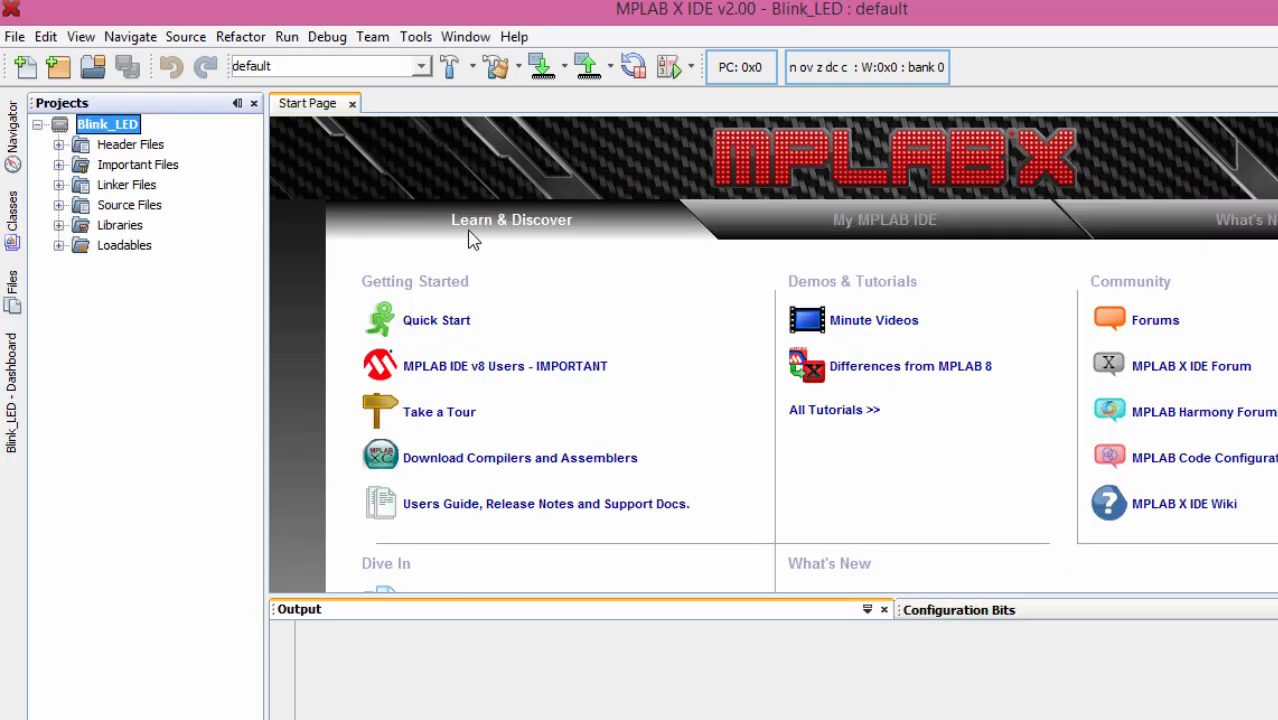
mouse_move(460, 214)
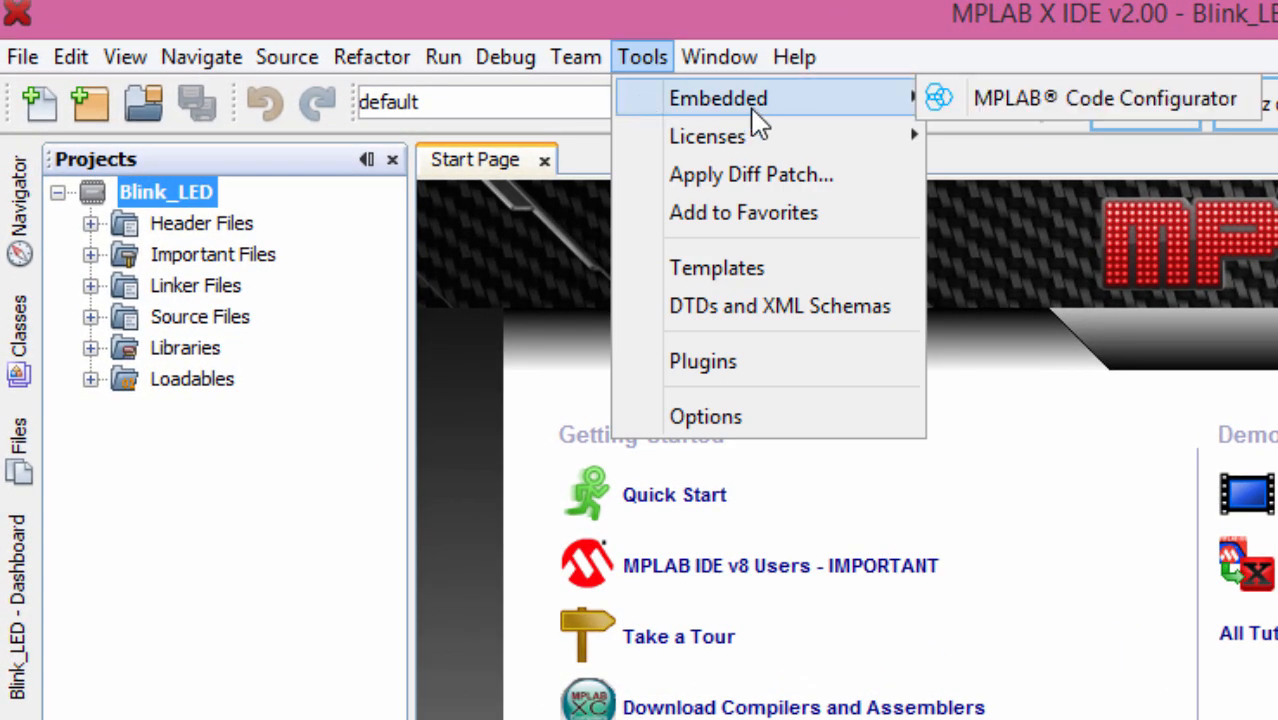
mouse_move(1096, 104)
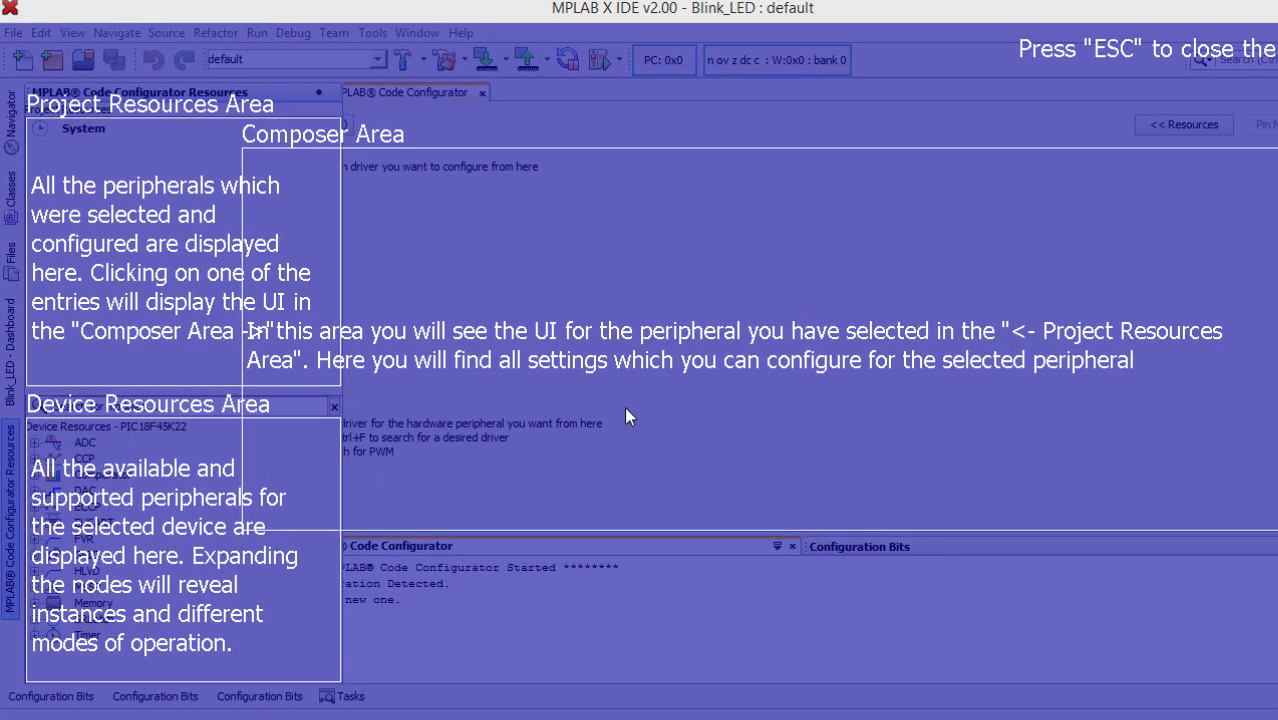
mouse_move(876, 144)
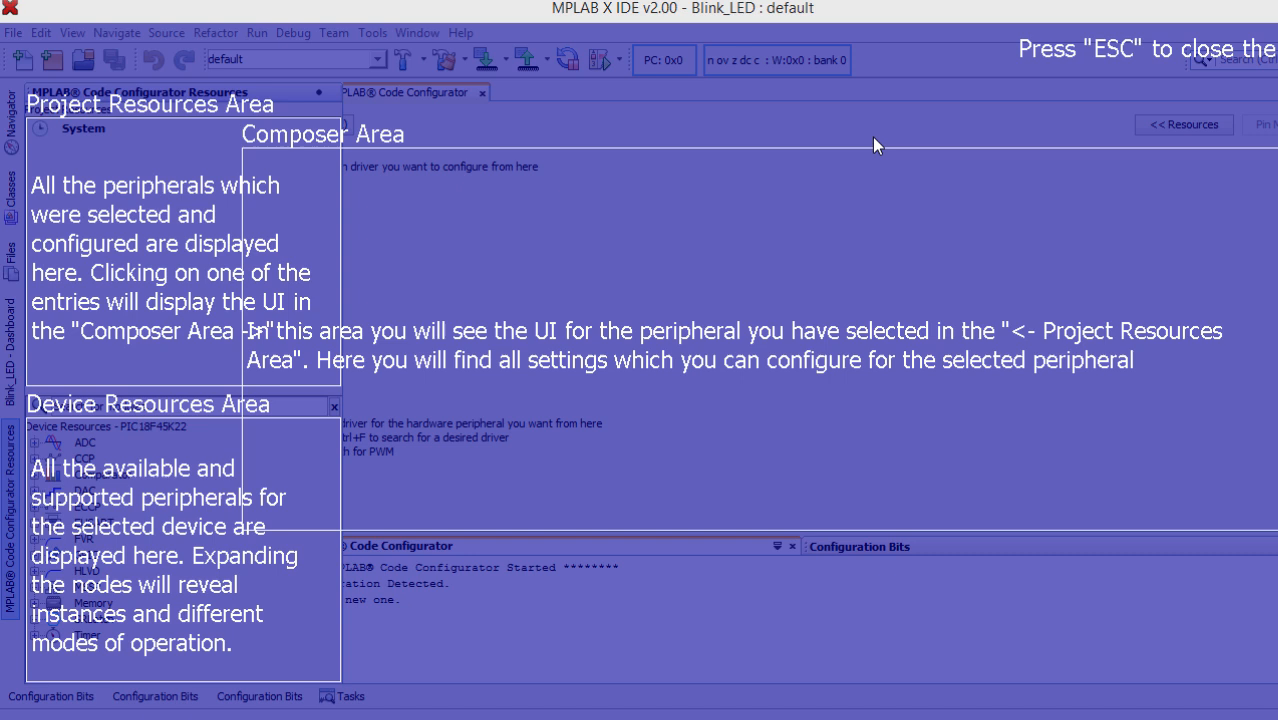
mouse_move(728, 306)
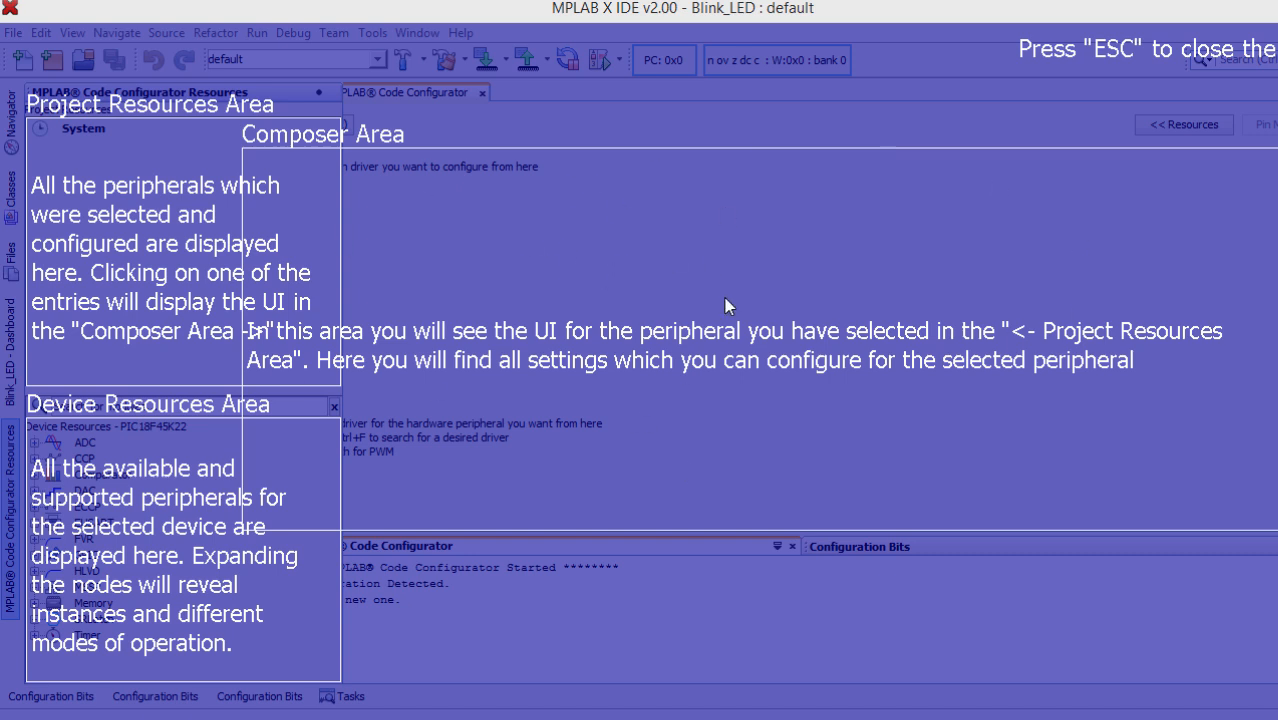
mouse_move(282, 138)
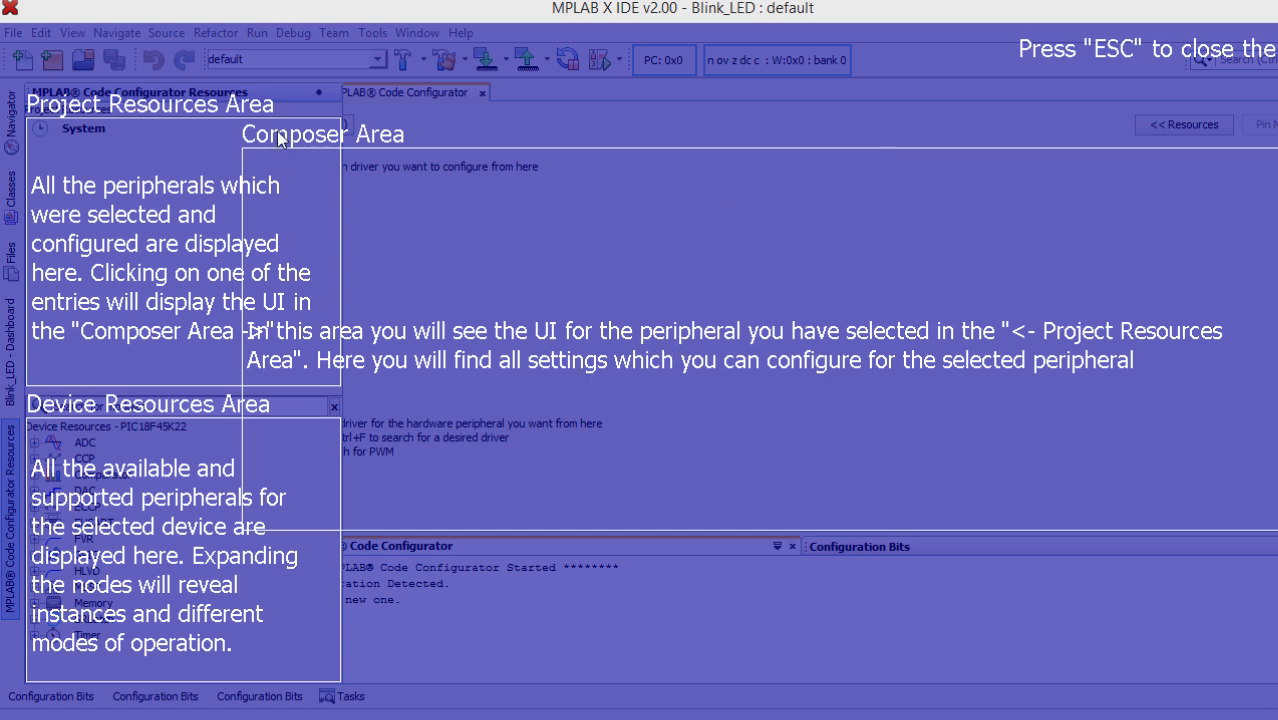
mouse_move(322, 128)
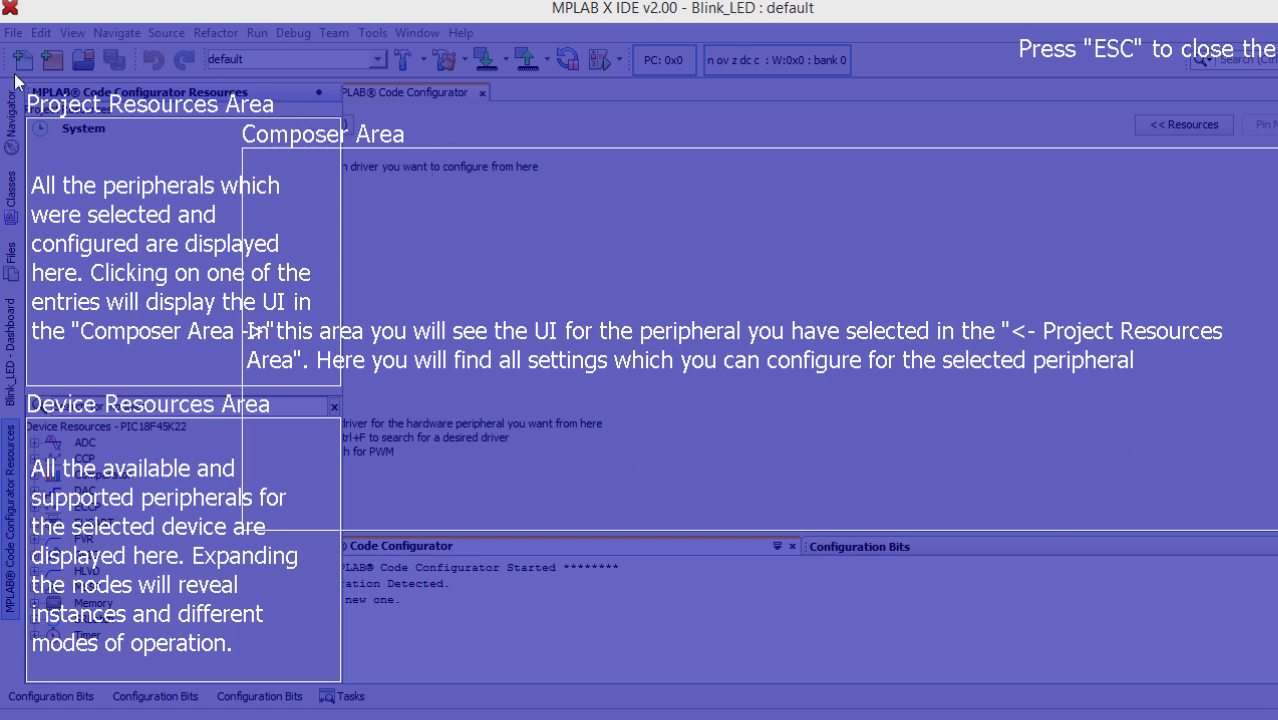
mouse_move(154, 496)
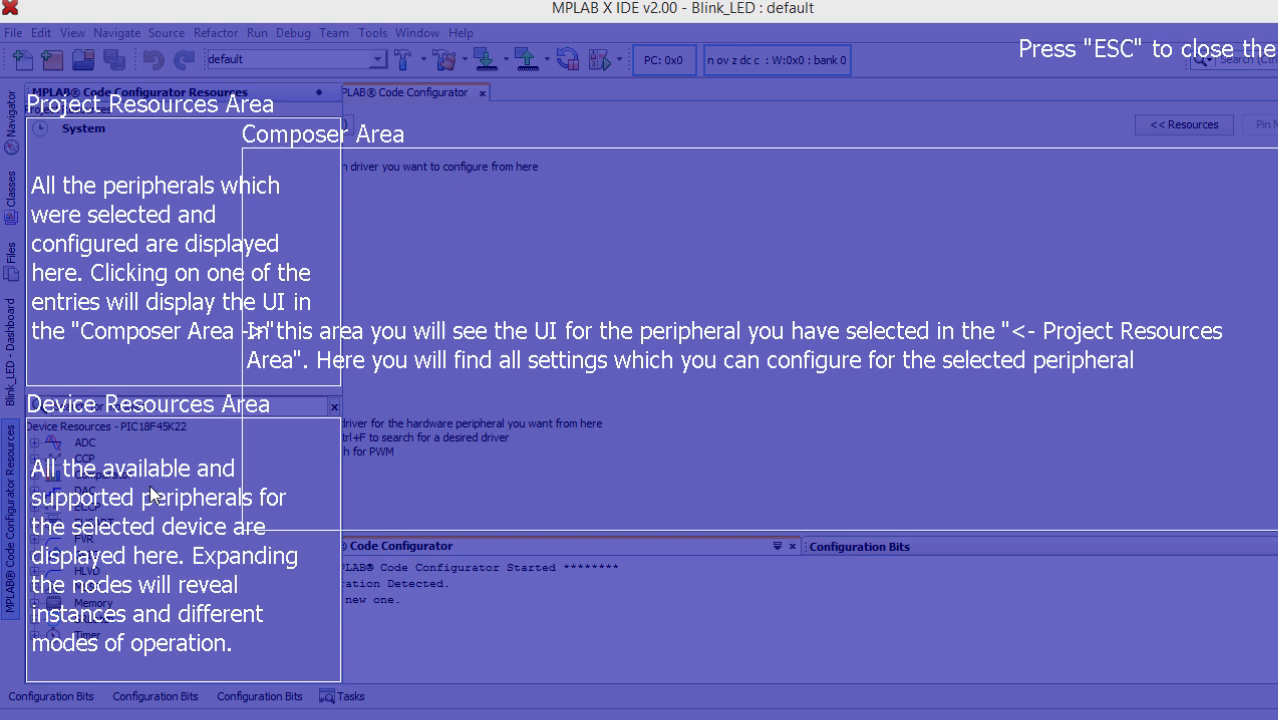
mouse_move(1162, 206)
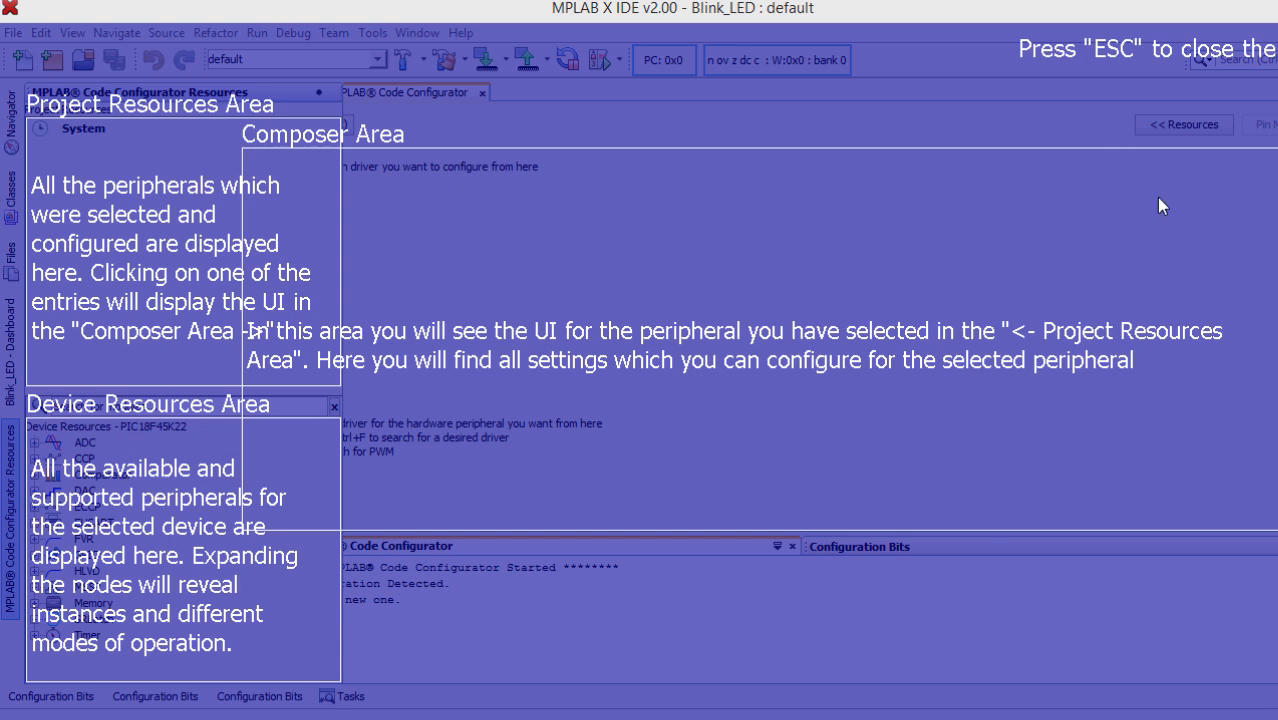
mouse_move(872, 318)
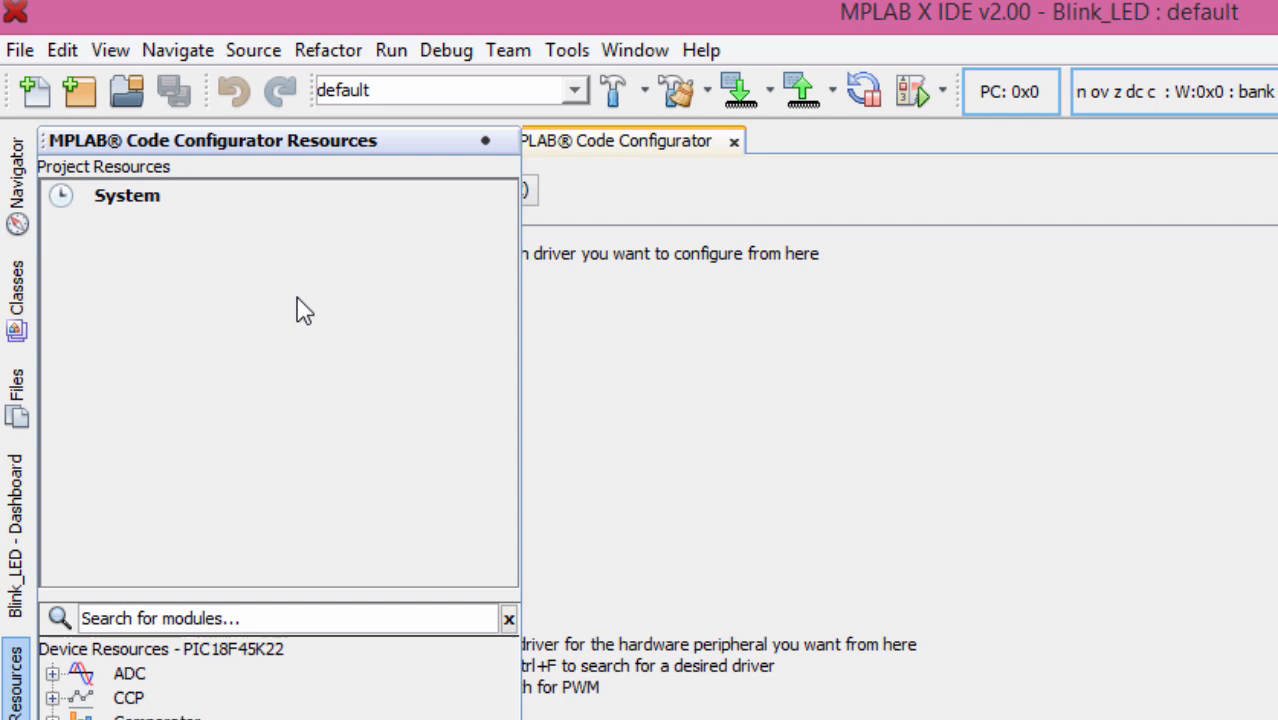
mouse_move(310, 378)
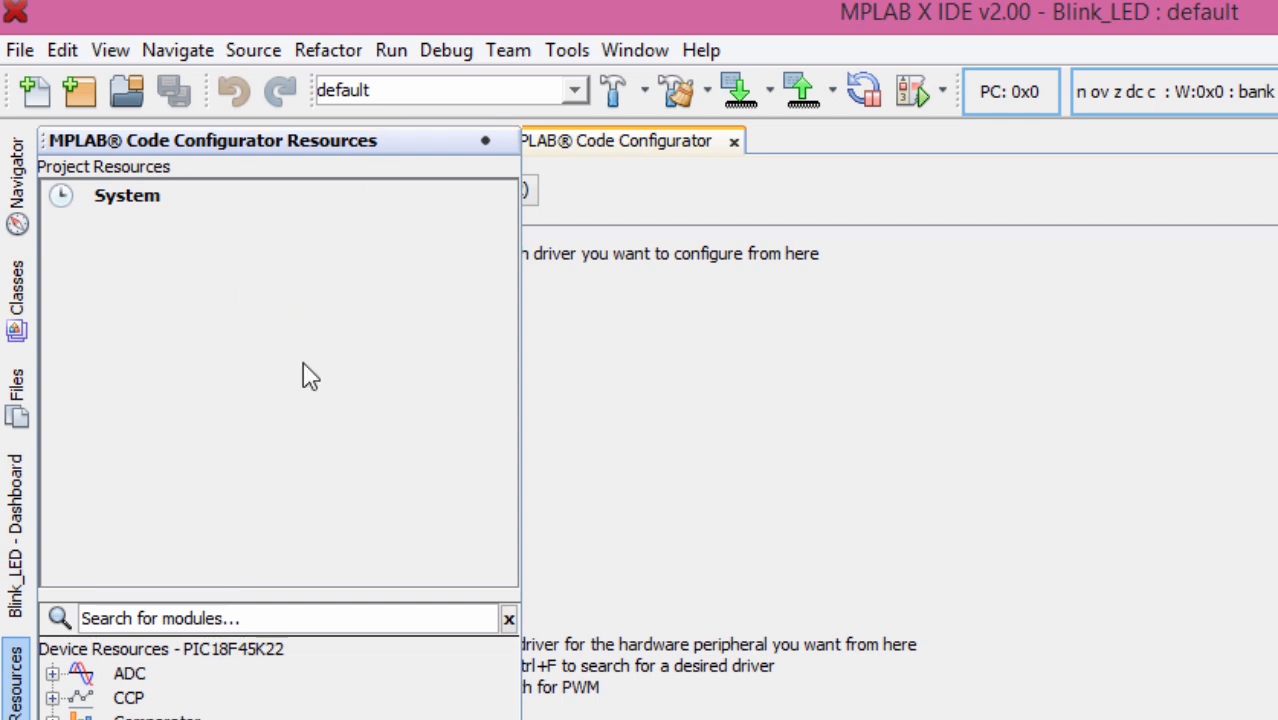
scroll("down", 3)
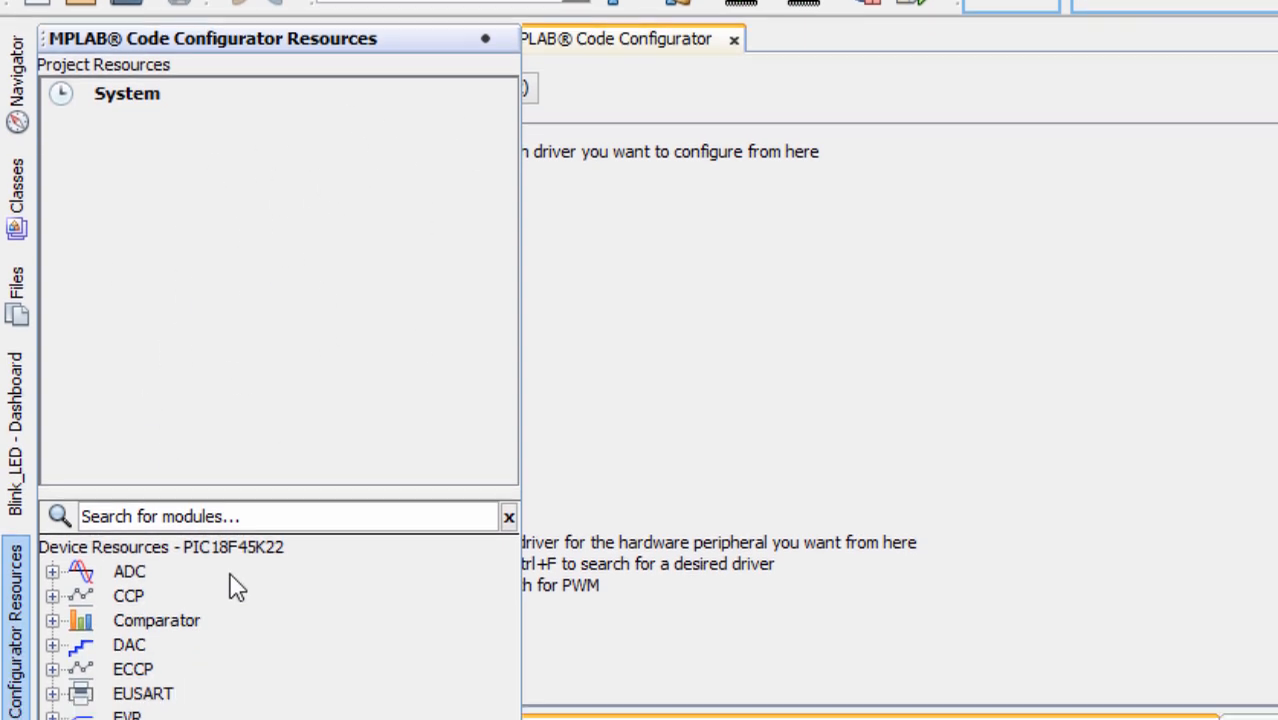
scroll("down", 3)
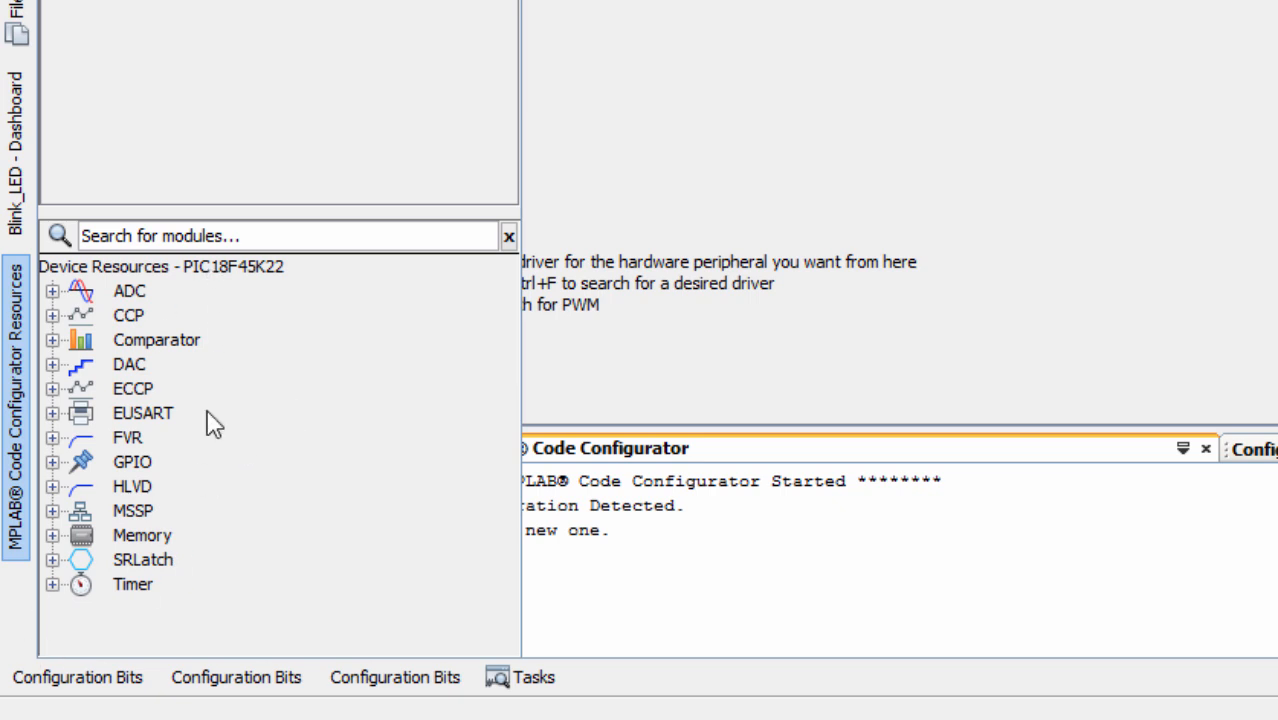
mouse_move(222, 278)
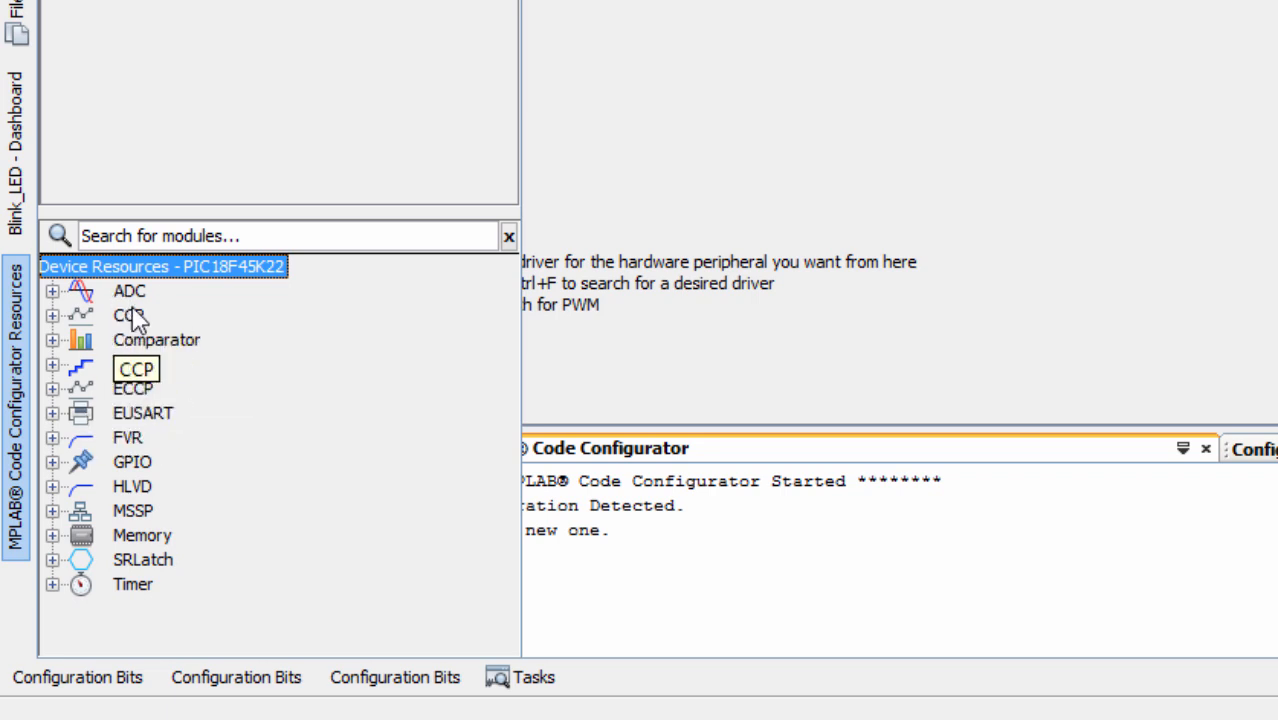
left_click(130, 290)
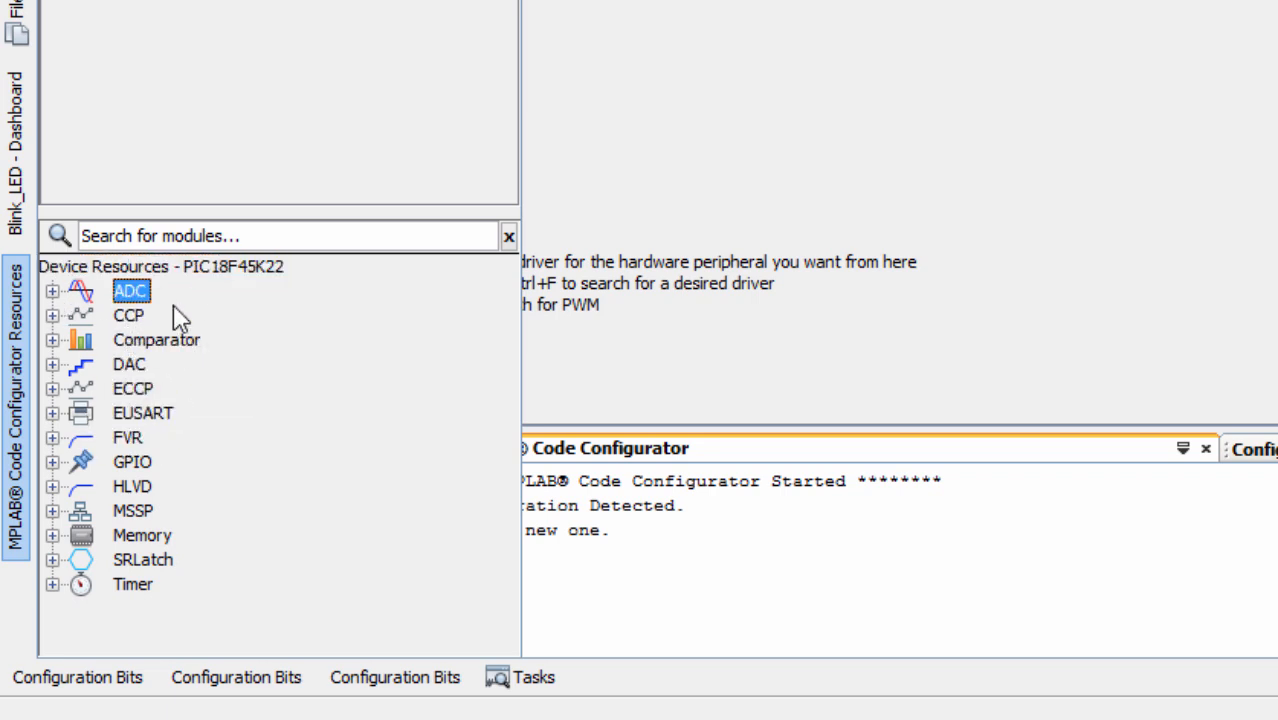
mouse_move(204, 356)
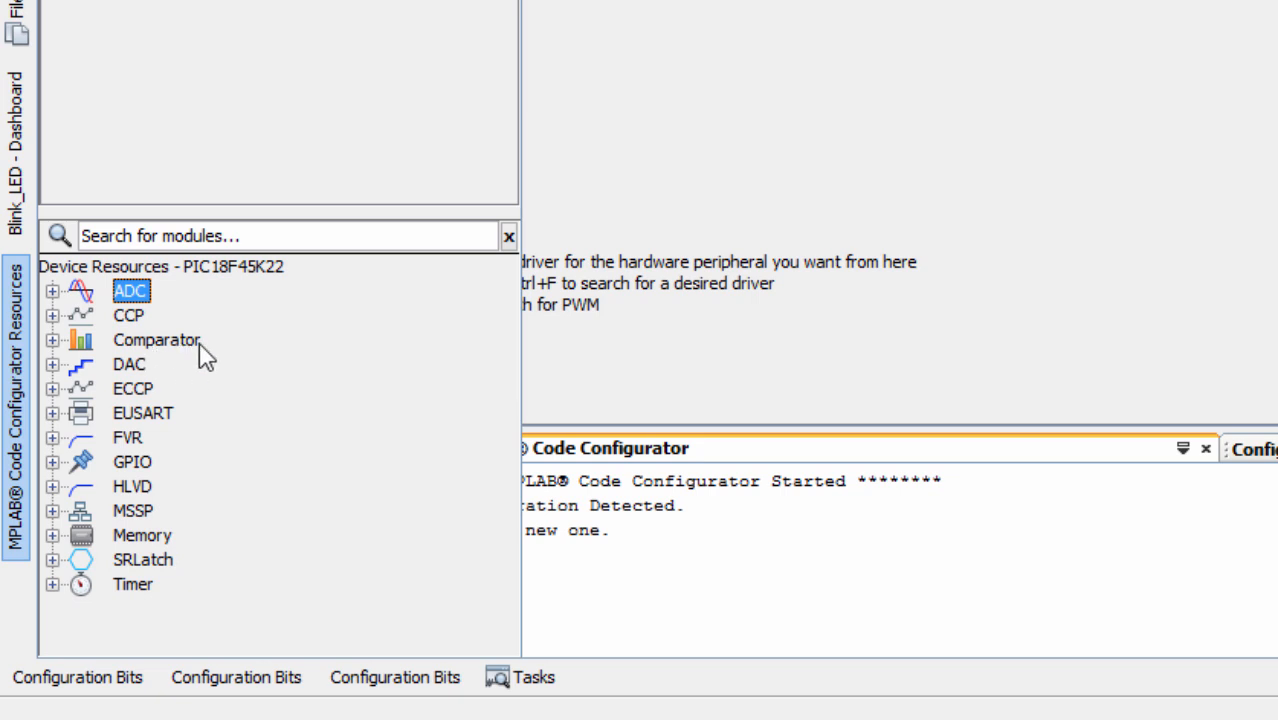
mouse_move(156, 480)
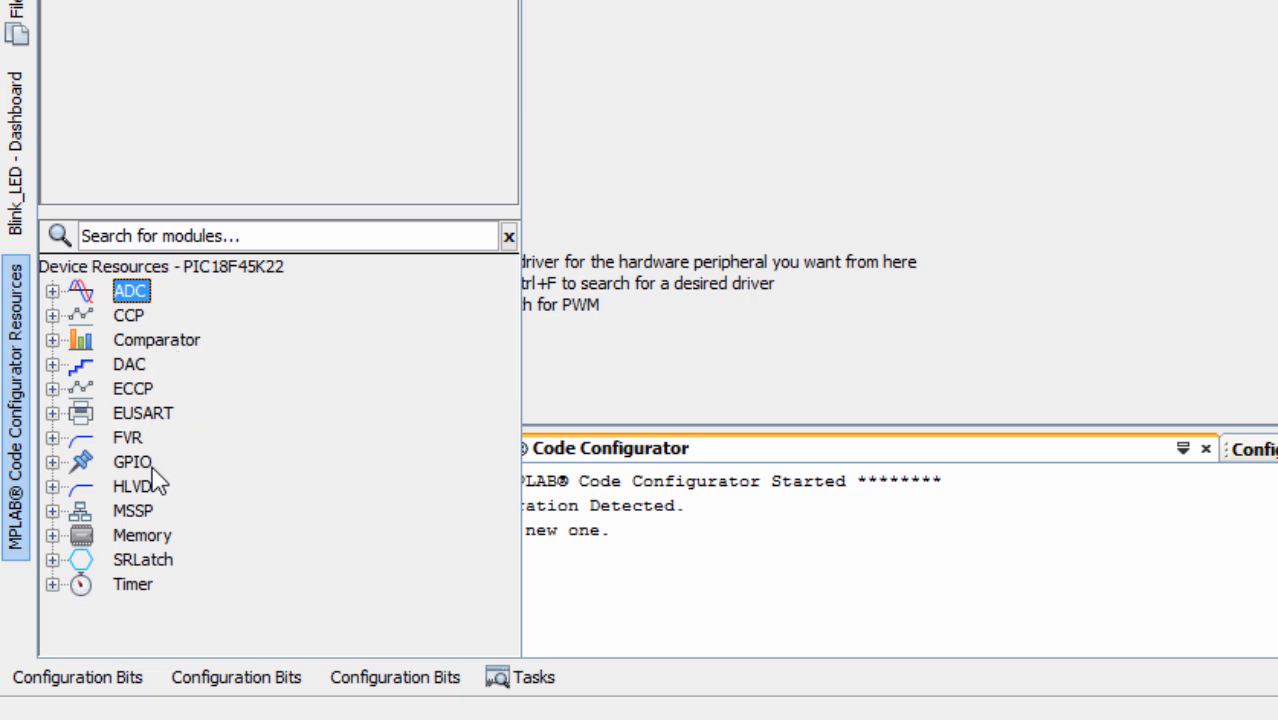
mouse_move(184, 632)
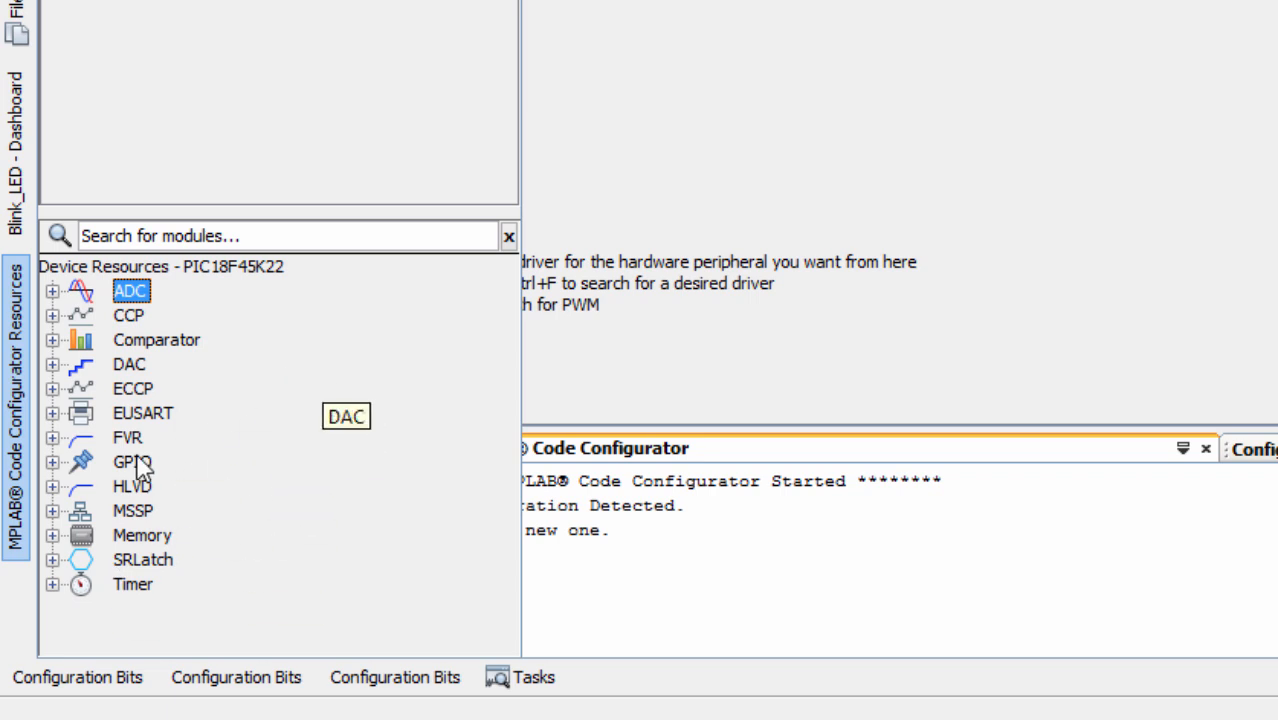
mouse_move(252, 268)
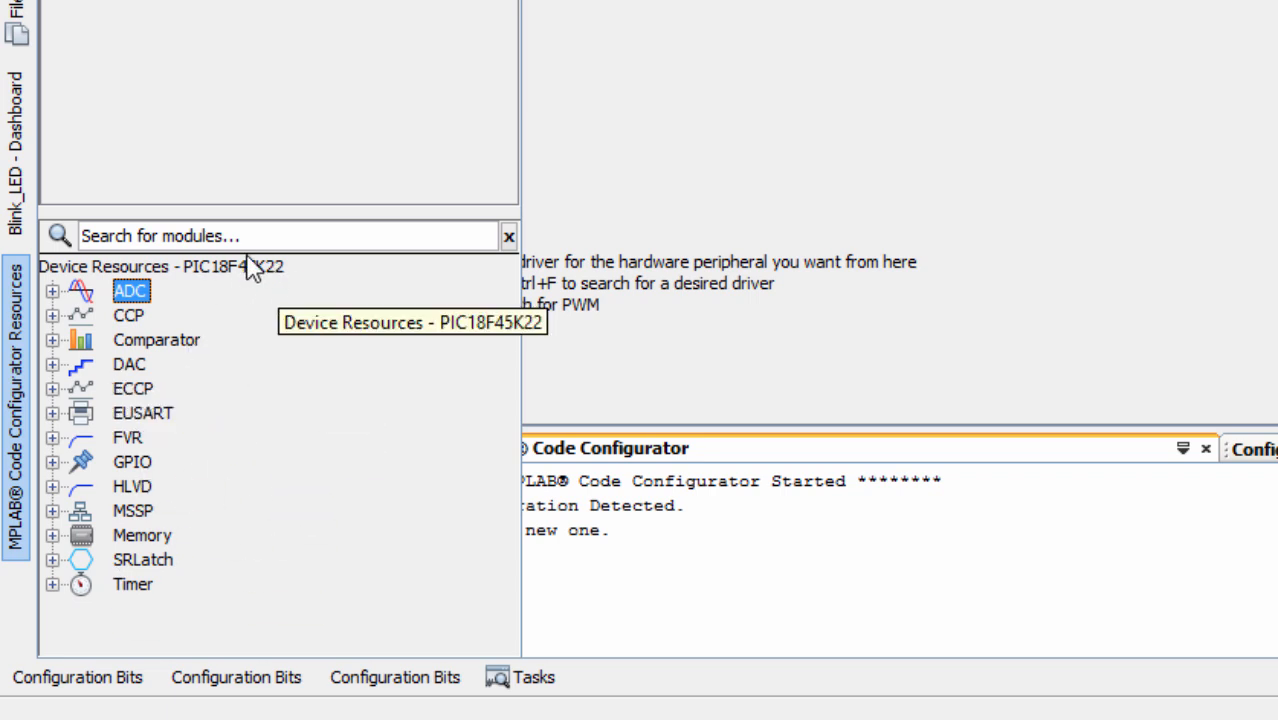
mouse_move(284, 436)
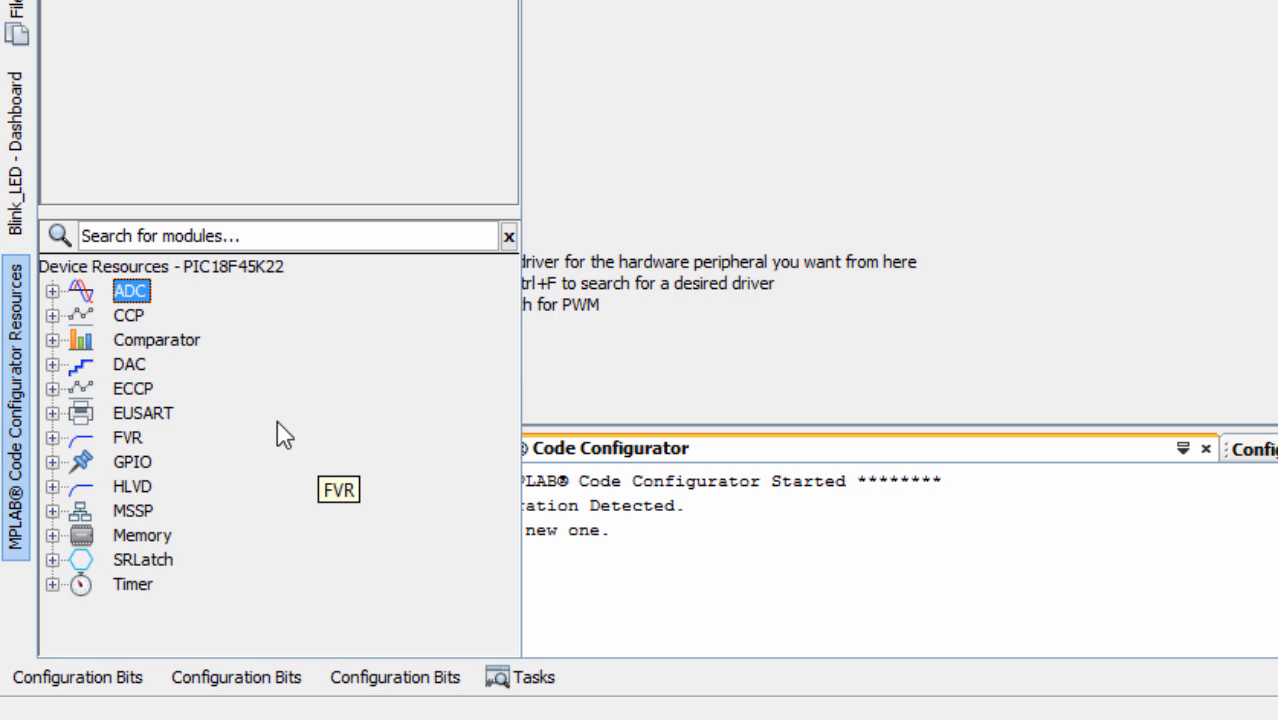
mouse_move(180, 324)
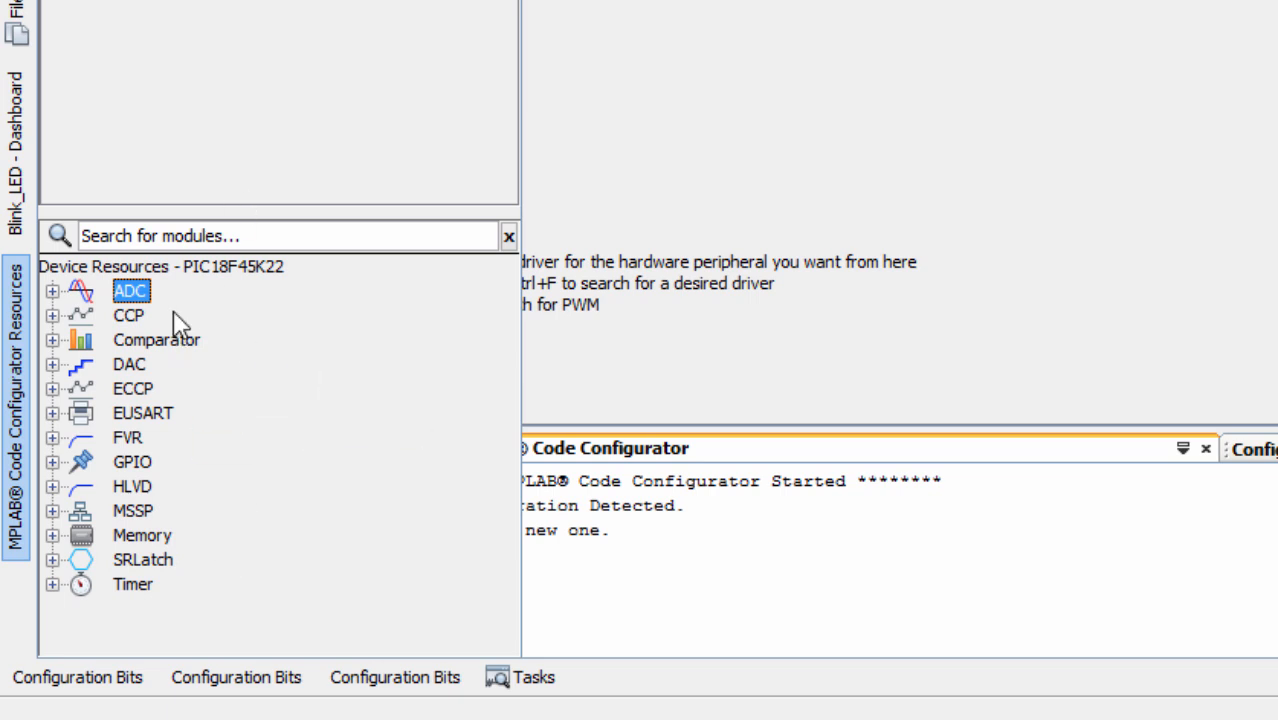
mouse_move(178, 576)
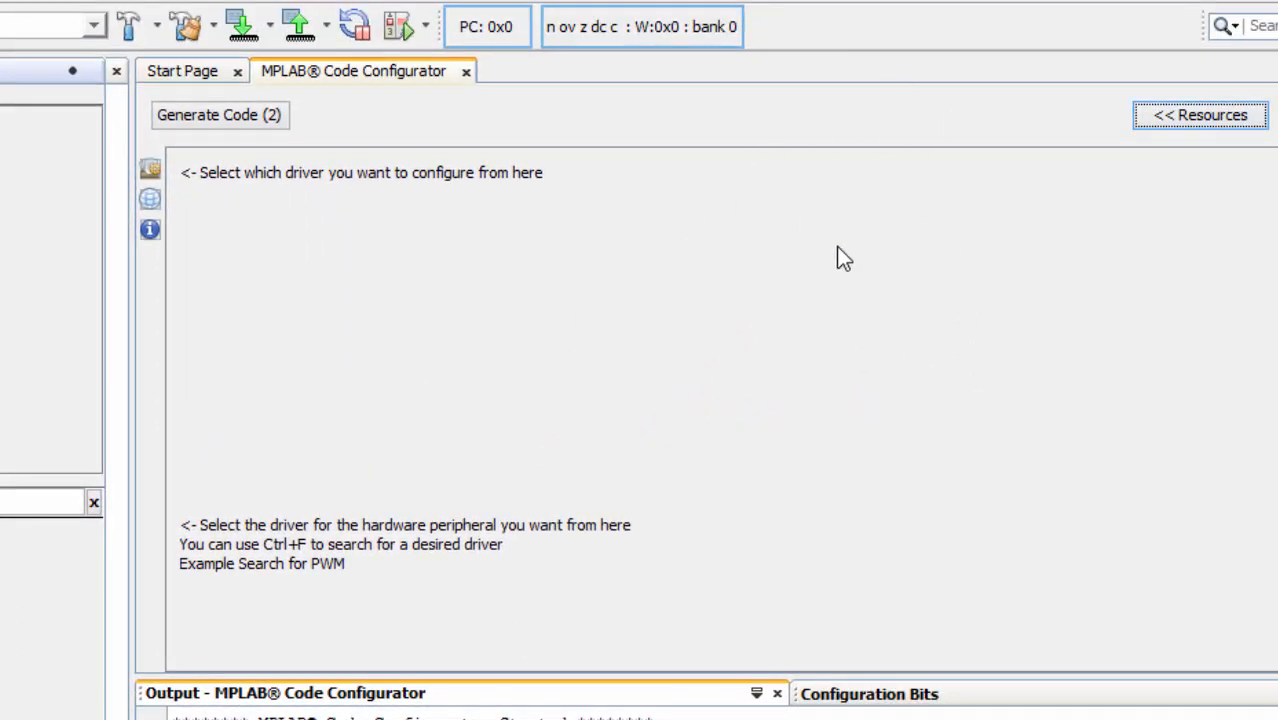
mouse_move(920, 240)
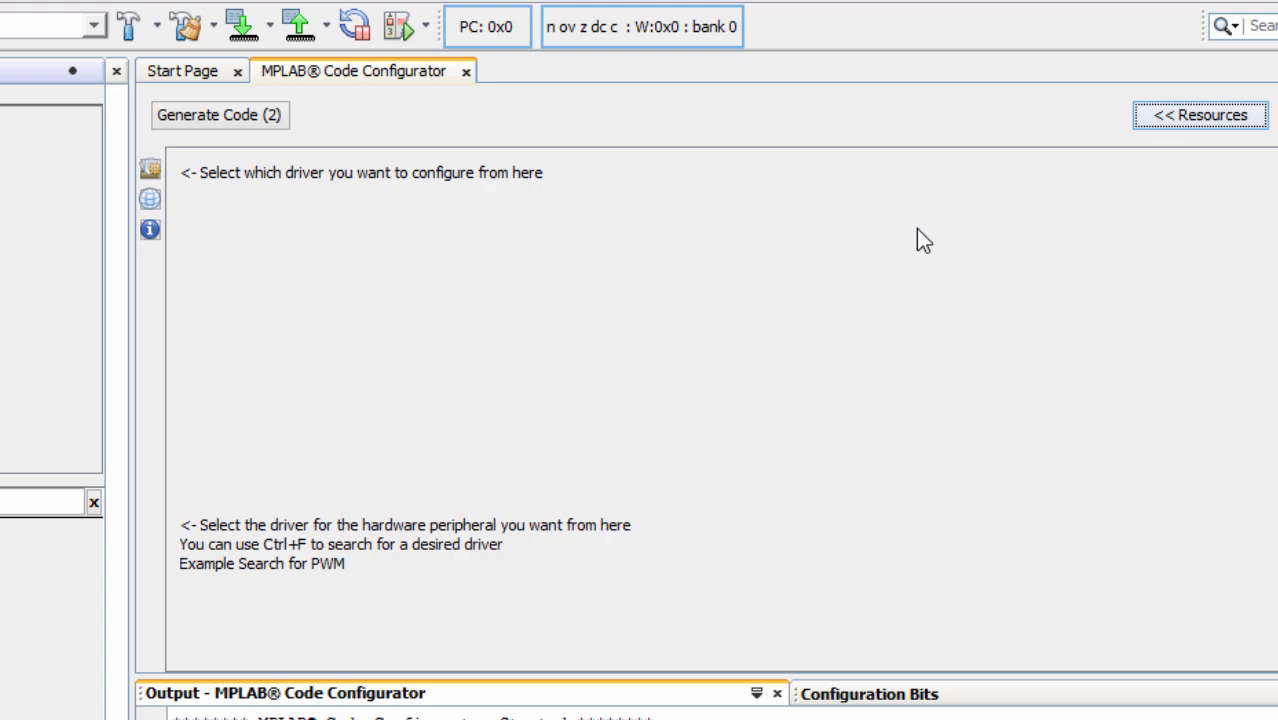
mouse_move(828, 226)
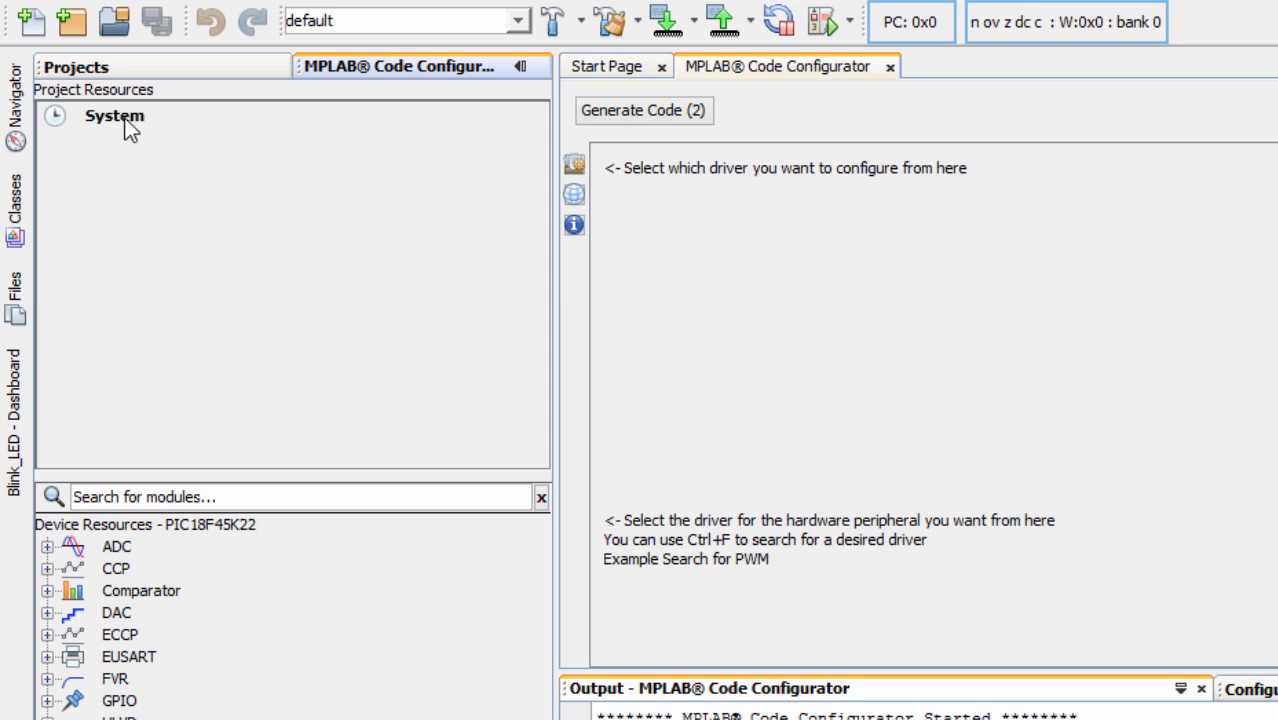
mouse_move(302, 132)
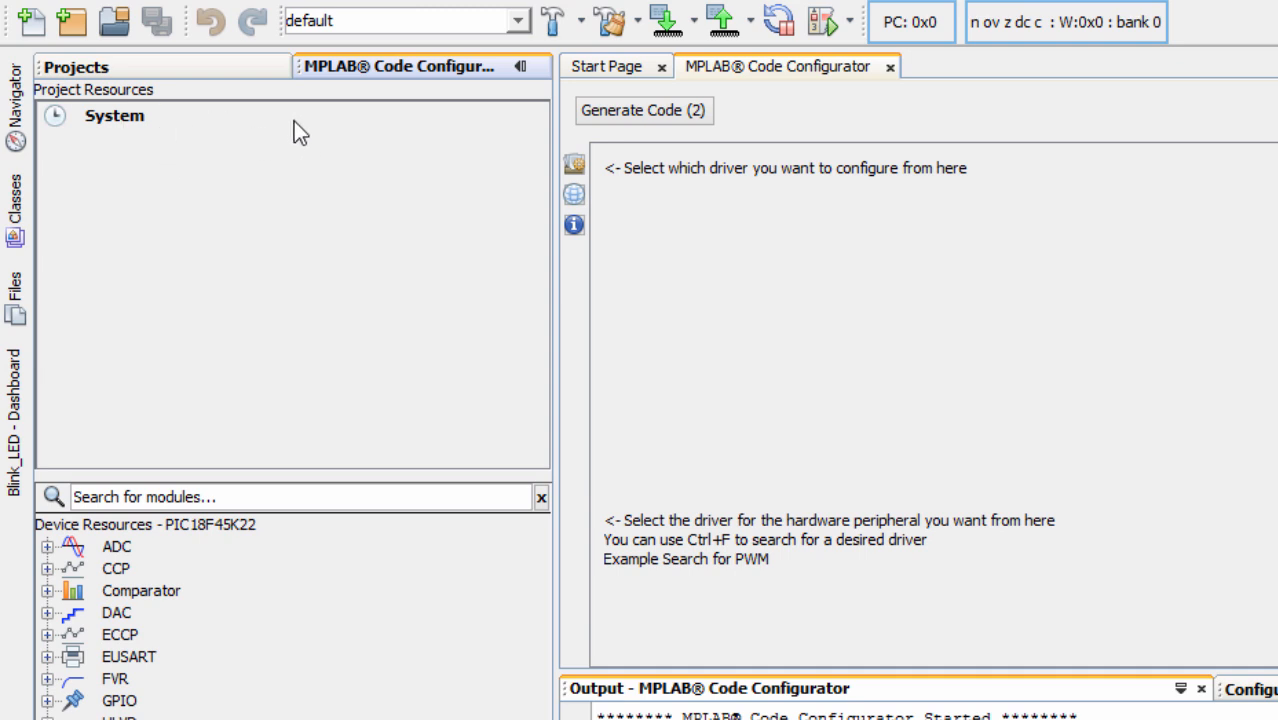
mouse_move(350, 164)
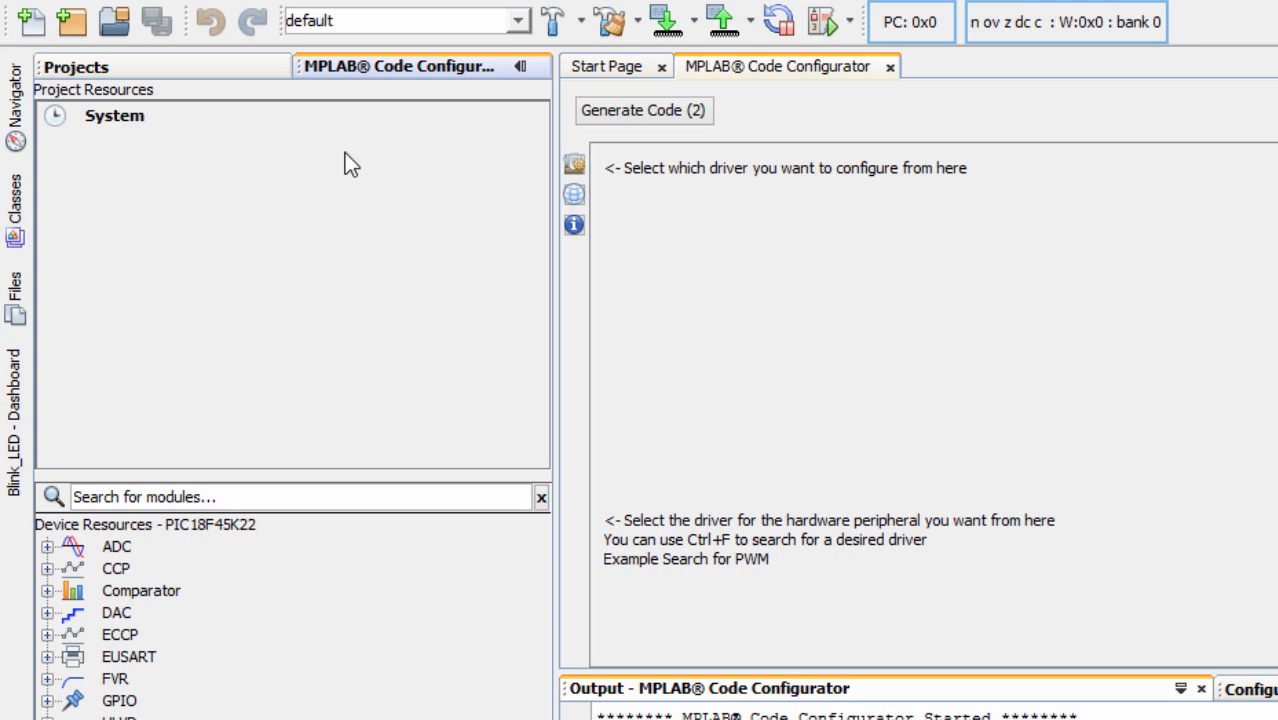
In System's CONFIG1H bits, choose the HS medium-power (4-16 MHz) oscillator, keeping FOSC as clock source.
left_click(114, 114)
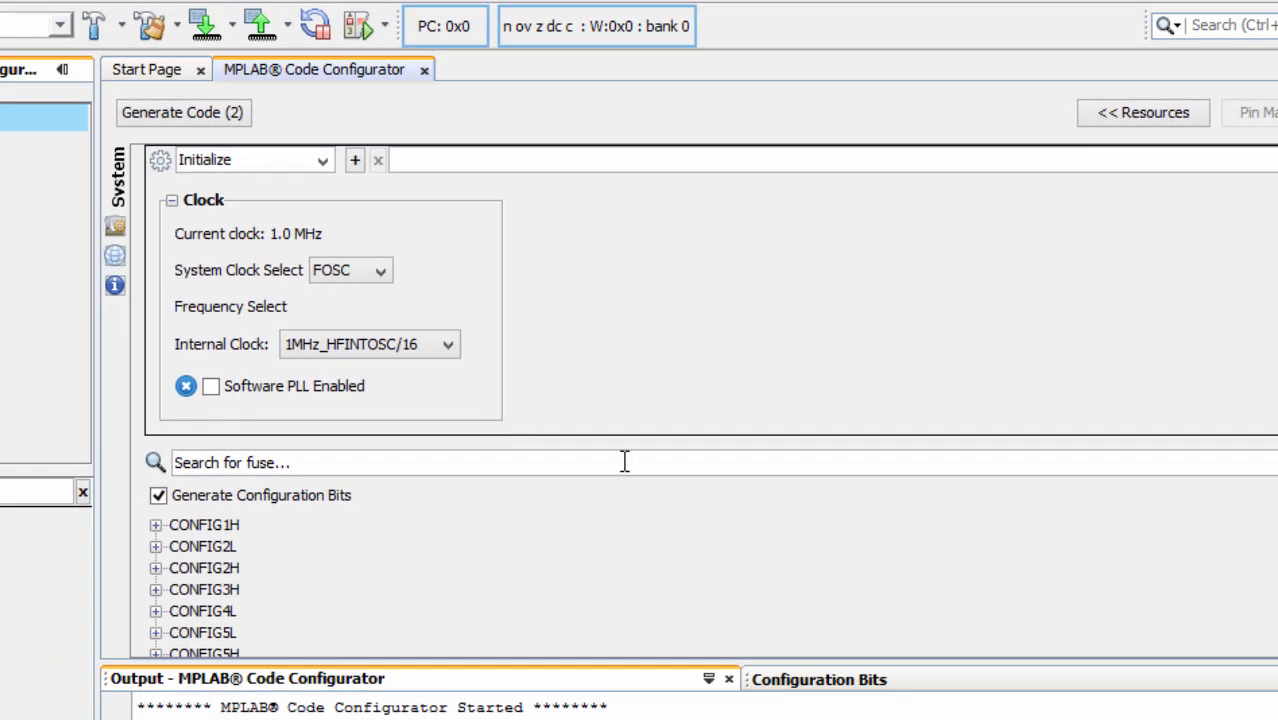
mouse_move(444, 490)
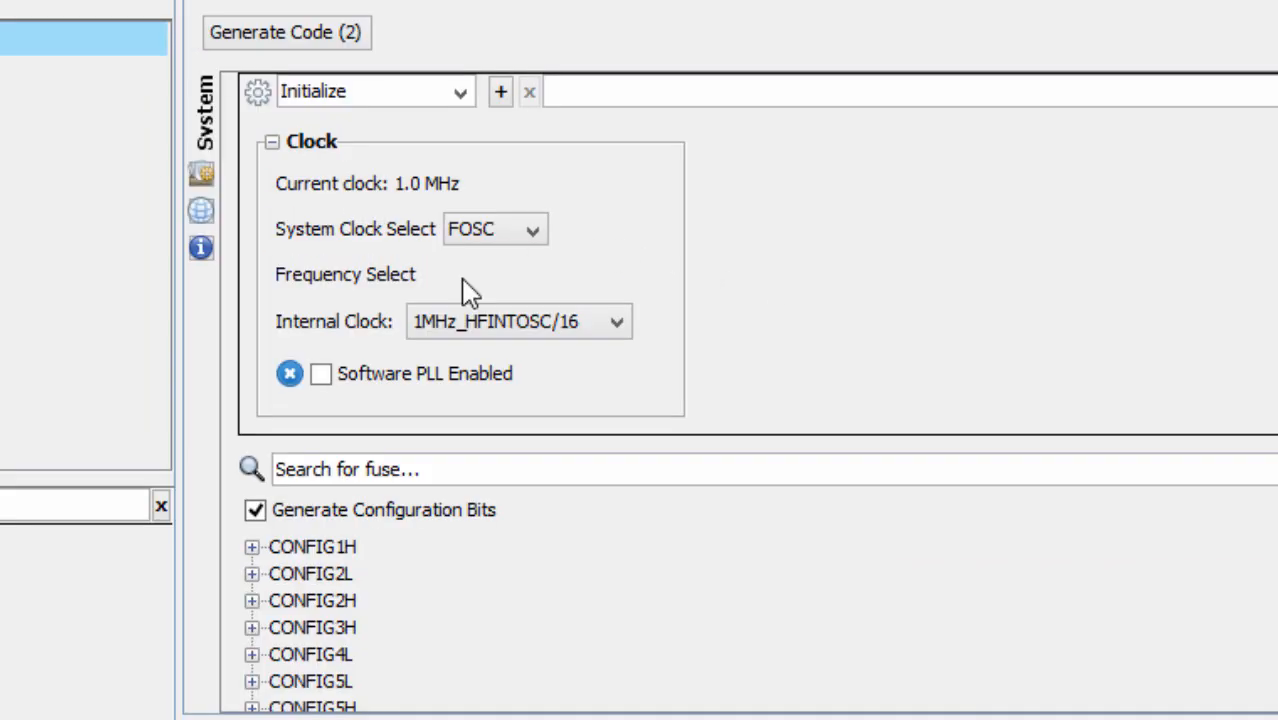
mouse_move(432, 238)
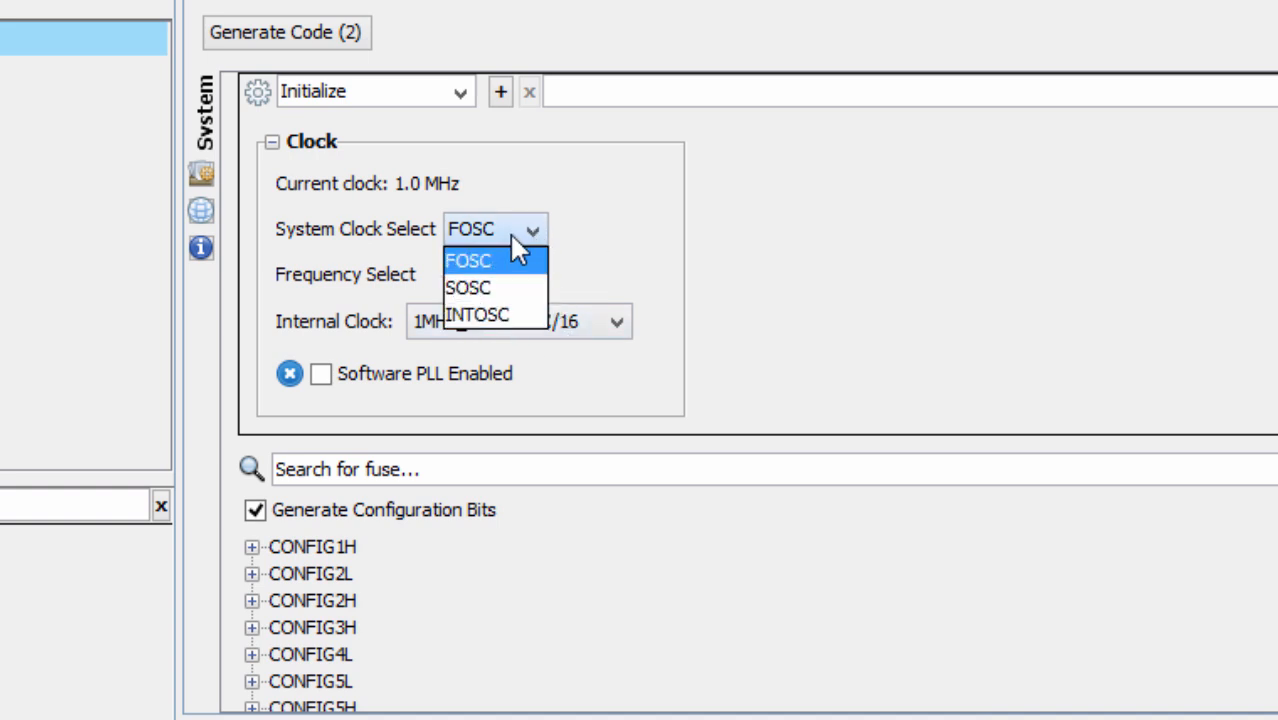
left_click(468, 260)
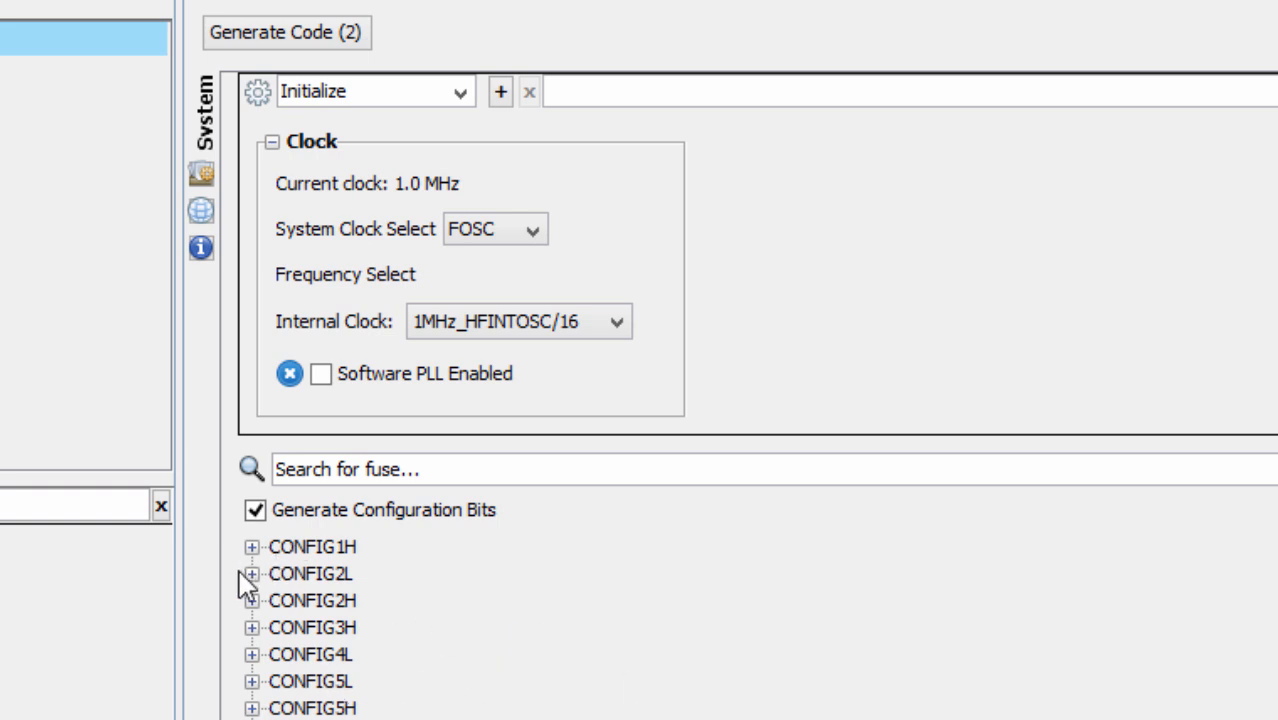
left_click(252, 548)
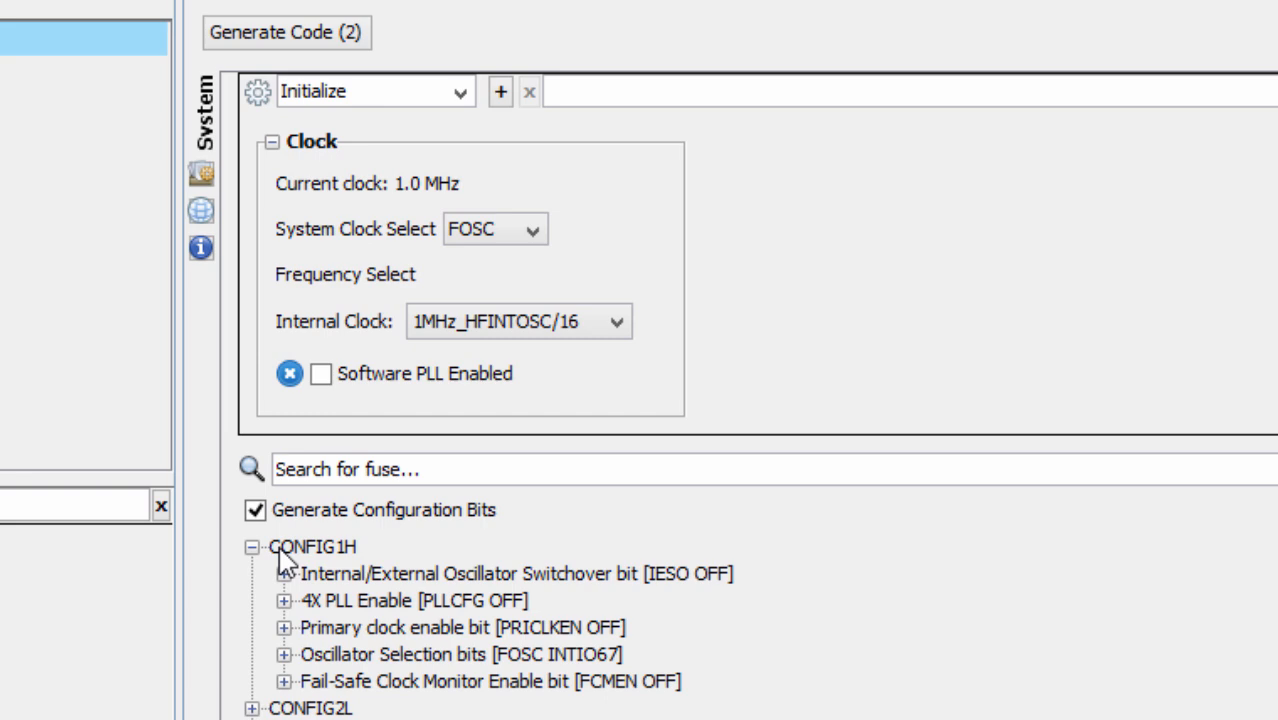
scroll("down", 3)
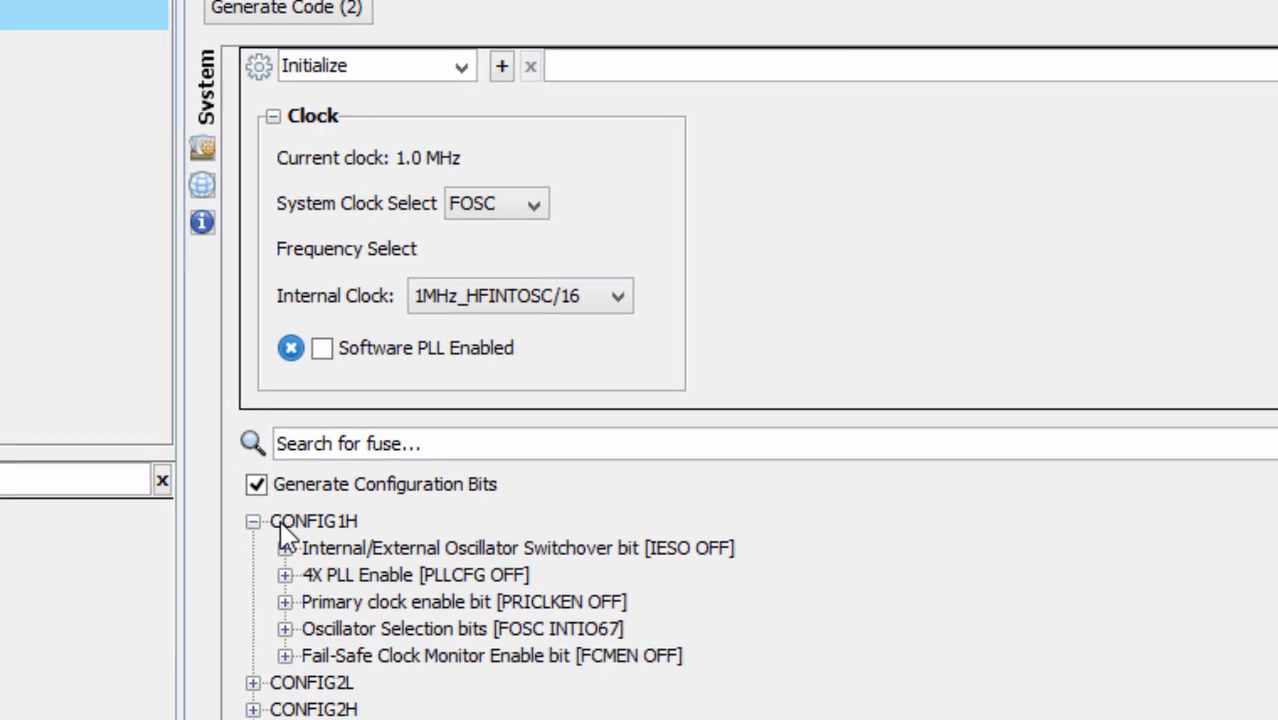
scroll("down", 3)
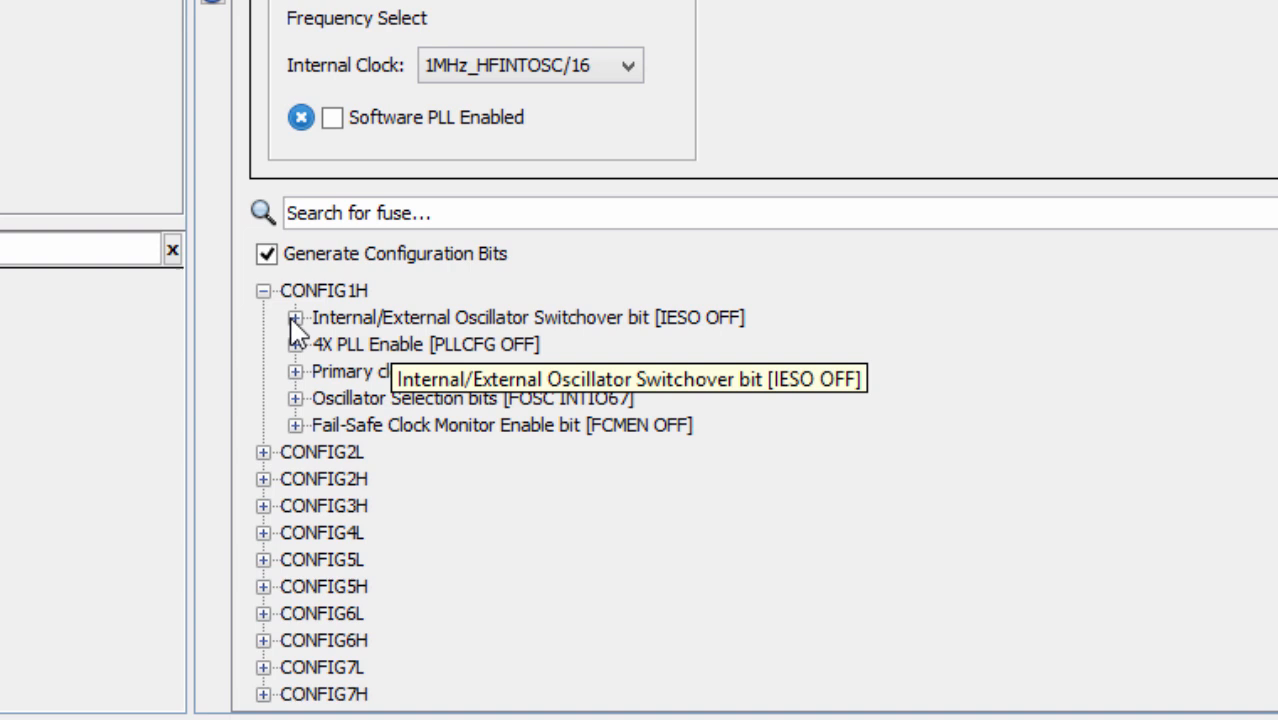
left_click(292, 316)
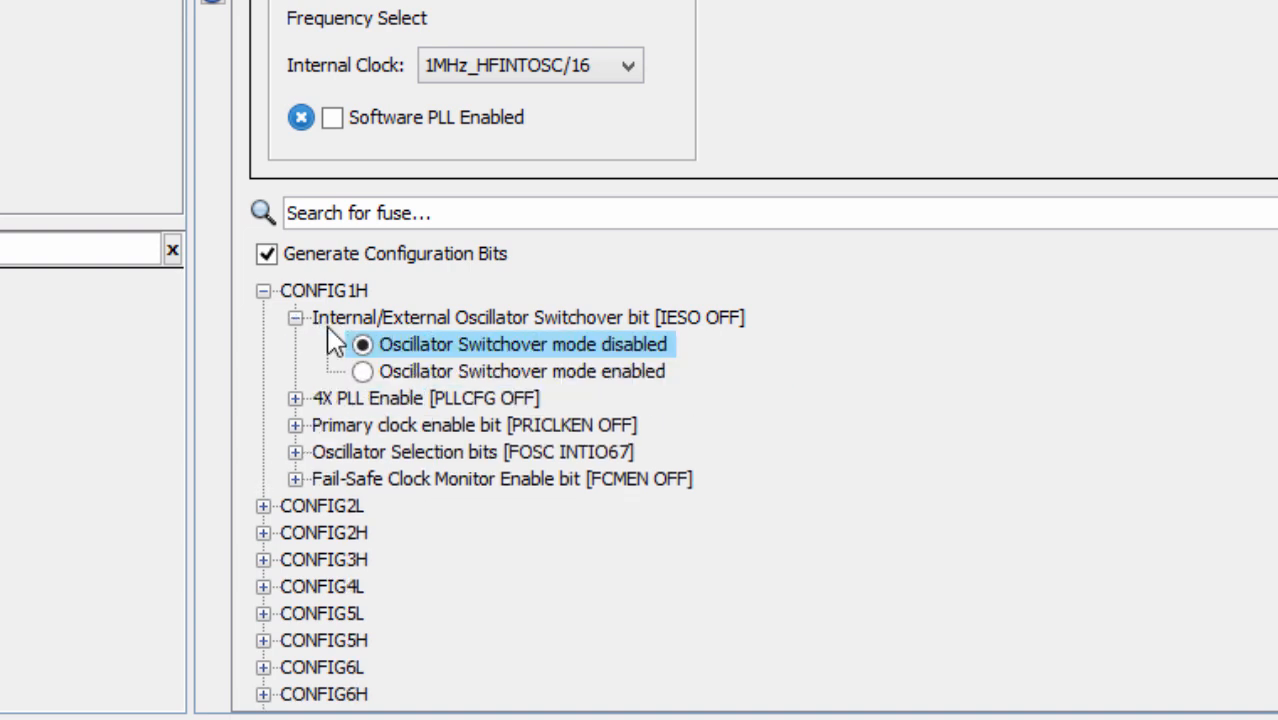
mouse_move(584, 384)
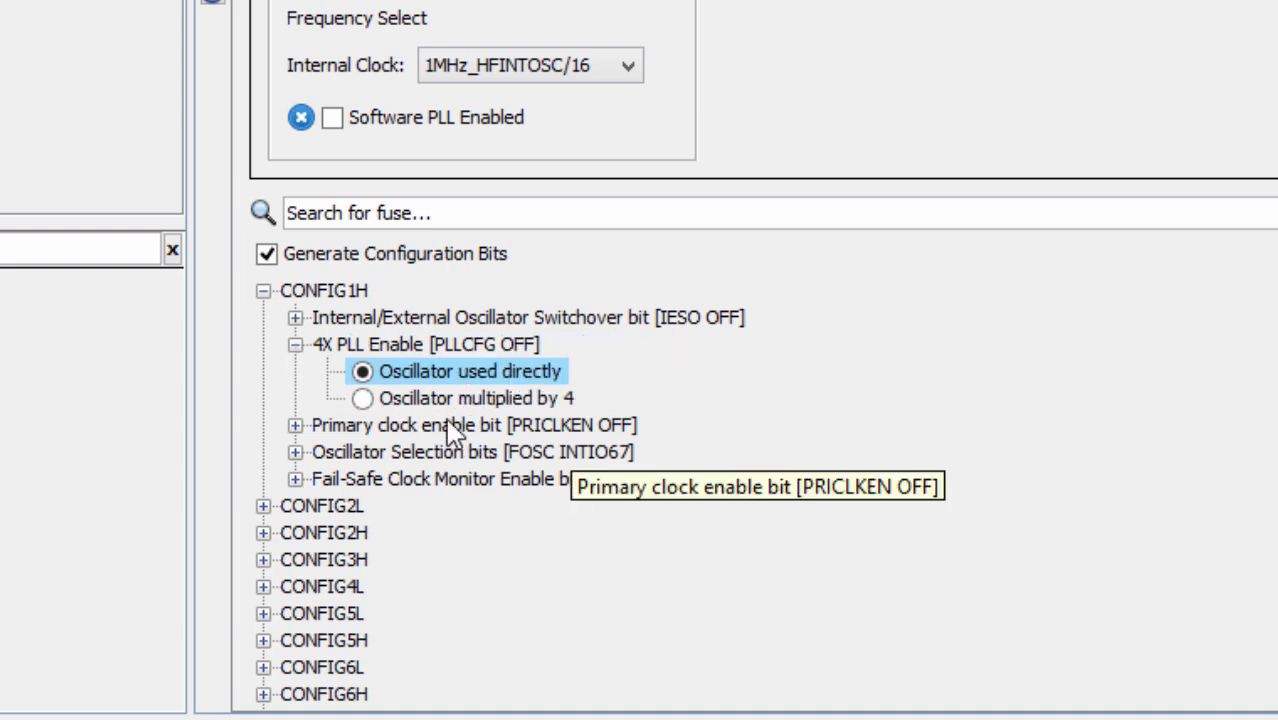
mouse_move(558, 340)
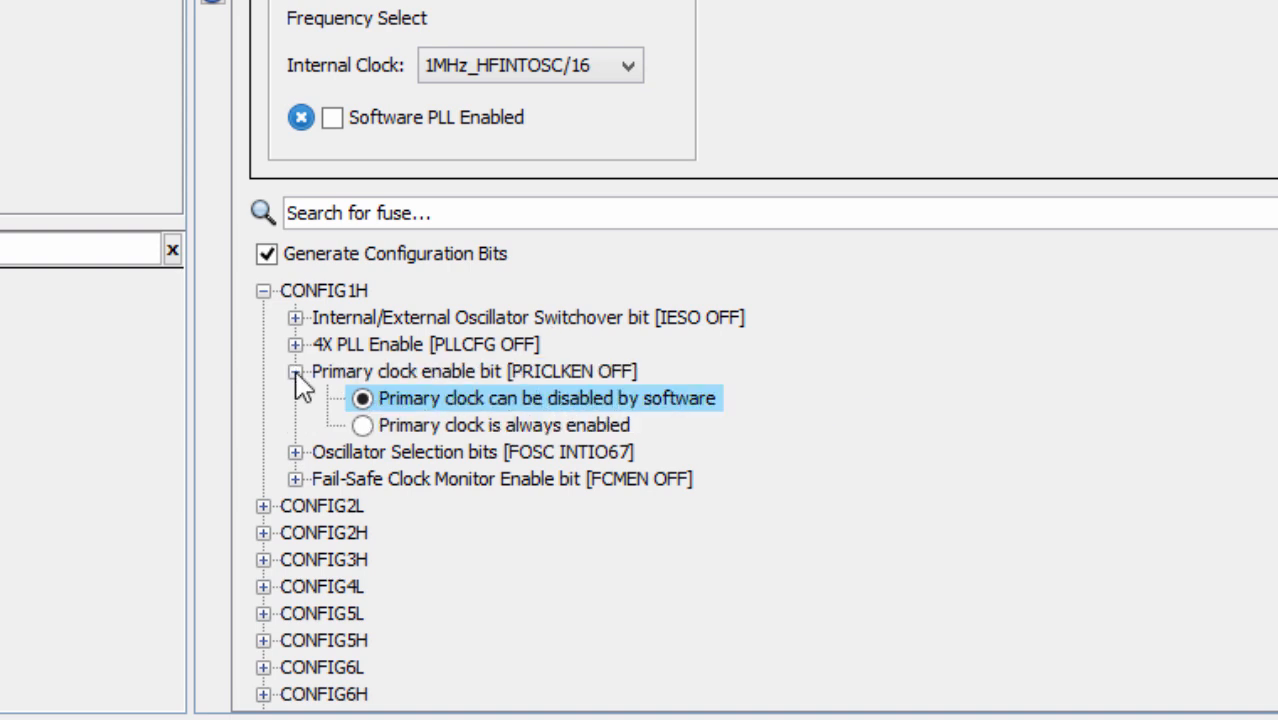
mouse_move(694, 426)
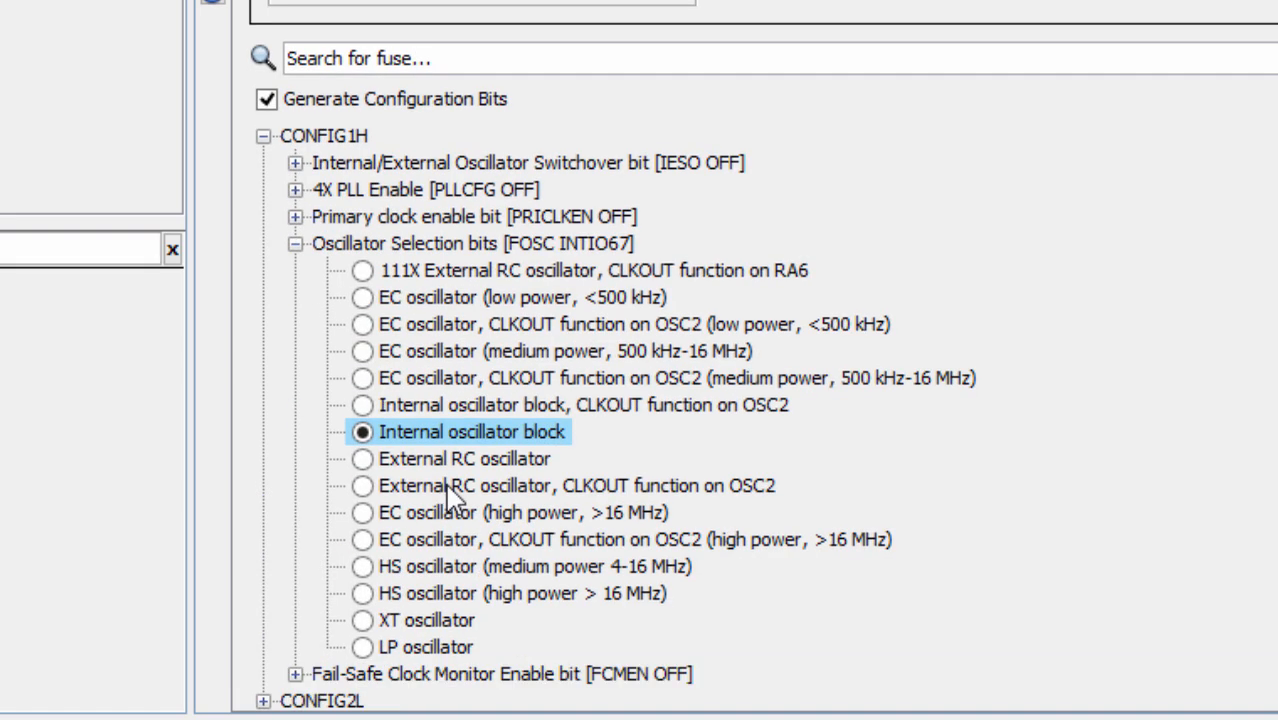
mouse_move(684, 460)
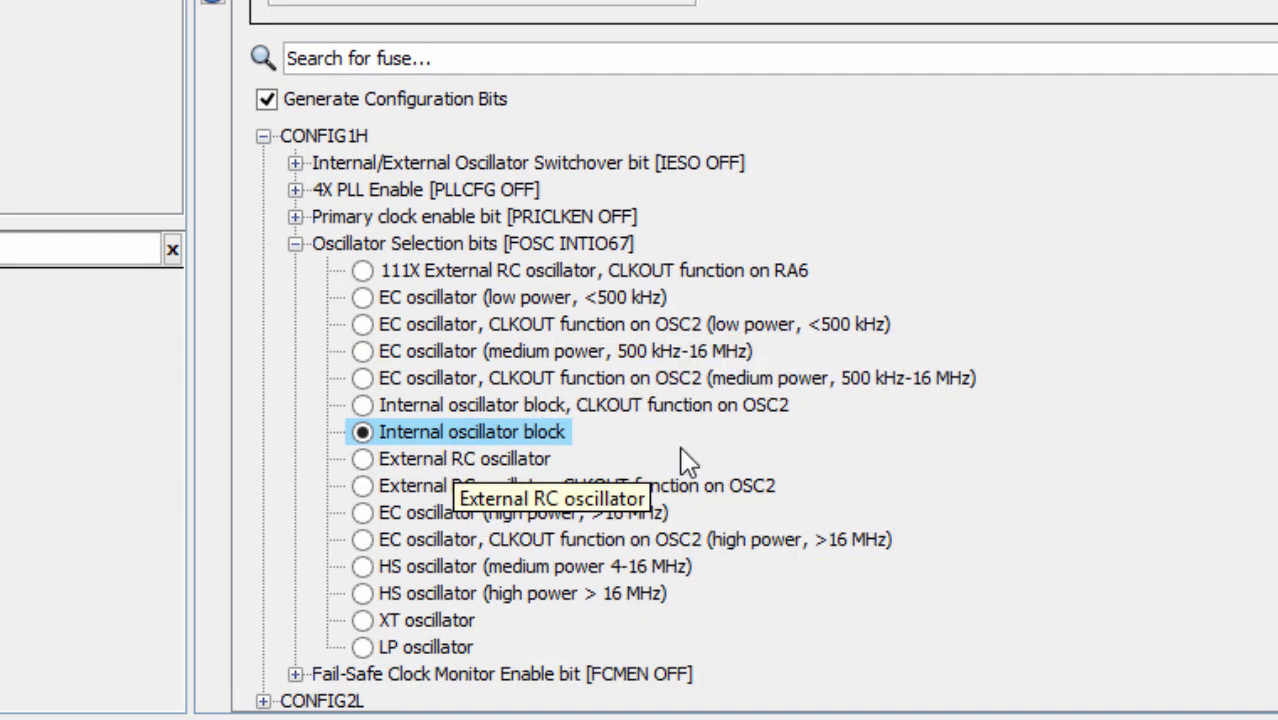
mouse_move(644, 576)
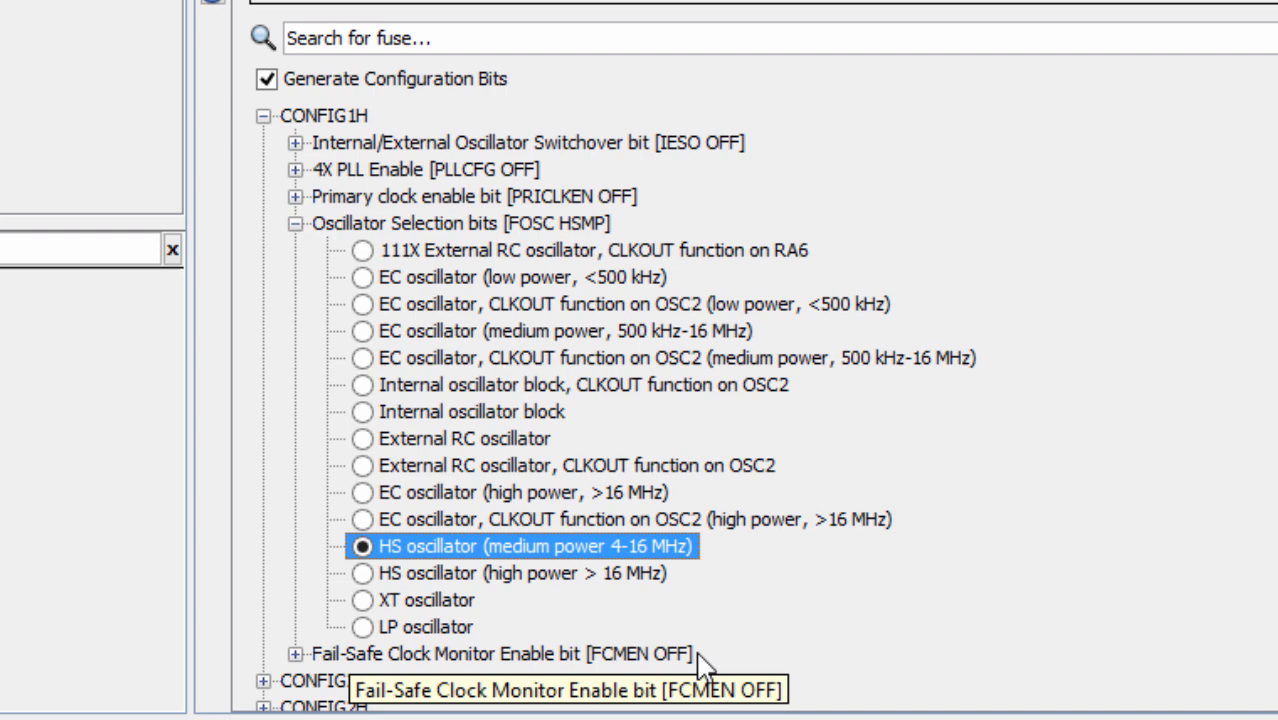
left_click(296, 224)
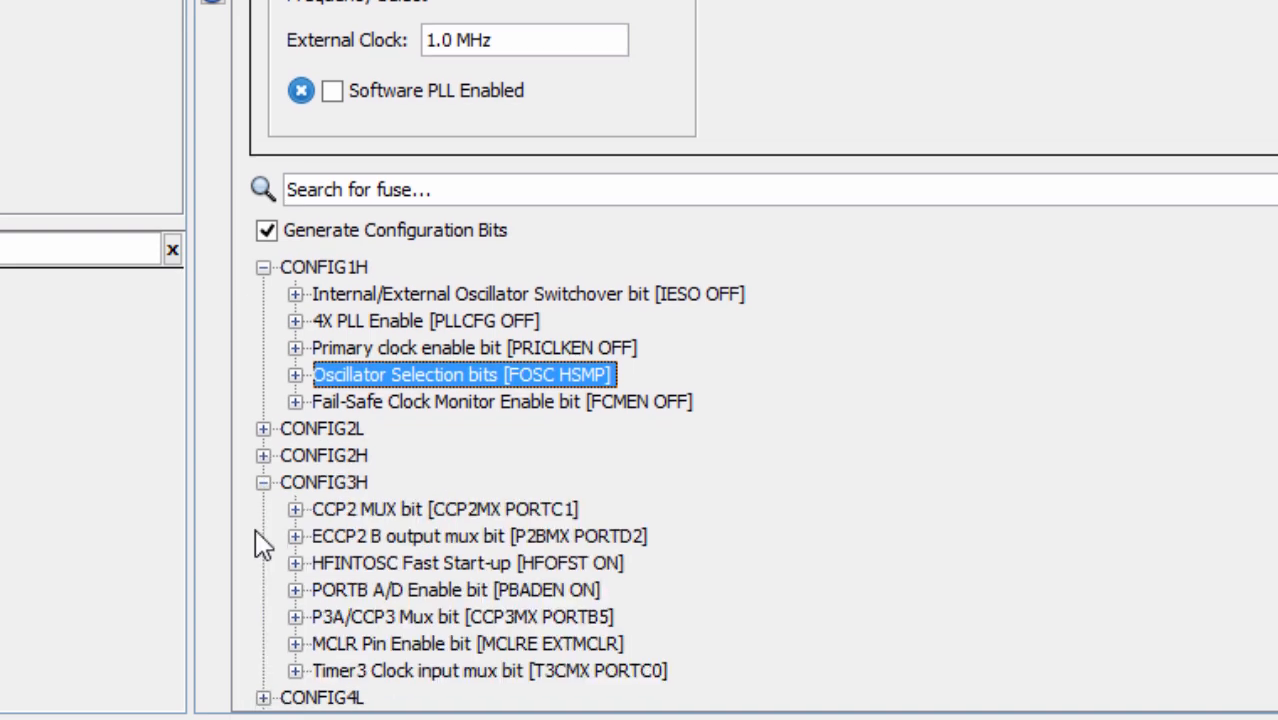
Leave MCLR Pin Enable at external MCLR and collapse the CONFIG3H and CONFIG1H groups.
scroll("down", 3)
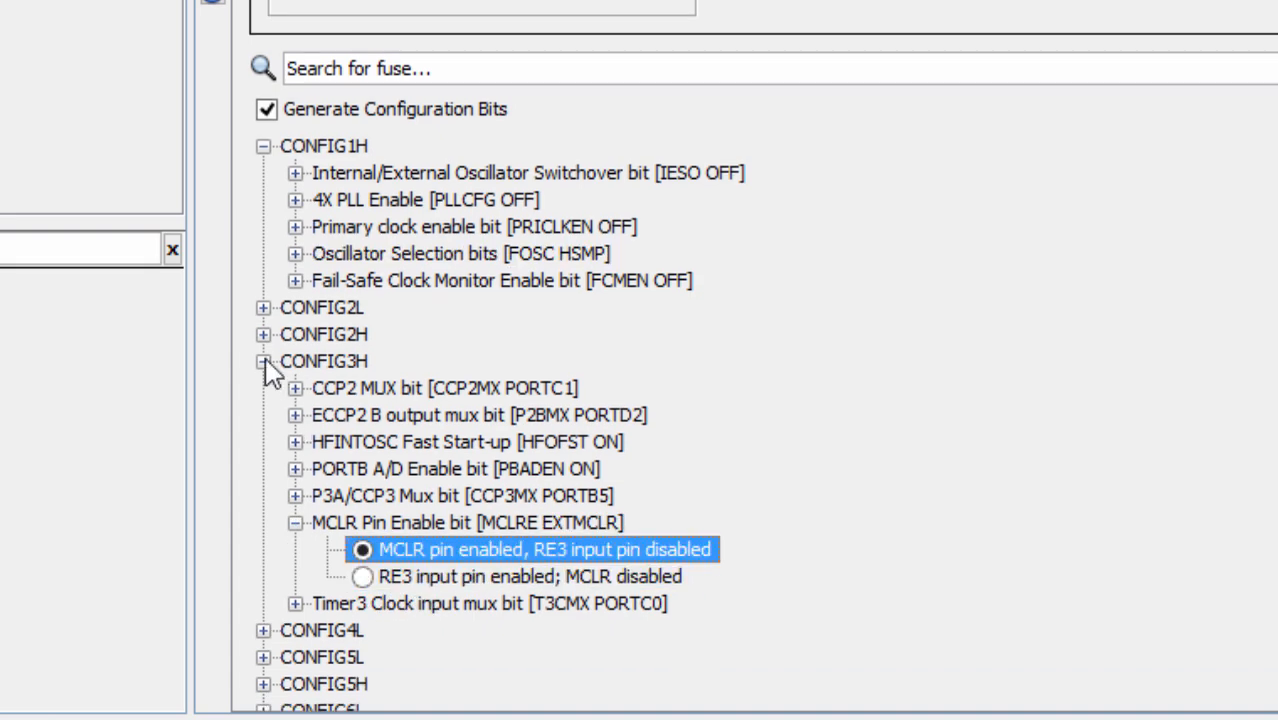
left_click(262, 360)
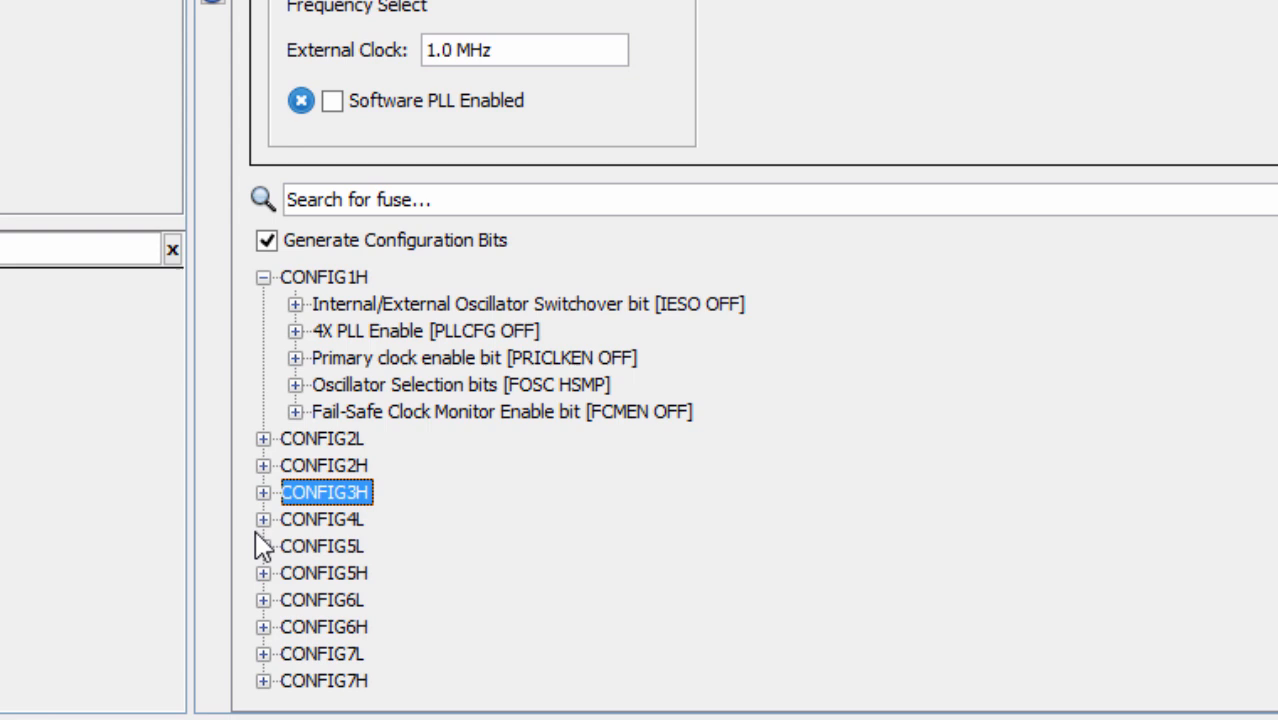
left_click(262, 520)
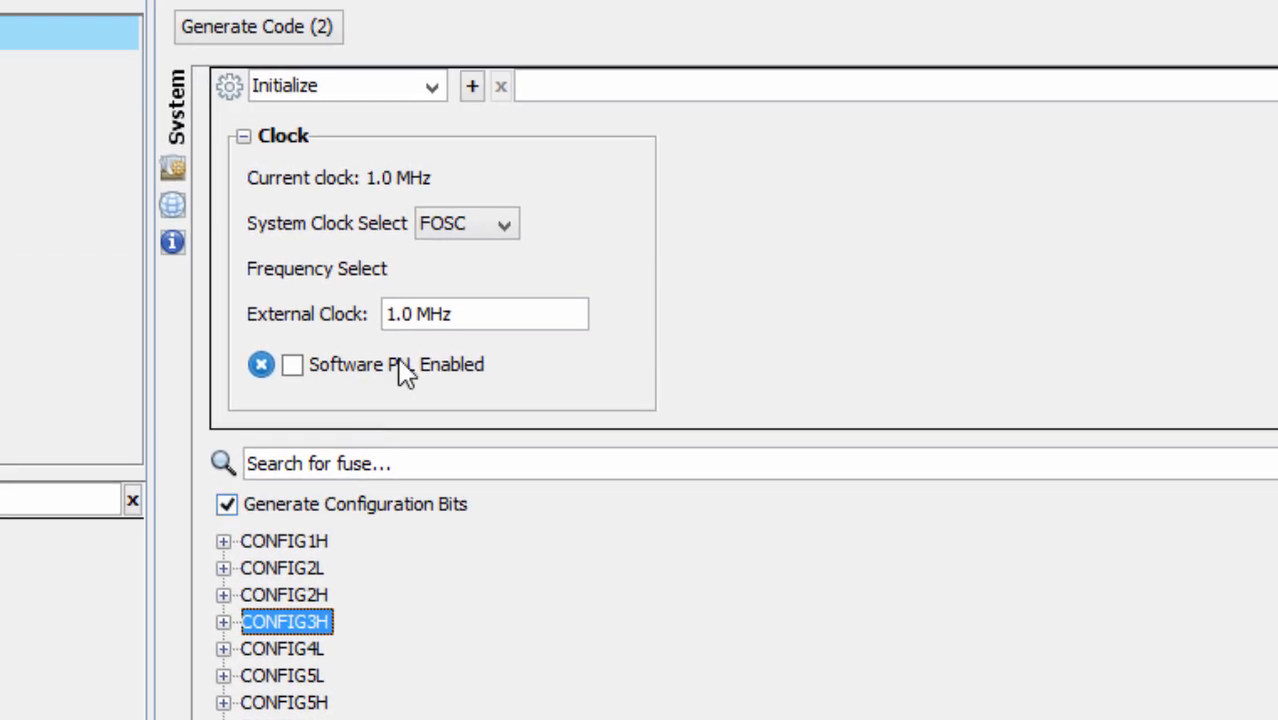
Enter 8.0 MHz as the external clock frequency.
left_click(484, 312)
type("8")
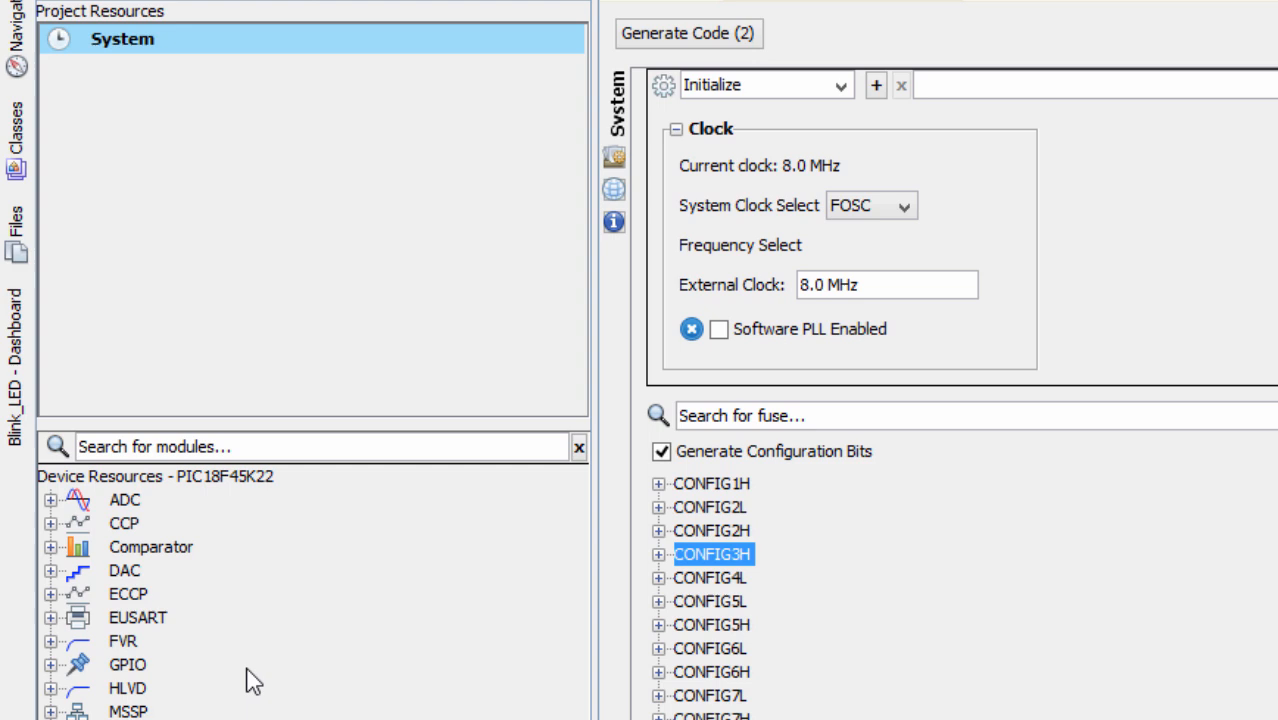
mouse_move(108, 124)
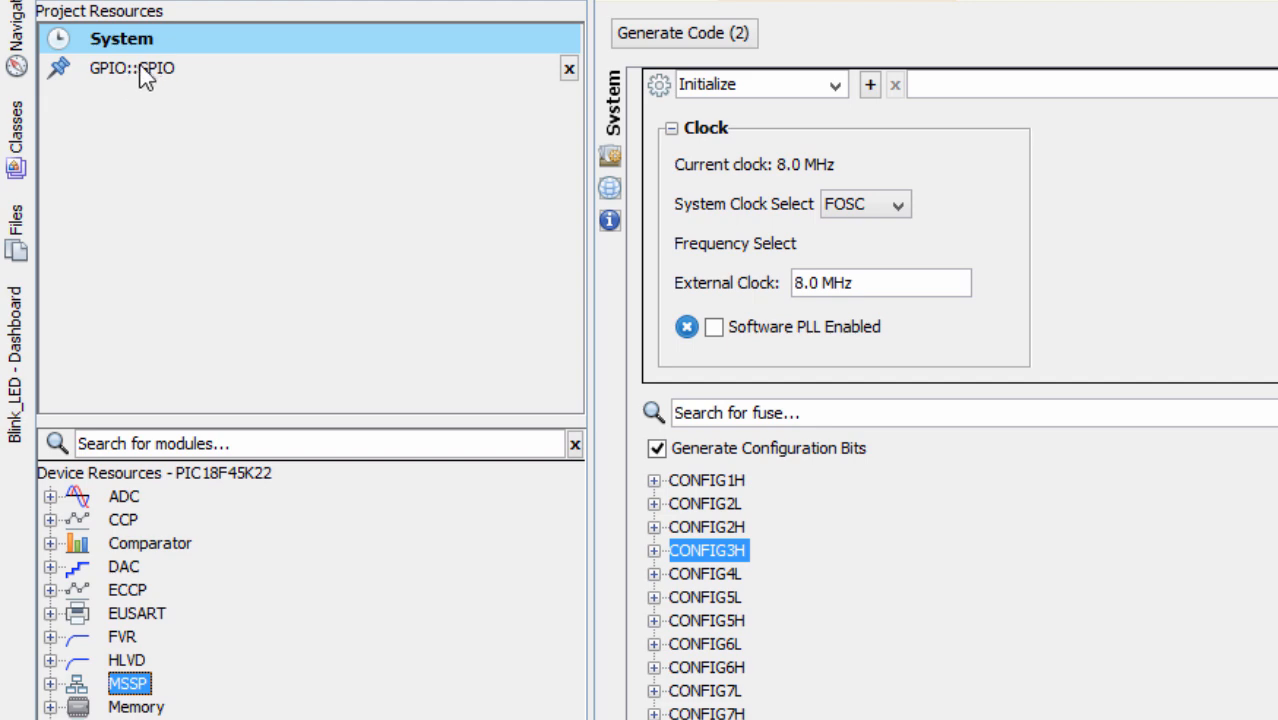
left_click(130, 68)
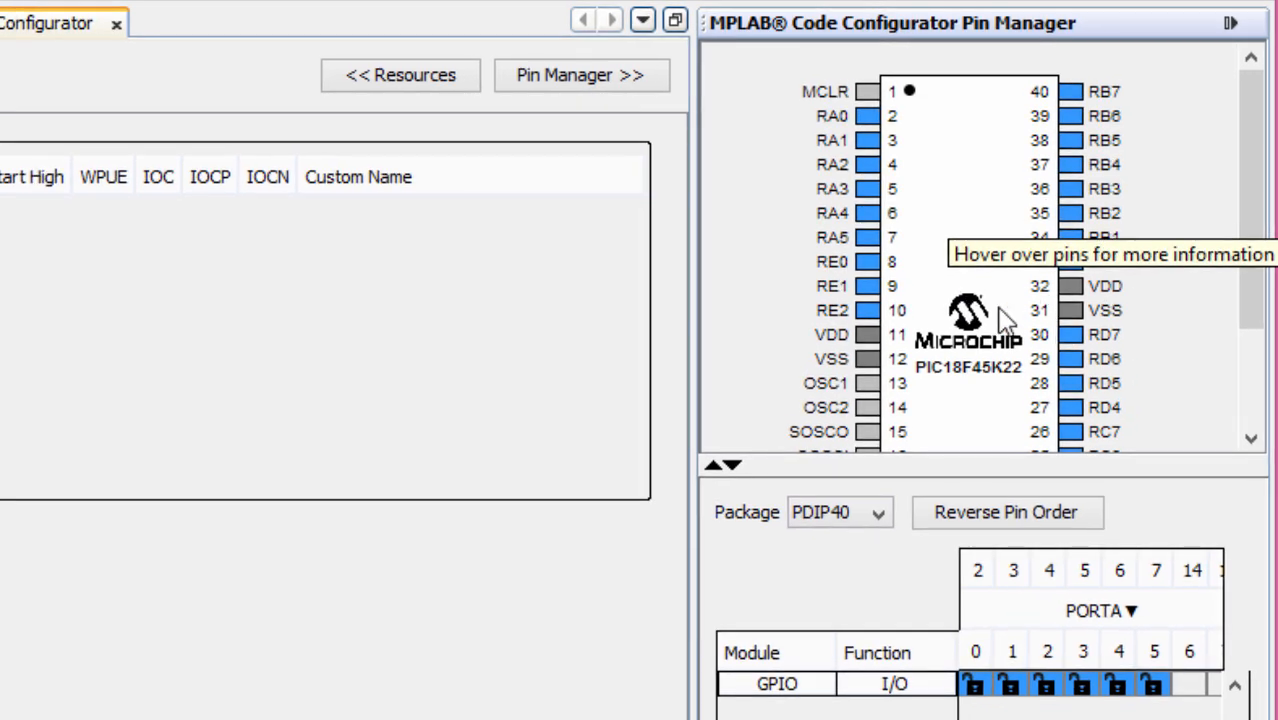
mouse_move(1070, 336)
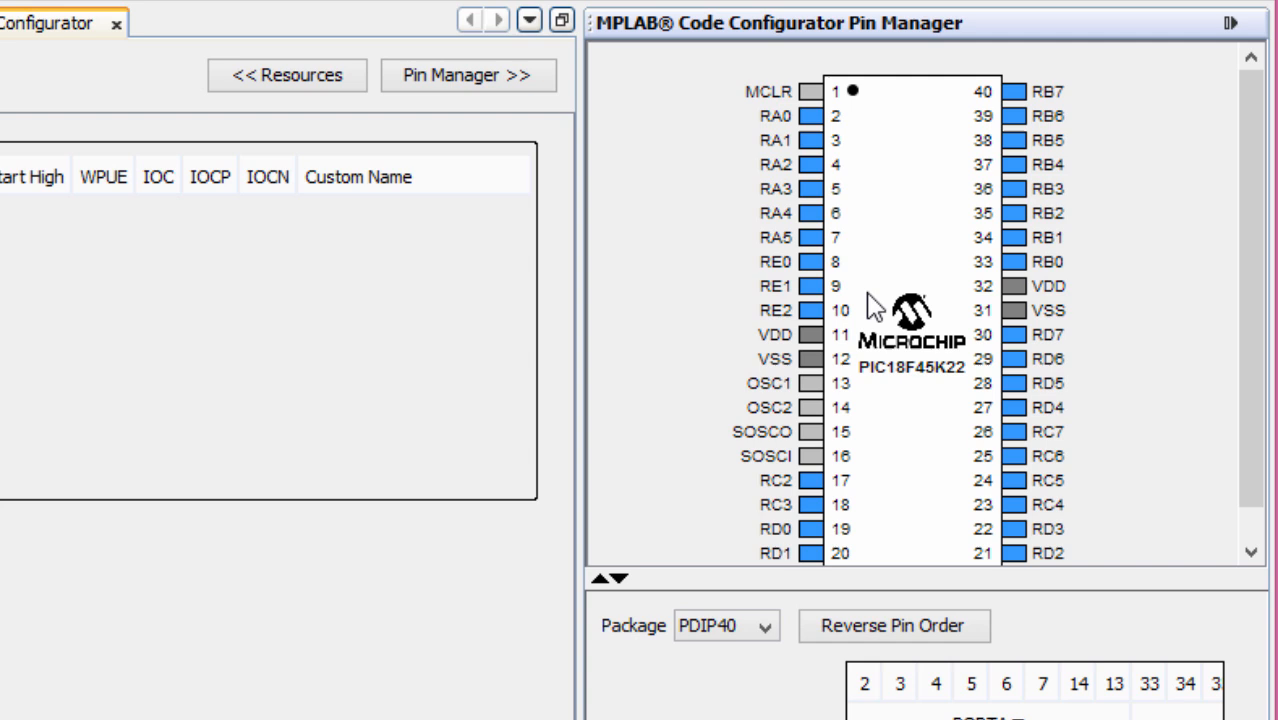
mouse_move(976, 408)
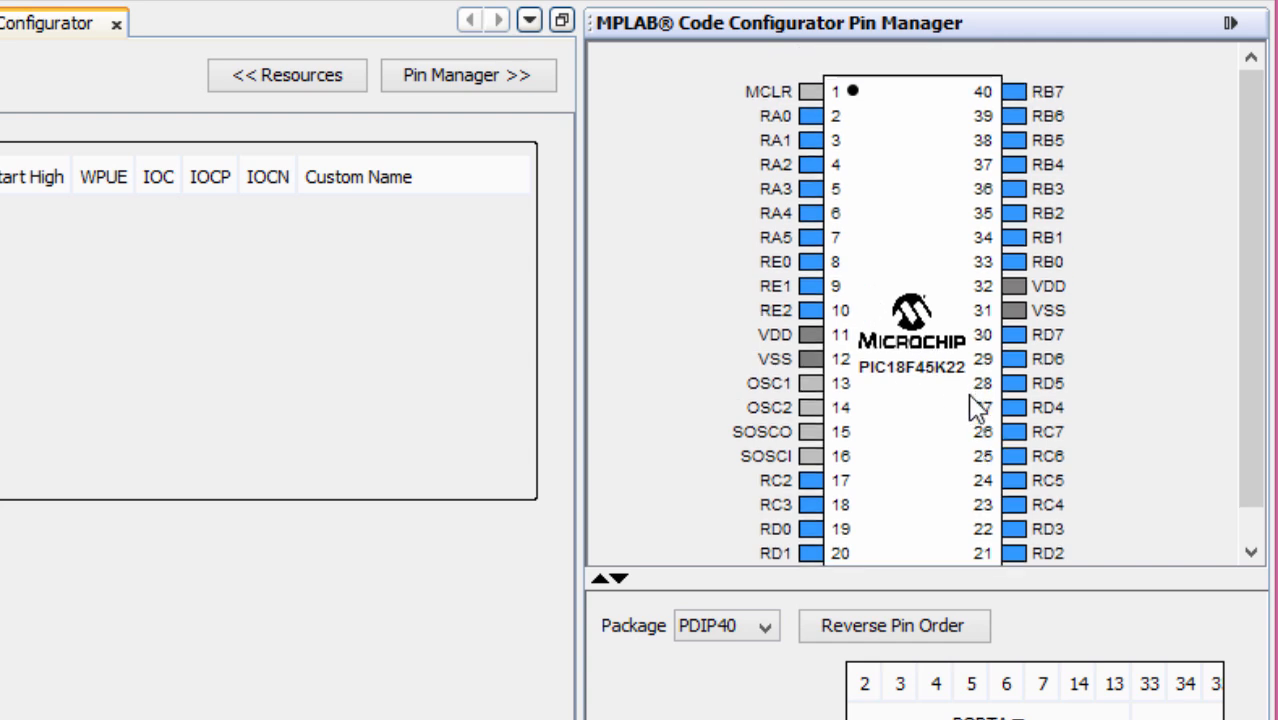
mouse_move(916, 404)
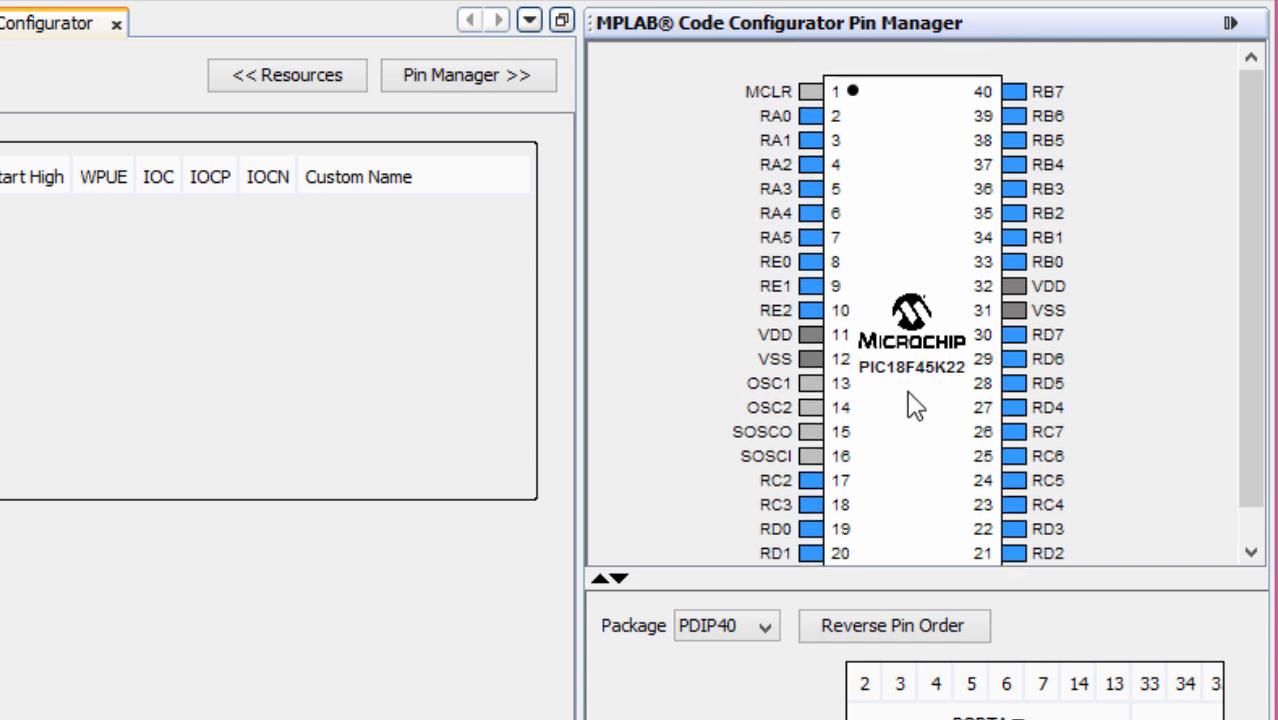
mouse_move(948, 400)
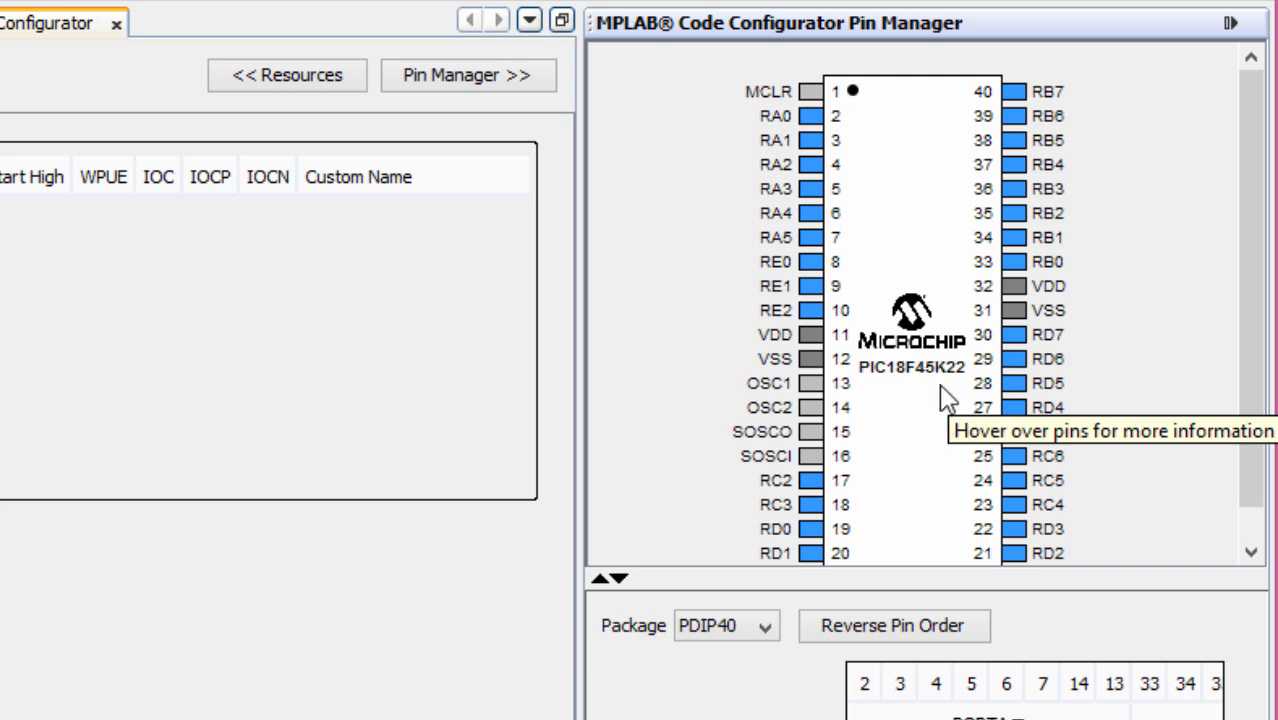
scroll("up", 3)
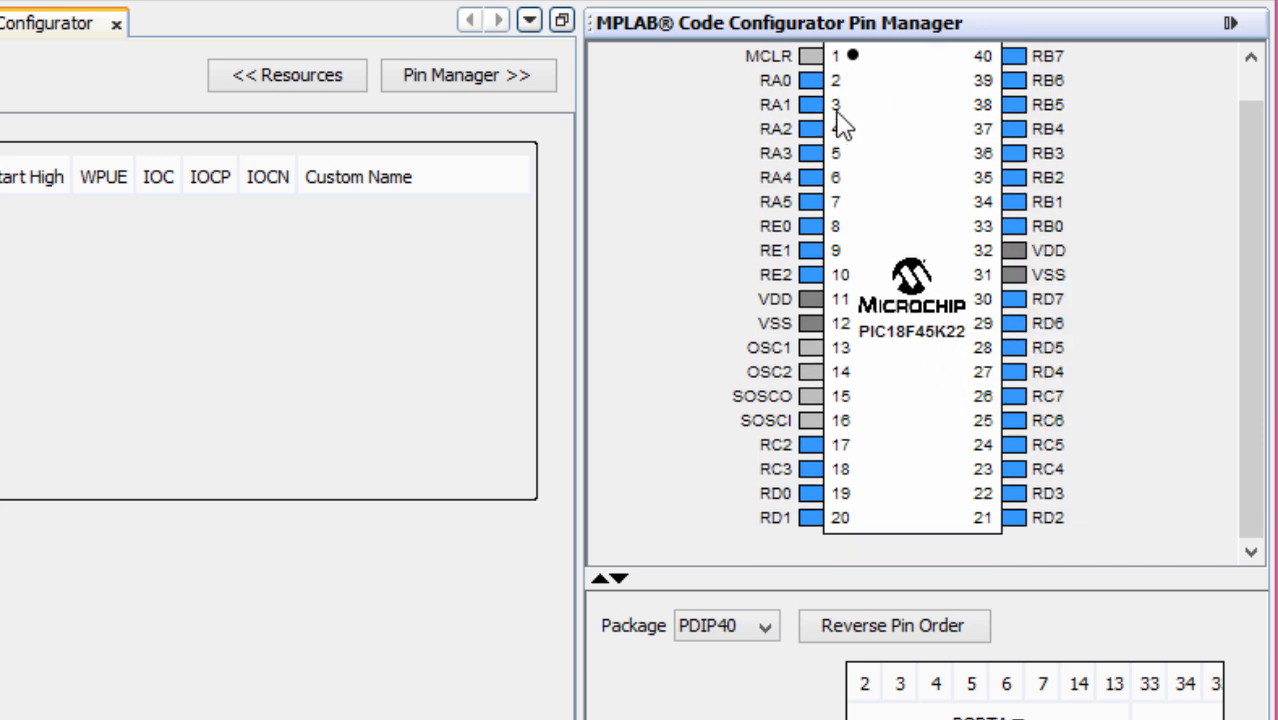
mouse_move(864, 360)
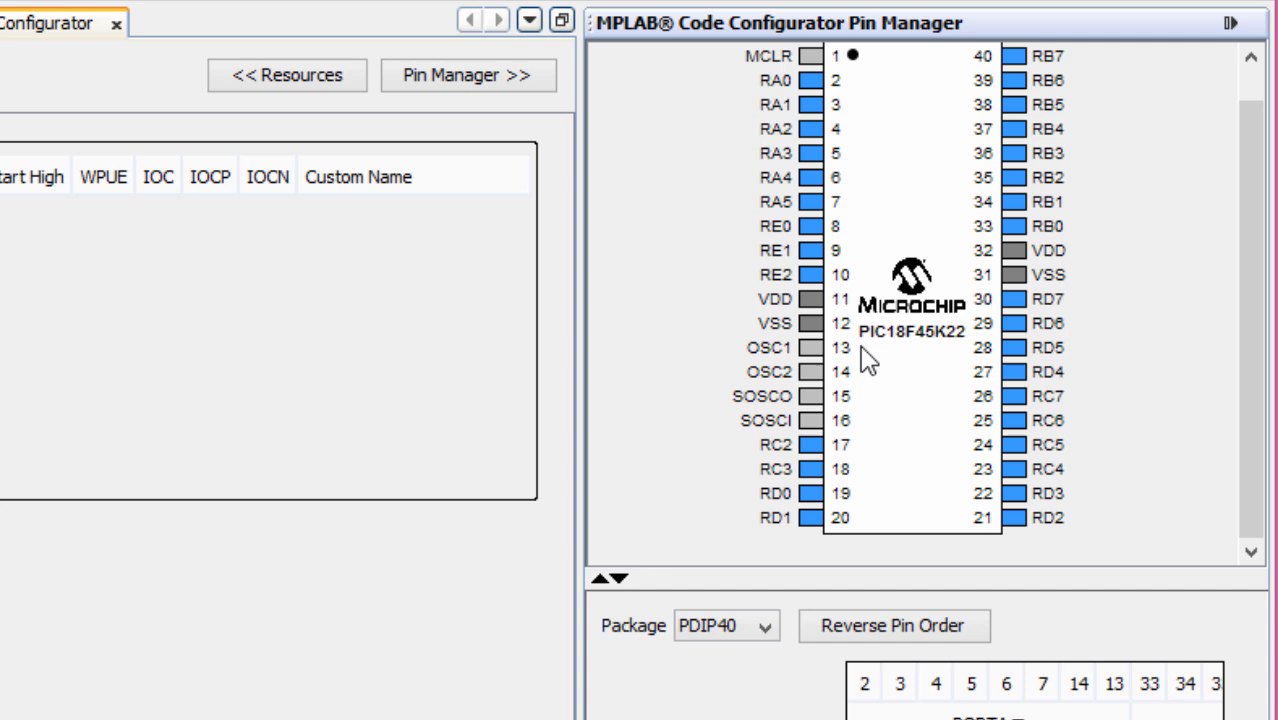
mouse_move(826, 176)
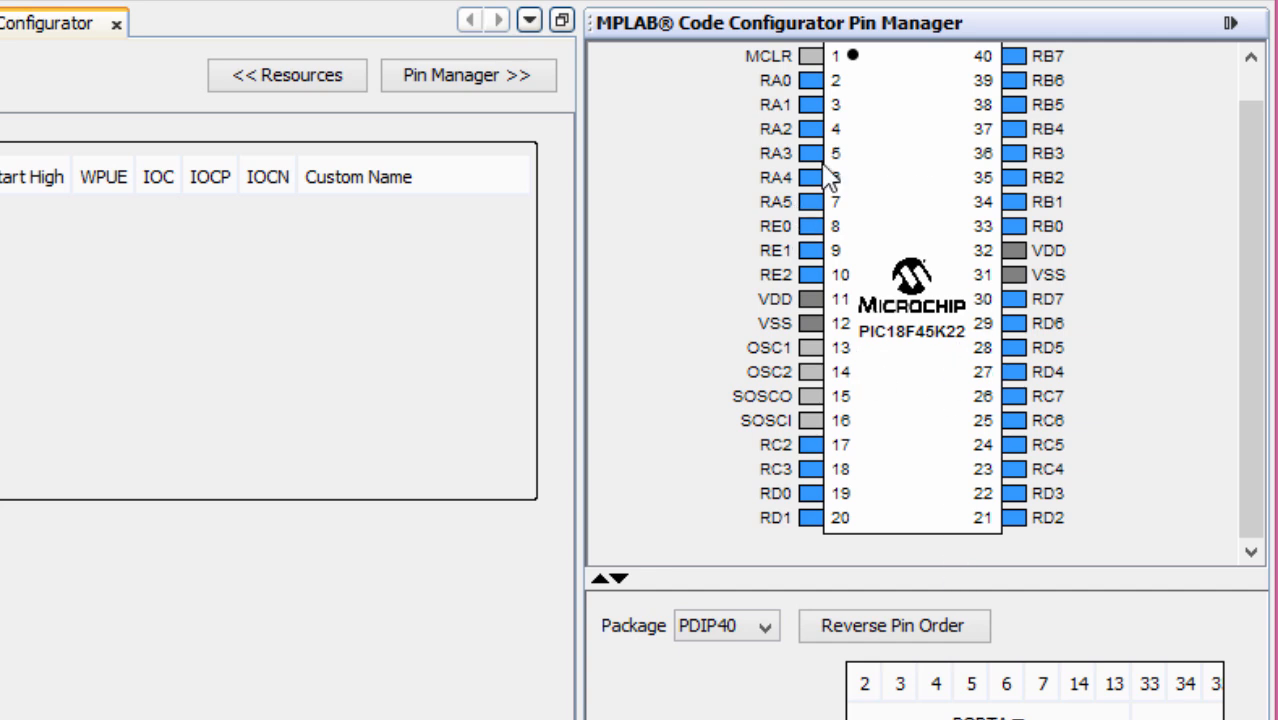
mouse_move(1004, 412)
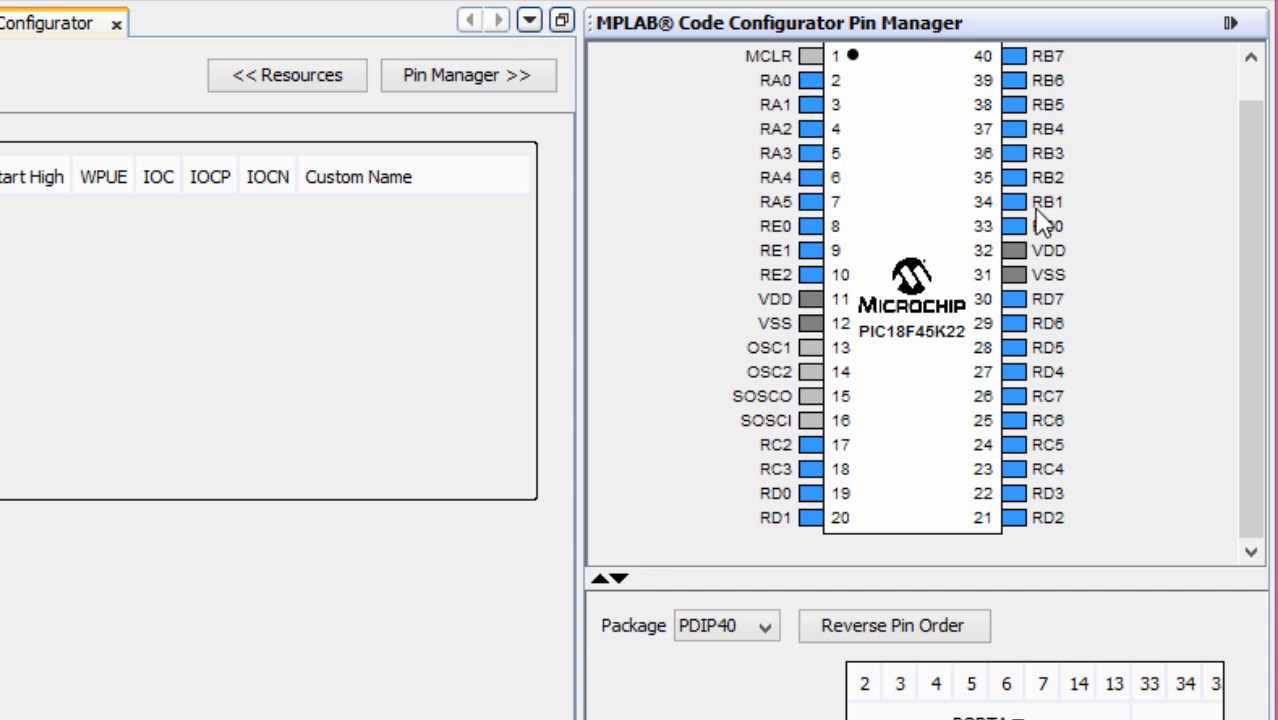
mouse_move(780, 388)
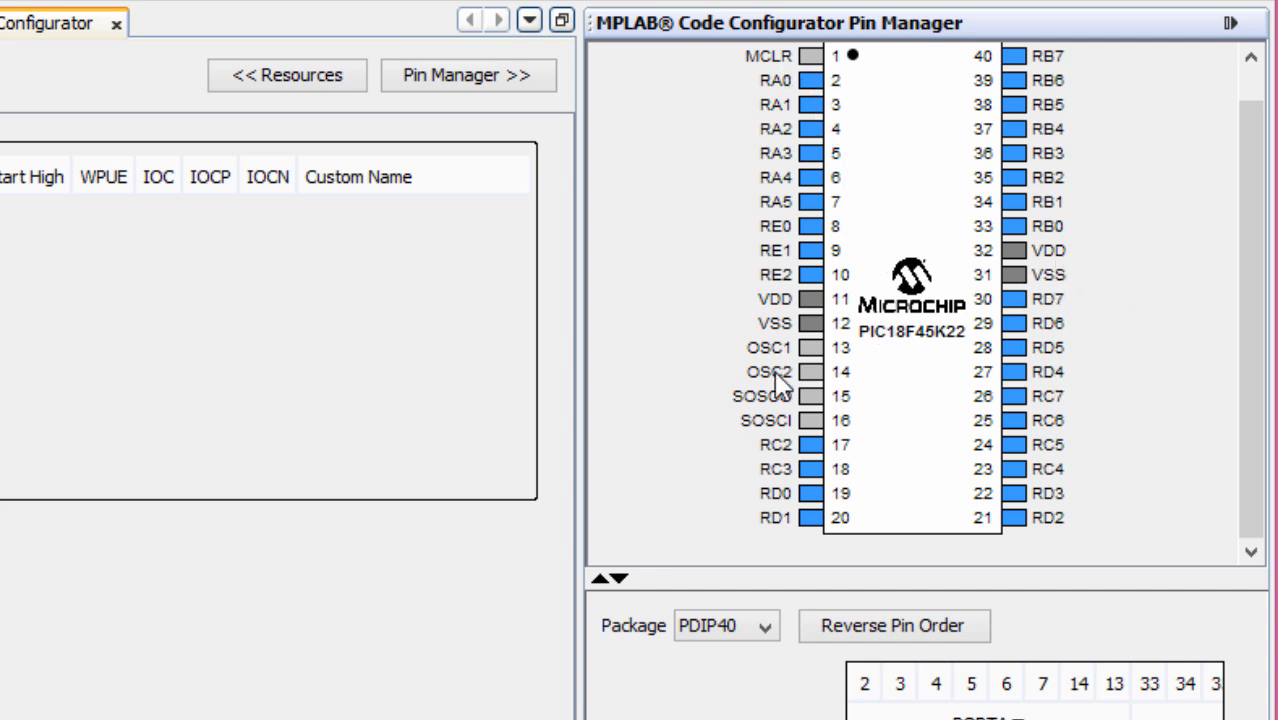
mouse_move(800, 428)
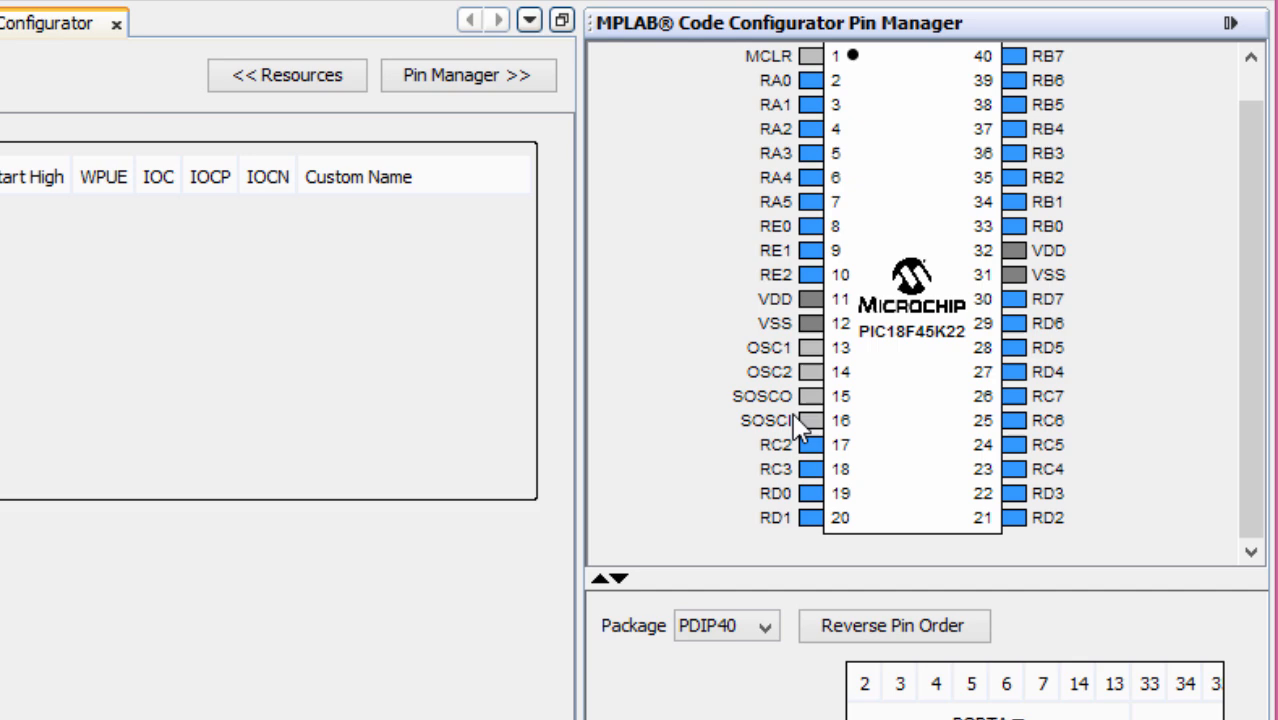
mouse_move(804, 356)
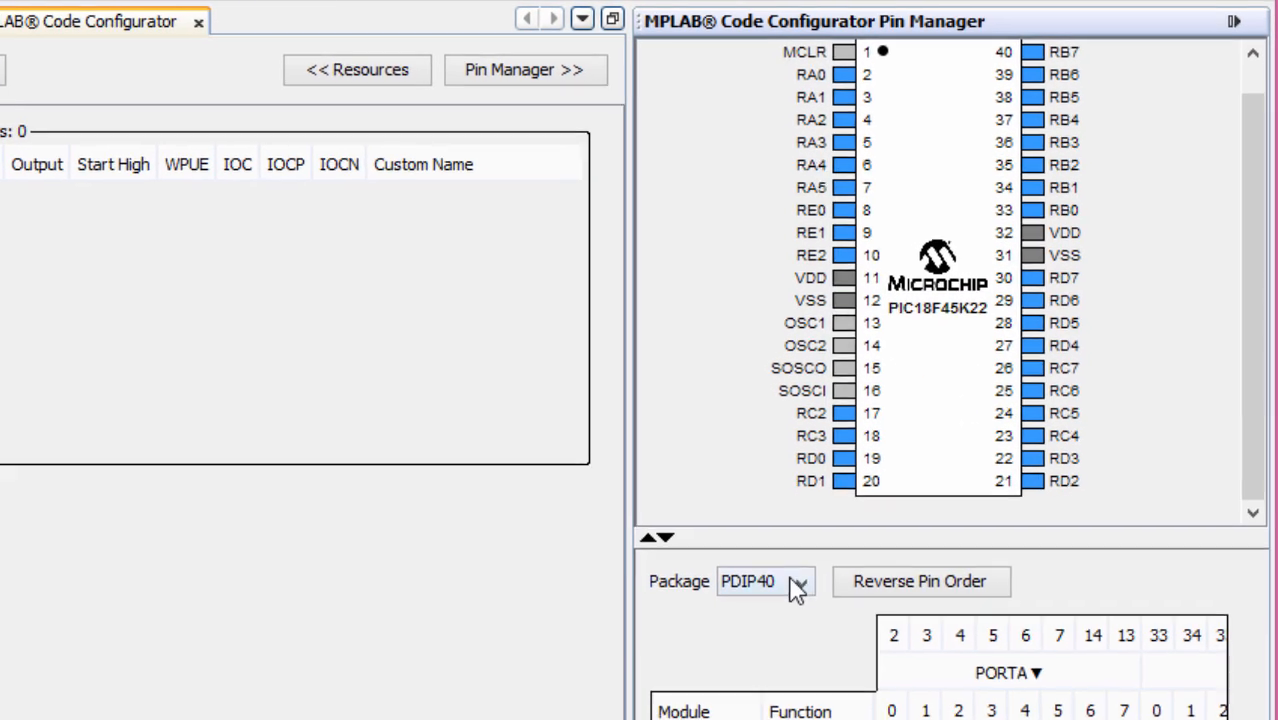
left_click(798, 580)
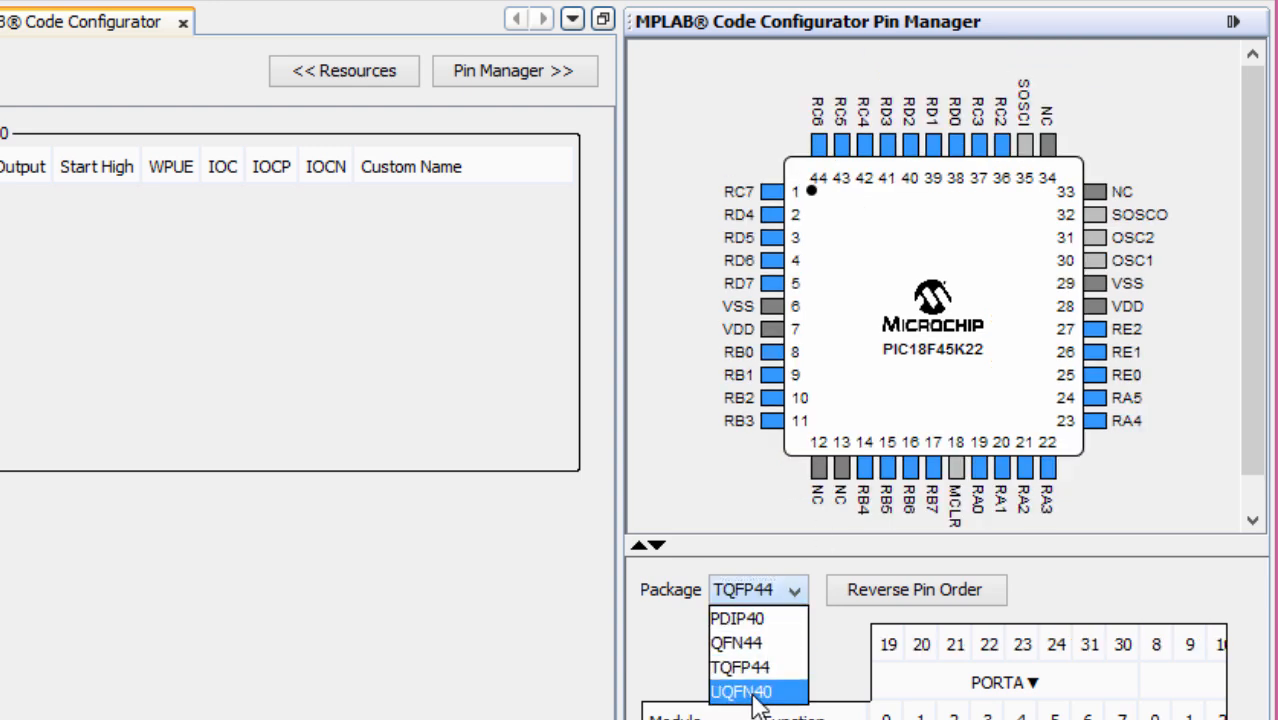
left_click(742, 692)
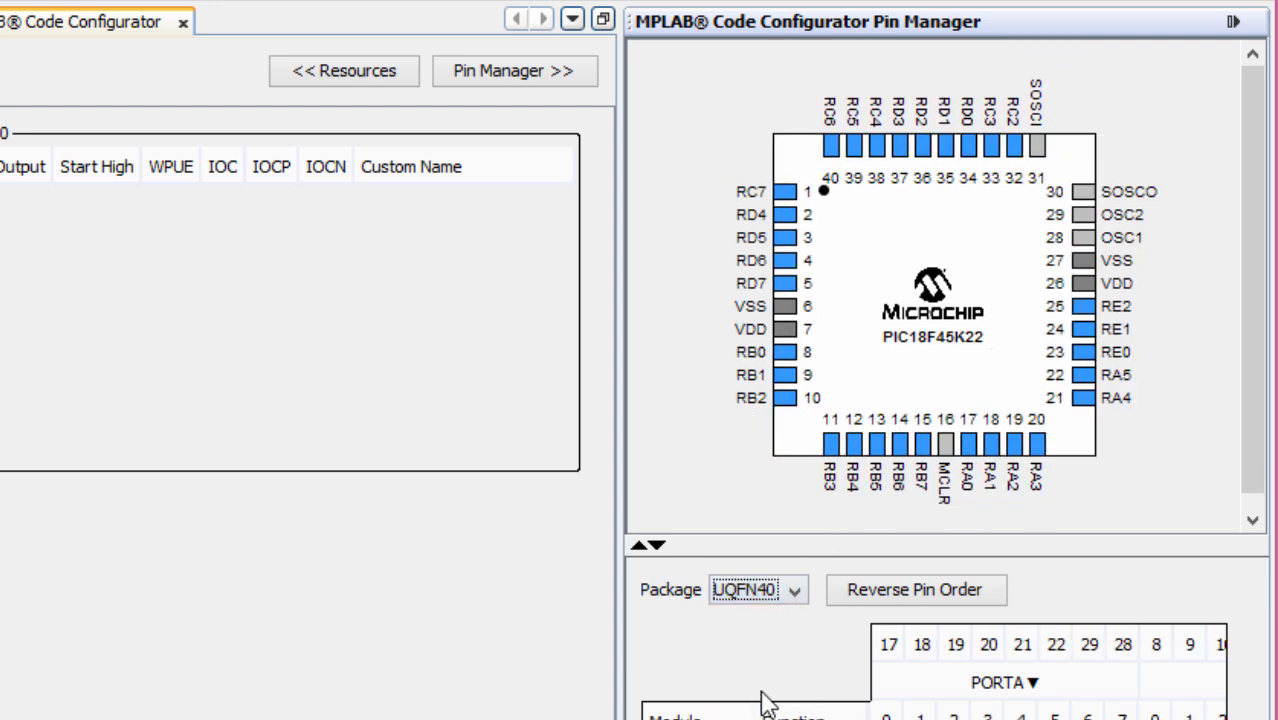
left_click(792, 588)
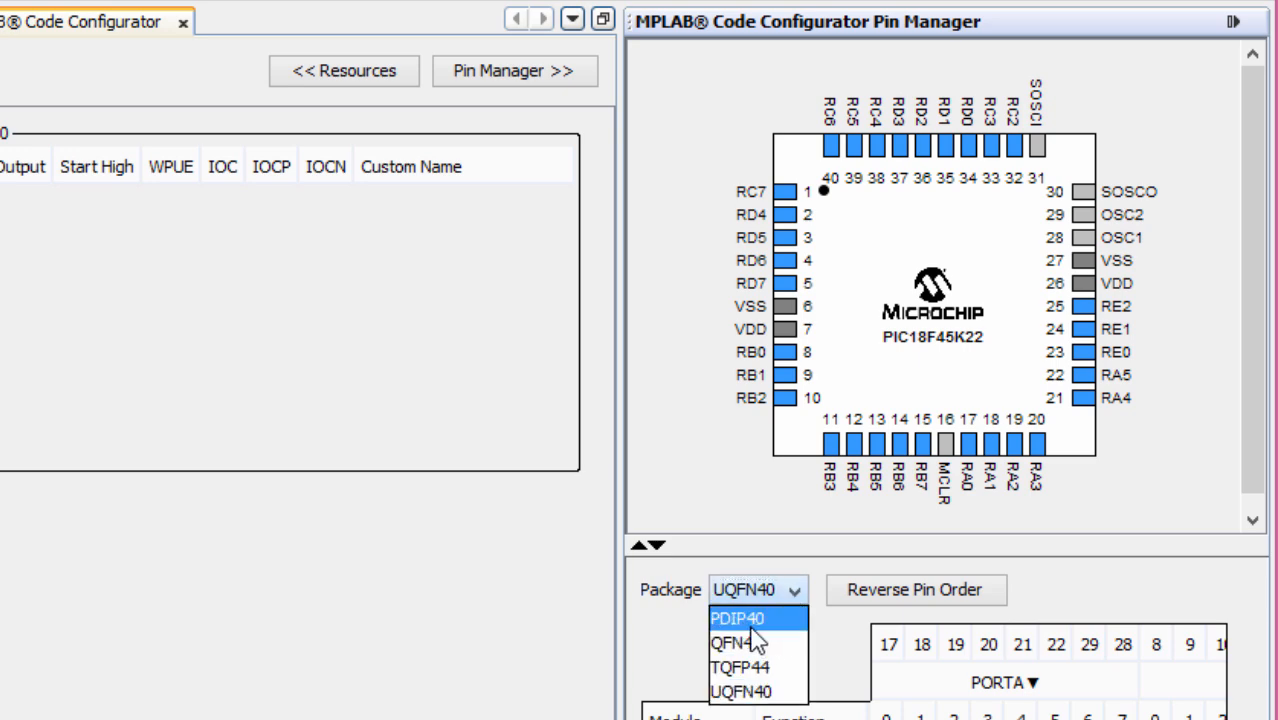
left_click(754, 616)
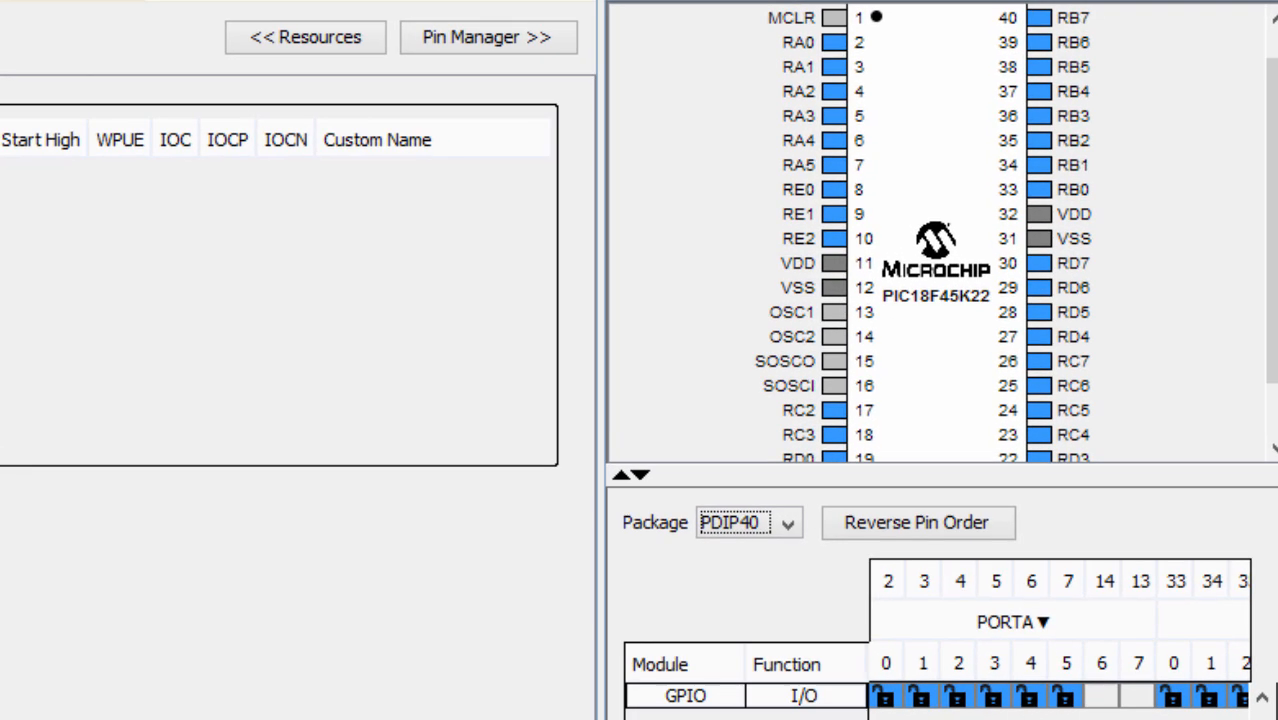
Assign RB0 as a GPIO output (briefly adding then removing RB1) and name it LED.
scroll("right", 3)
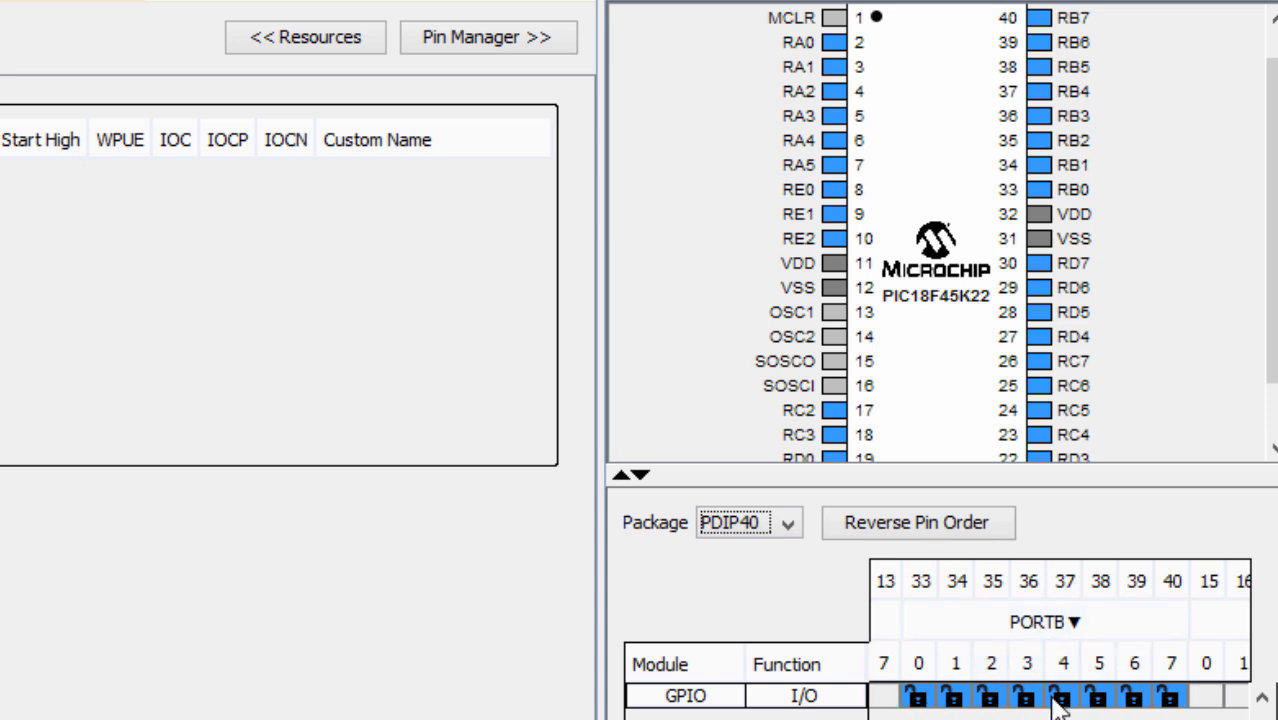
mouse_move(924, 710)
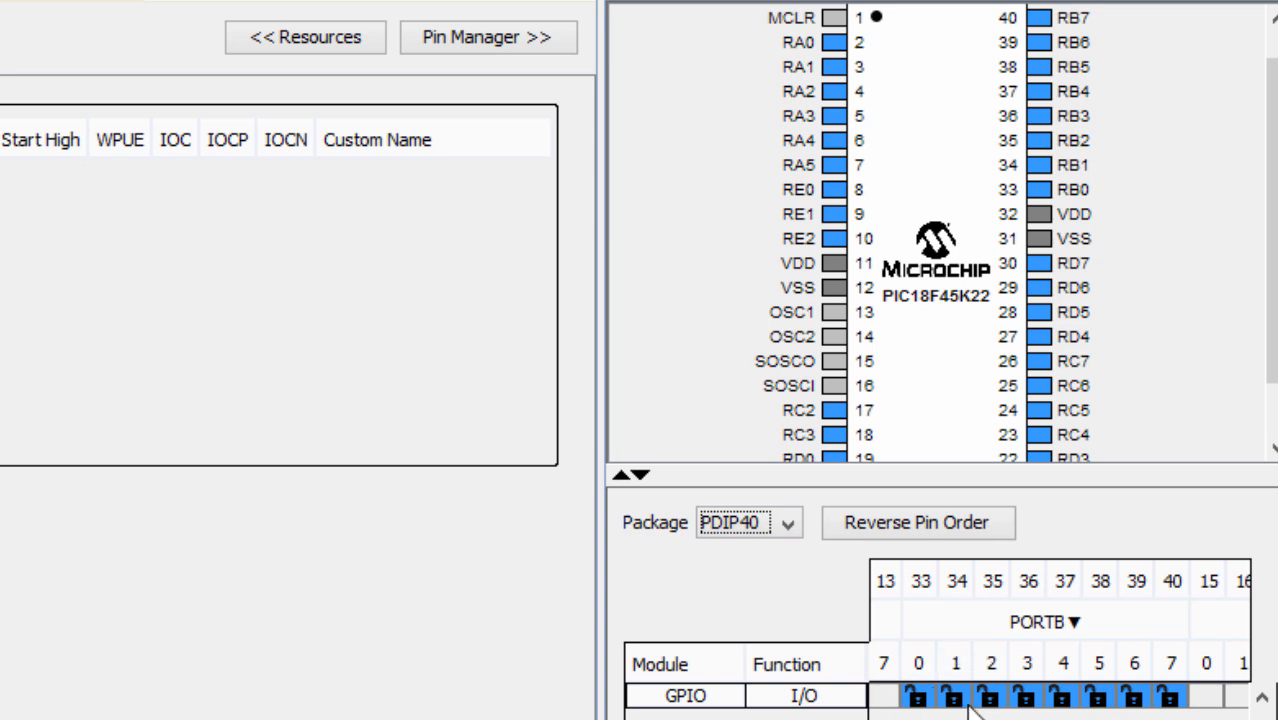
mouse_move(930, 696)
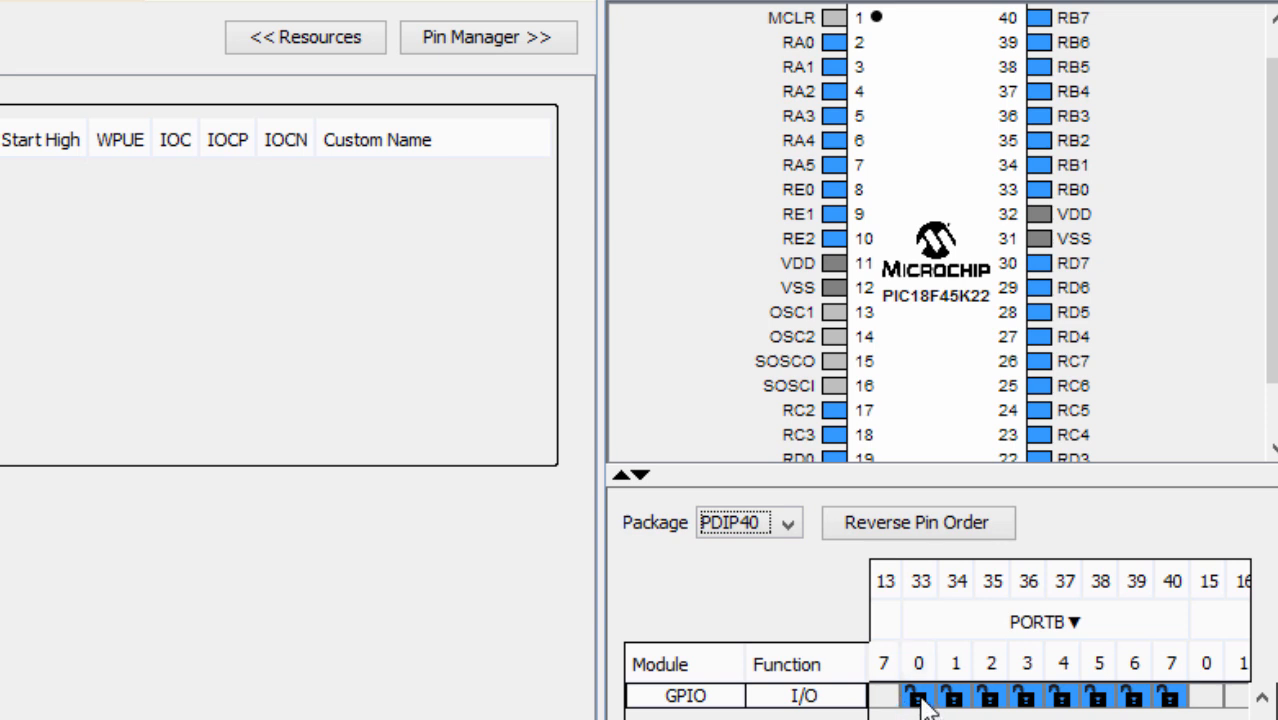
left_click(916, 696)
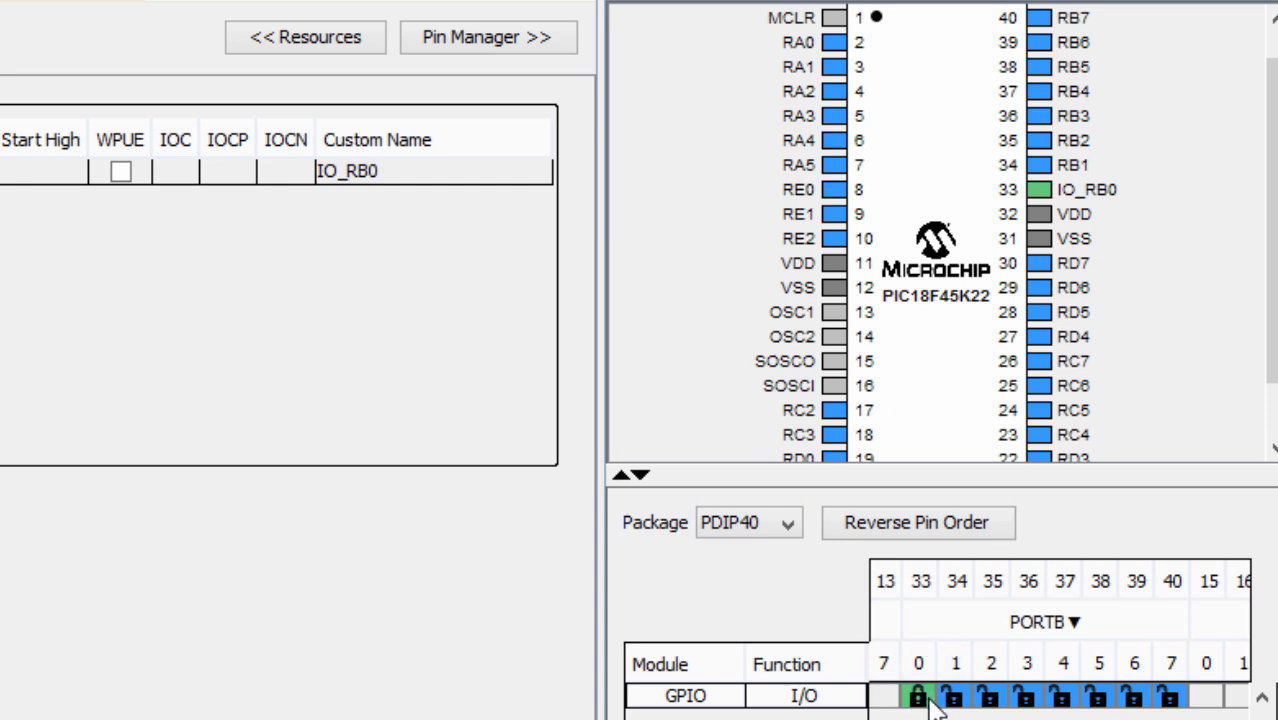
mouse_move(950, 344)
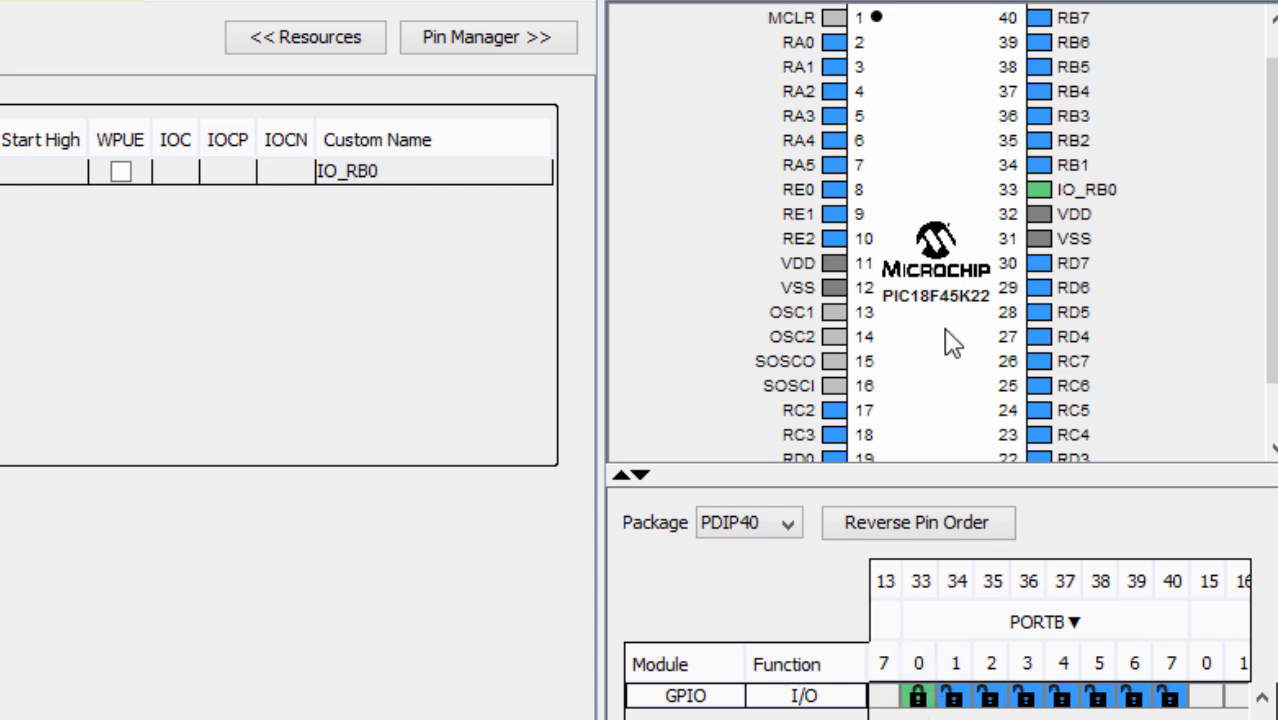
mouse_move(1104, 204)
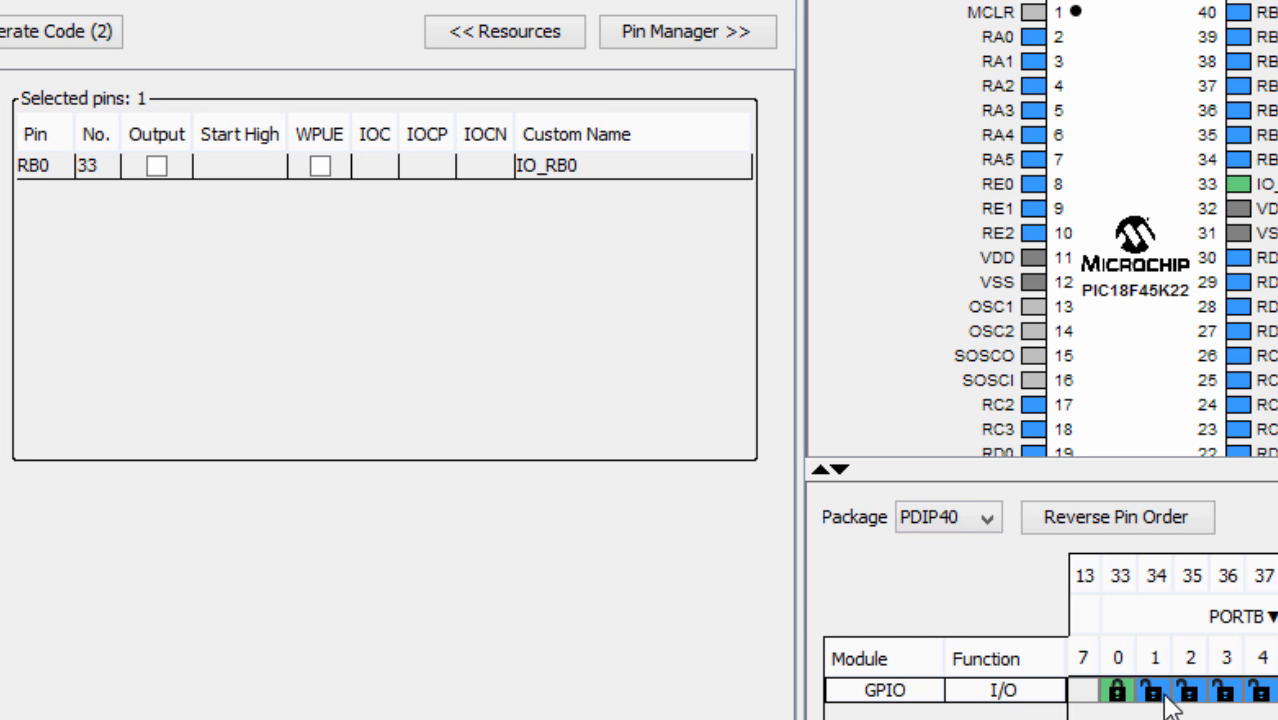
left_click(1154, 692)
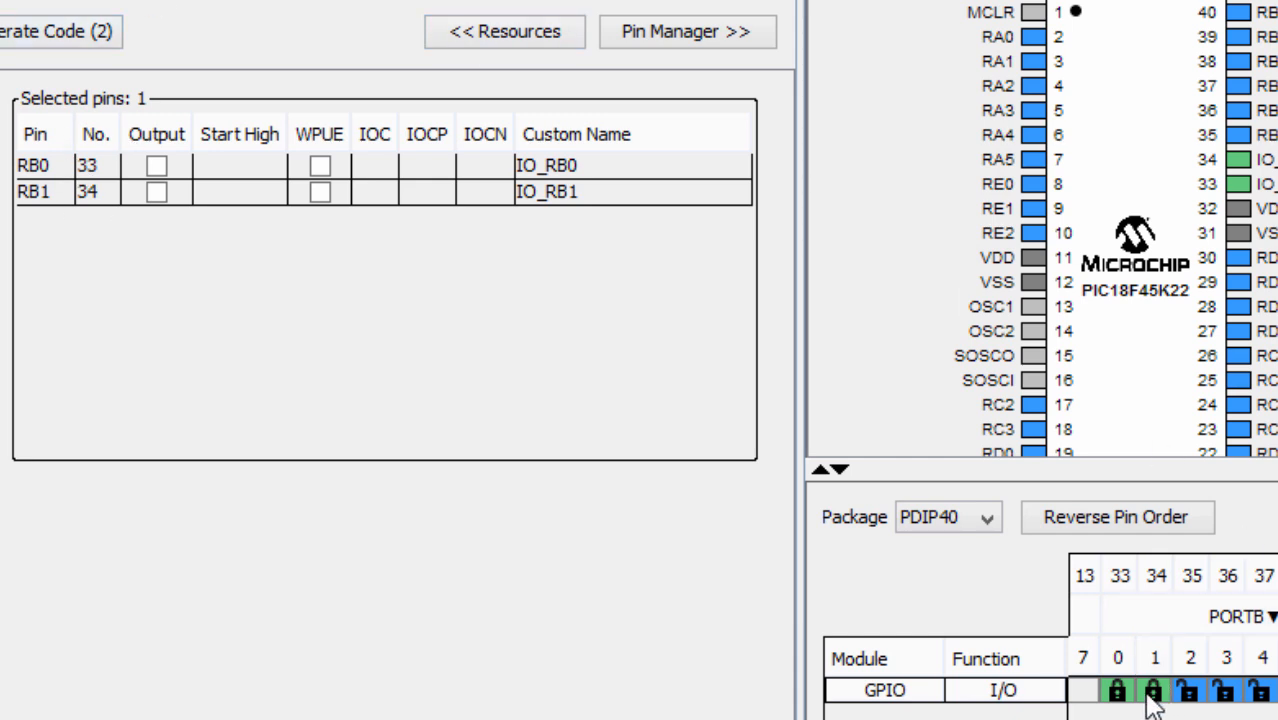
left_click(1152, 690)
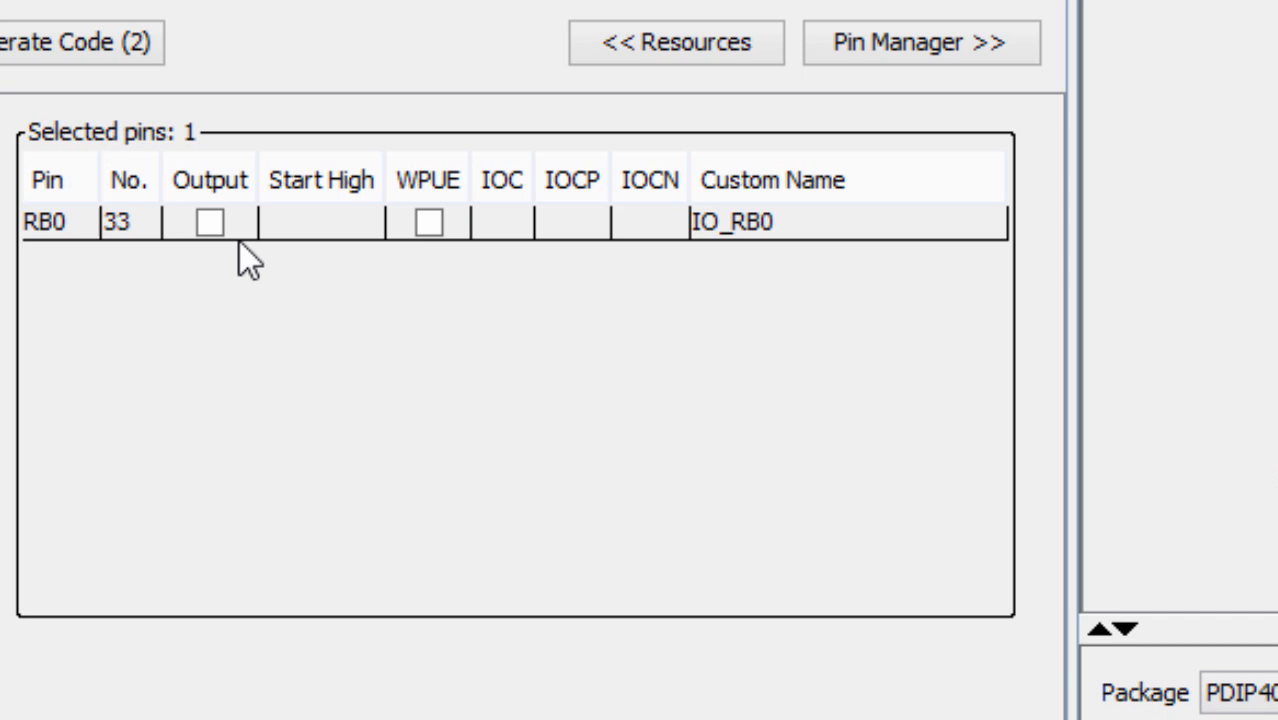
mouse_move(332, 262)
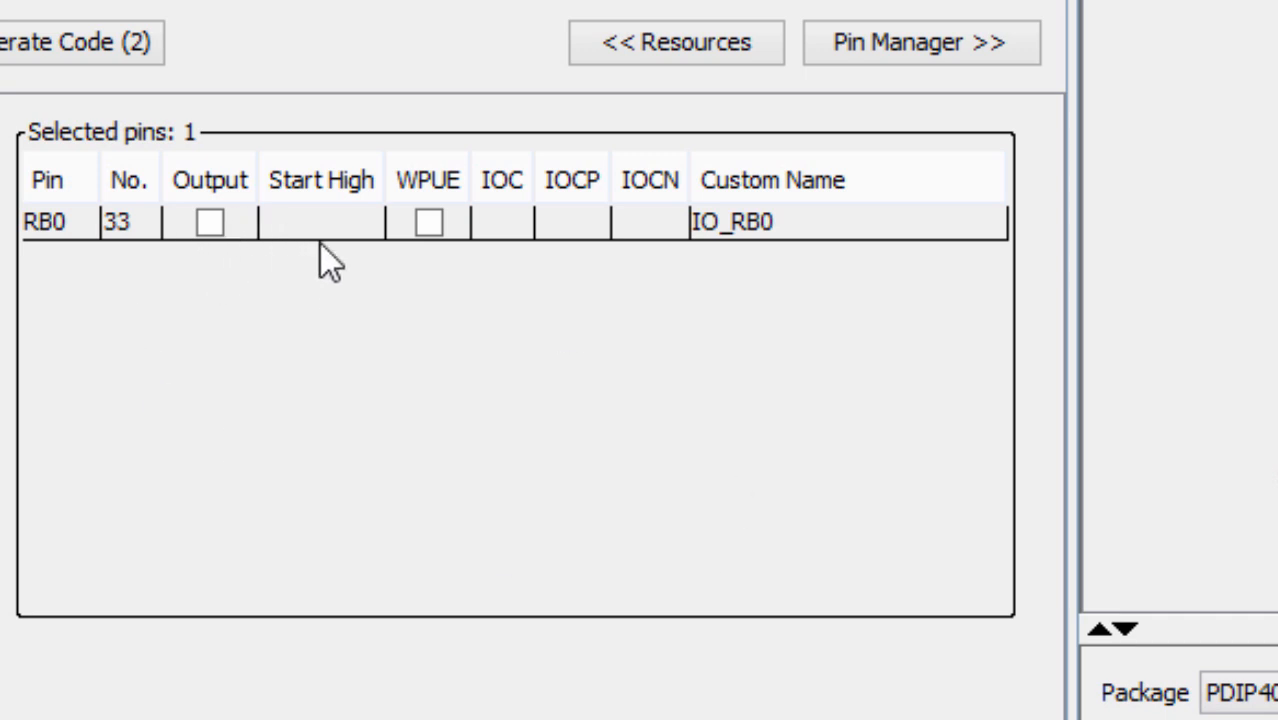
mouse_move(218, 340)
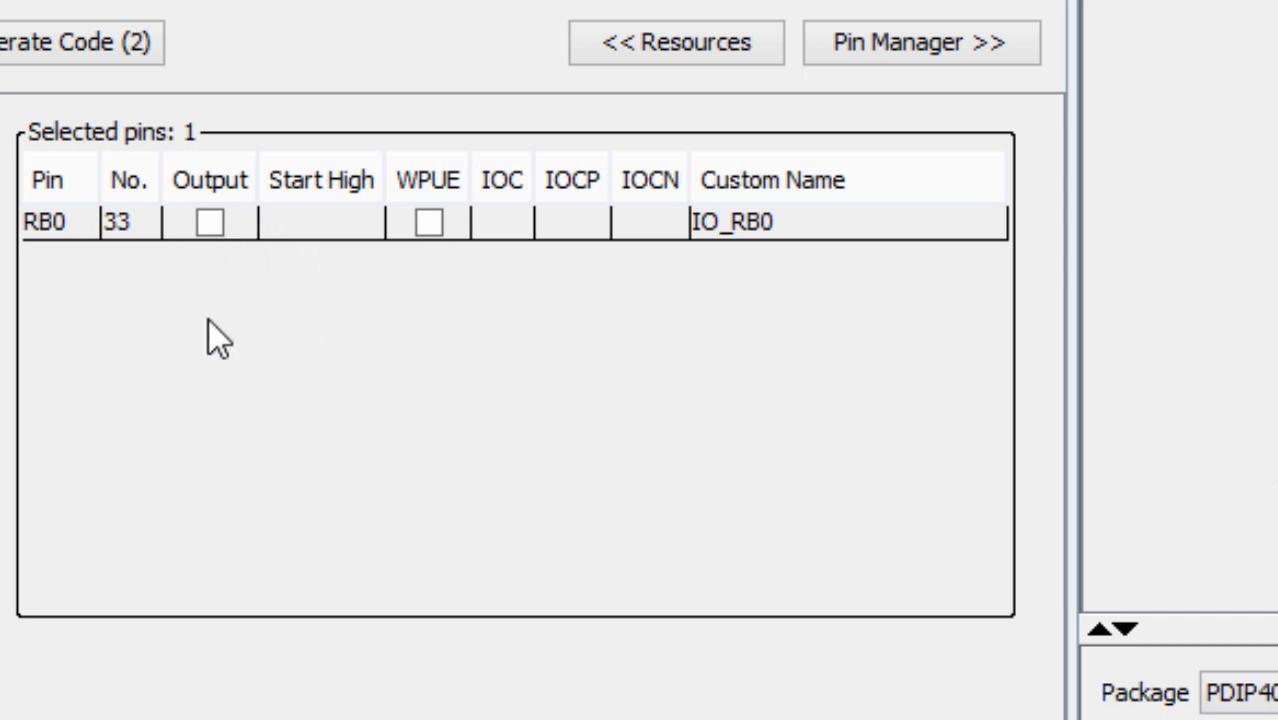
left_click(208, 222)
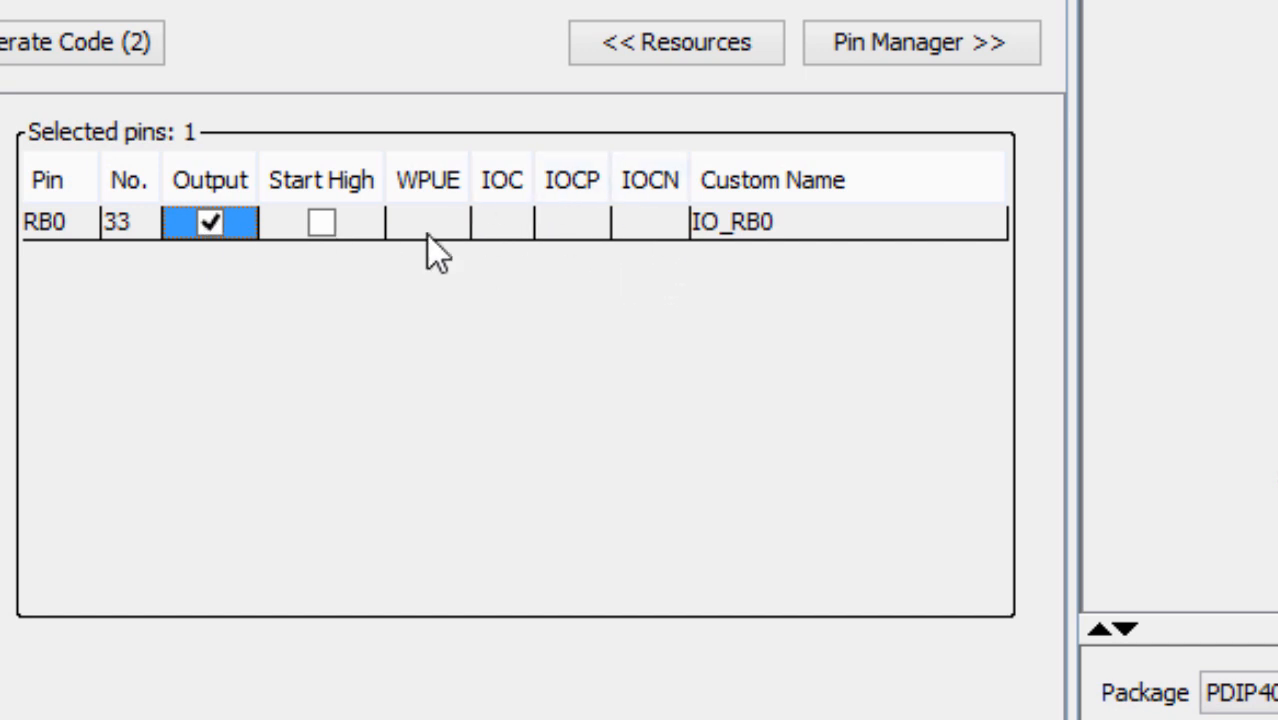
mouse_move(508, 216)
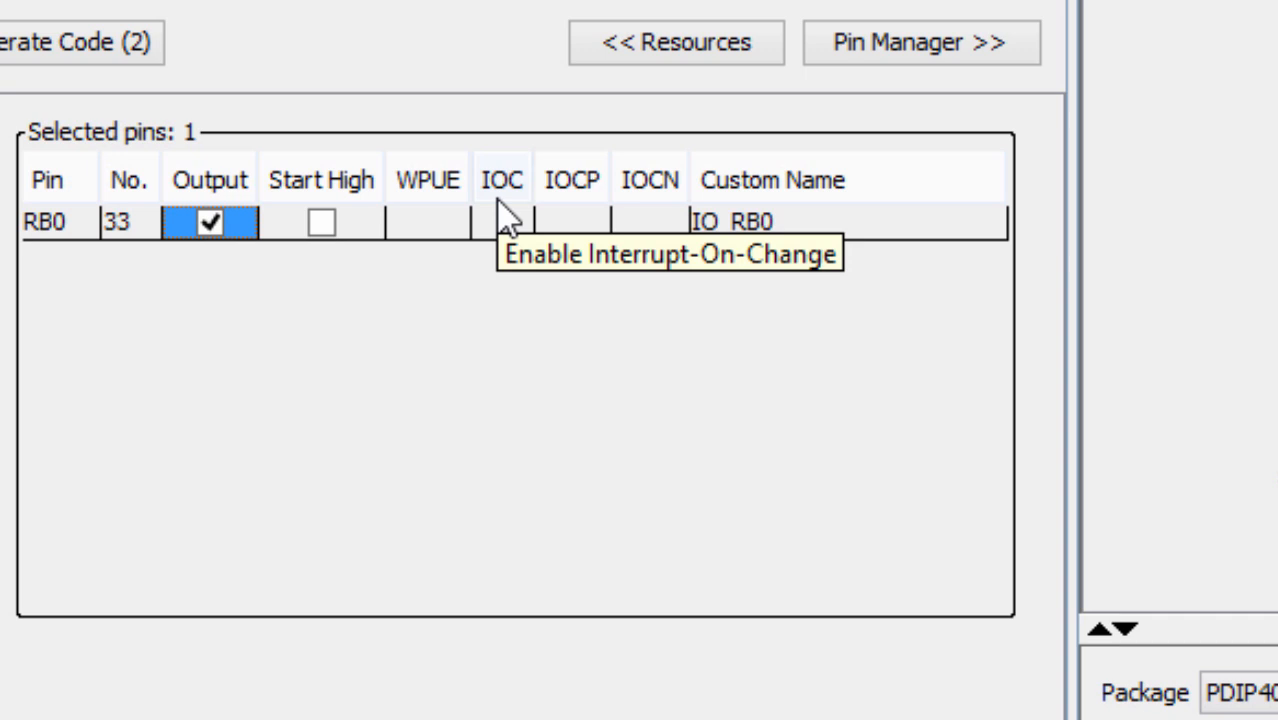
mouse_move(516, 218)
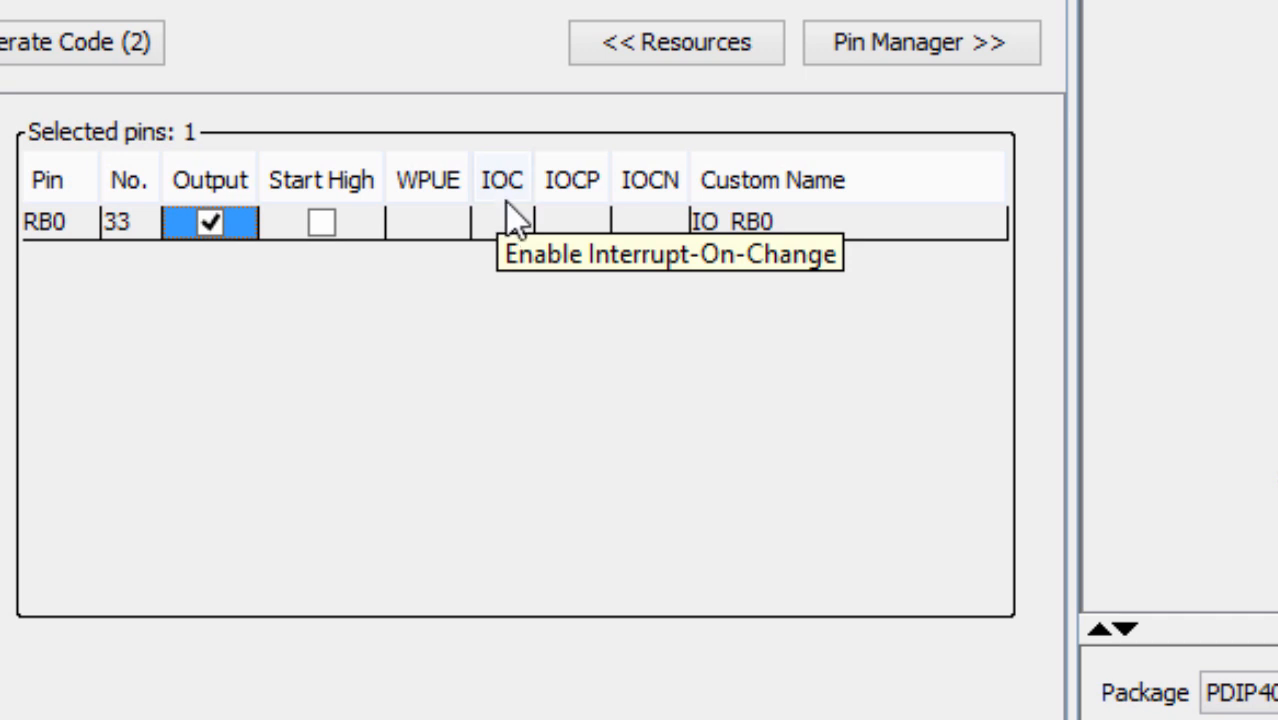
mouse_move(564, 210)
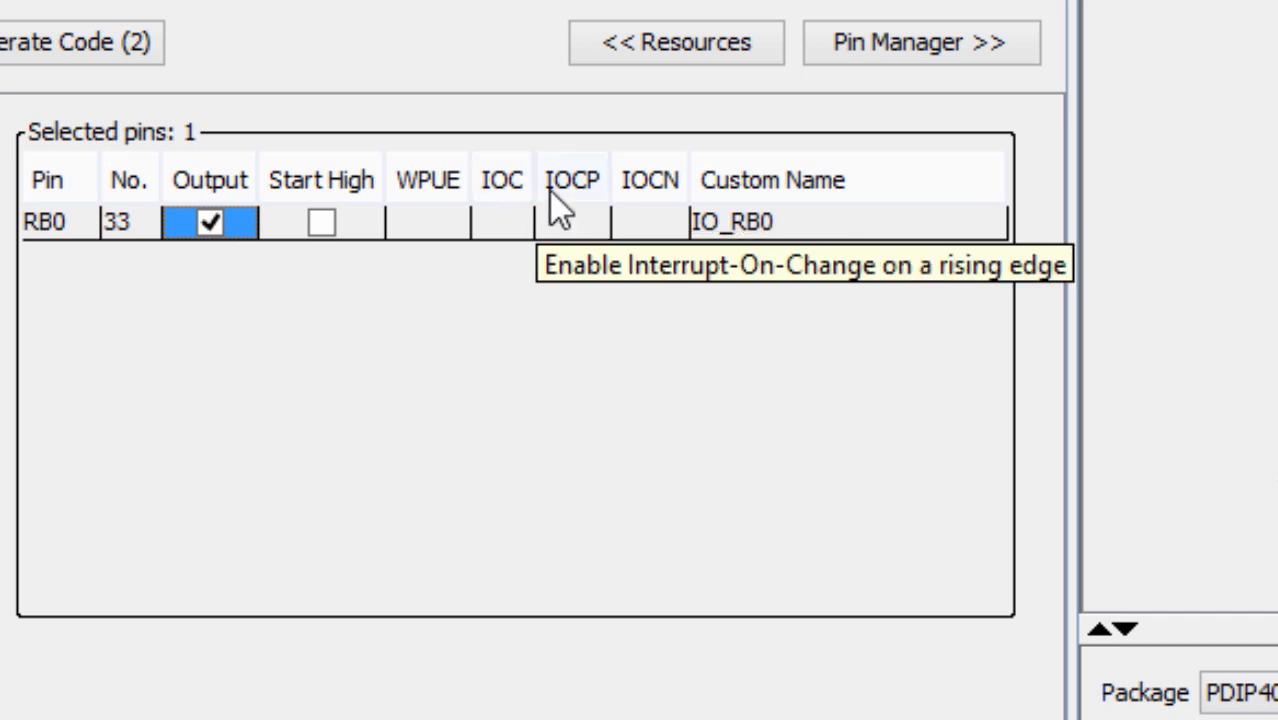
mouse_move(356, 378)
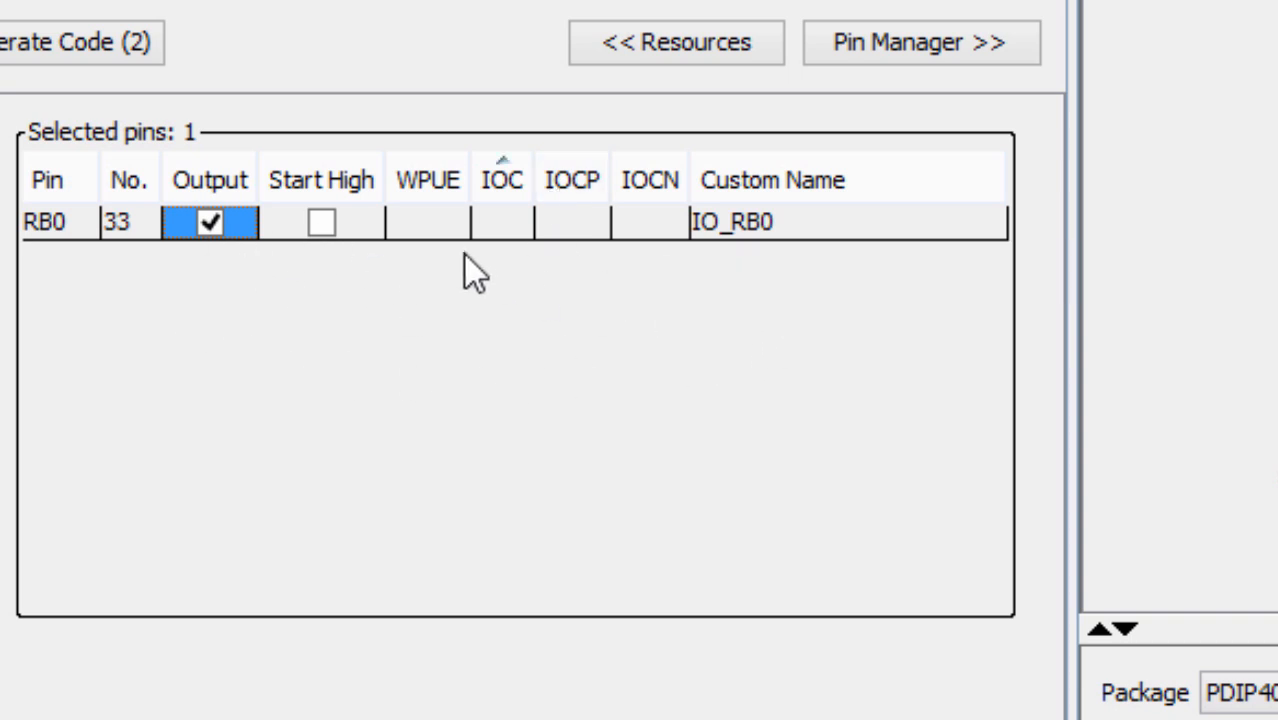
mouse_move(764, 200)
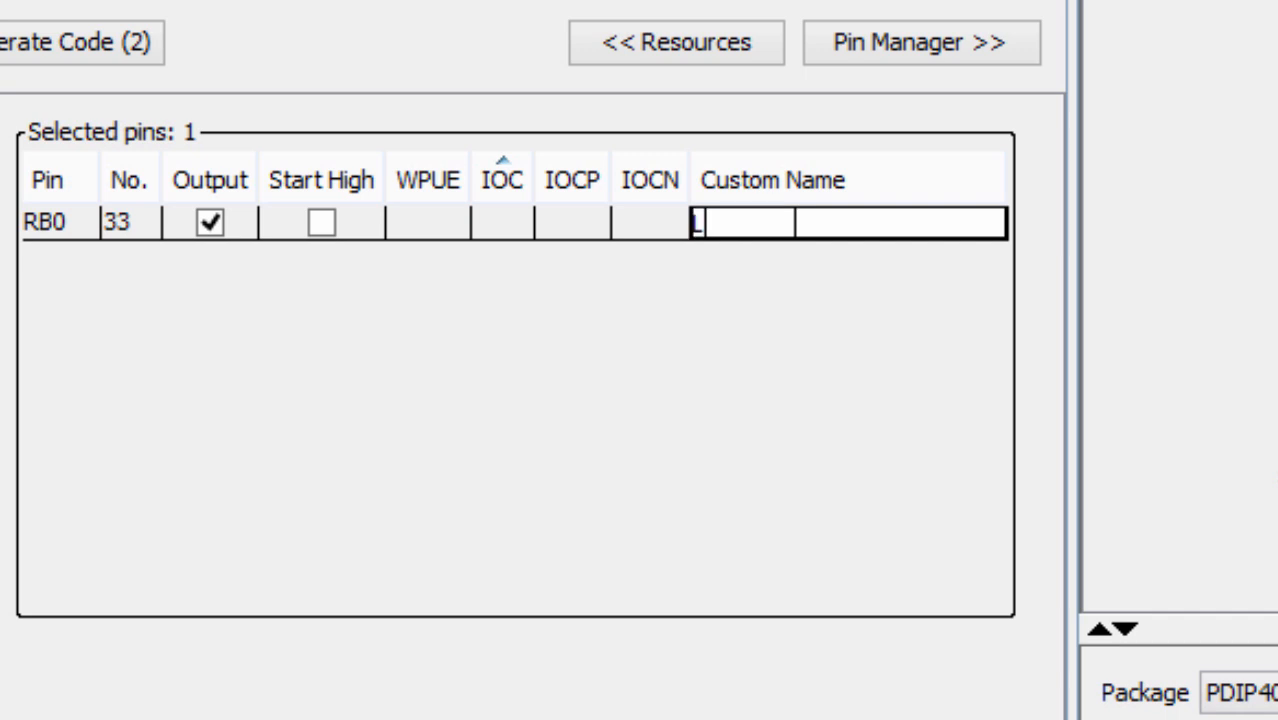
type("LED")
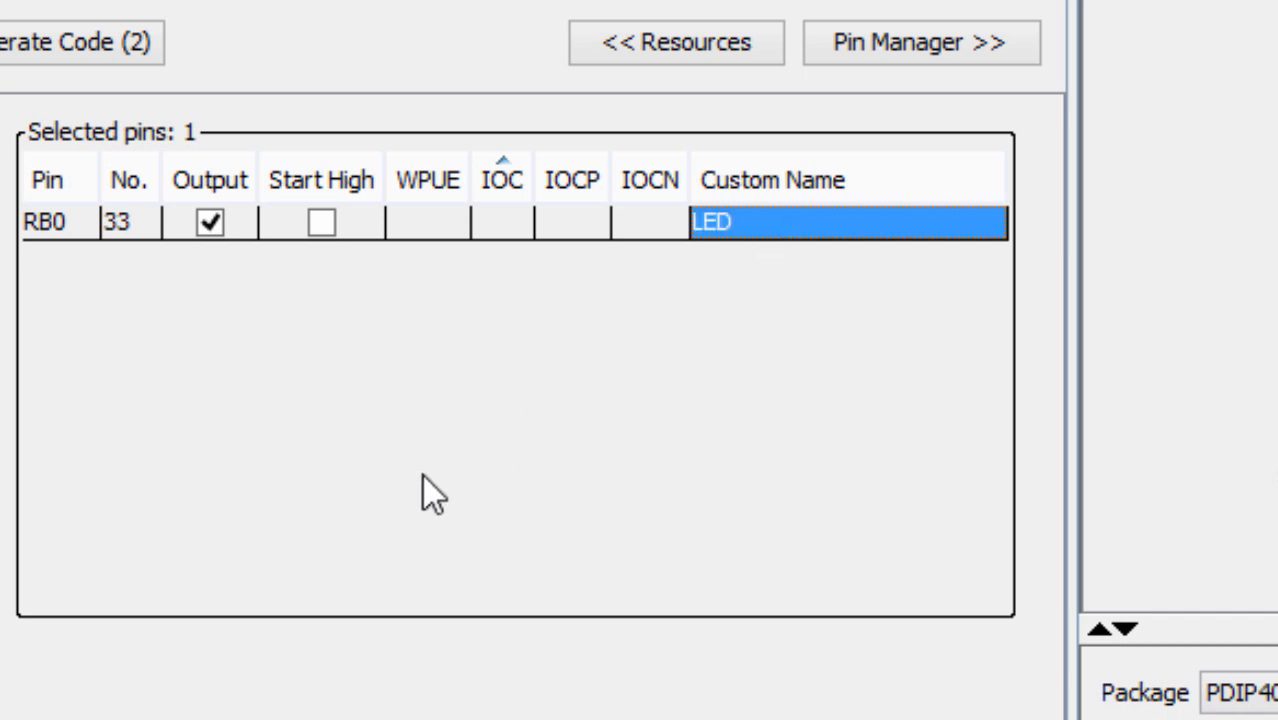
mouse_move(376, 414)
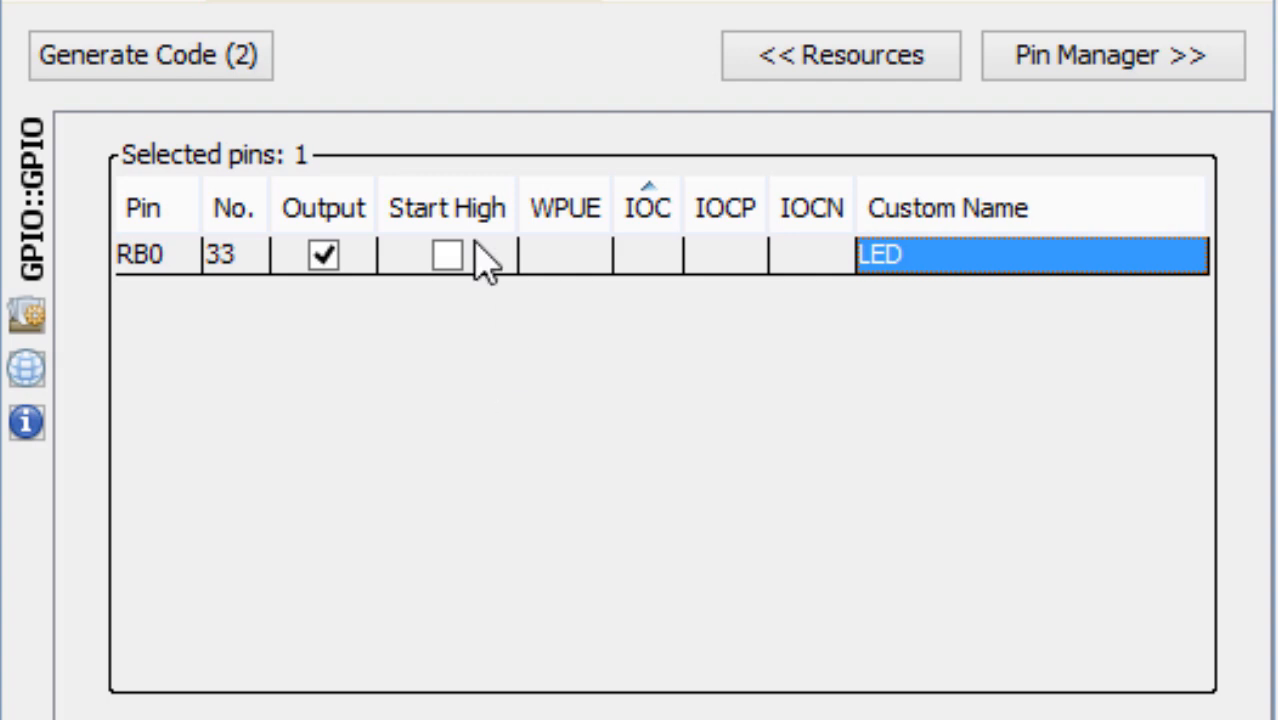
Run Generate Code and accept creating a new main.c for the Blink_LED project.
left_click(1112, 56)
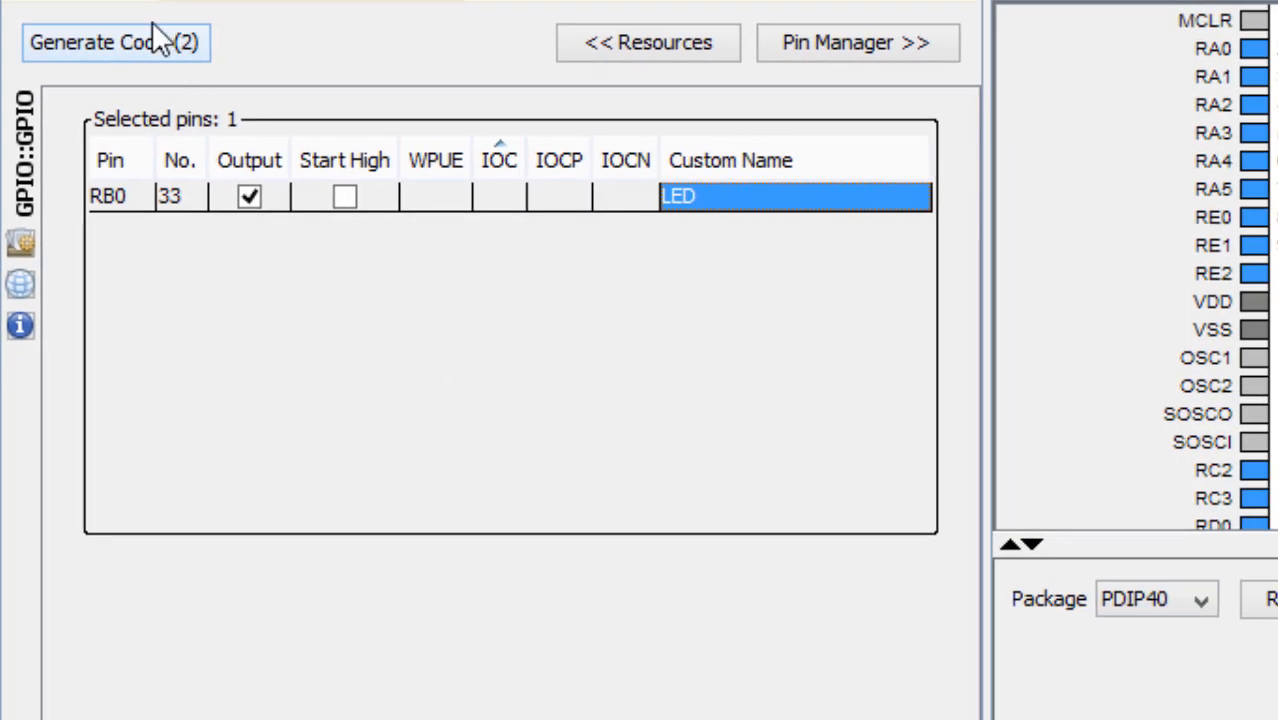
left_click(114, 42)
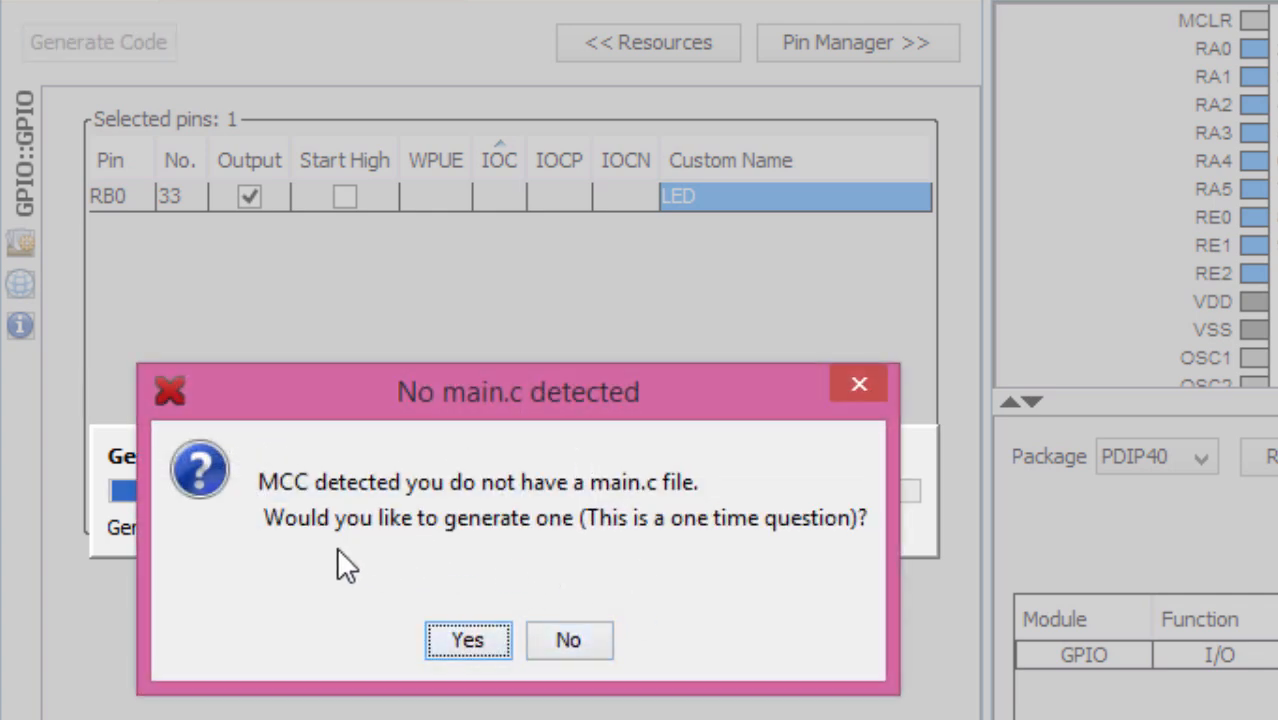
mouse_move(678, 516)
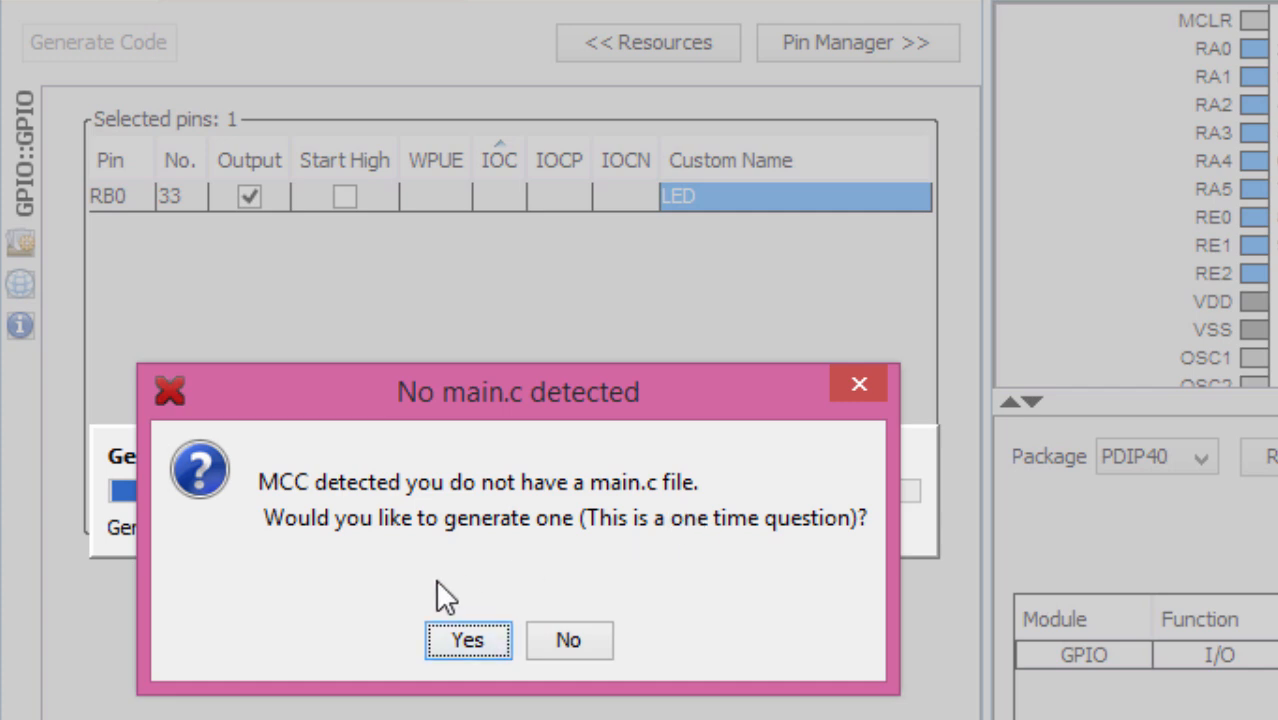
left_click(468, 640)
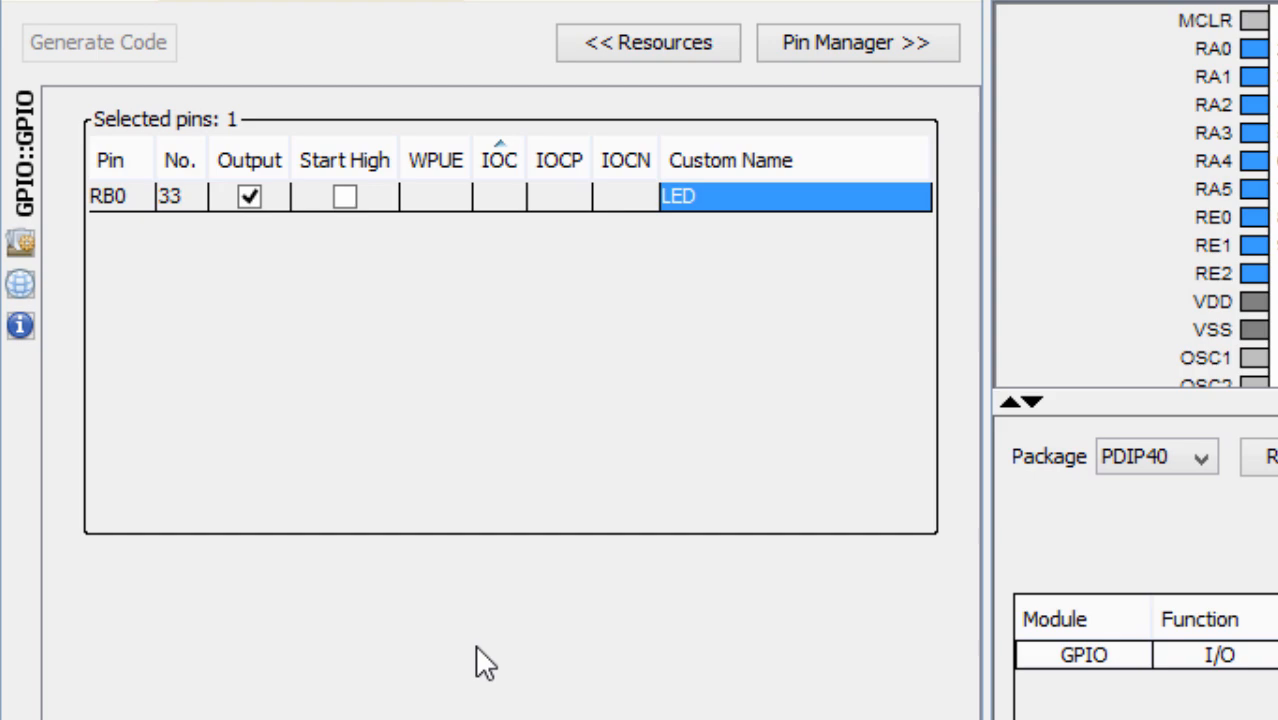
left_click(98, 44)
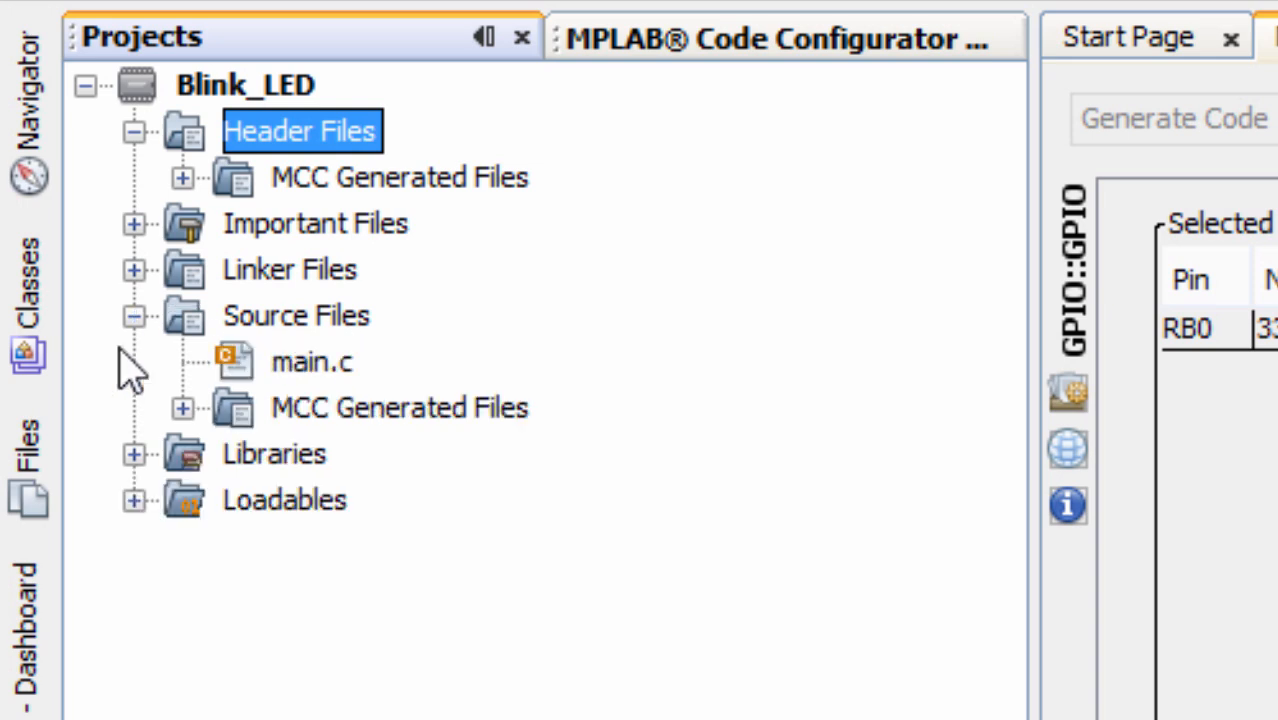
mouse_move(336, 400)
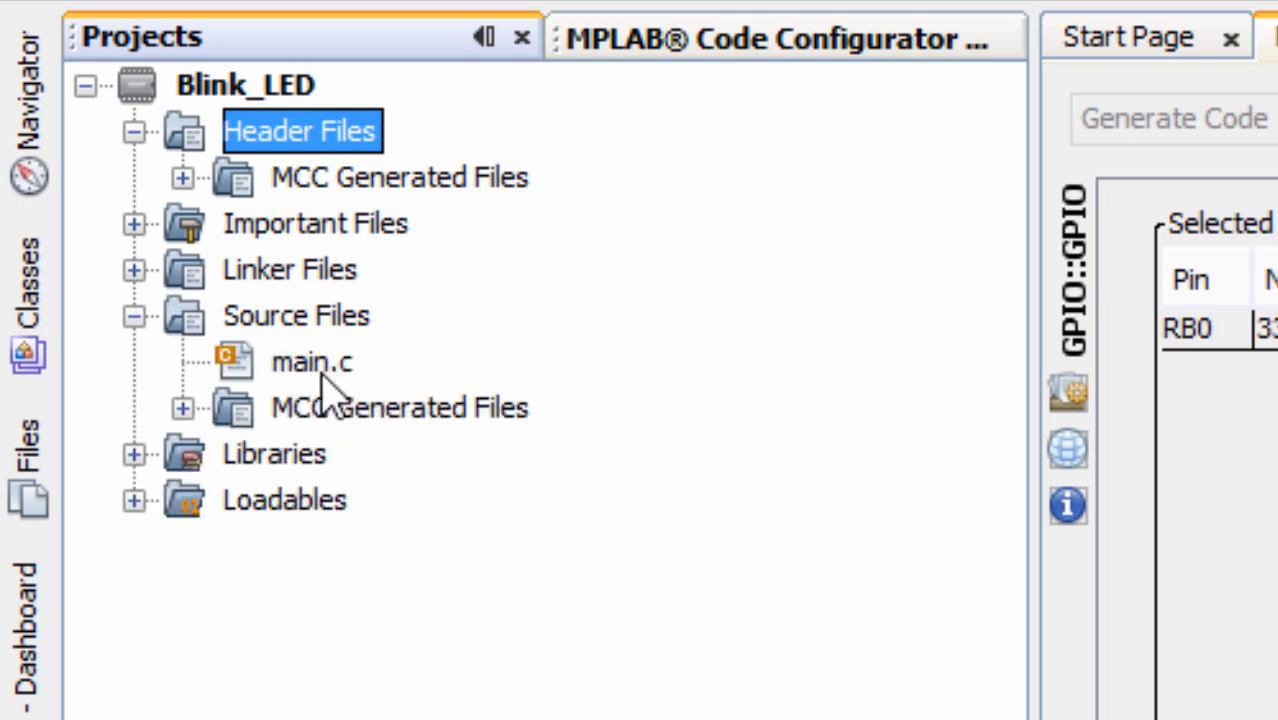
Open mcc.c from MCC Generated Files and scroll through its #pragma configuration bits.
left_click(312, 362)
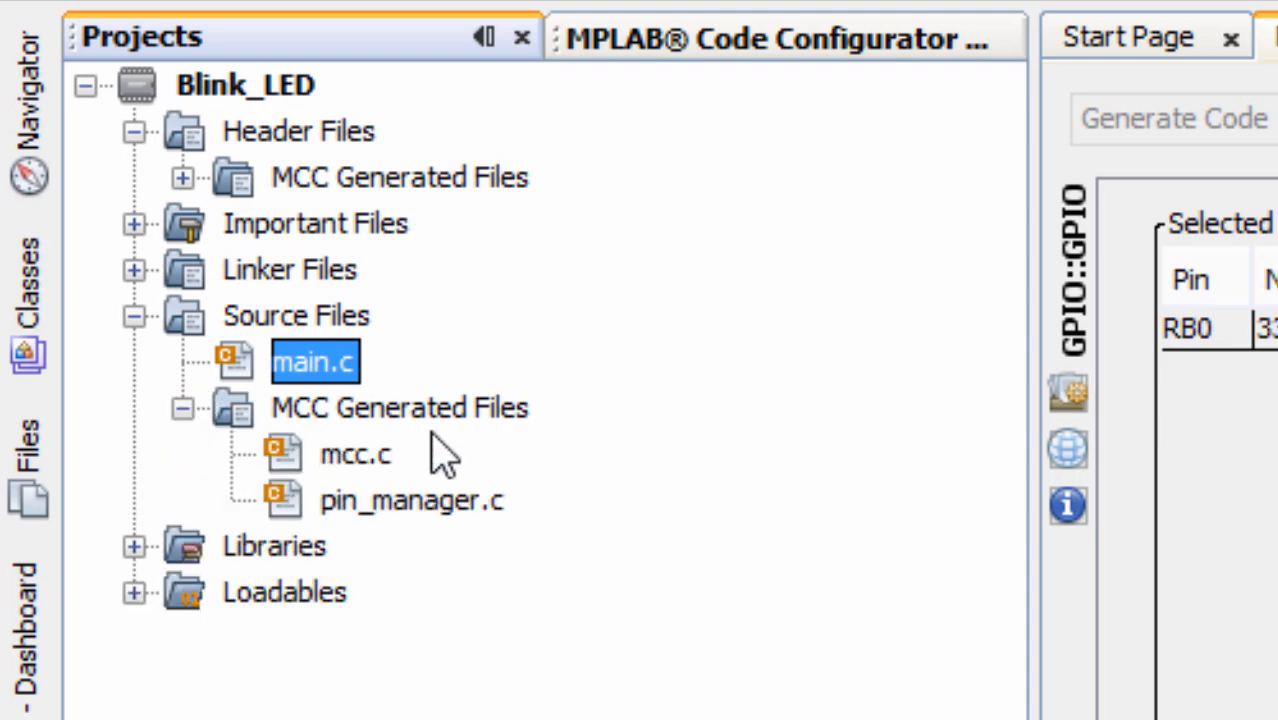
left_click(356, 454)
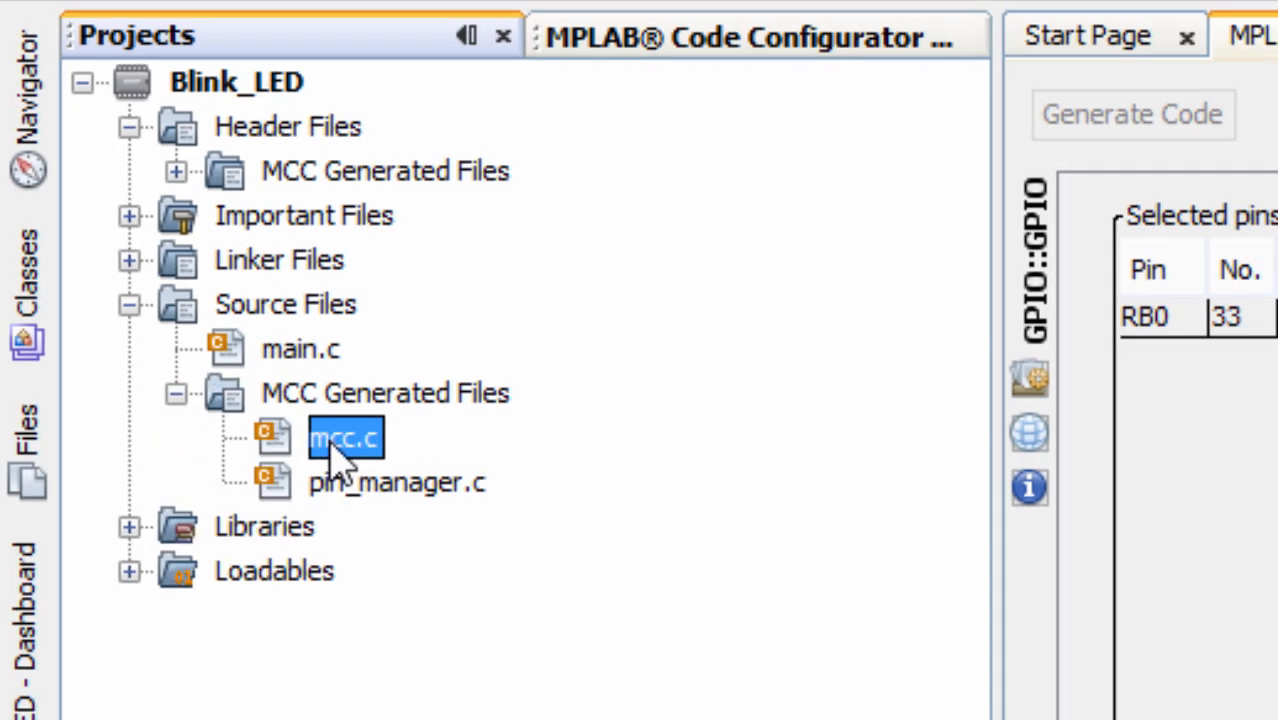
double_click(344, 438)
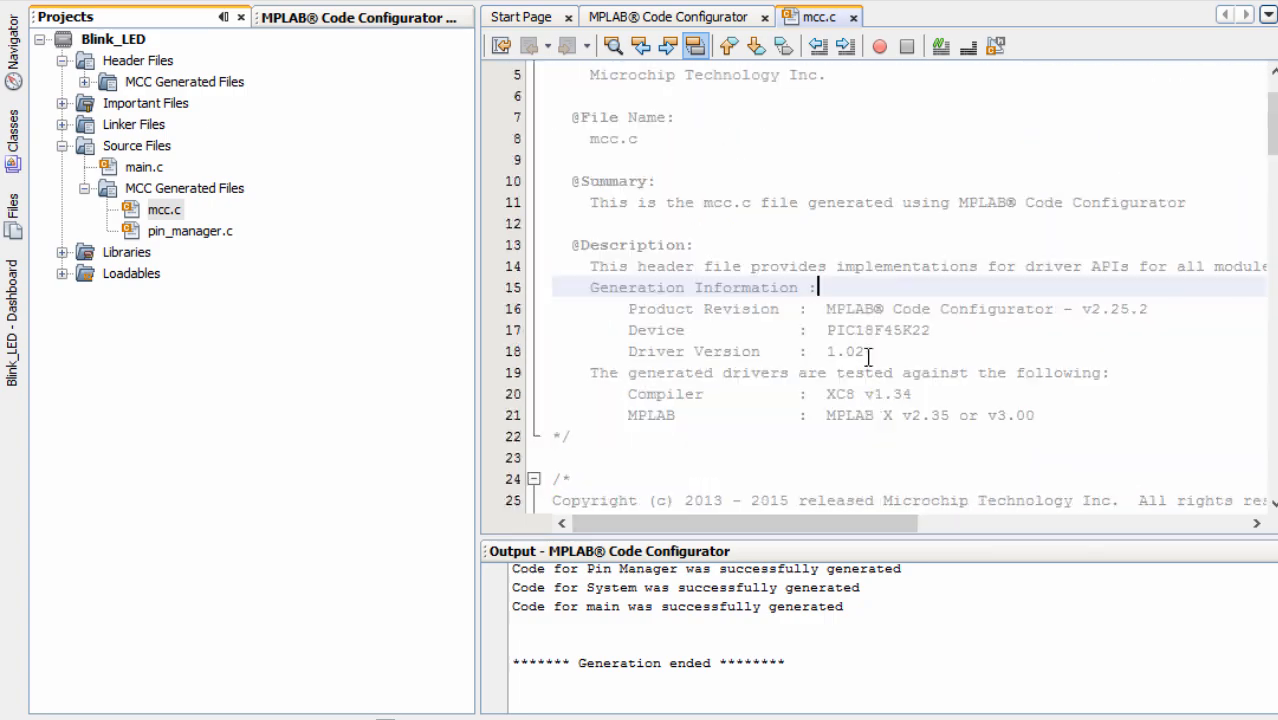
scroll("down", 3)
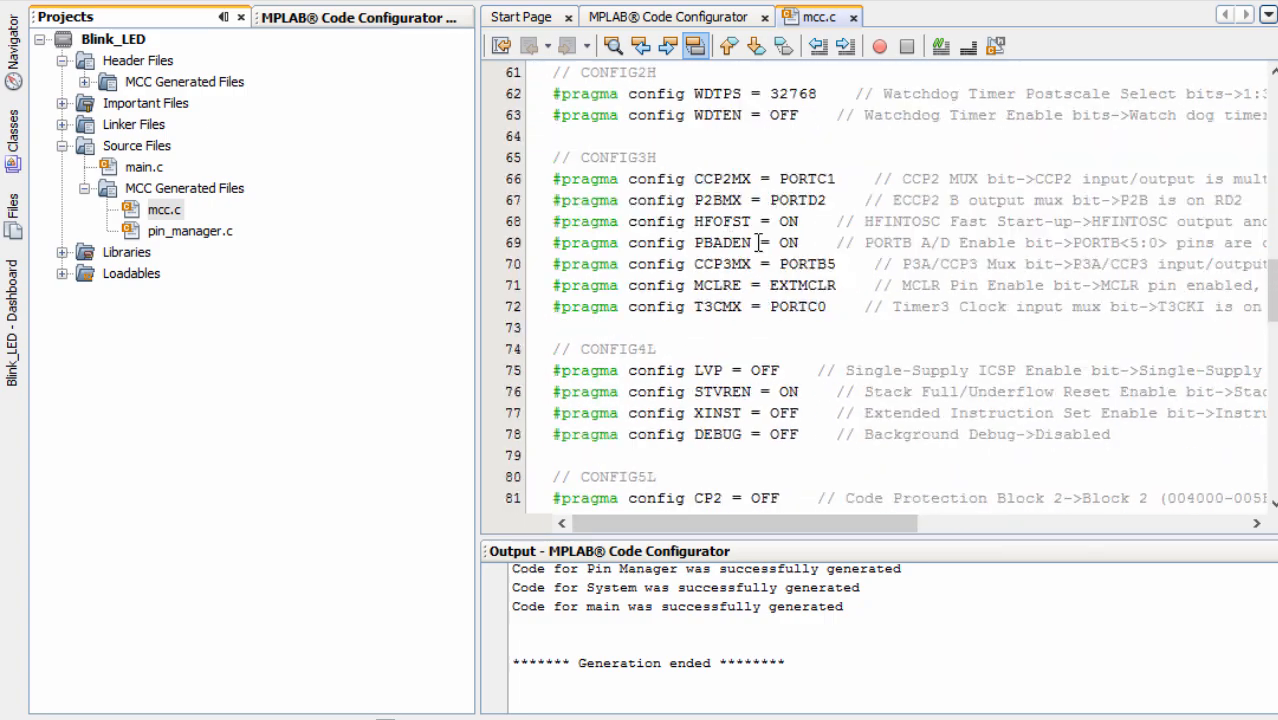
scroll("up", 3)
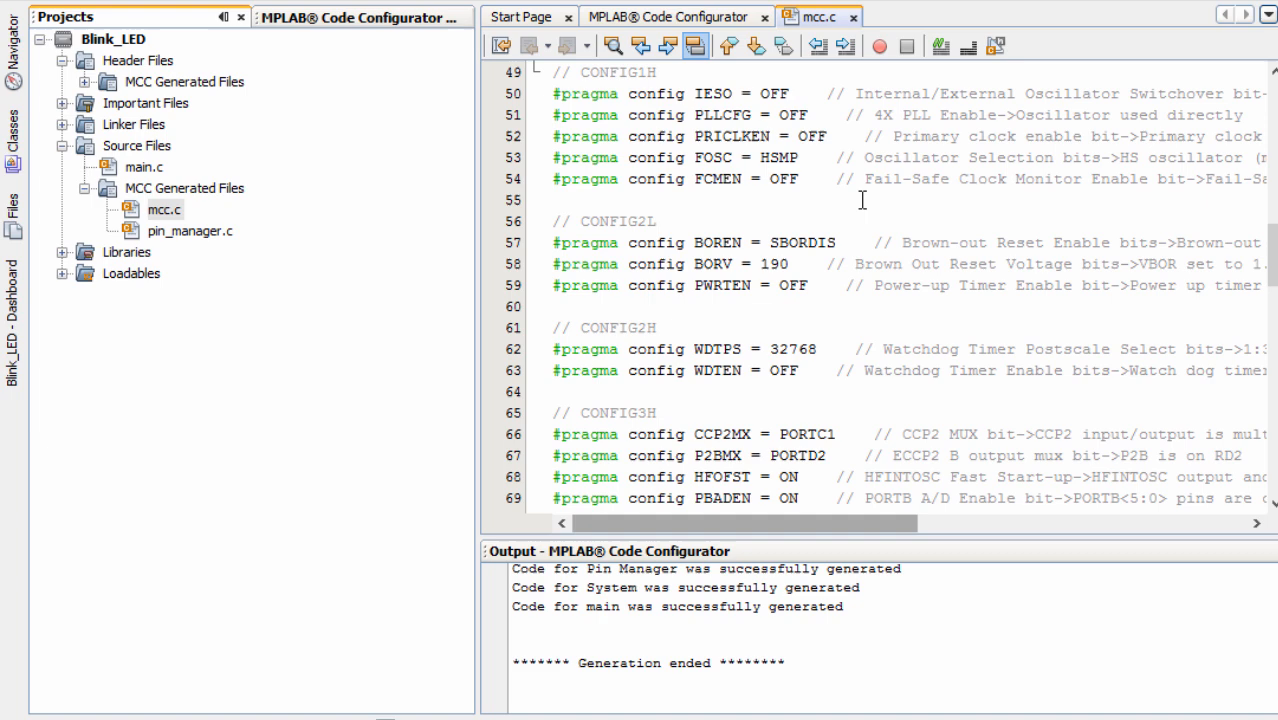
mouse_move(796, 314)
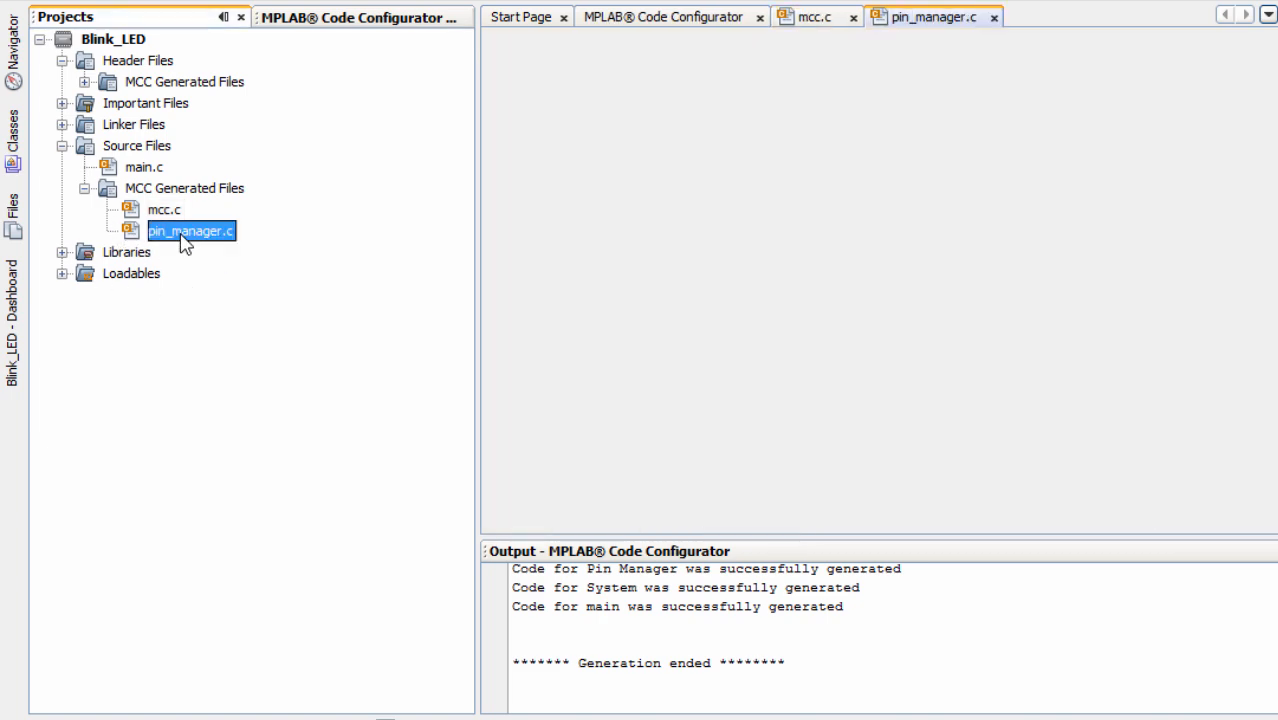
Open pin_manager.c and scroll to the LED aliases, picking out the LED_Toggle macro on LATB0.
double_click(190, 232)
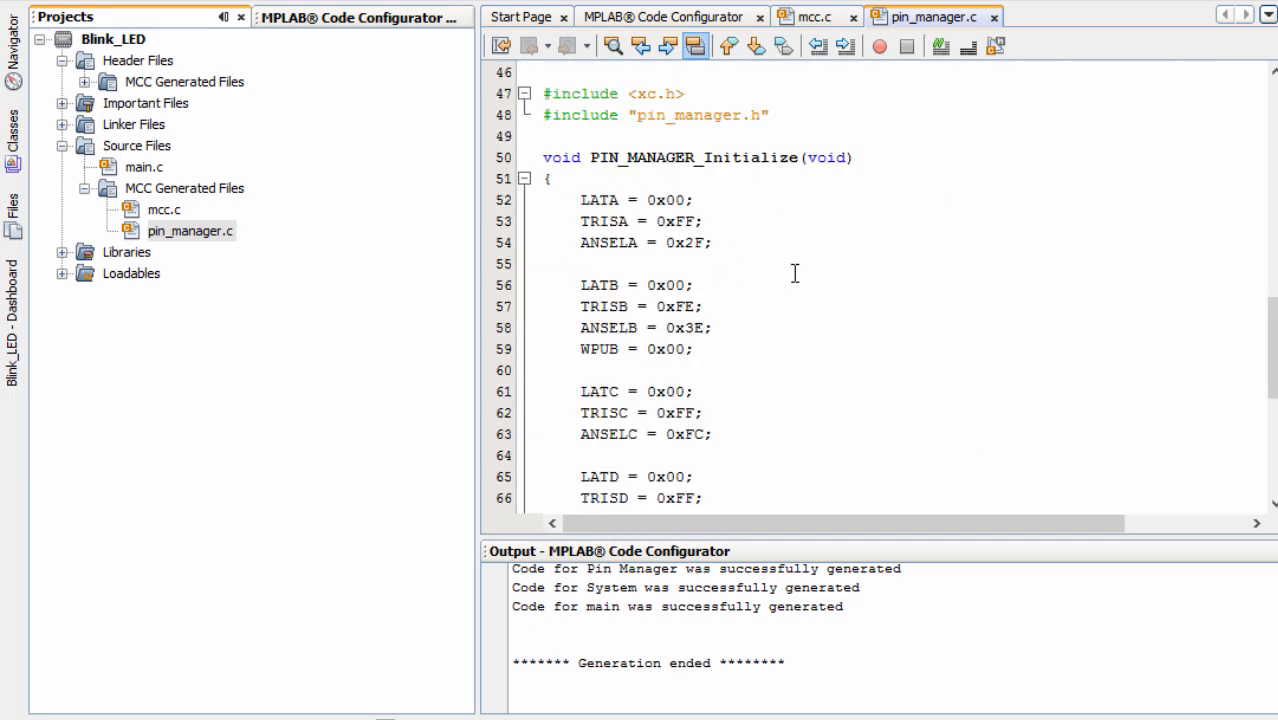
scroll("down", 3)
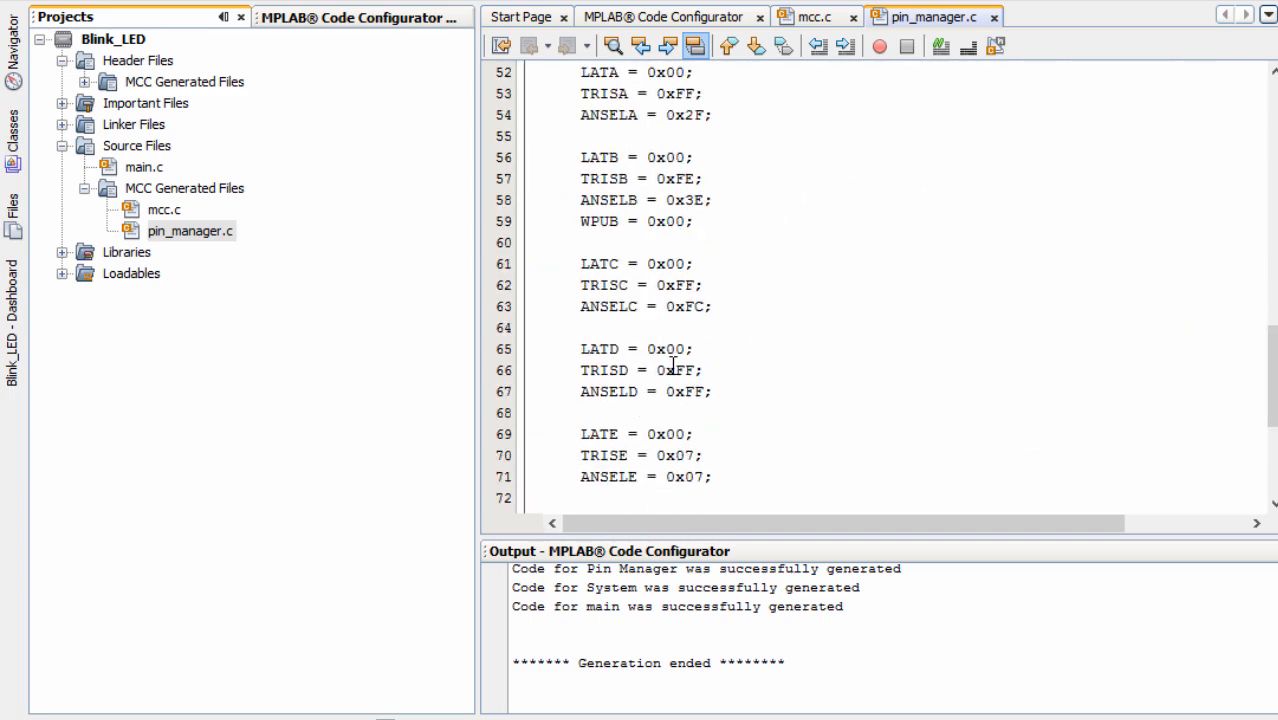
scroll("down", 3)
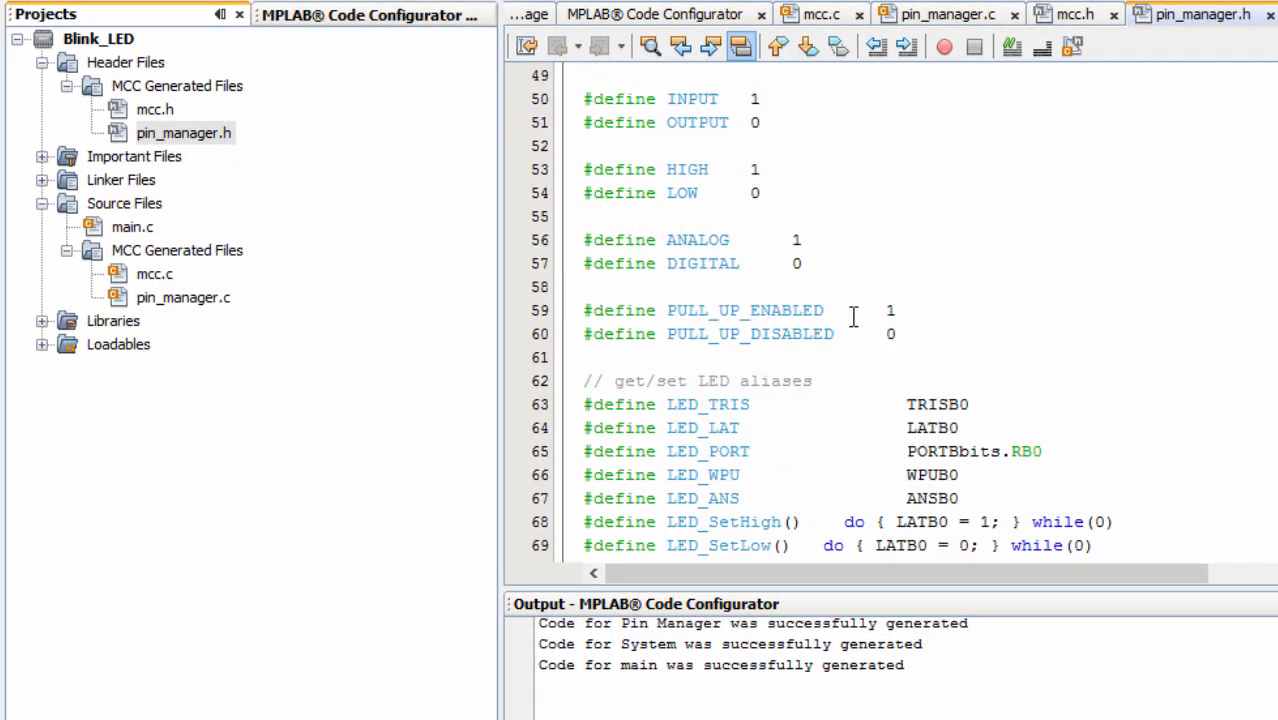
scroll("down", 3)
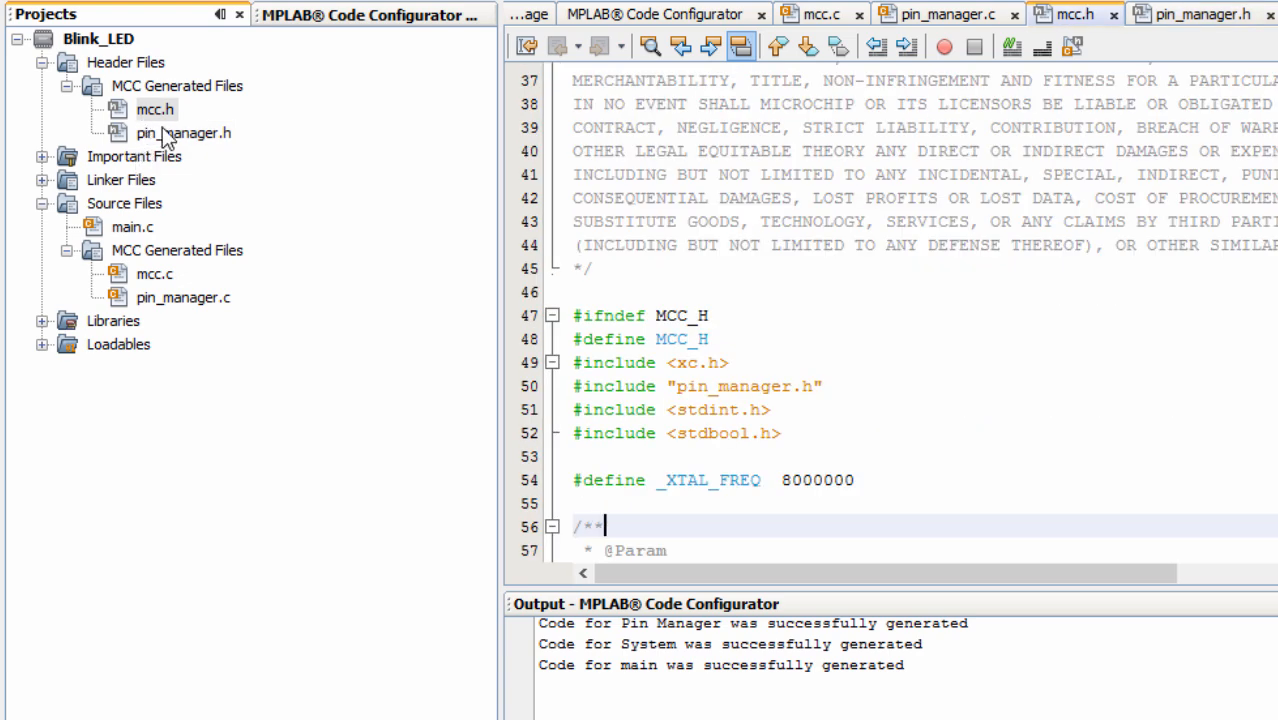
scroll("down", 3)
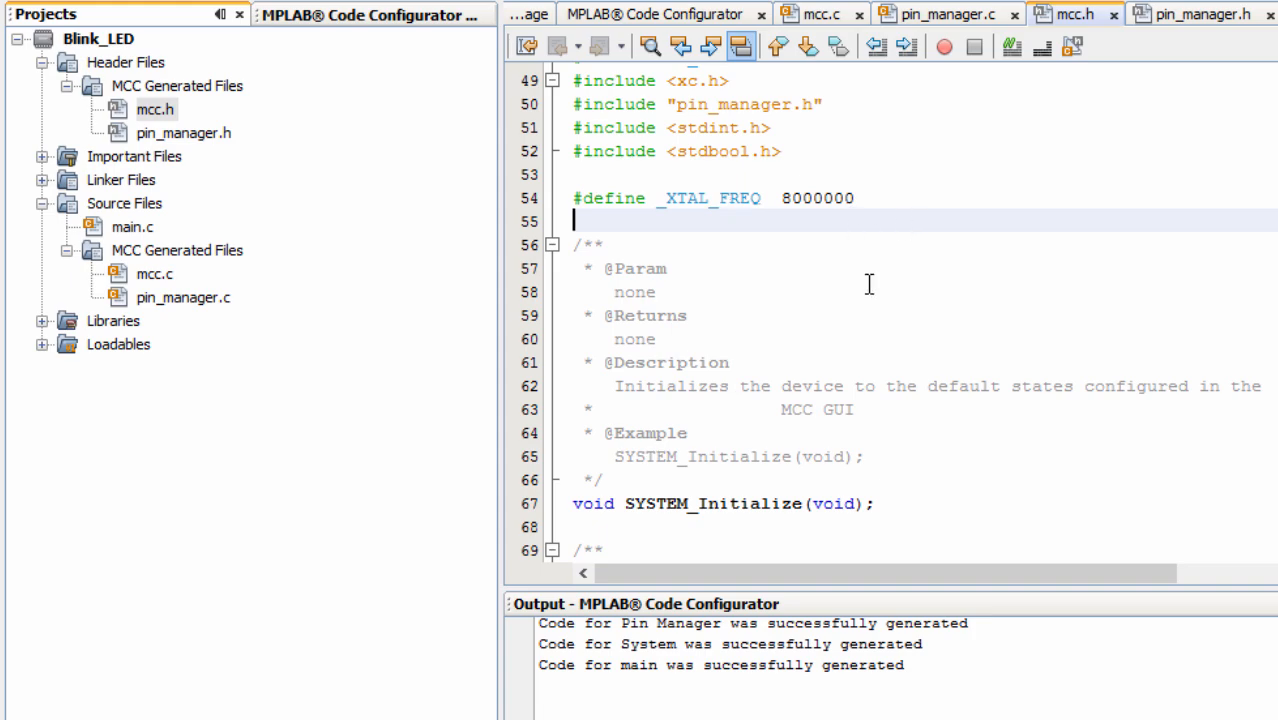
scroll("down", 3)
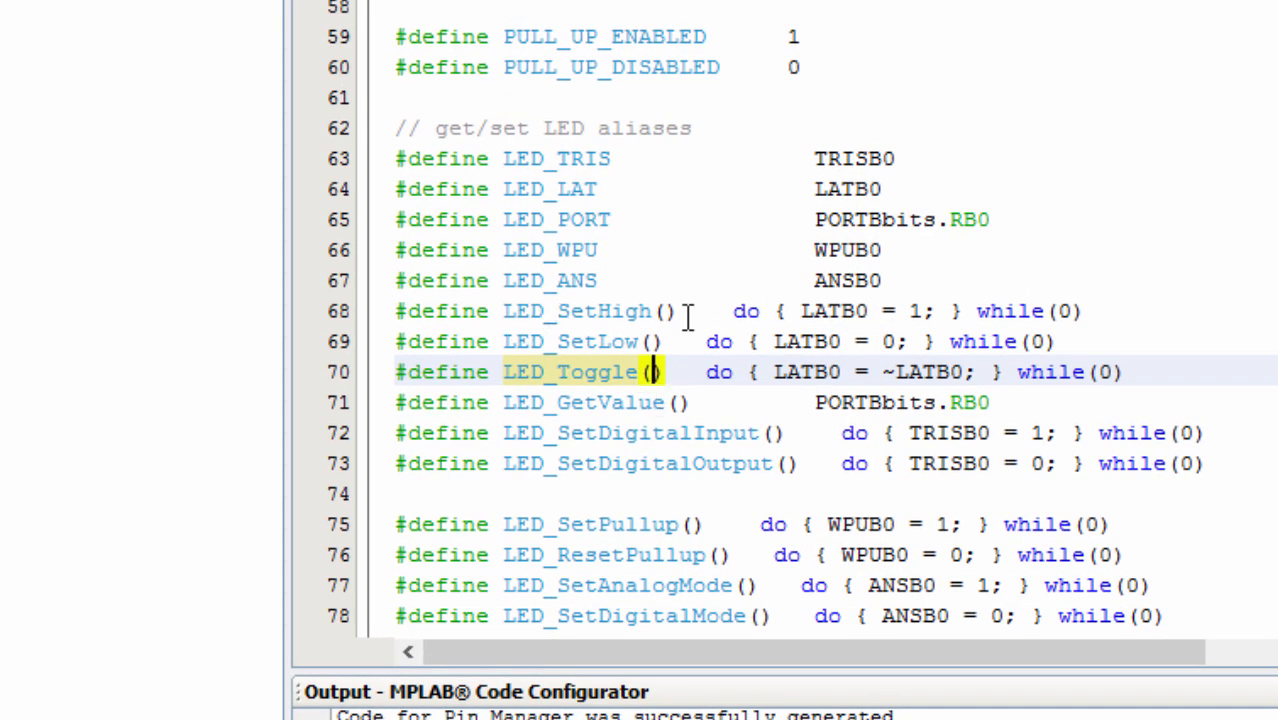
left_click(664, 312)
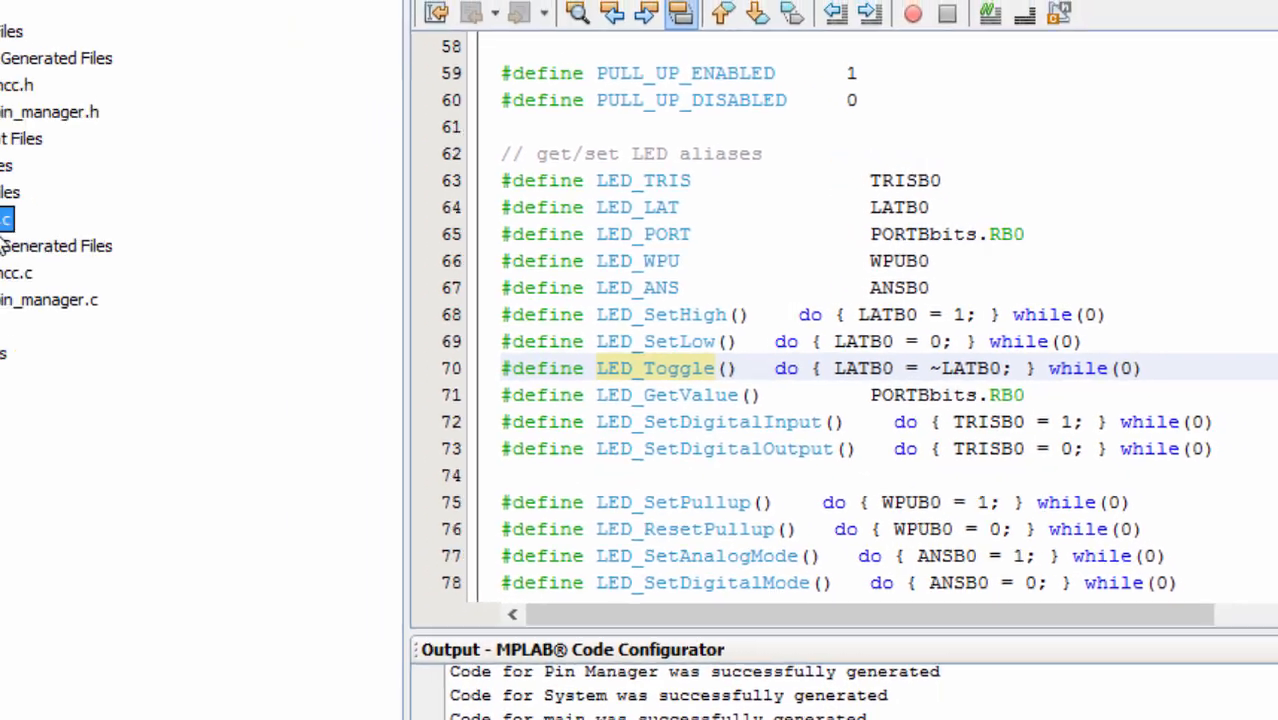
In main.c's main loop, replace the application-code comment with LED_Toggle();.
left_click(1040, 14)
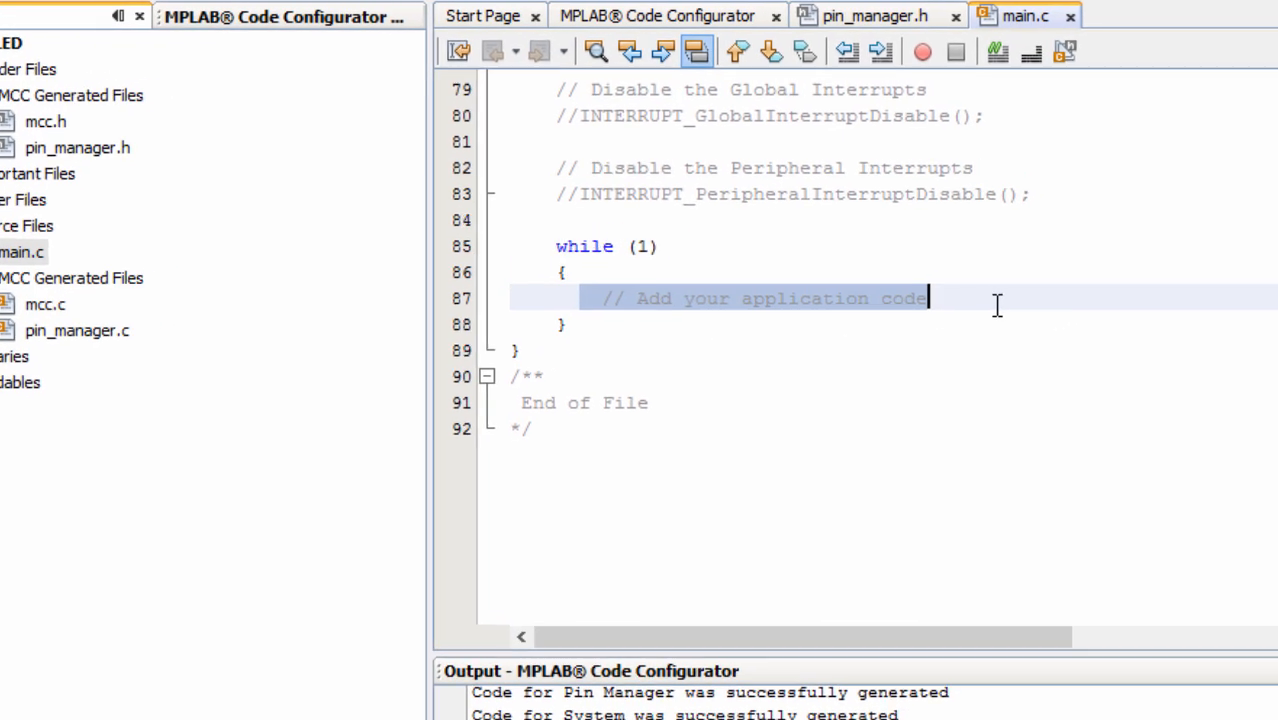
type("LED_Toggle()")
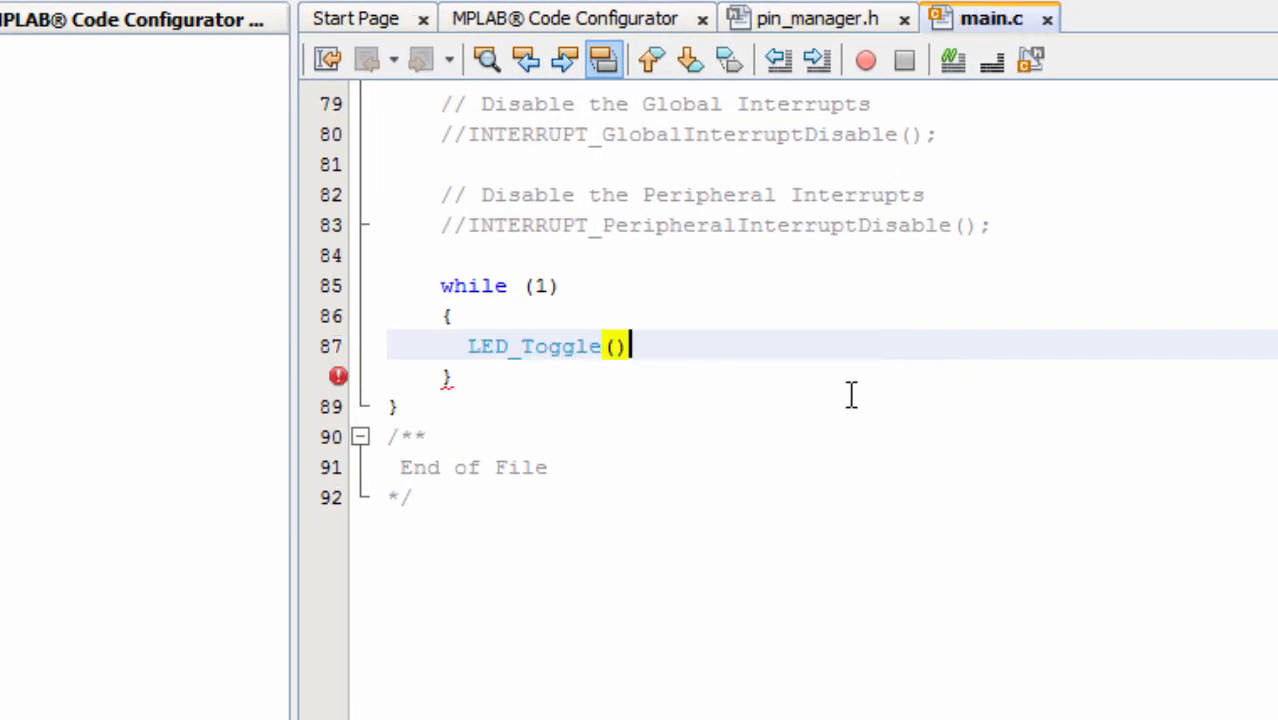
type(";")
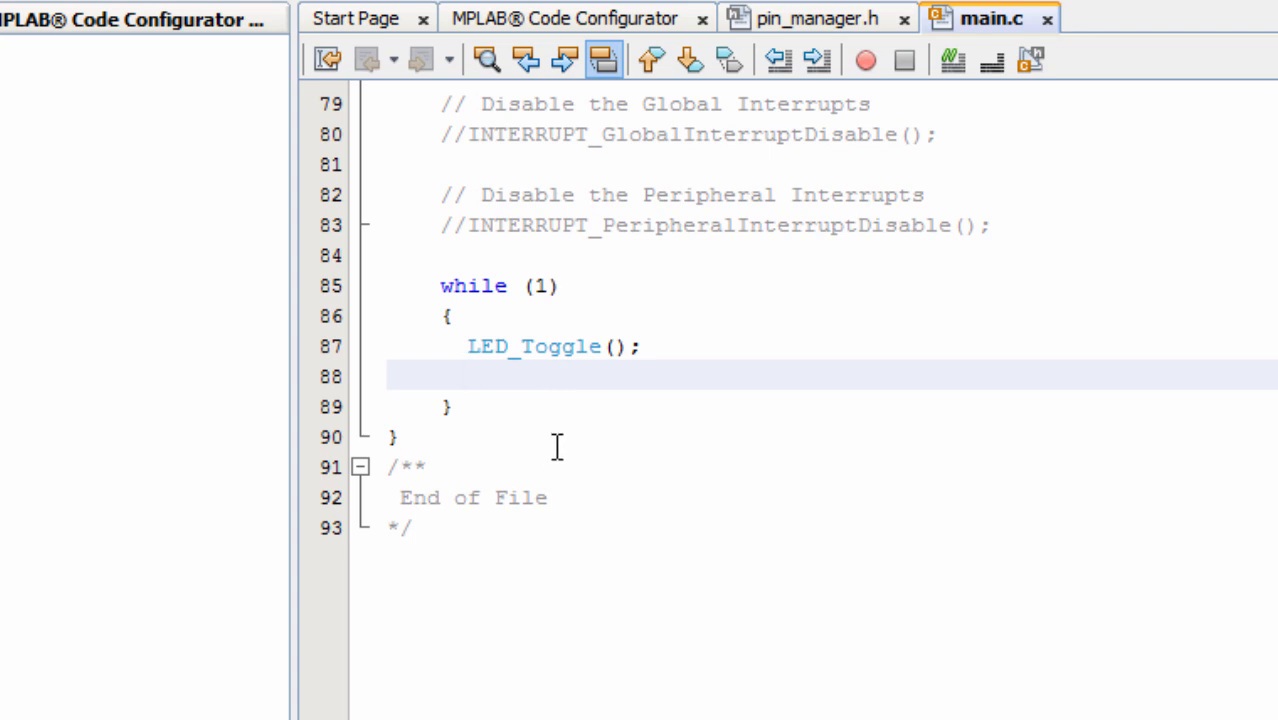
Add for (int i = 0; i<20;i++) __delay_ms(50) after the toggle and review both lines.
type("for (int i = 0; i<20;i++) __delay_ms(50);")
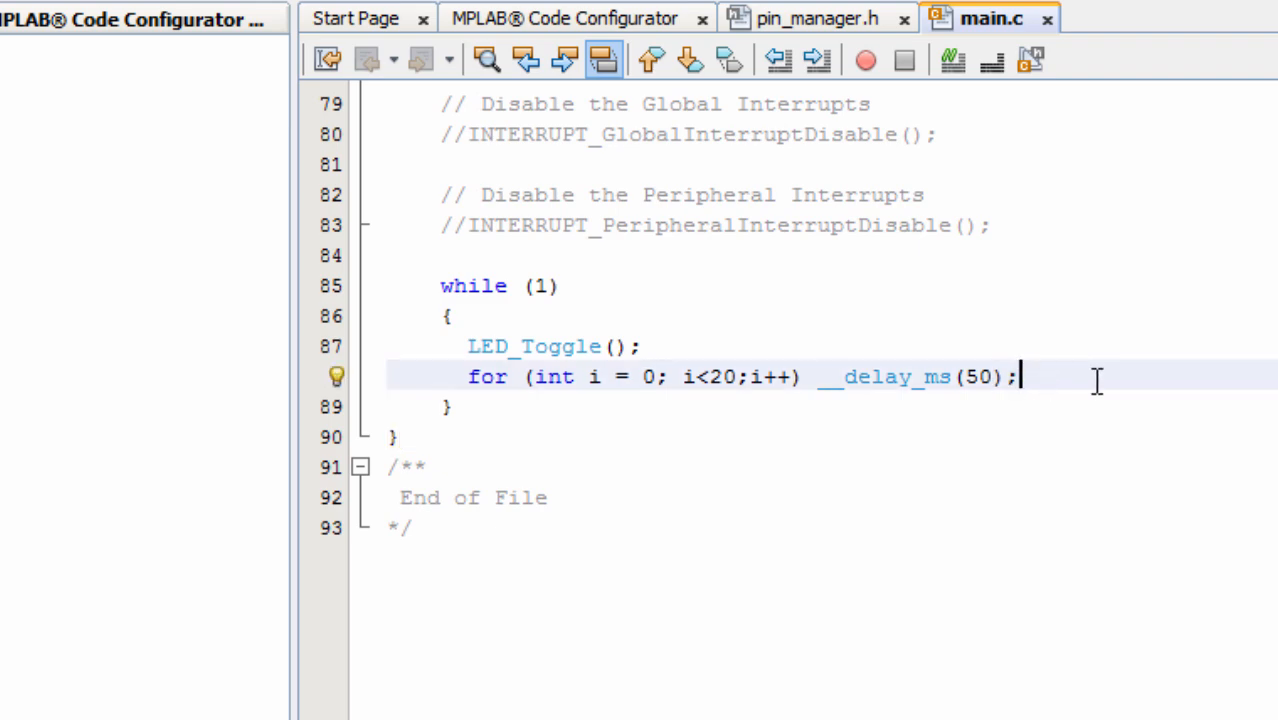
left_click(792, 376)
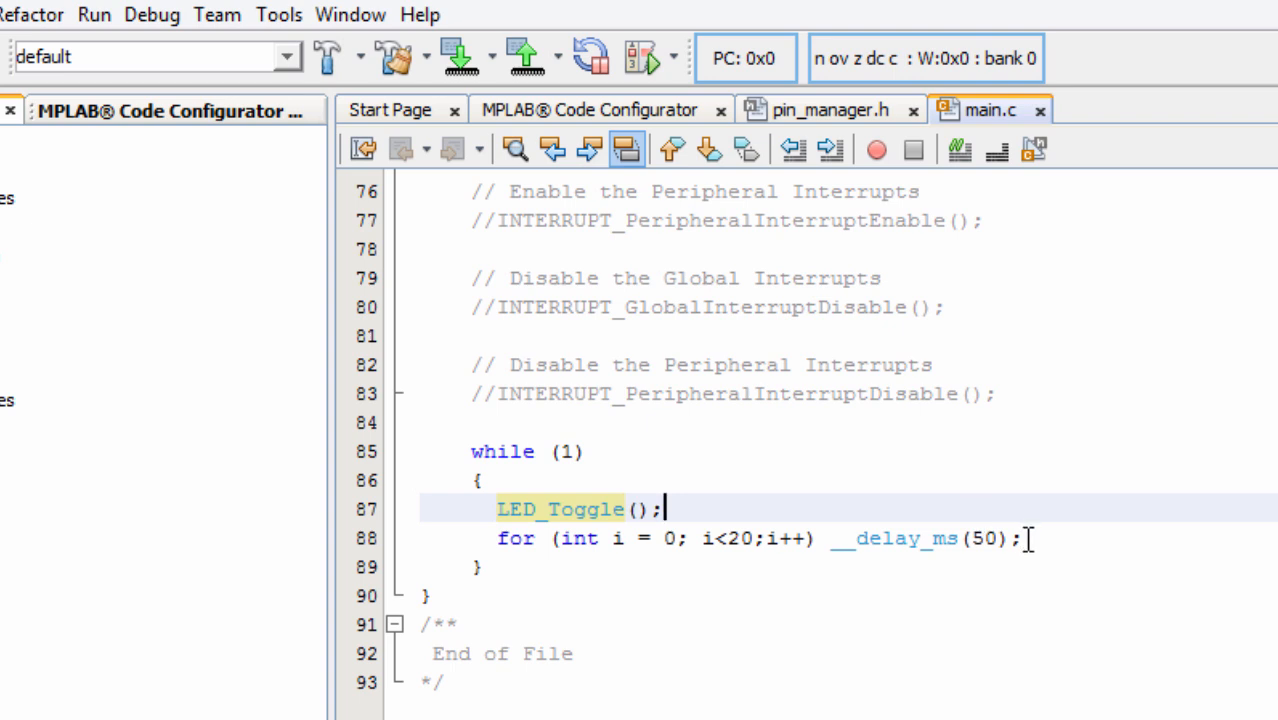
left_click(764, 538)
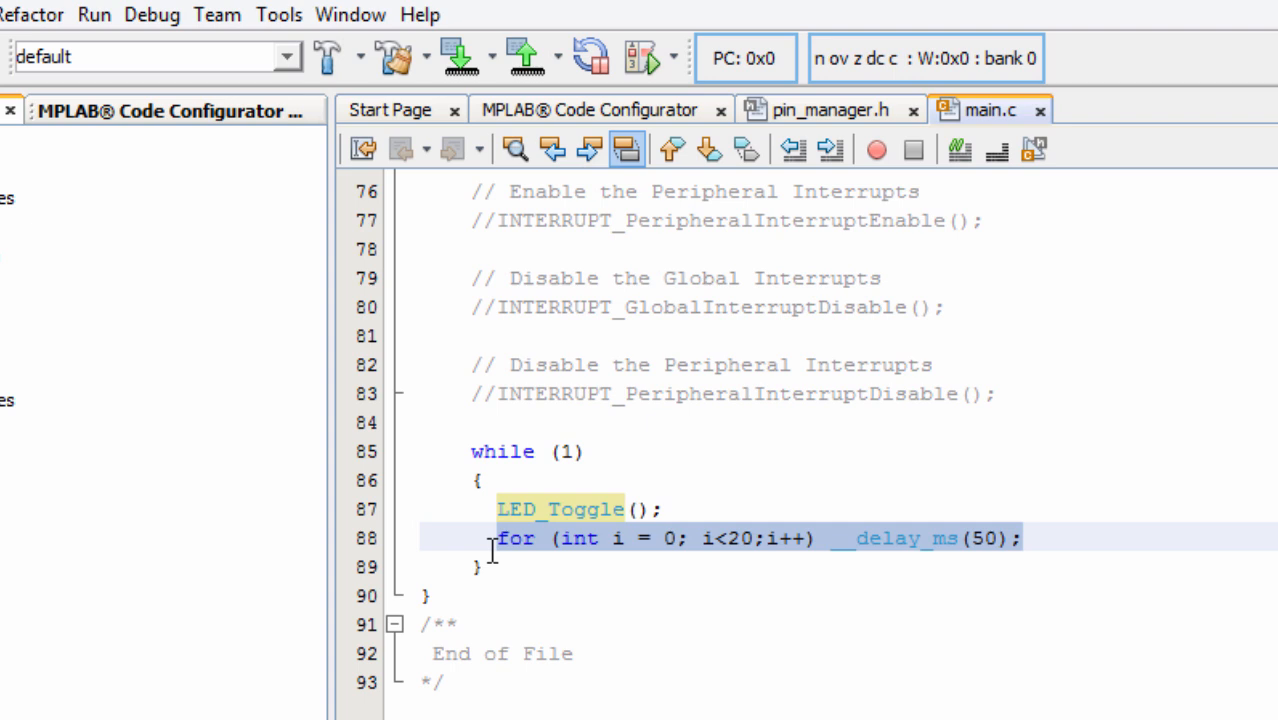
left_click(678, 538)
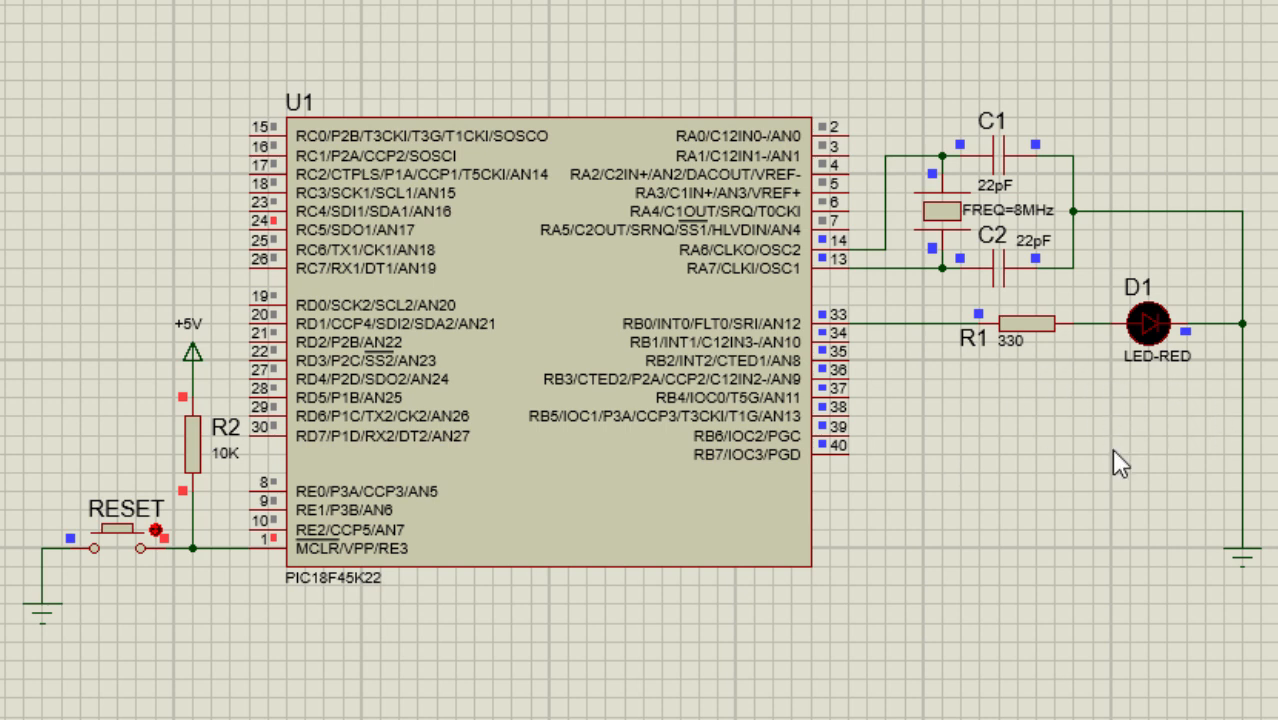
mouse_move(1112, 486)
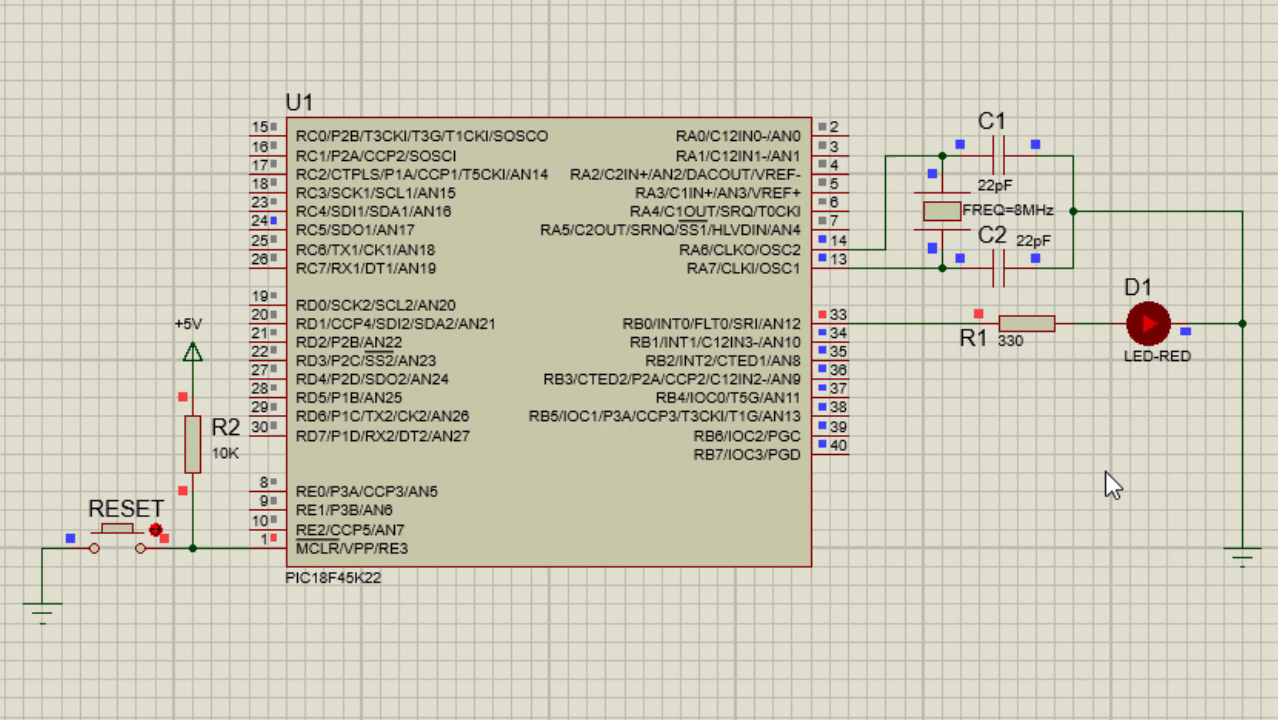
mouse_move(1028, 528)
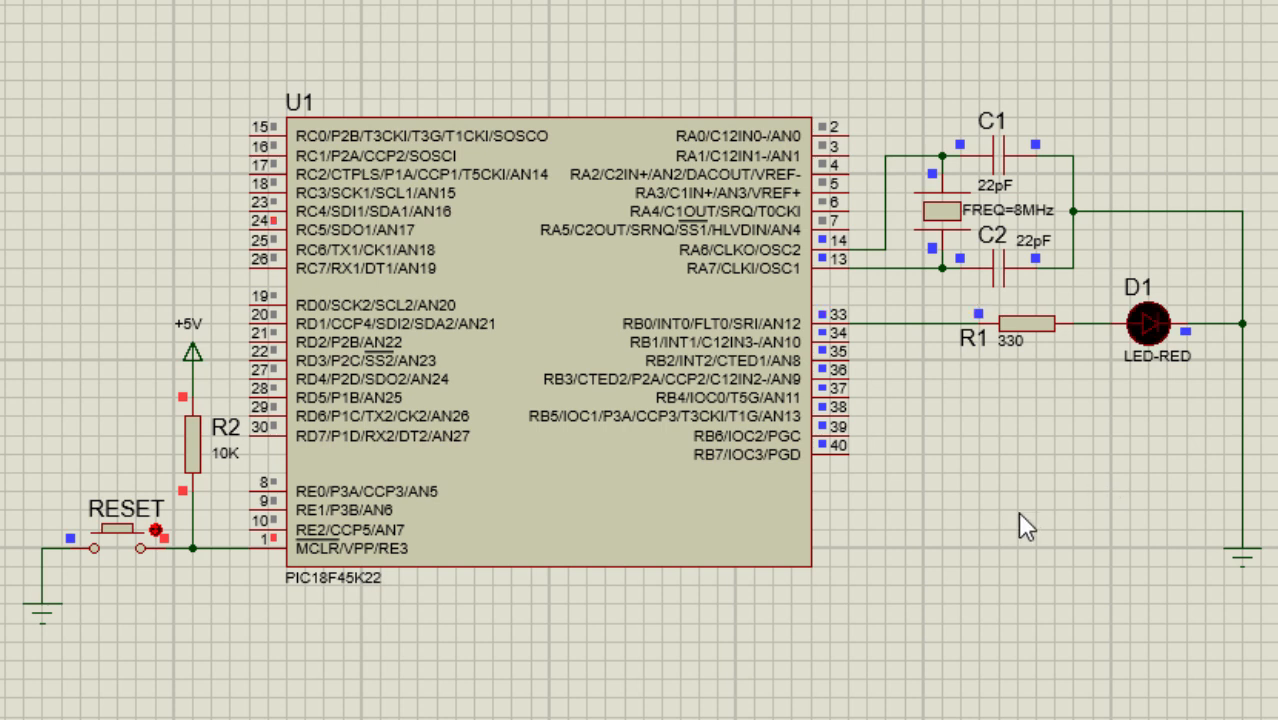